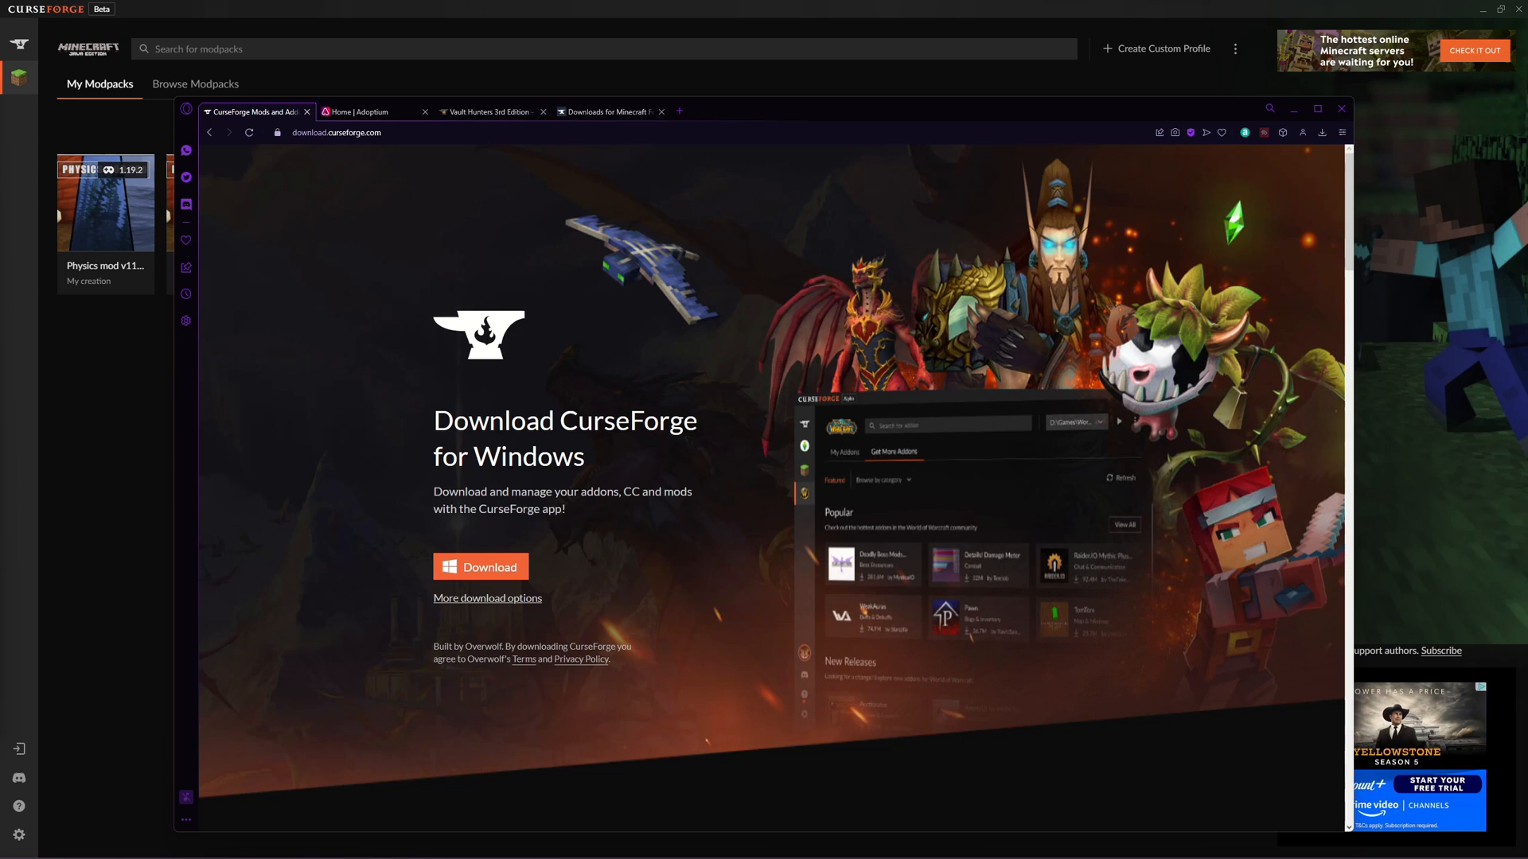
pyautogui.moveTo(643, 382)
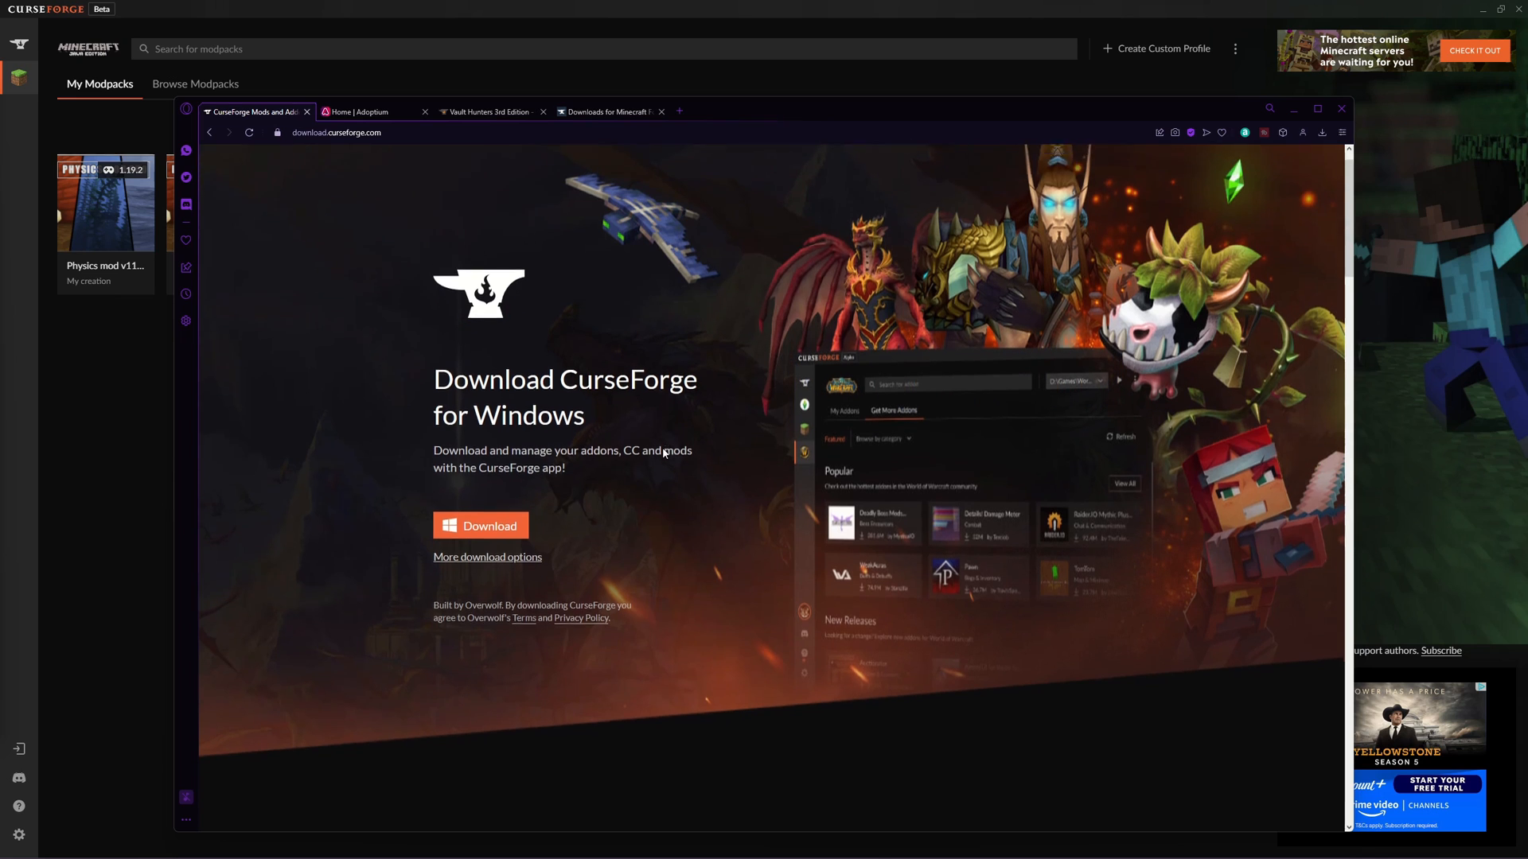
# - Show all CurseForge download options for Windows, Mac and Linux
pyautogui.click(487, 557)
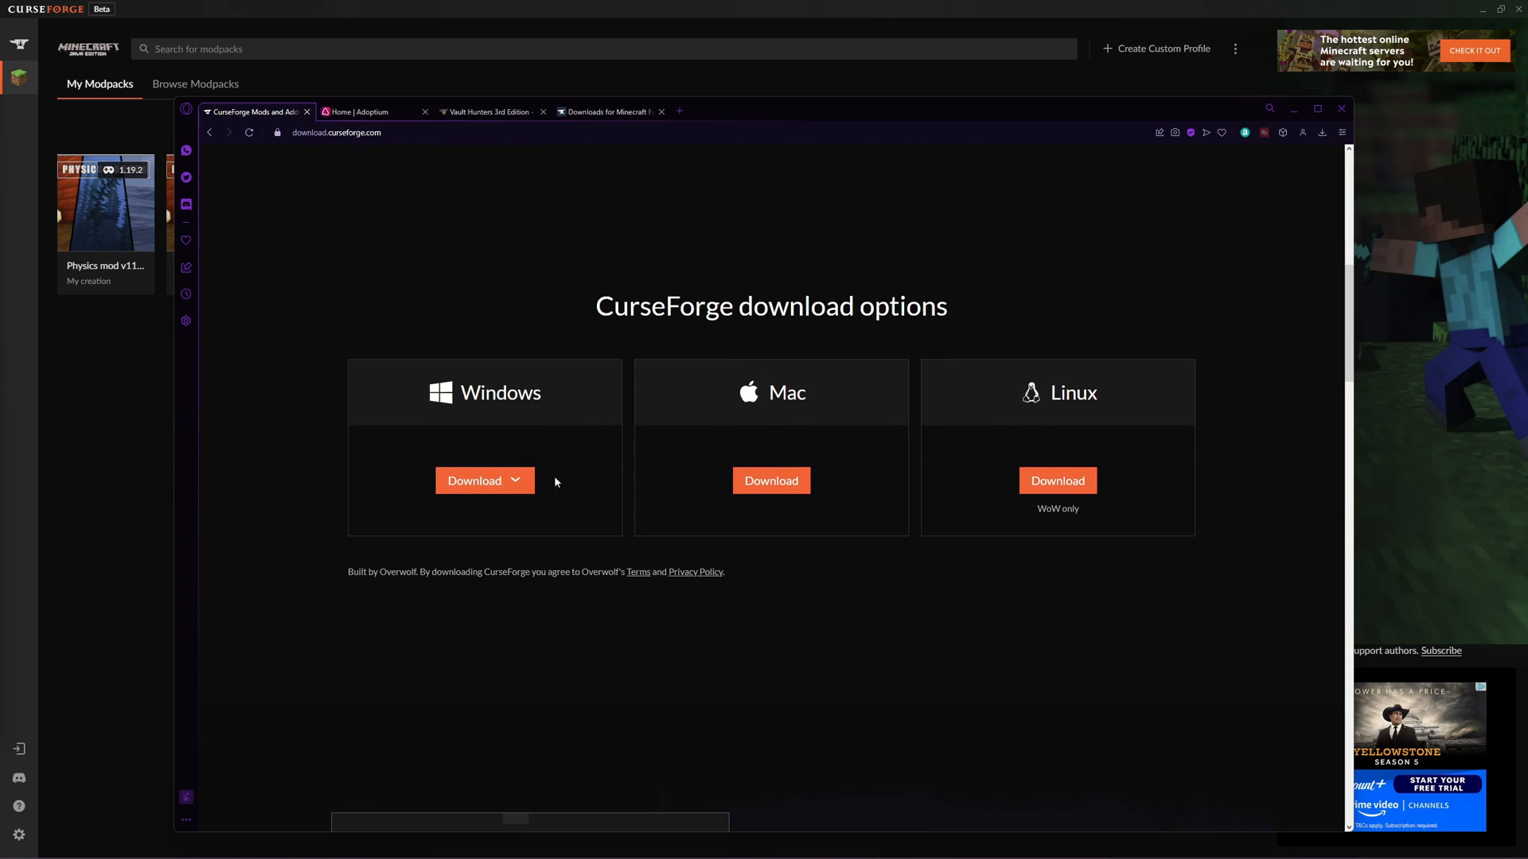
pyautogui.moveTo(587, 473)
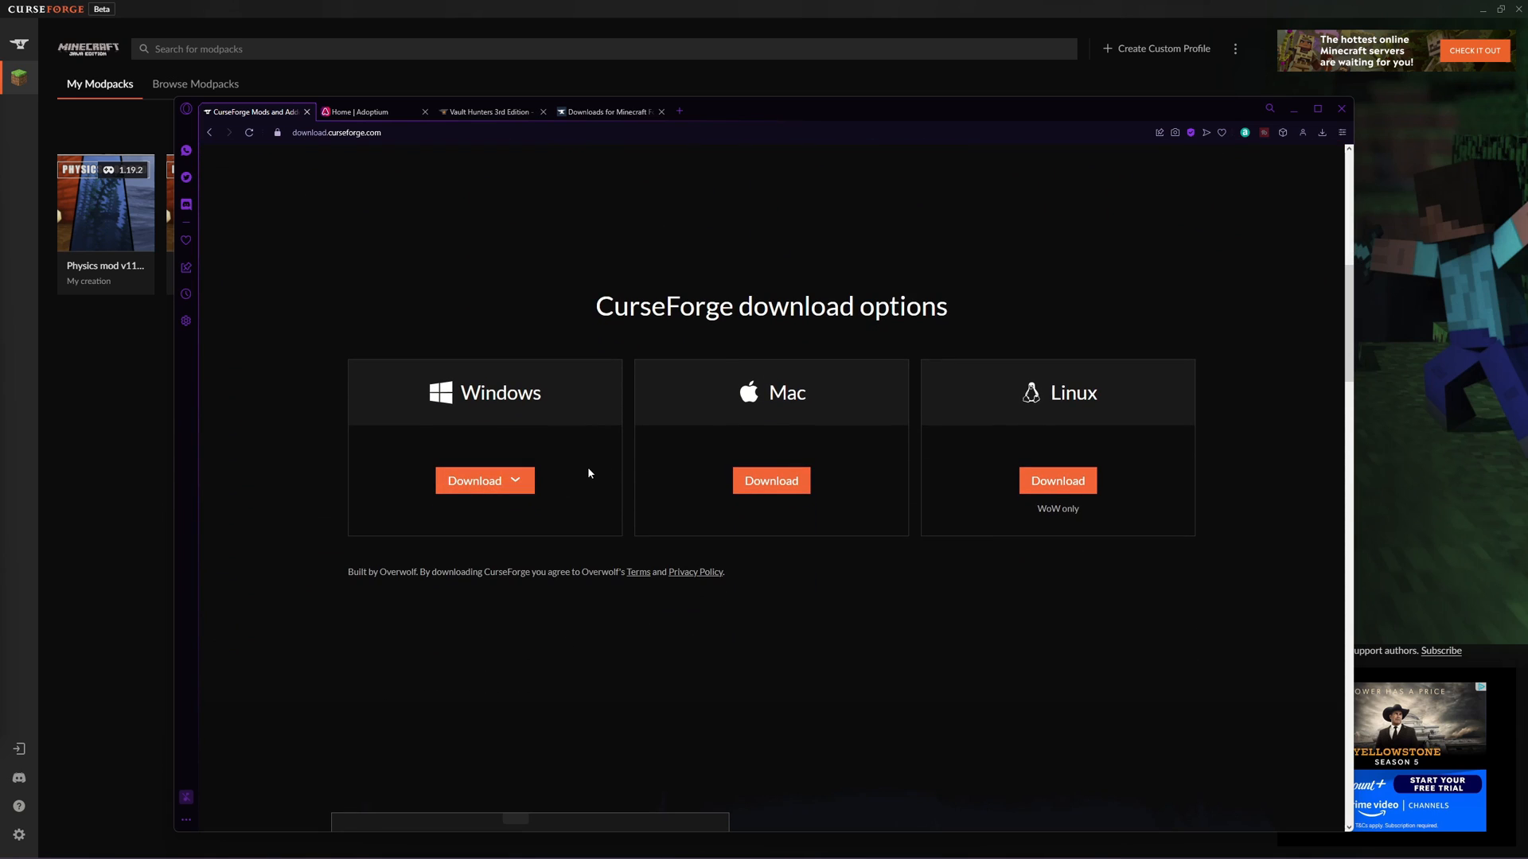
pyautogui.moveTo(551, 468)
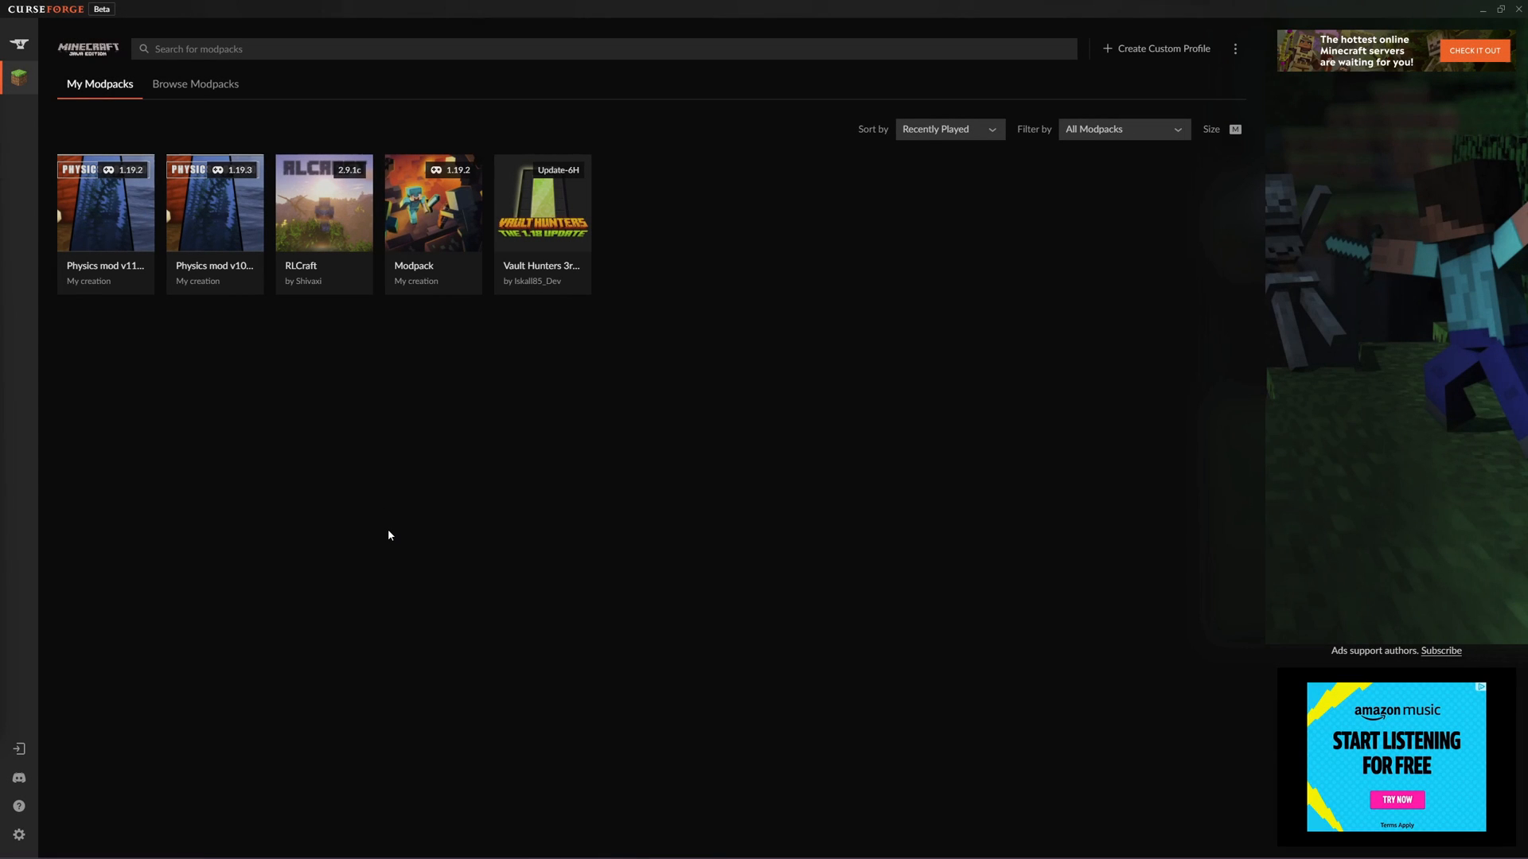
pyautogui.moveTo(432, 202)
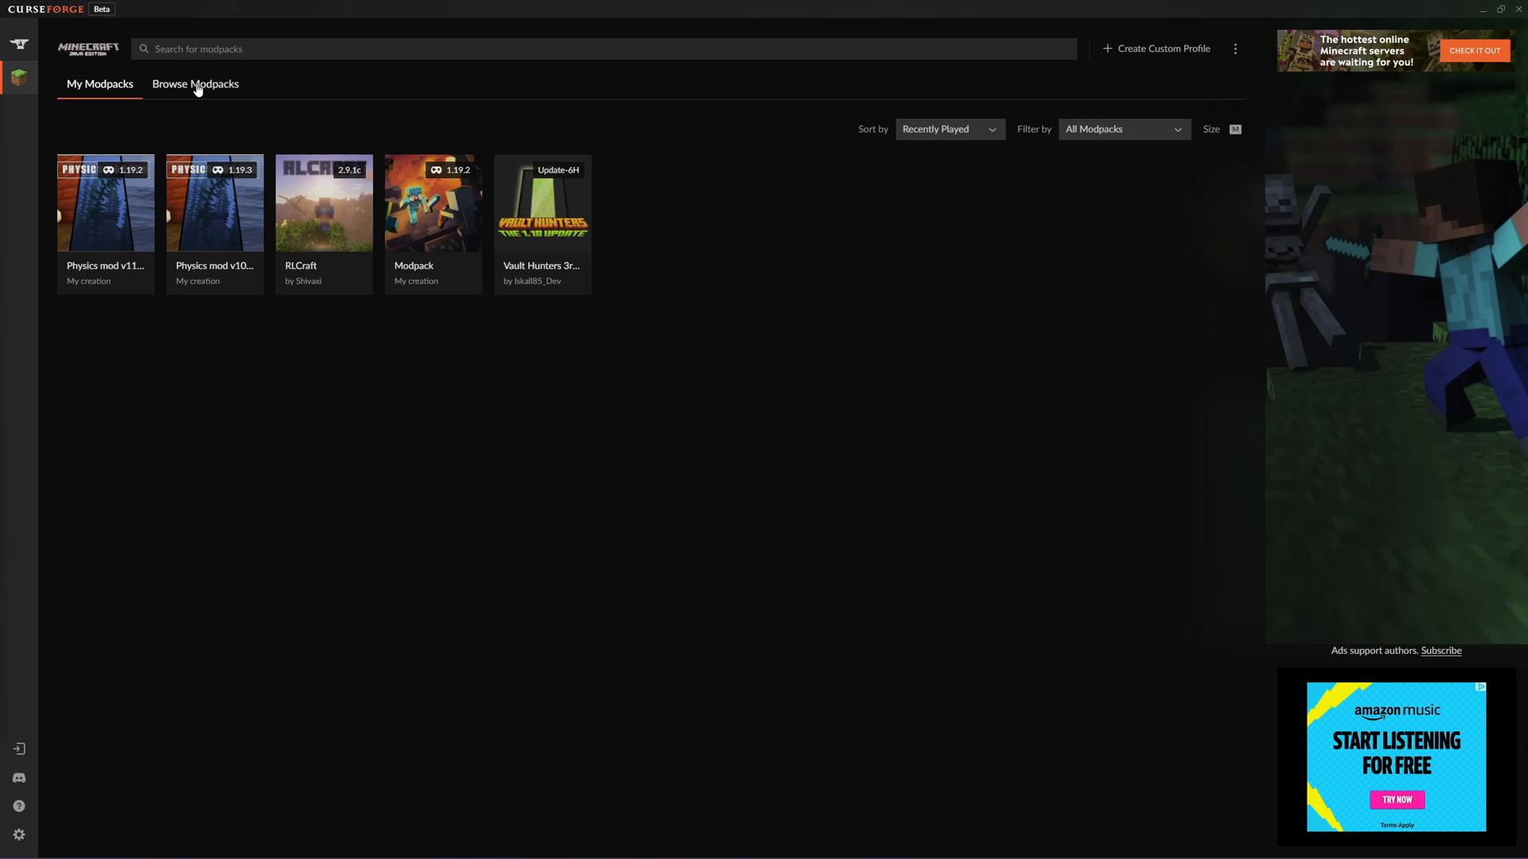
# - Search the modpack catalogue for 'vault' to find Vault Hunters 3rd Edition
pyautogui.click(195, 84)
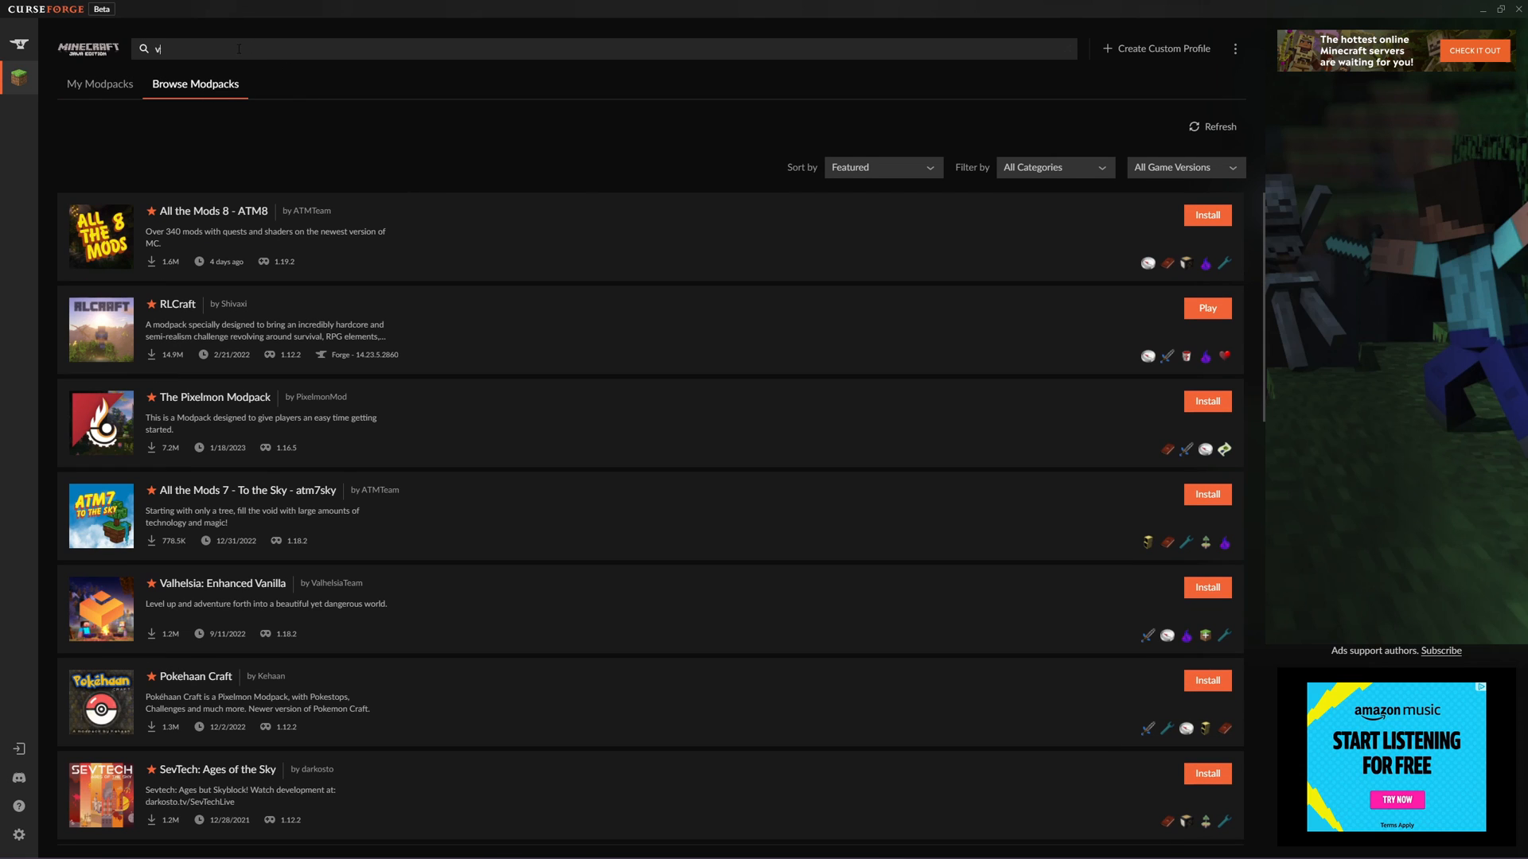
pyautogui.write('vault')
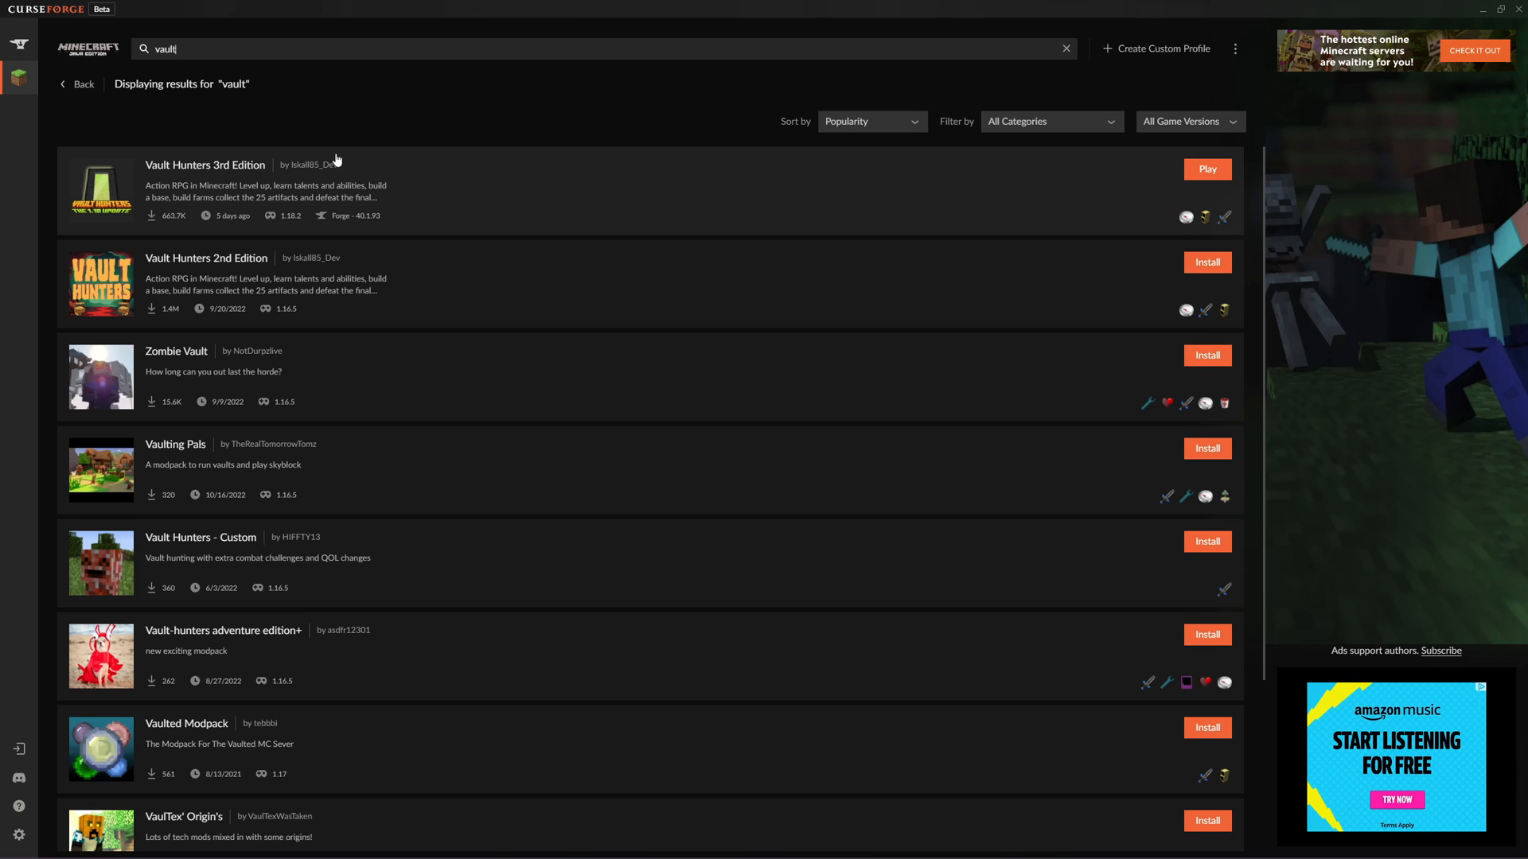
pyautogui.moveTo(1207, 168)
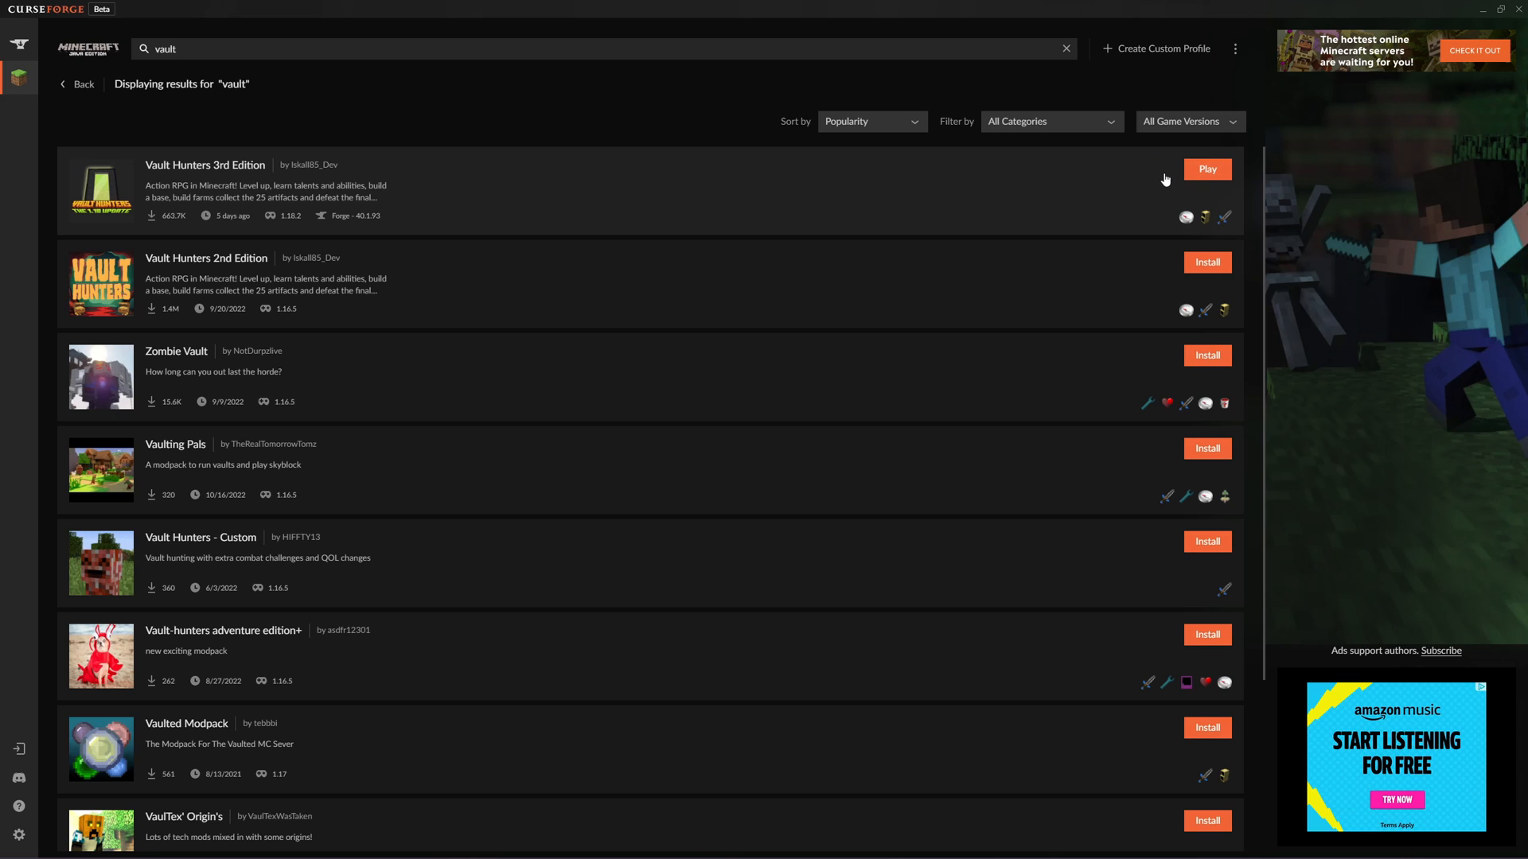
pyautogui.moveTo(479, 175)
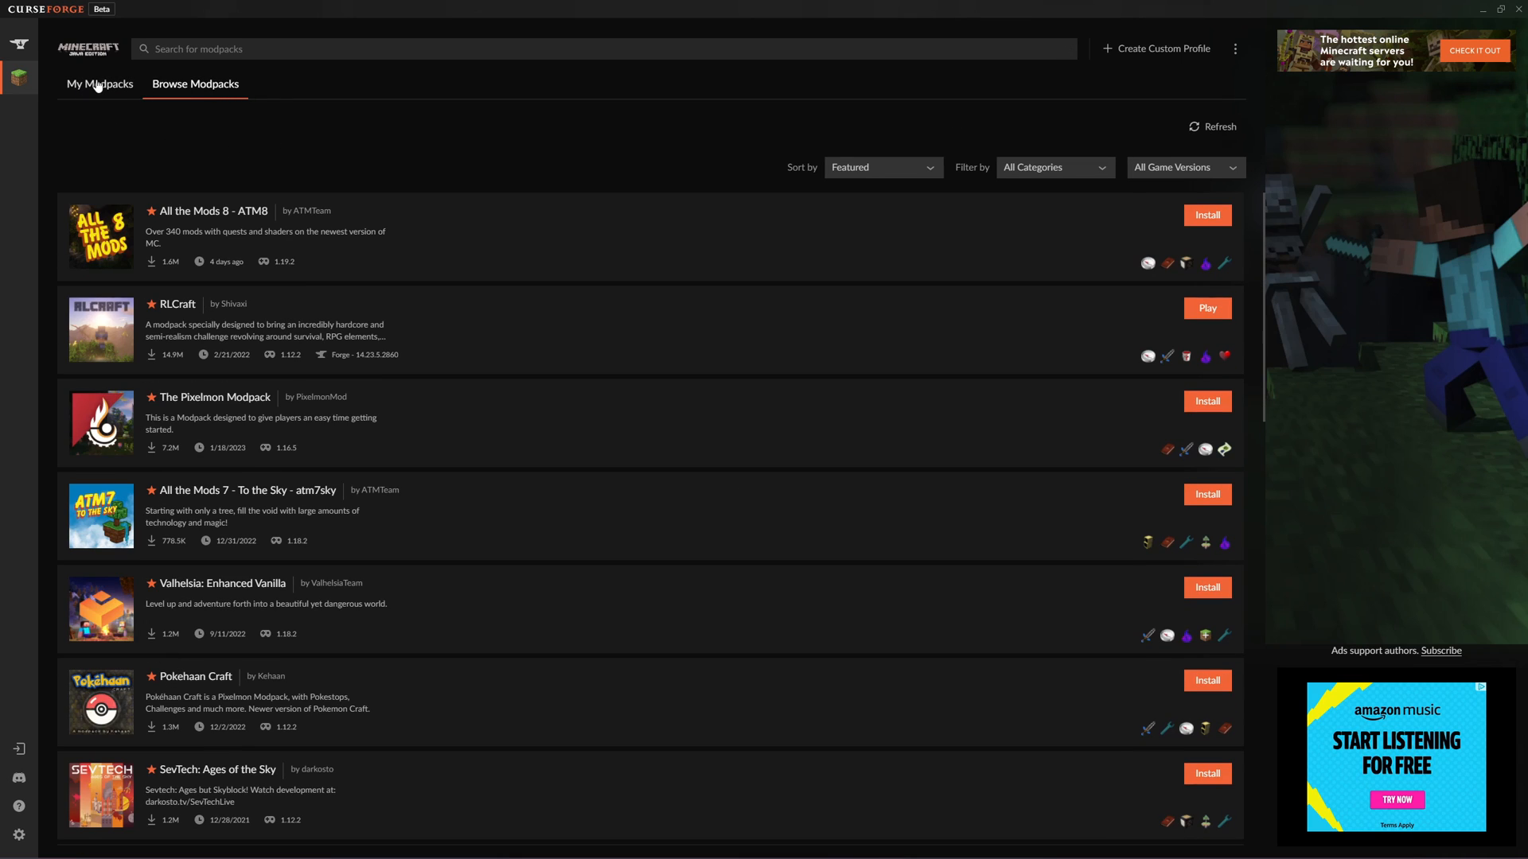
# - View the Vault Hunters 3rd Edition profile from My Modpacks and return to the library
pyautogui.click(98, 84)
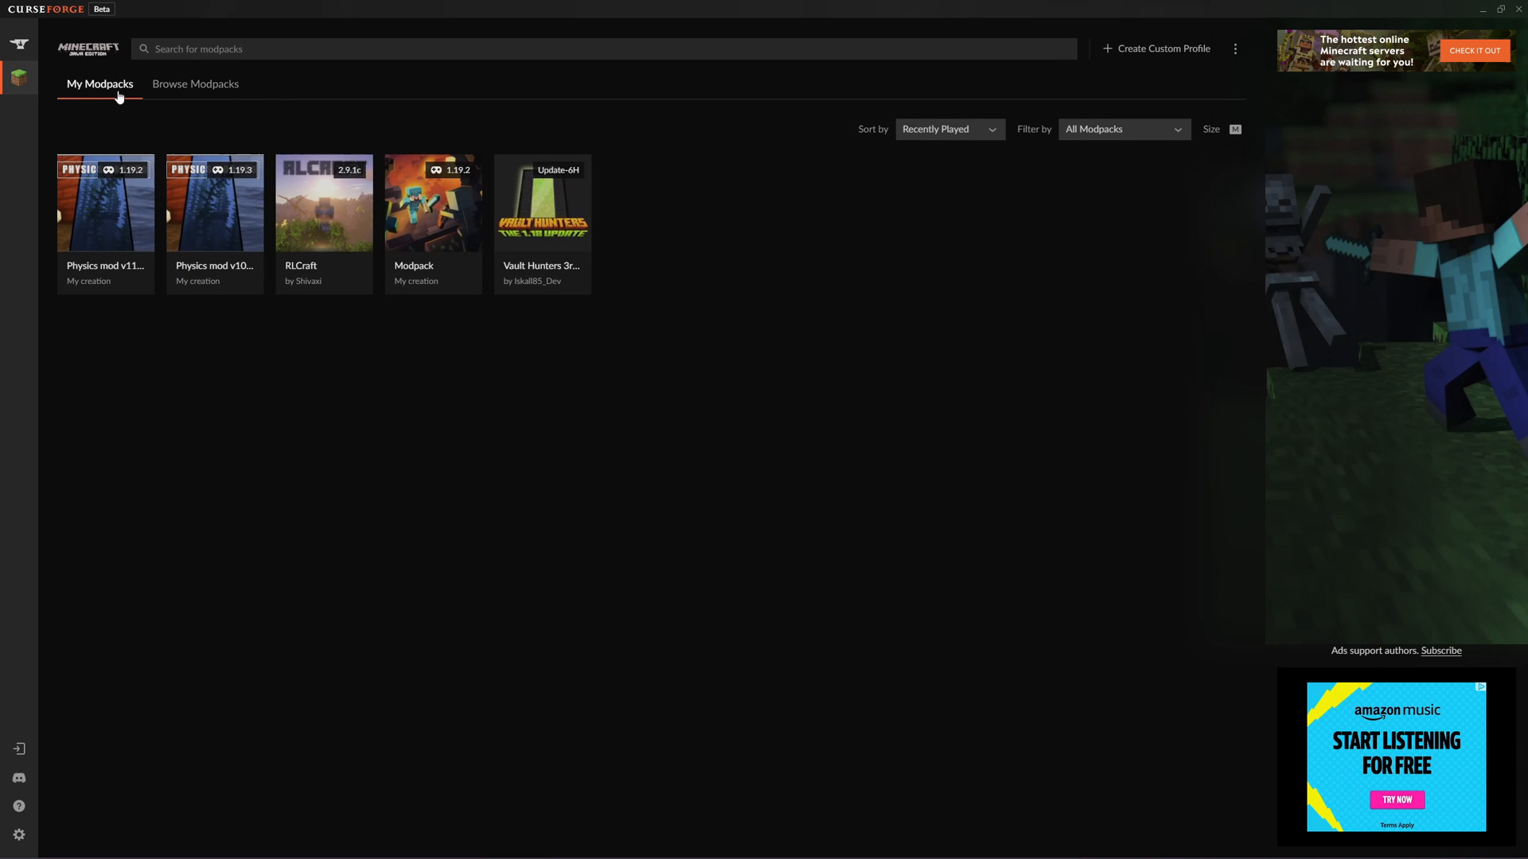
pyautogui.moveTo(541, 198)
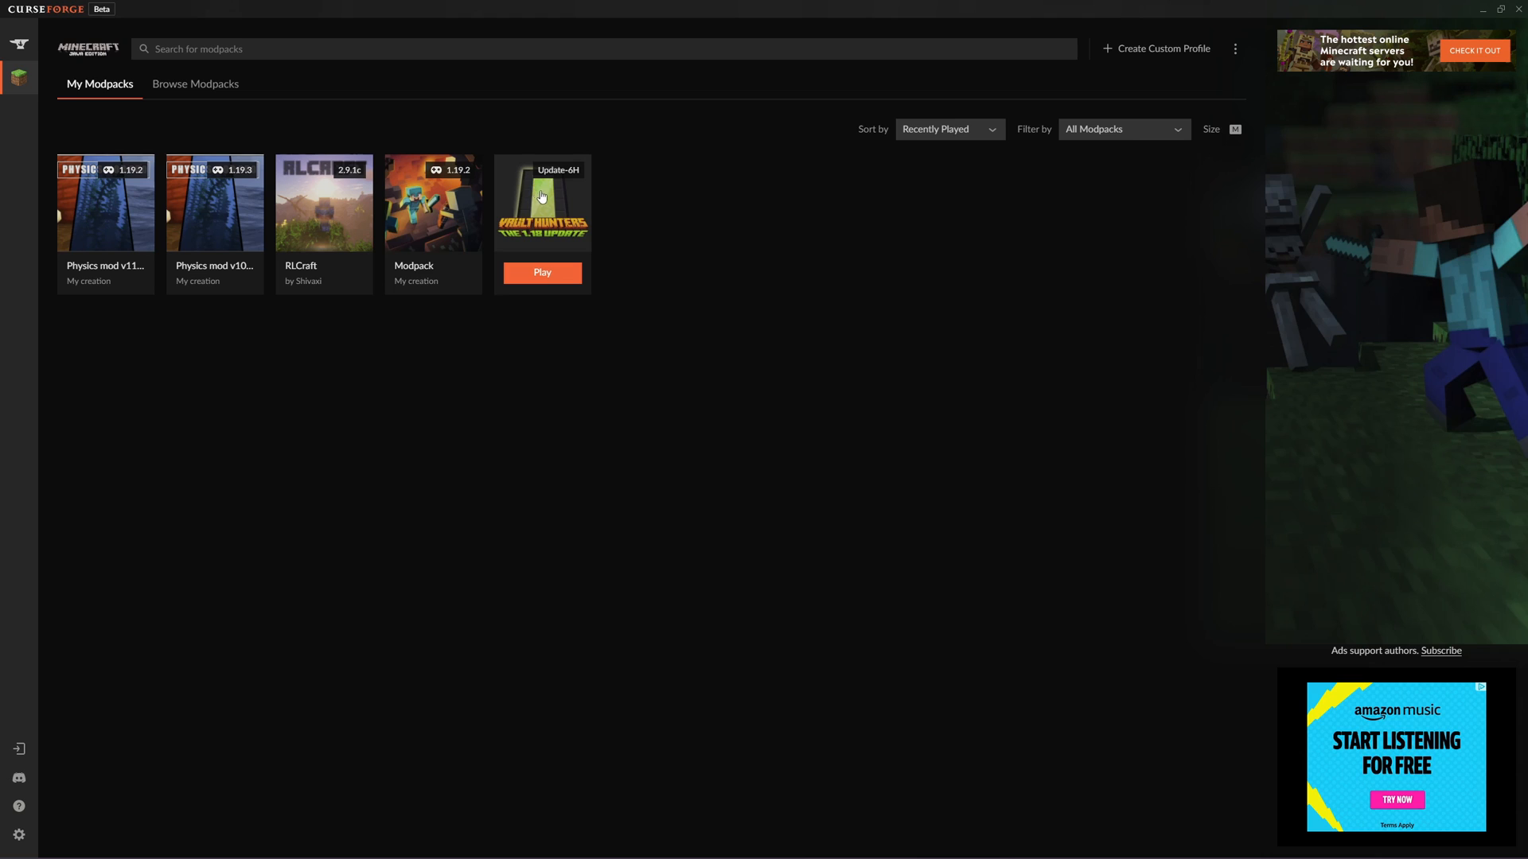
pyautogui.moveTo(548, 197)
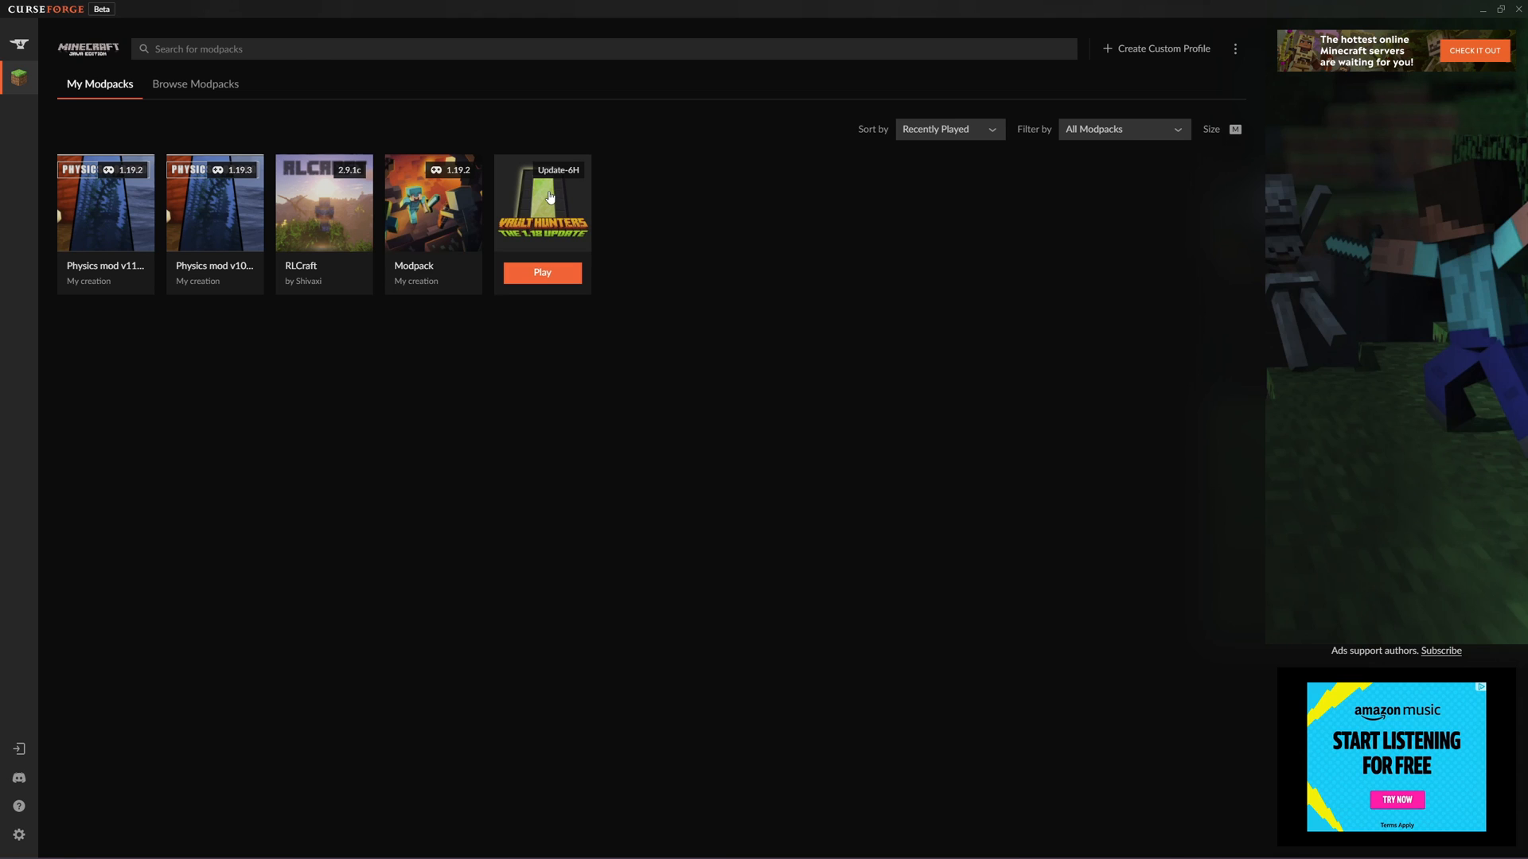
pyautogui.click(541, 203)
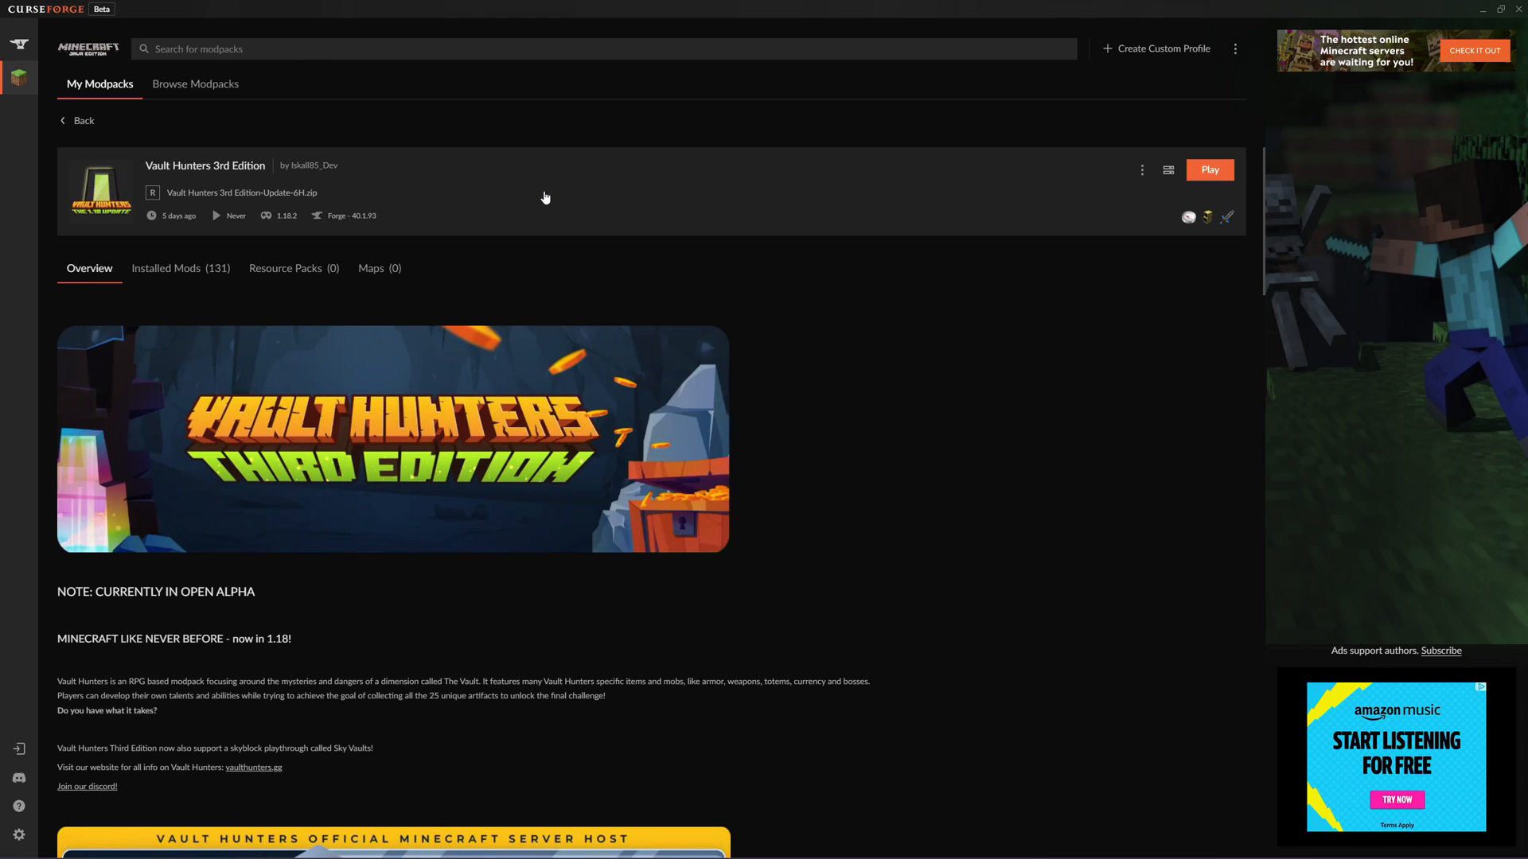
pyautogui.moveTo(453, 232)
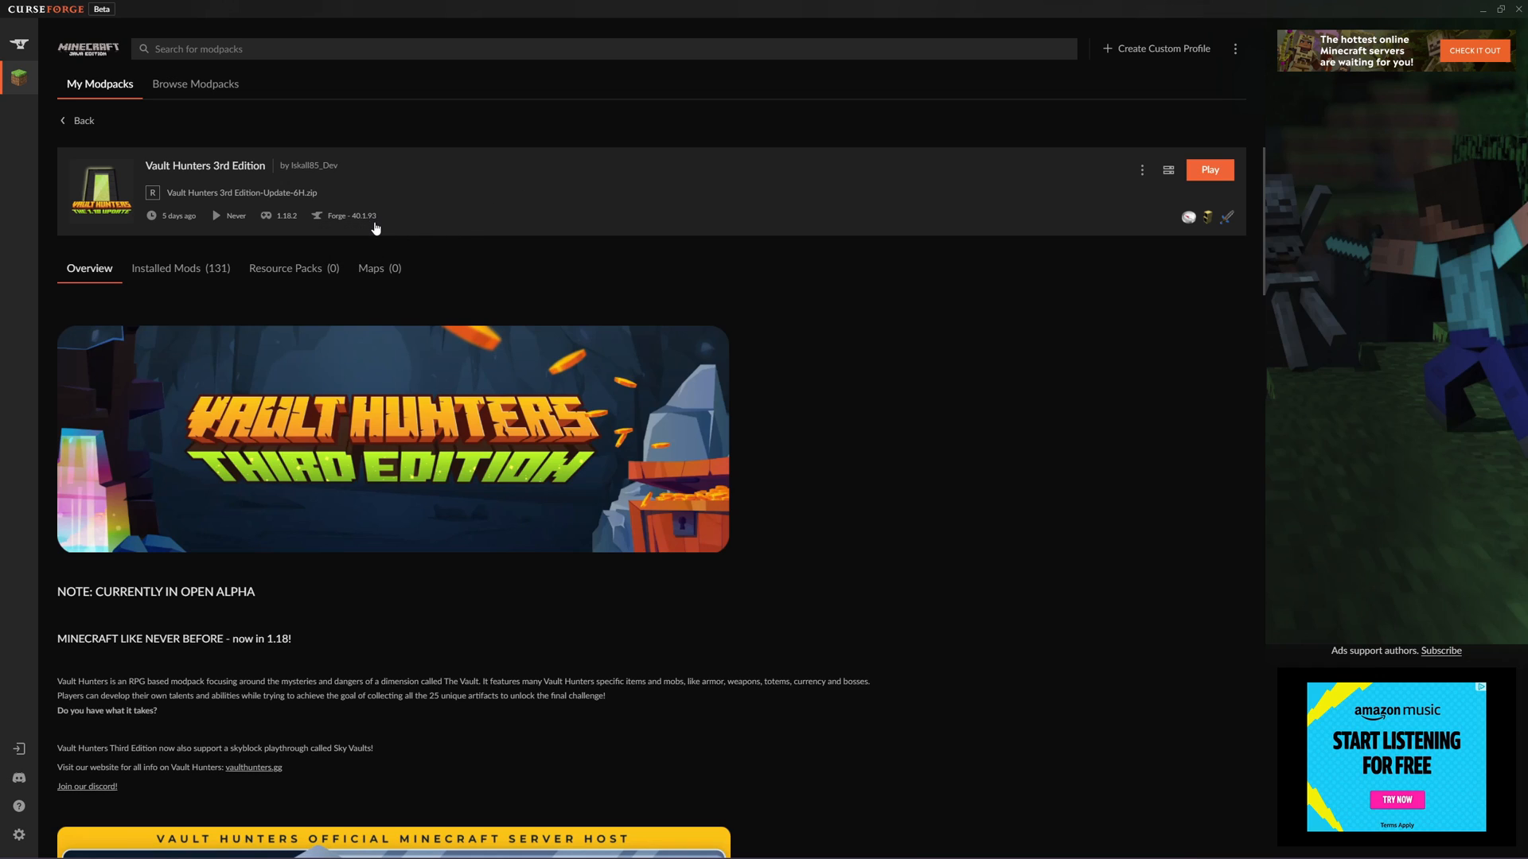
pyautogui.moveTo(398, 215)
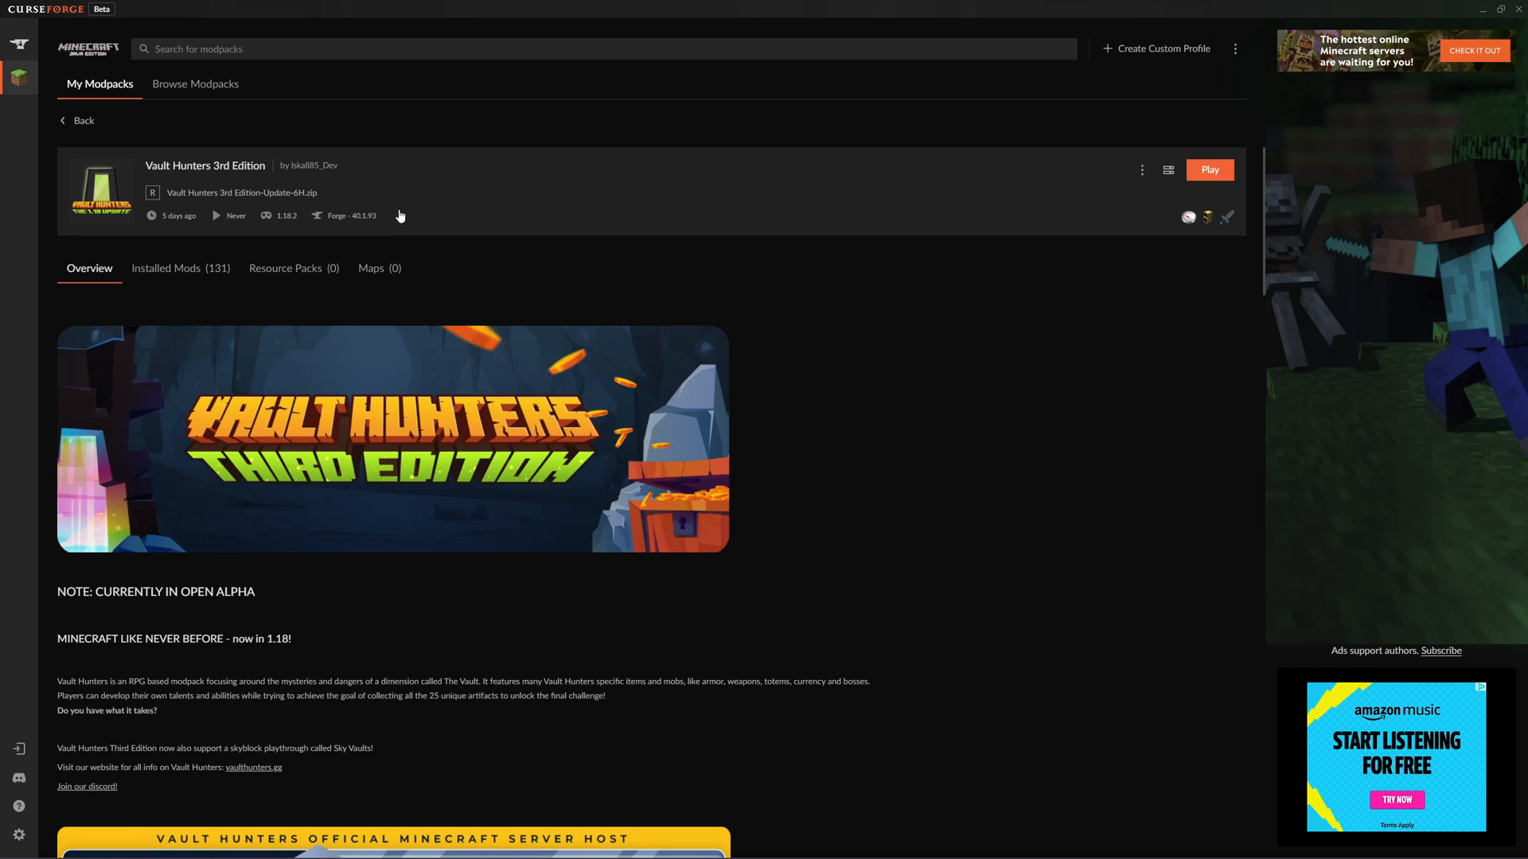
pyautogui.click(76, 119)
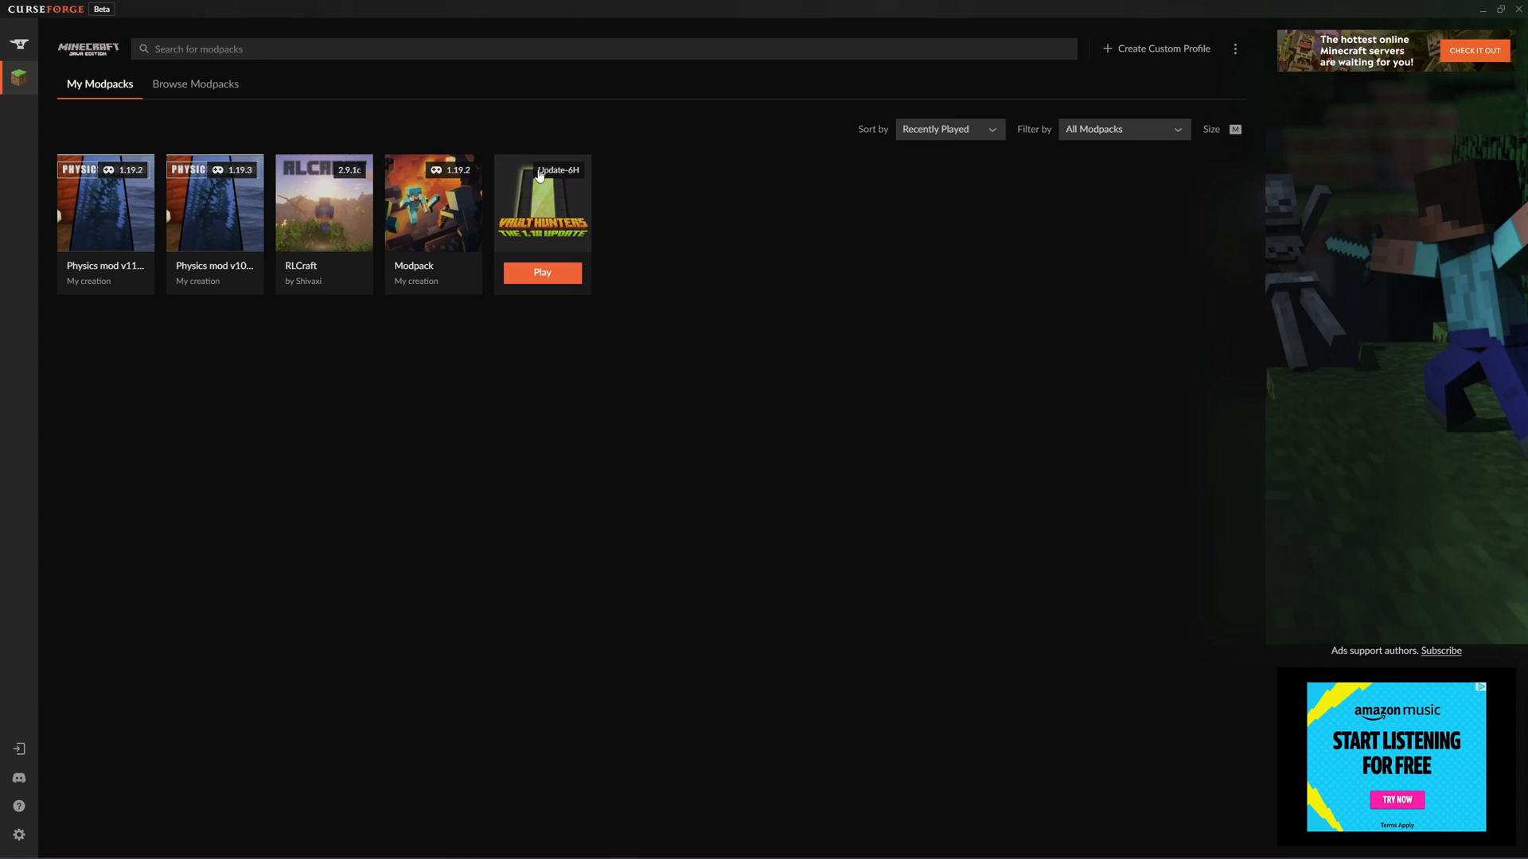
pyautogui.rightClick(541, 206)
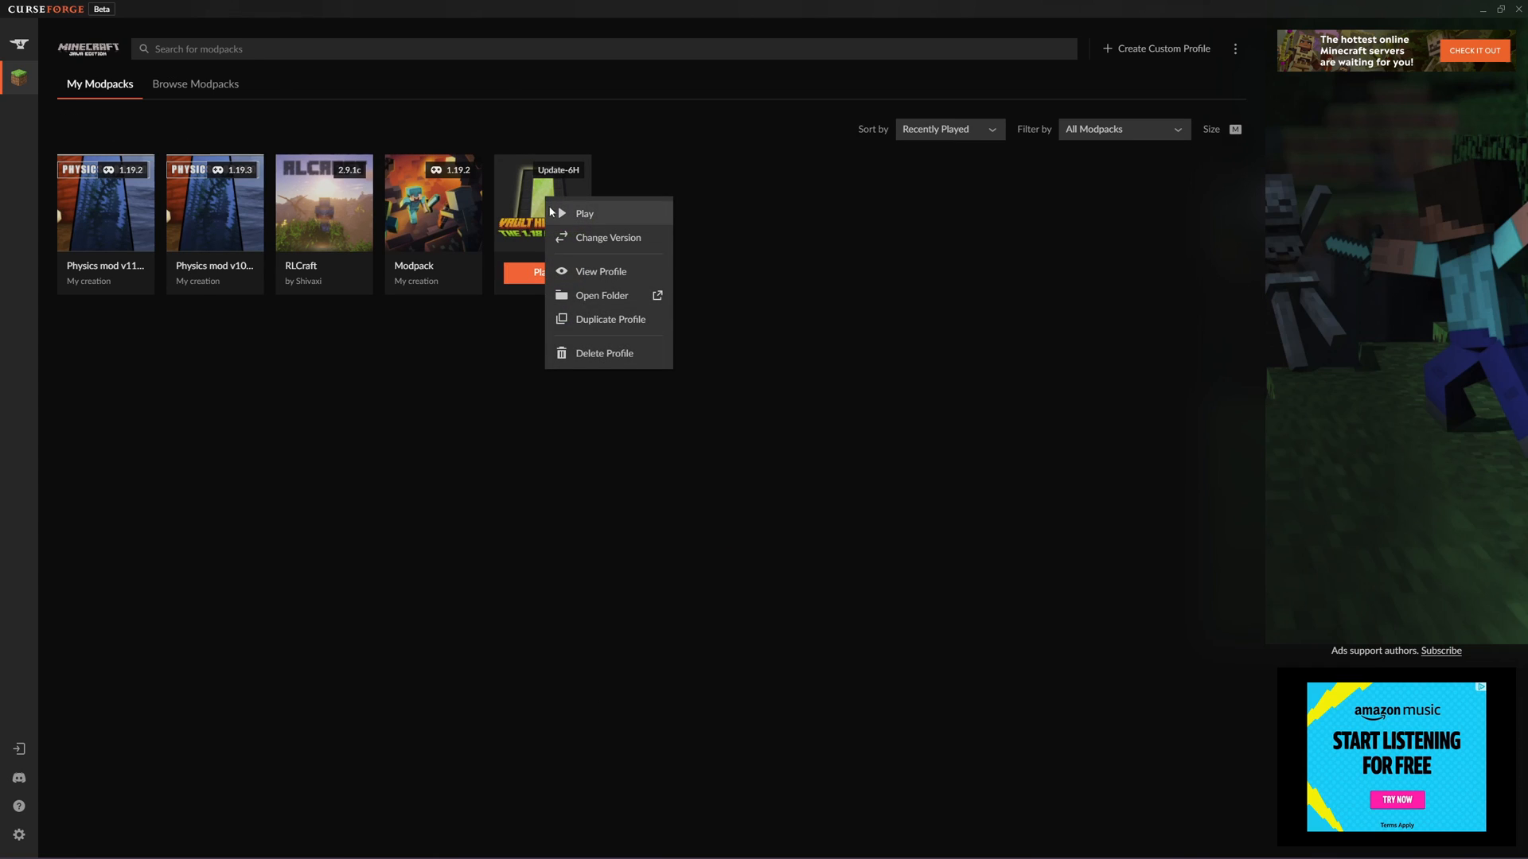
pyautogui.click(606, 237)
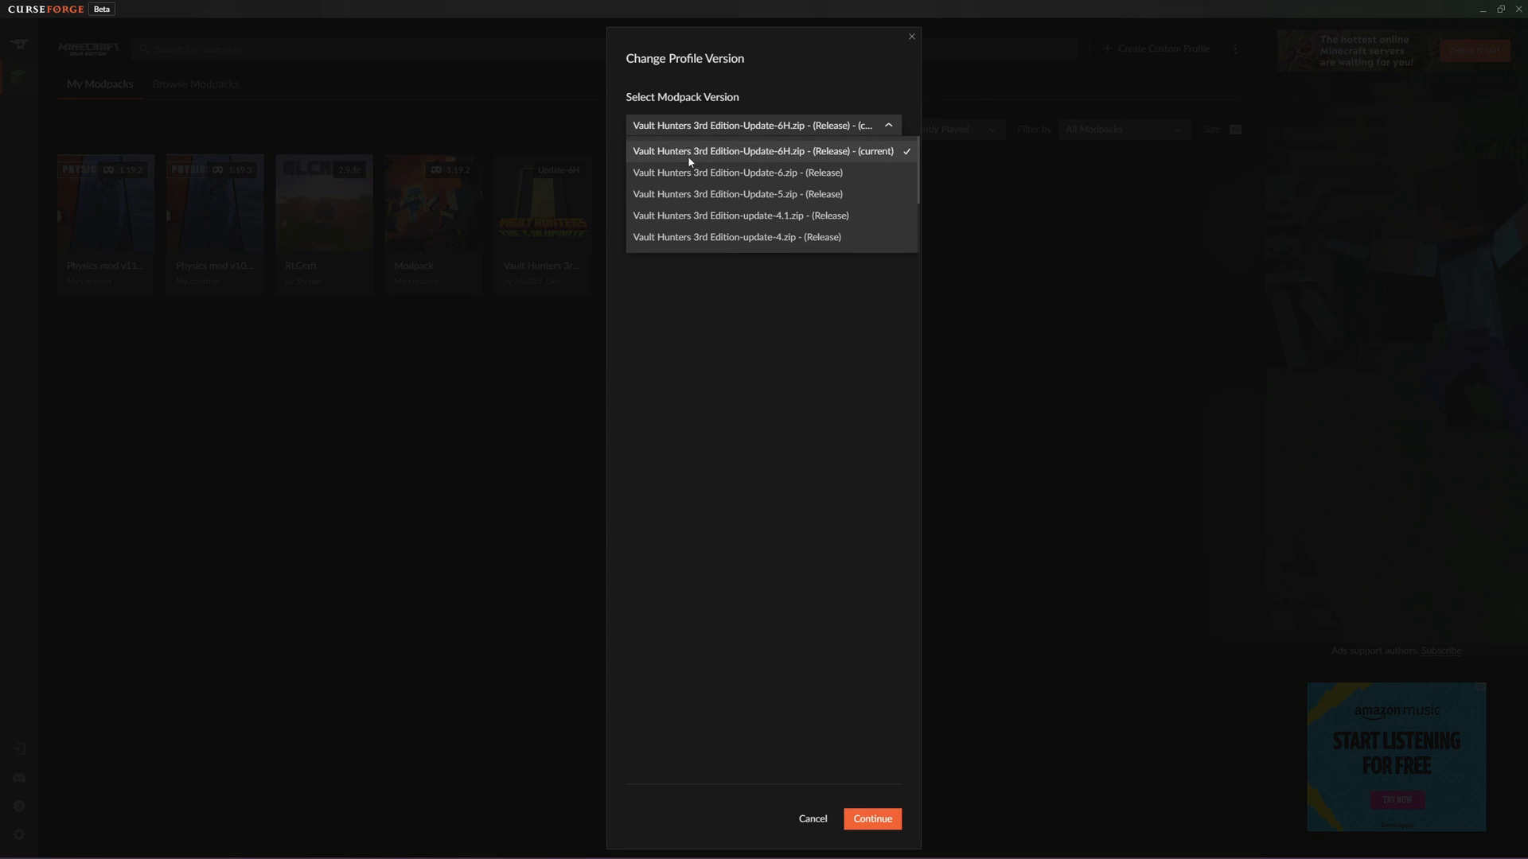
pyautogui.moveTo(765, 156)
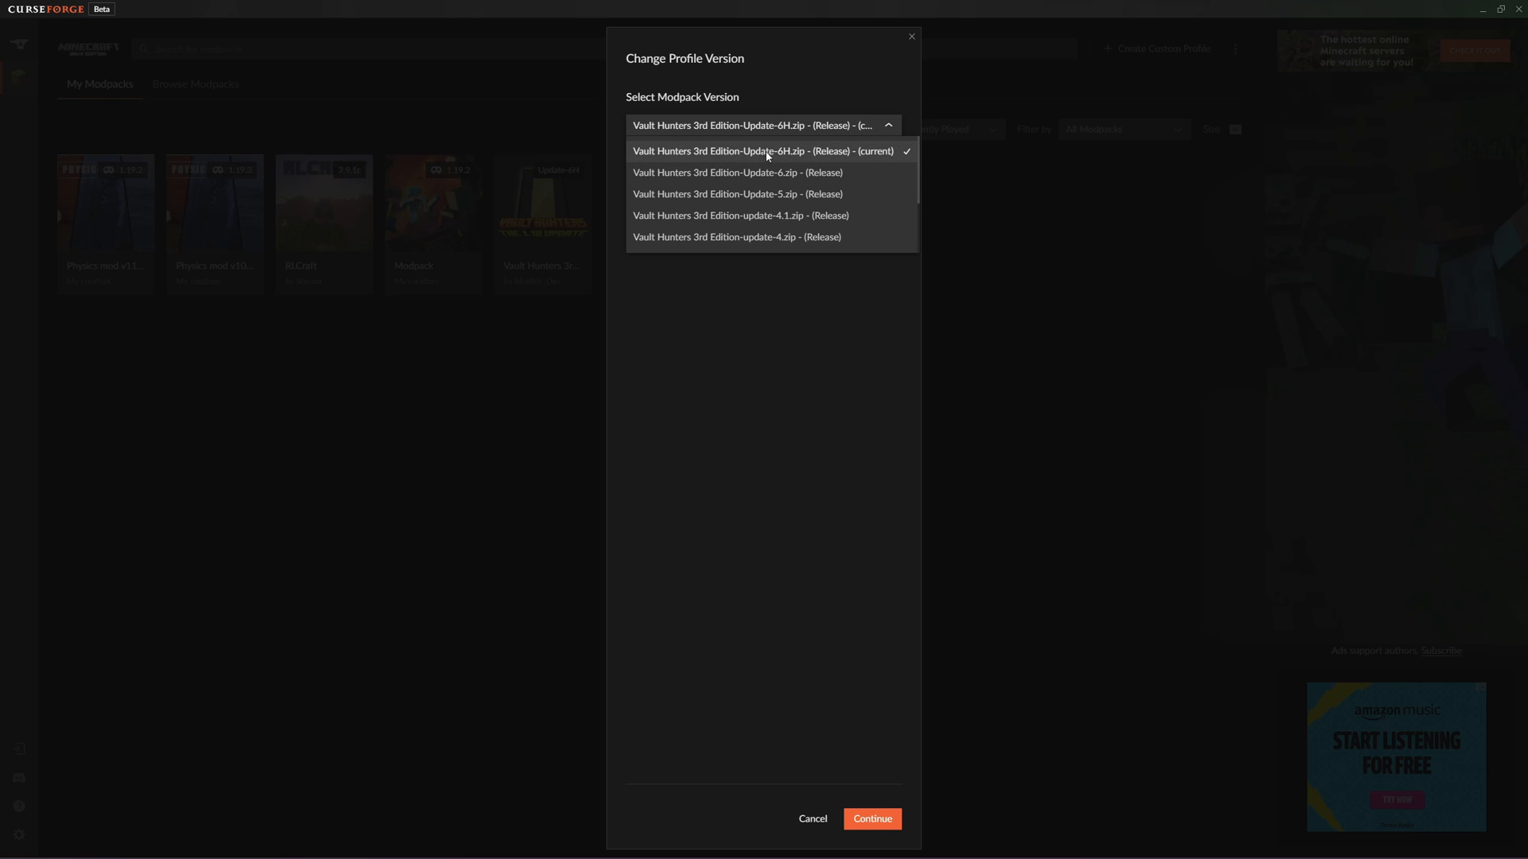
pyautogui.moveTo(788, 158)
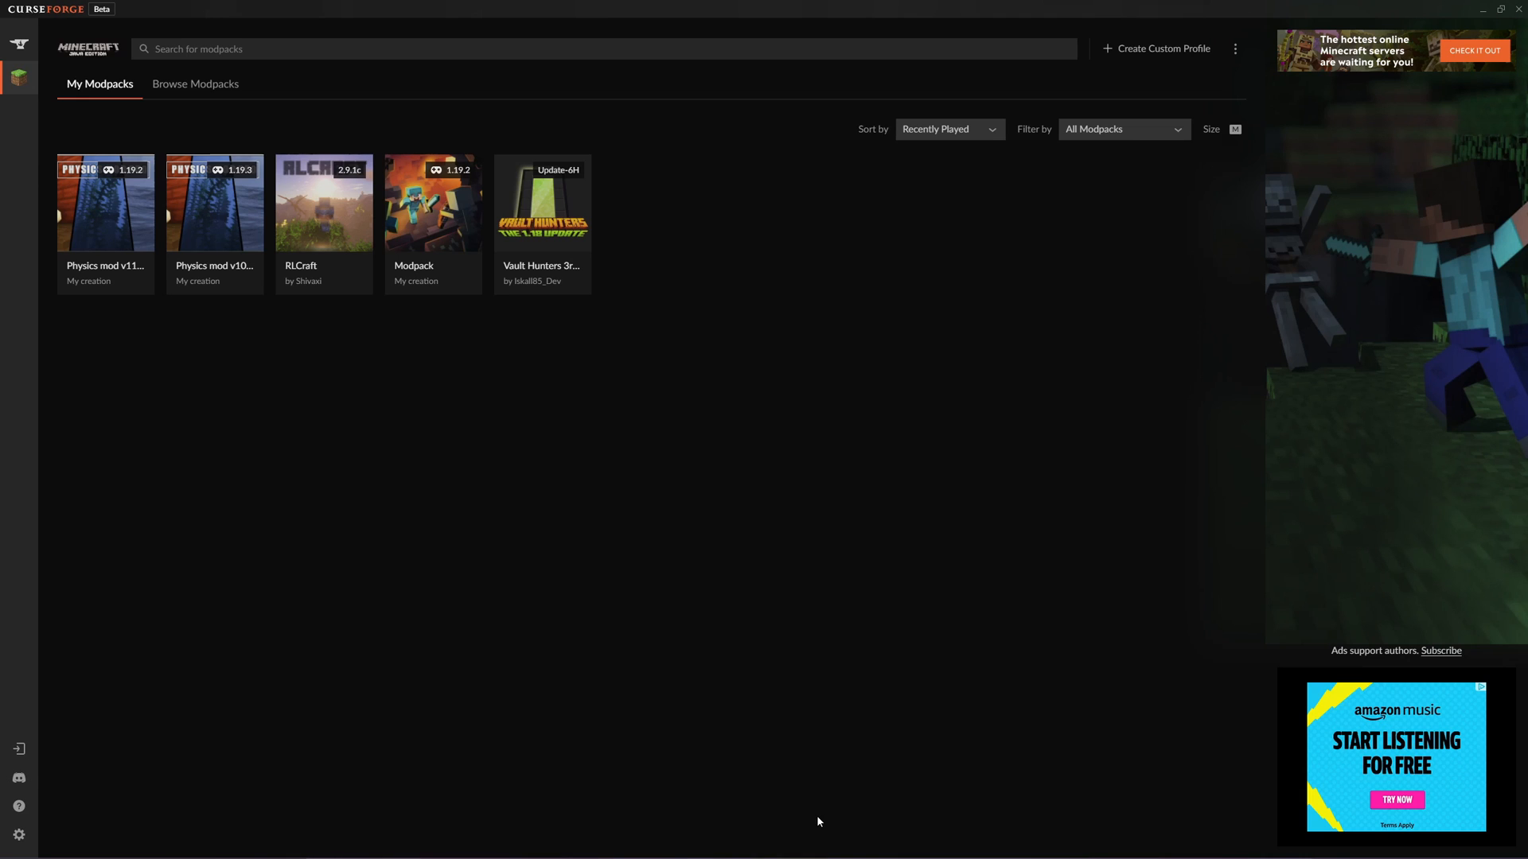
pyautogui.moveTo(391, 426)
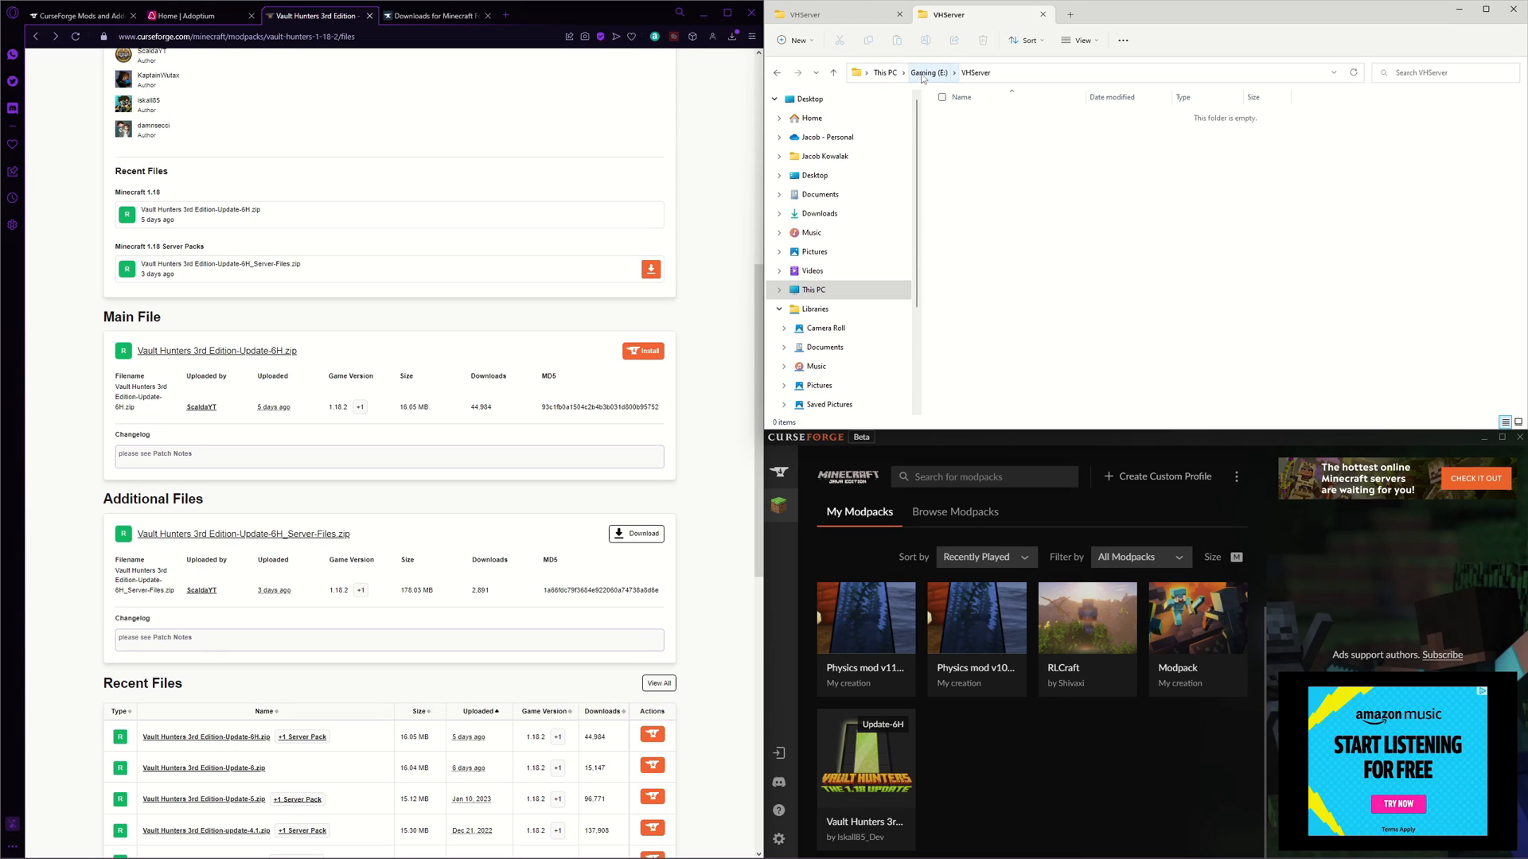
pyautogui.moveTo(1105, 310)
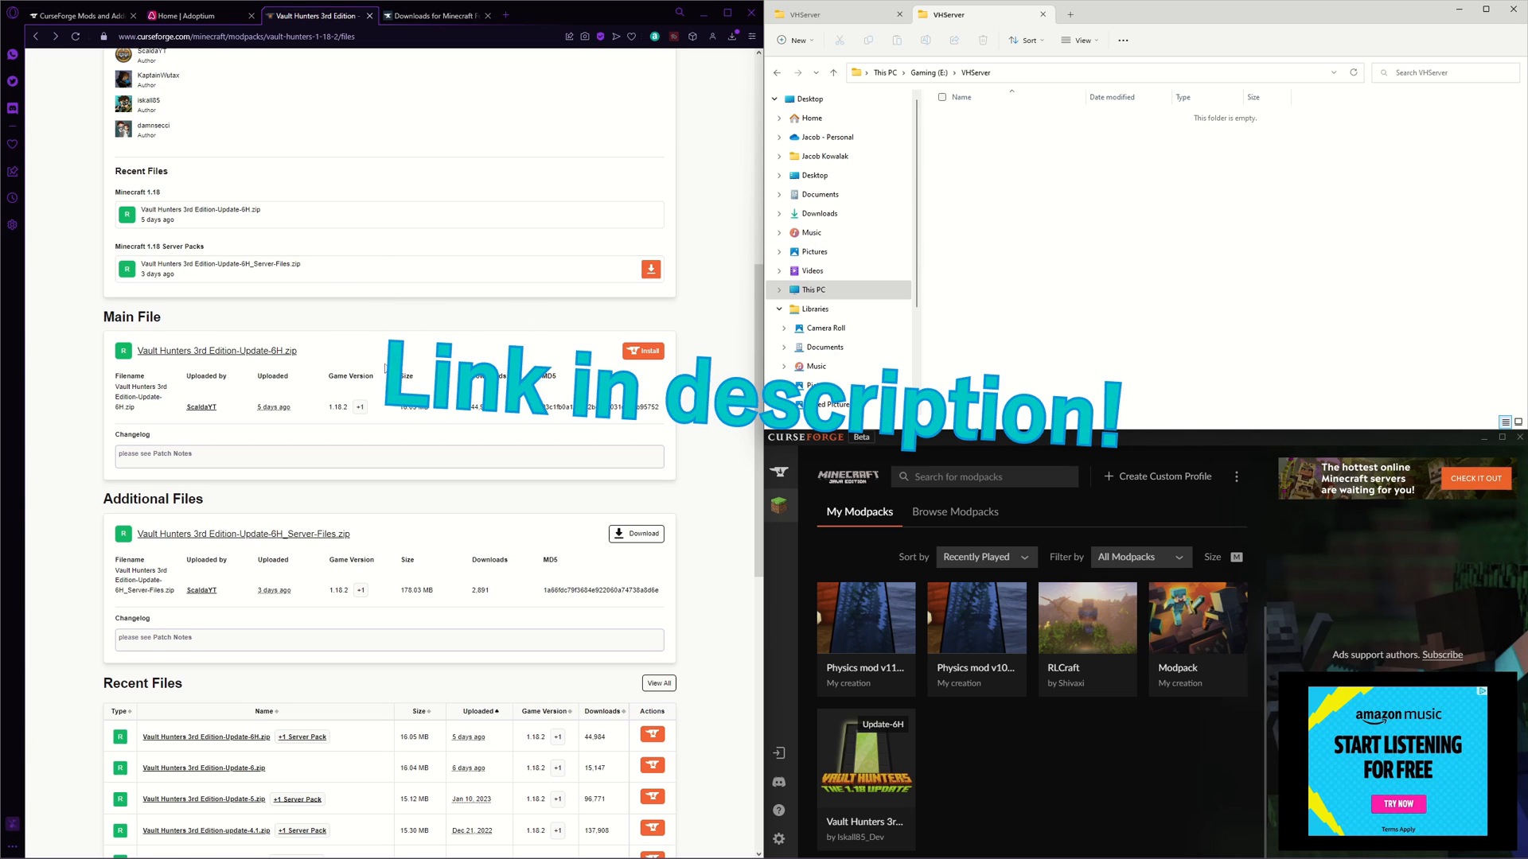
# - Scroll the Vault Hunters files page down to the Update-6H server files
pyautogui.scroll(-3)
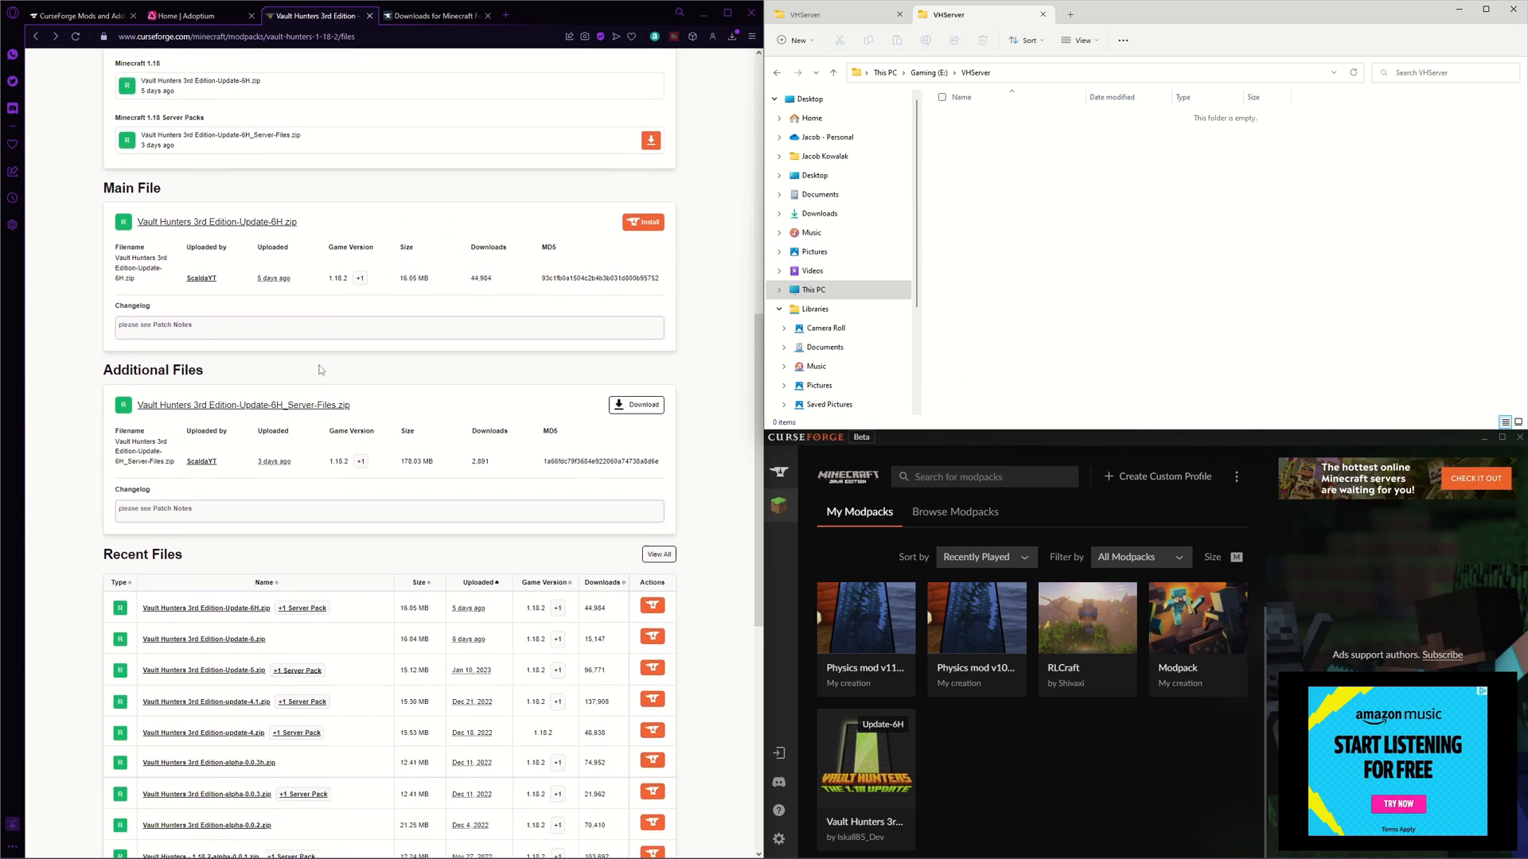
pyautogui.scroll(-3)
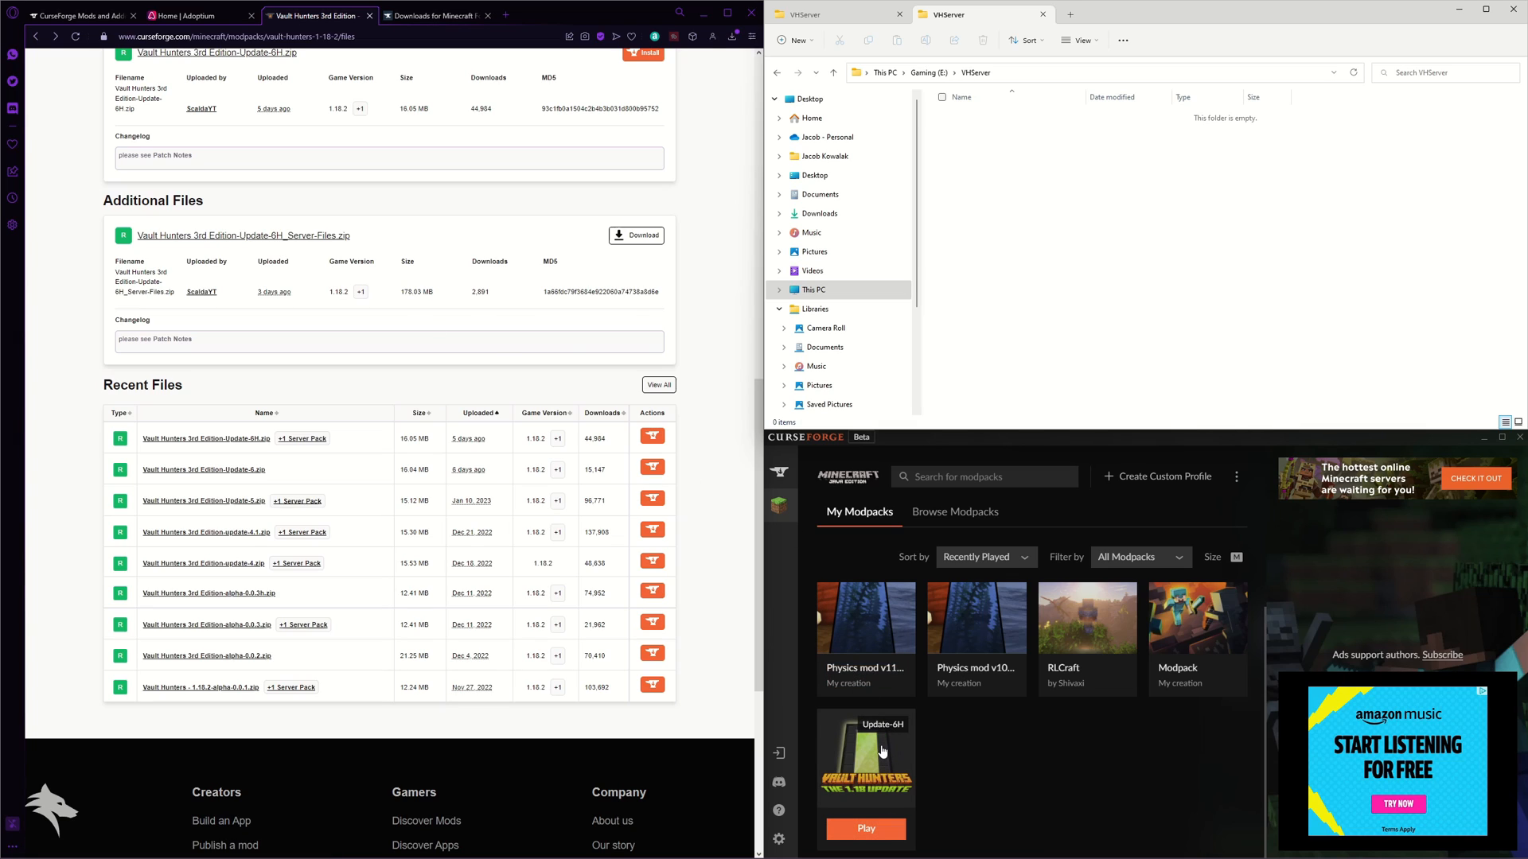
pyautogui.moveTo(878, 743)
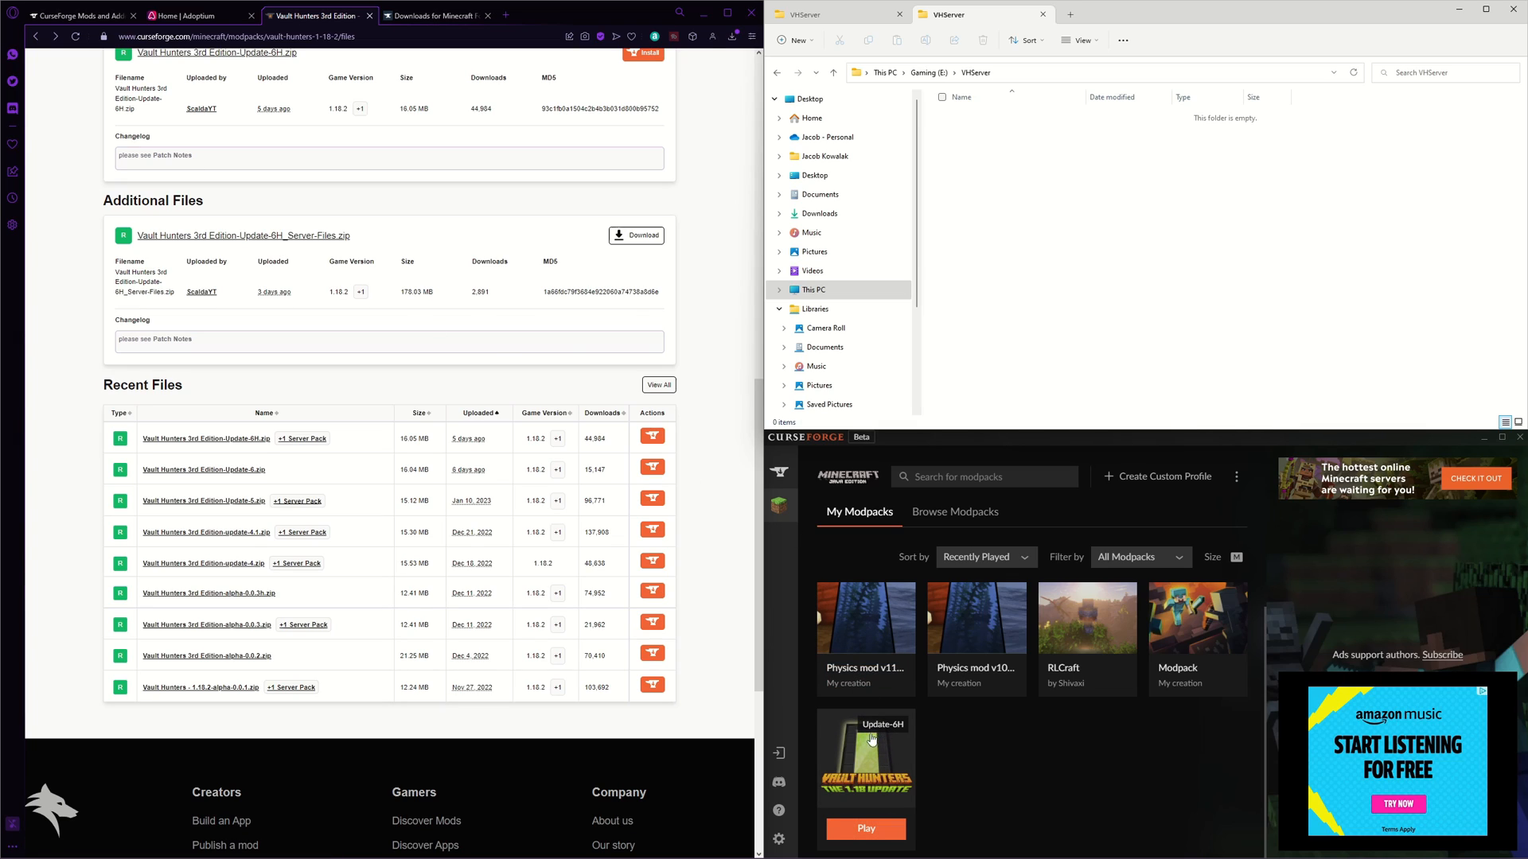
pyautogui.moveTo(865, 754)
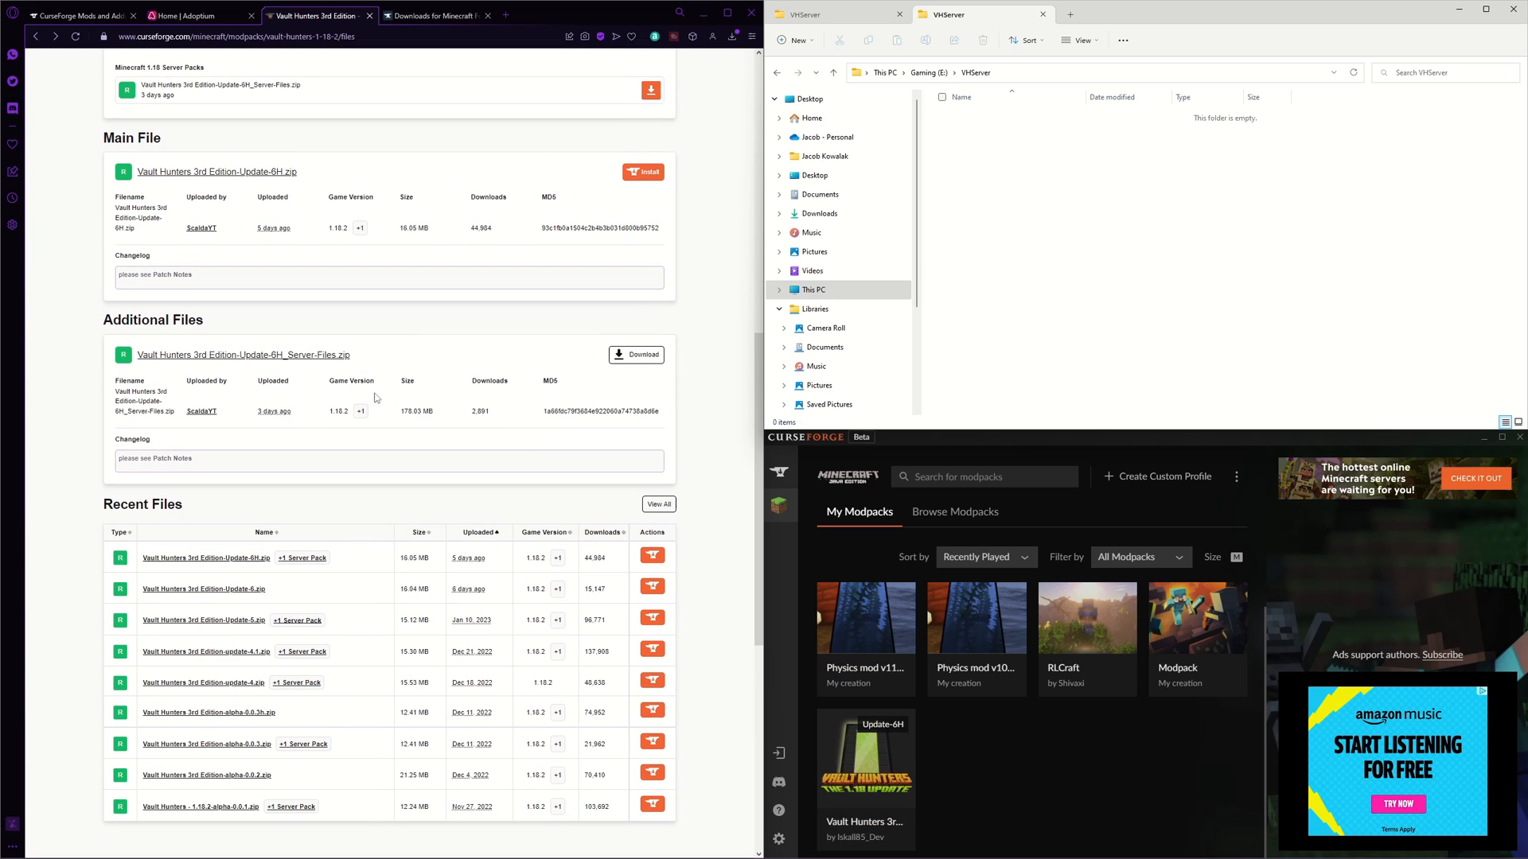
pyautogui.moveTo(320, 361)
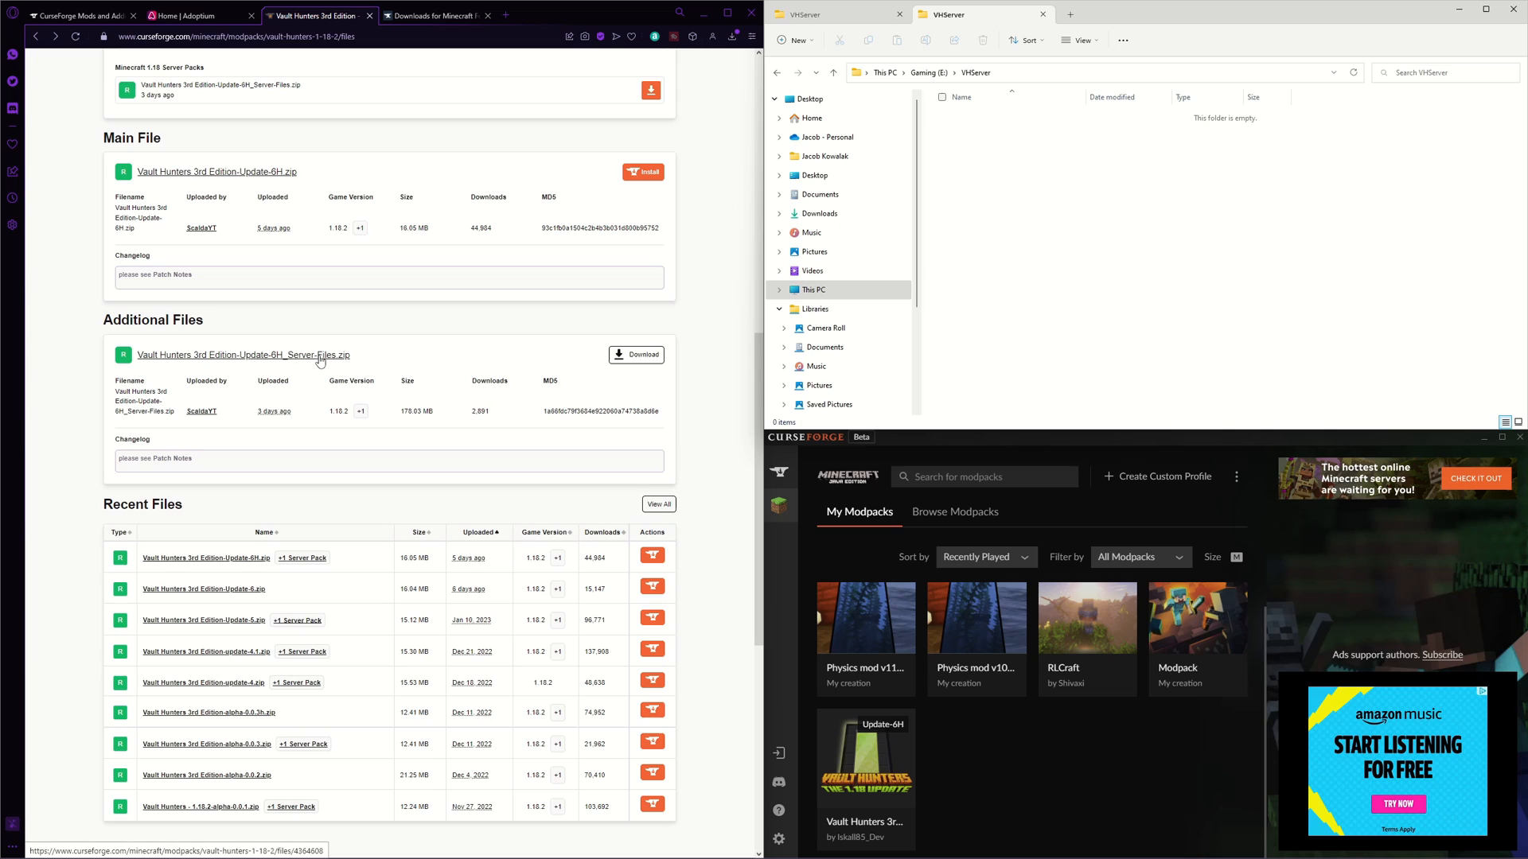
pyautogui.moveTo(283, 361)
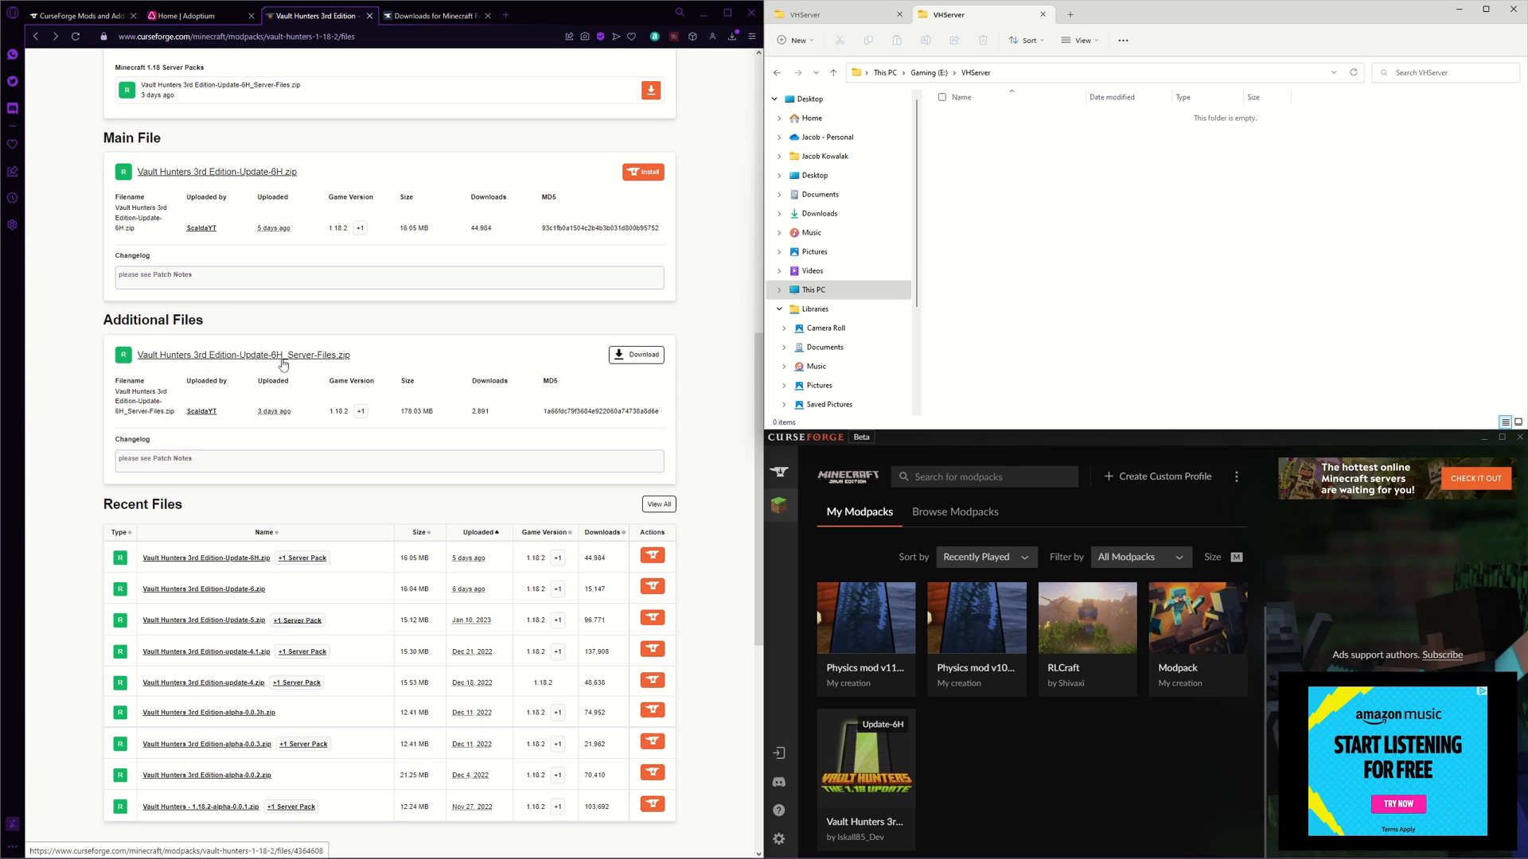
pyautogui.moveTo(911, 635)
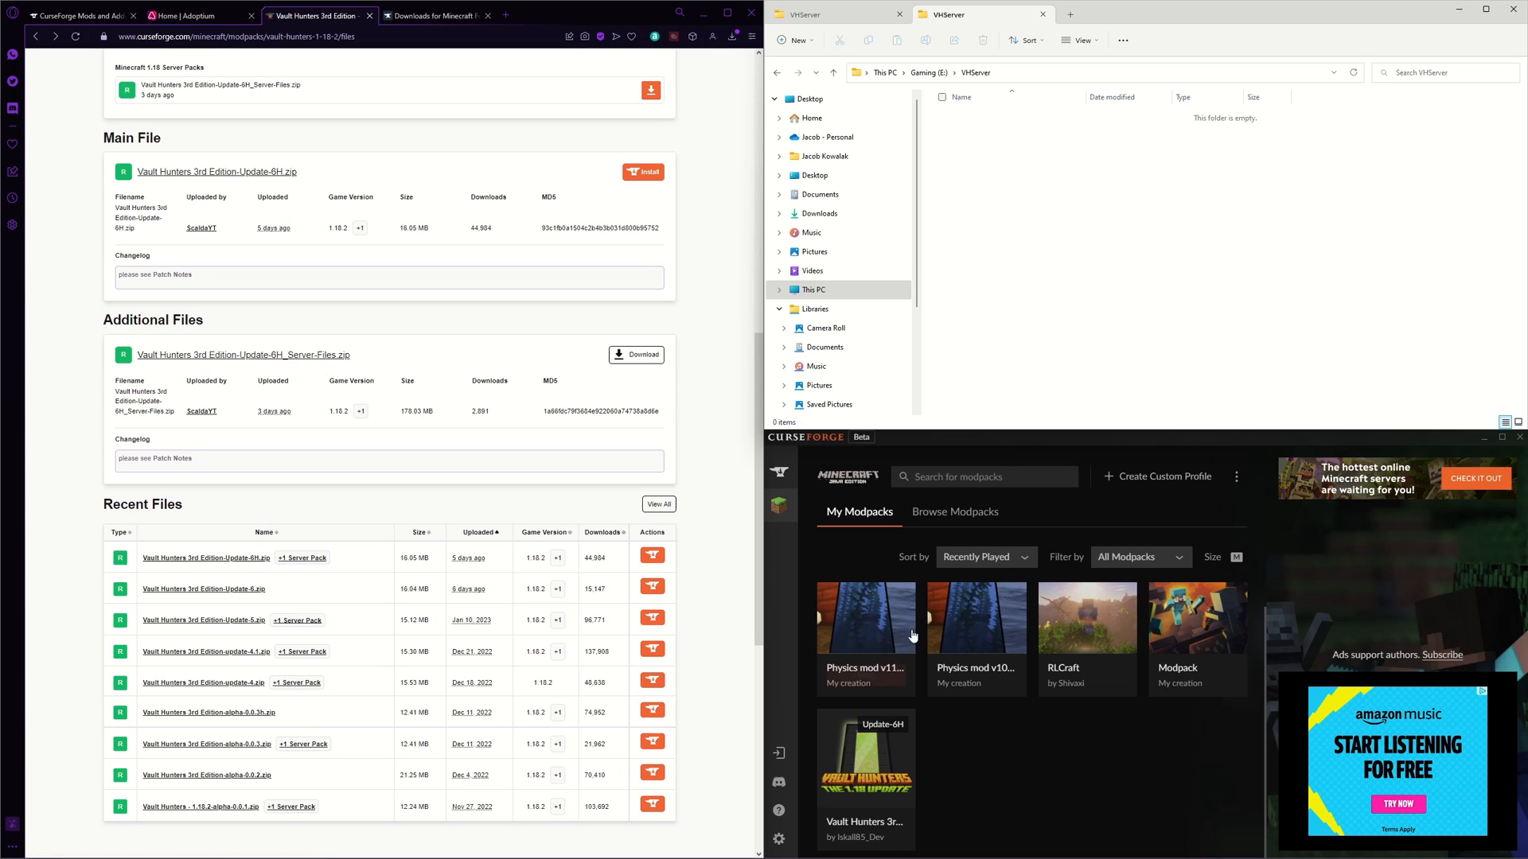
pyautogui.moveTo(312, 354)
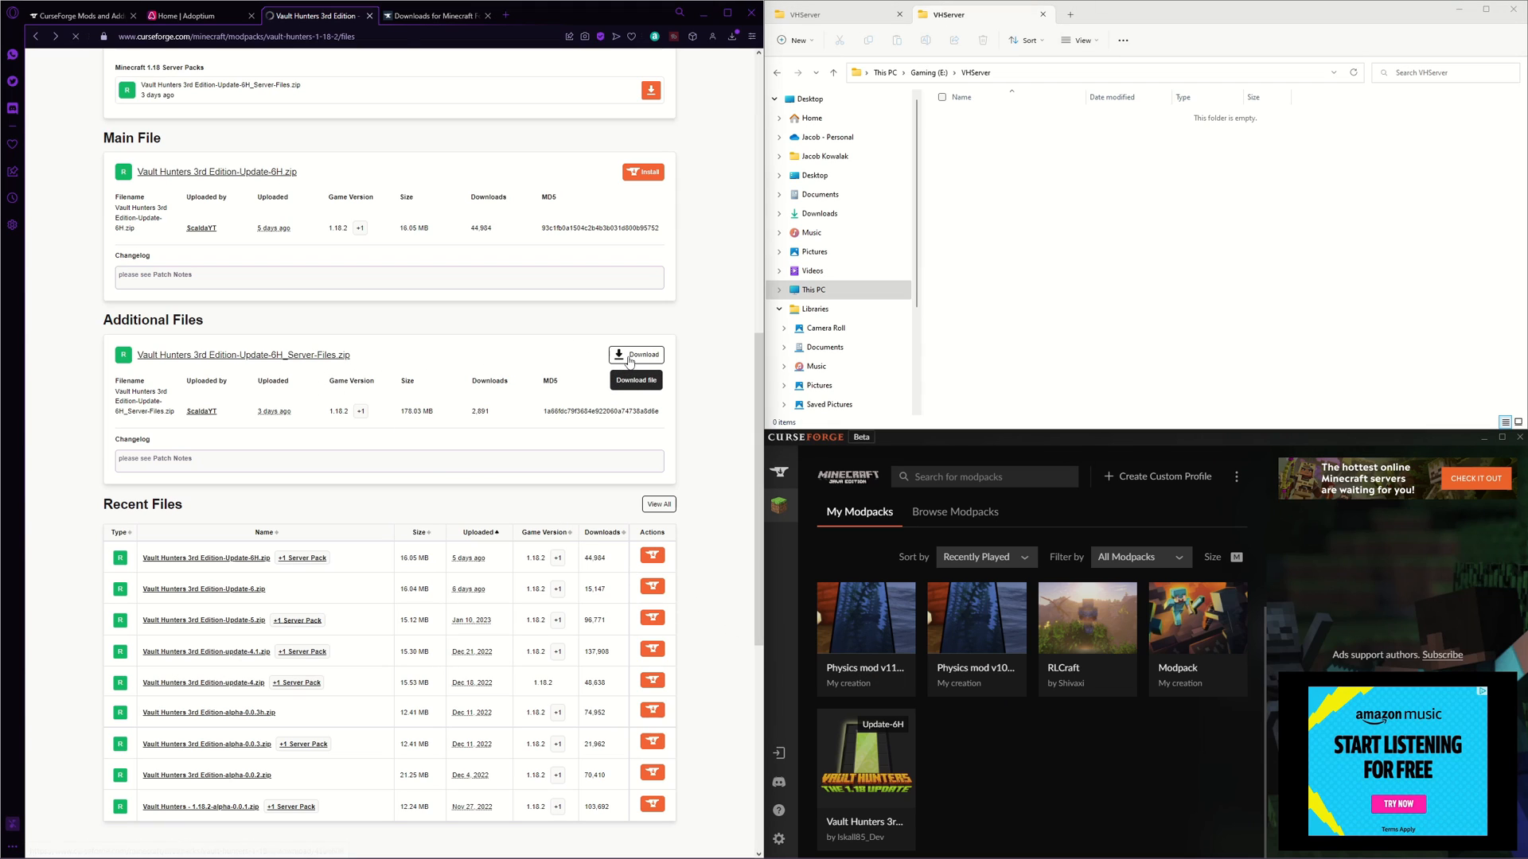
# - Start downloading the Update-6H Server-Files zip into E:\VHServer
pyautogui.click(635, 380)
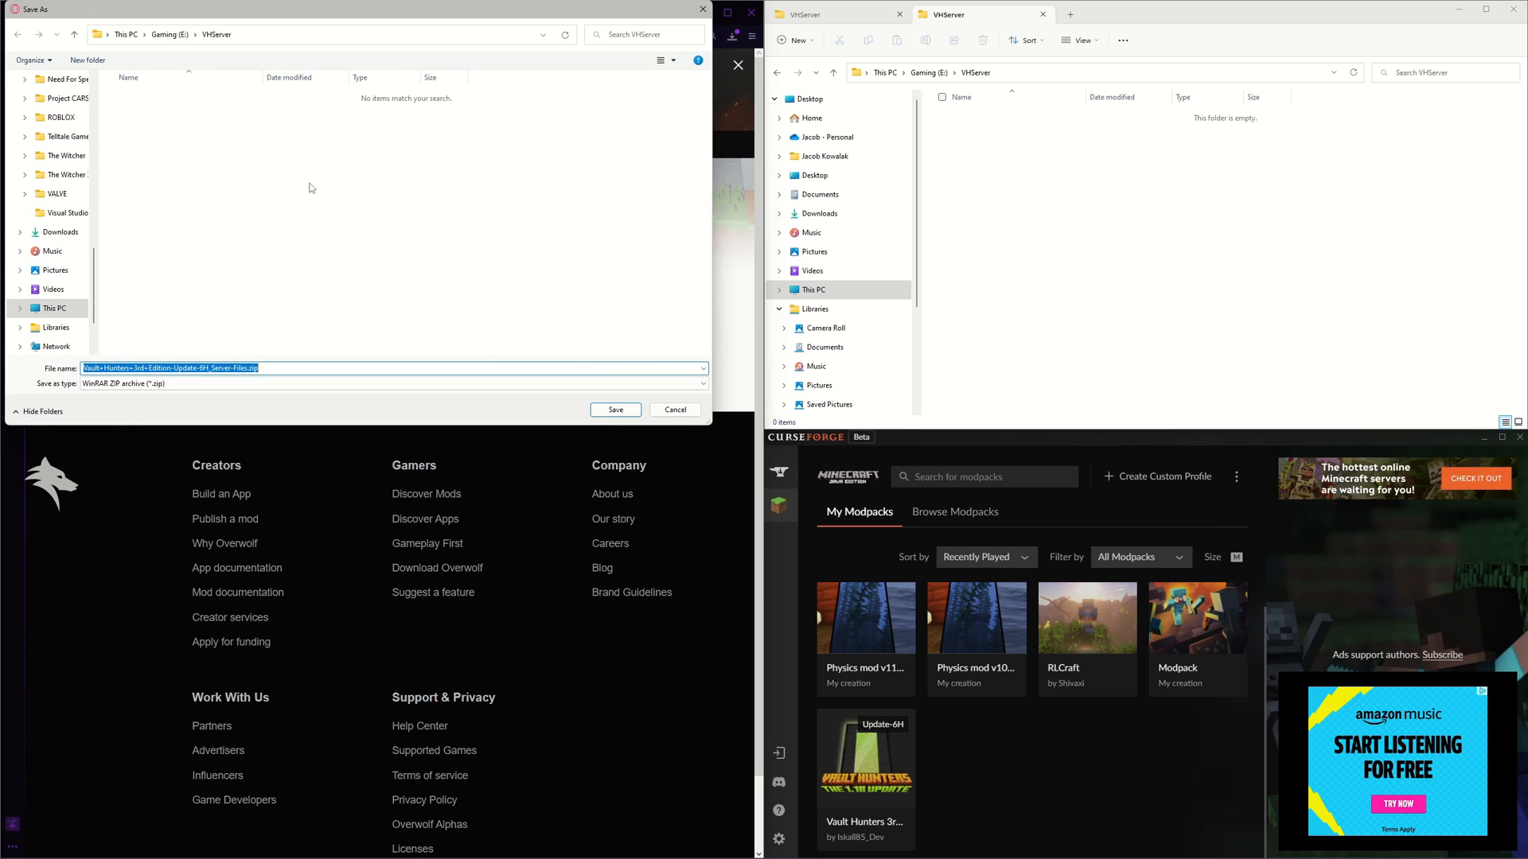
pyautogui.moveTo(555, 343)
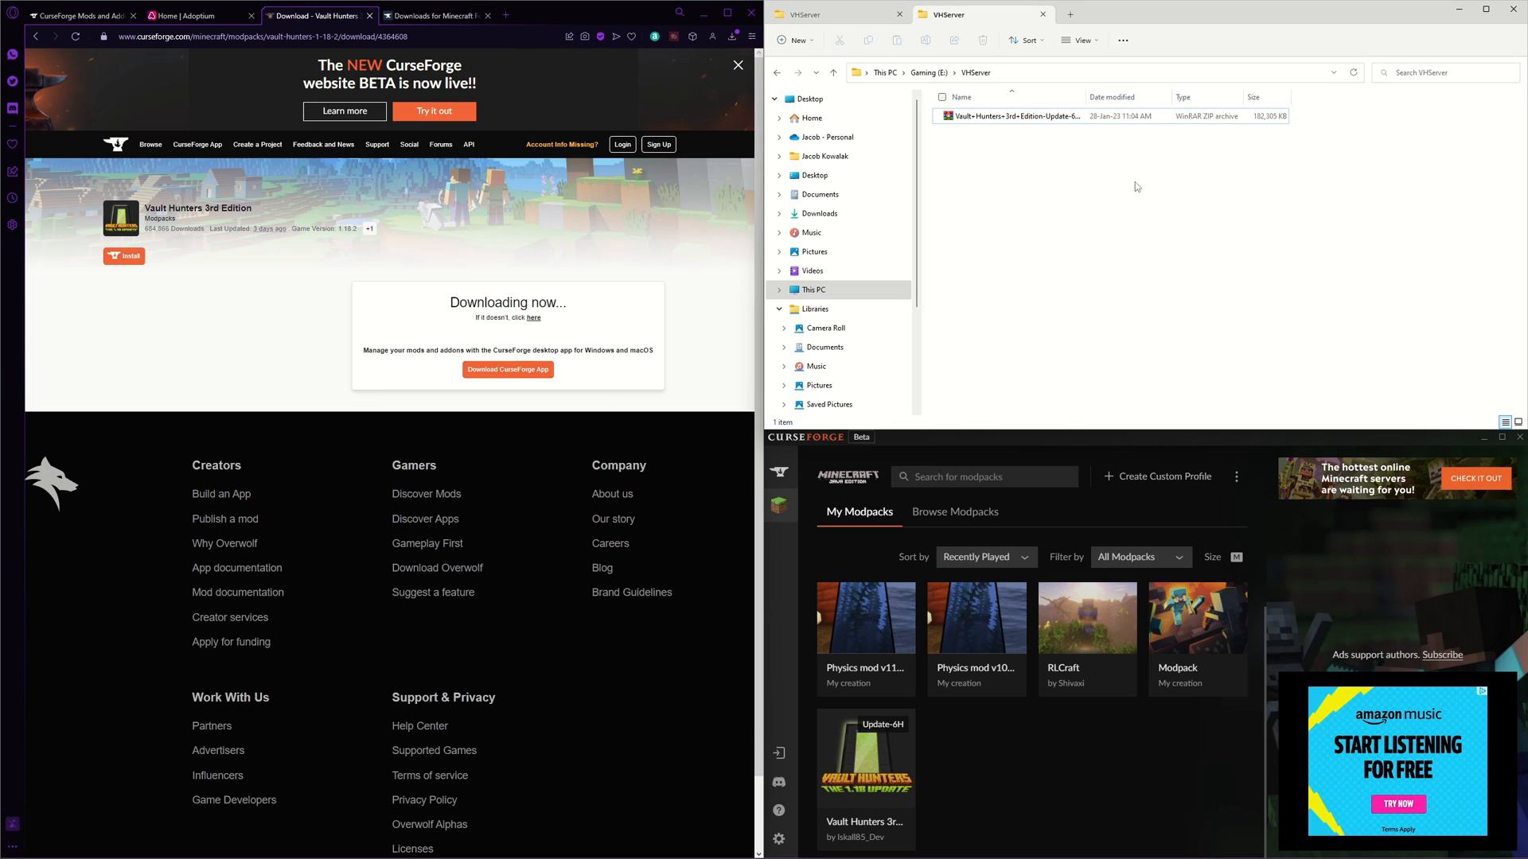
pyautogui.moveTo(1070, 174)
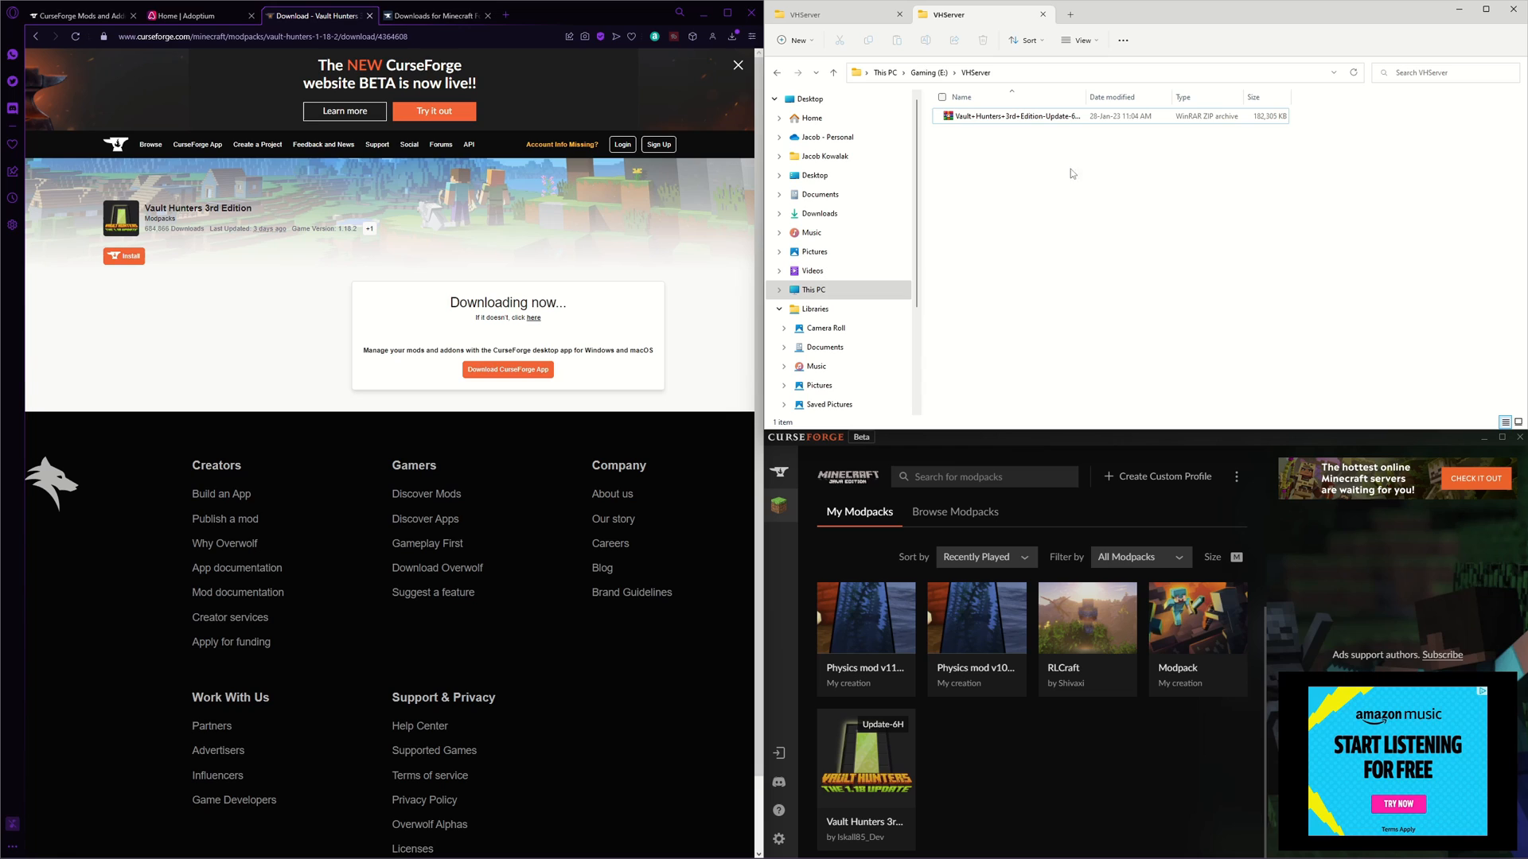
# - Extract the server files zip into the suggested folder inside VHServer
pyautogui.rightClick(1009, 116)
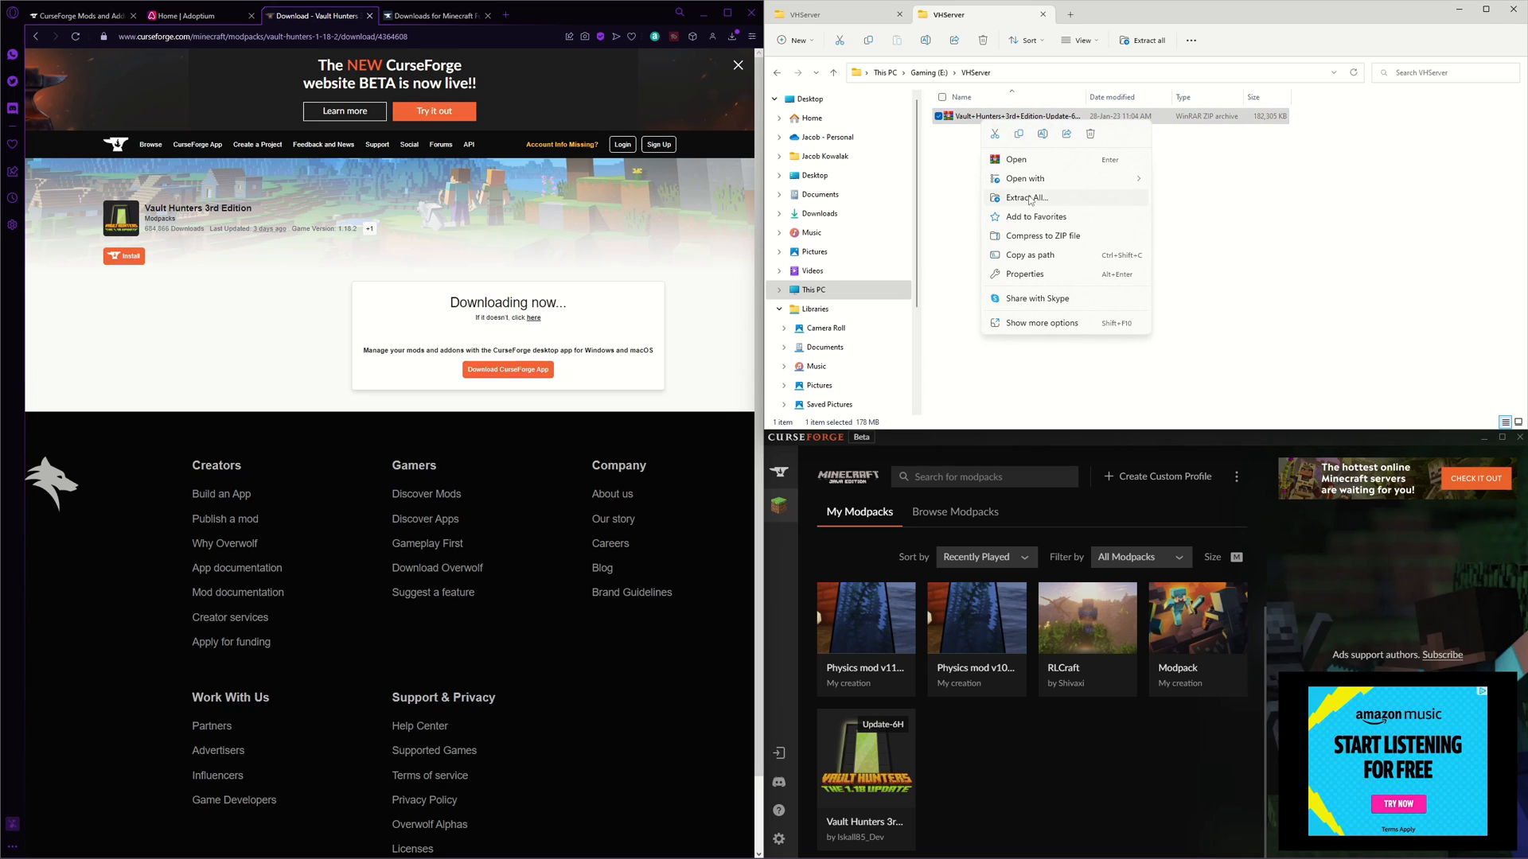
pyautogui.click(1025, 197)
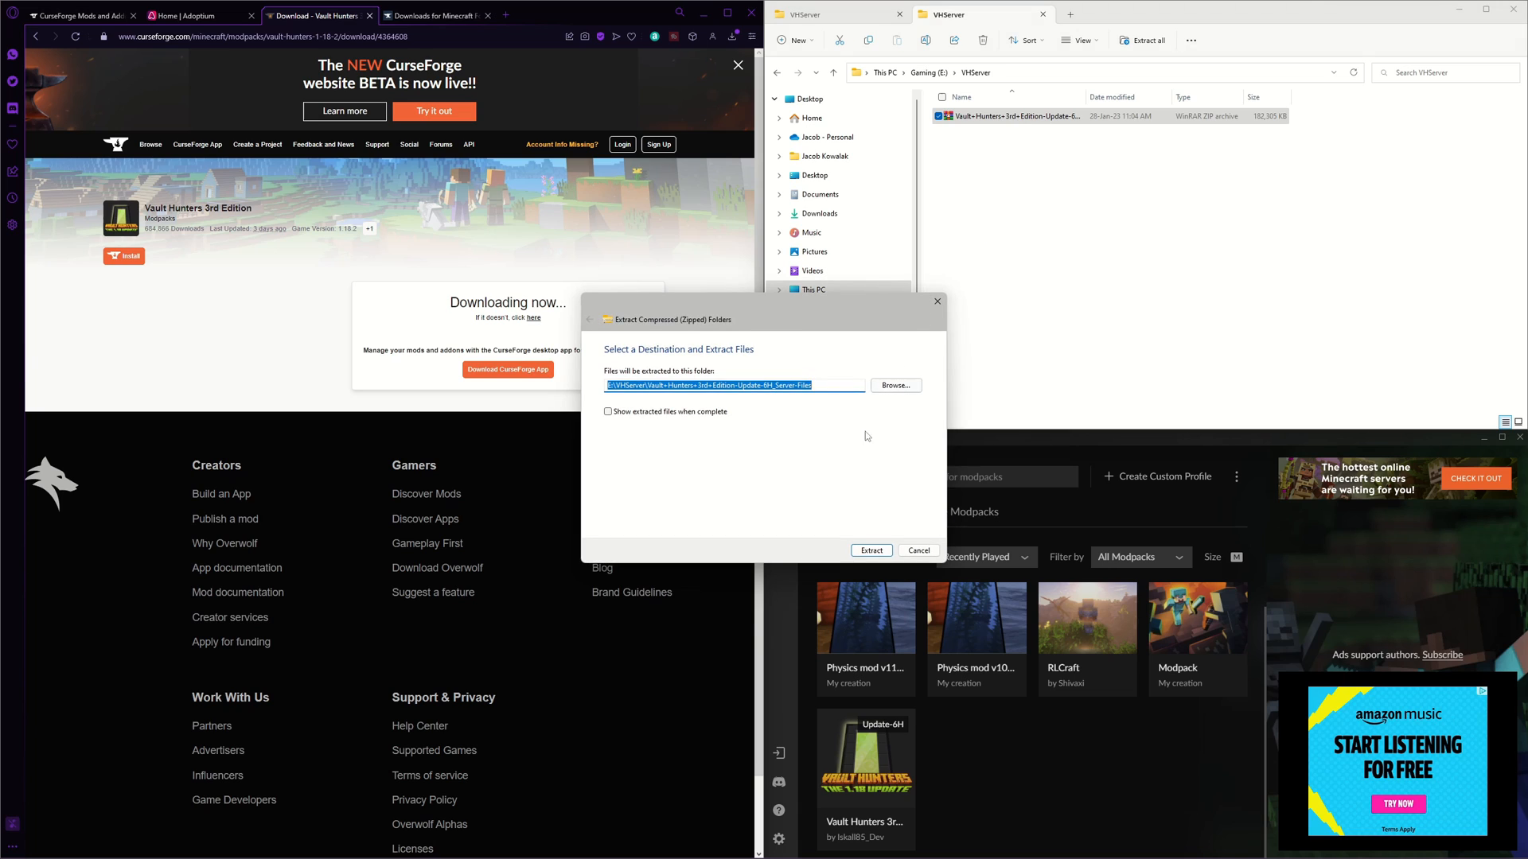
pyautogui.click(870, 549)
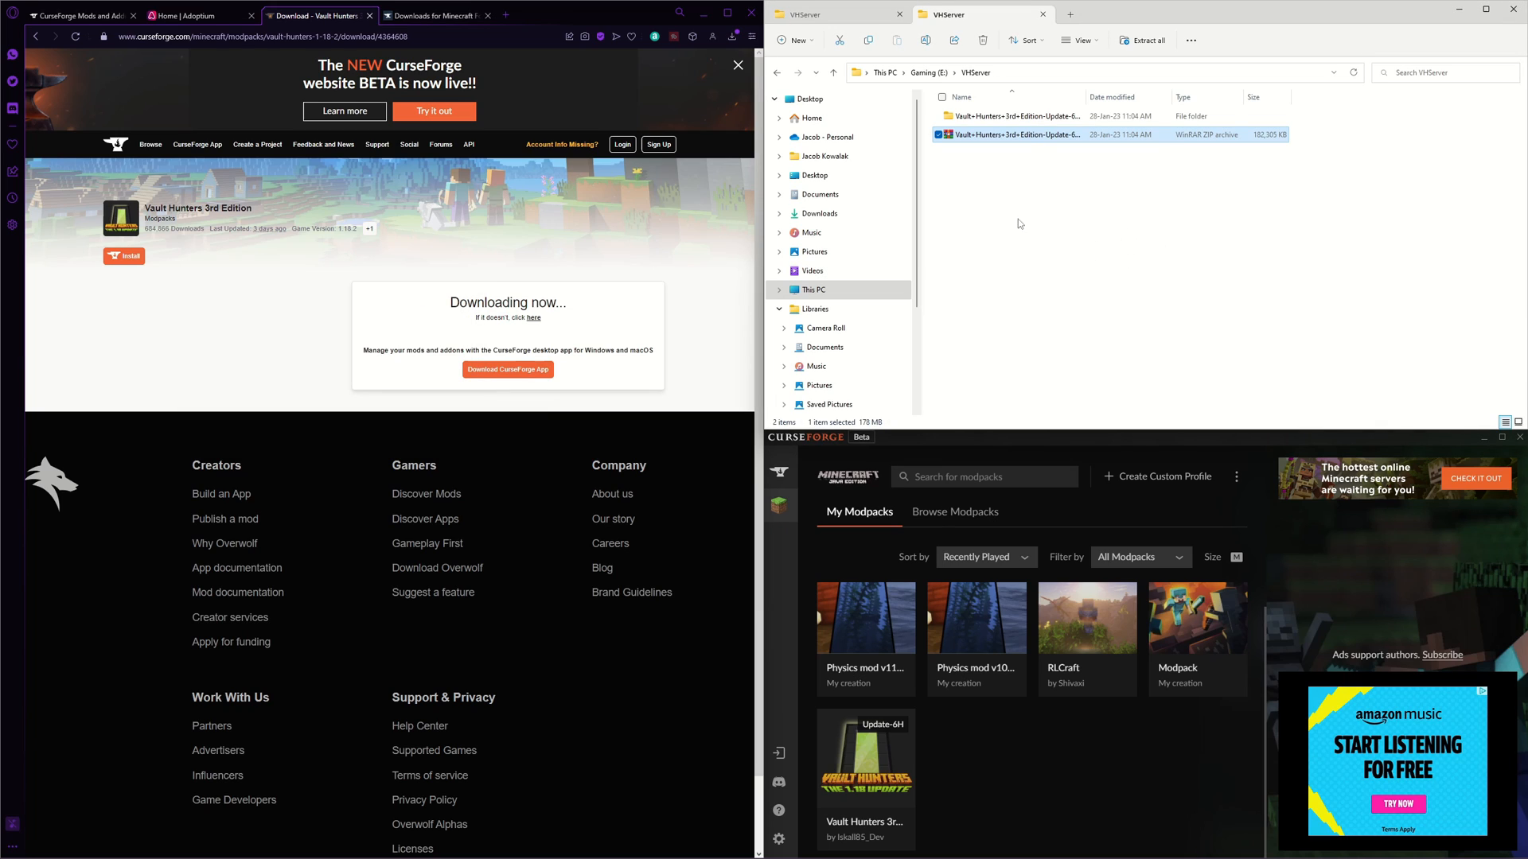
pyautogui.moveTo(1062, 158)
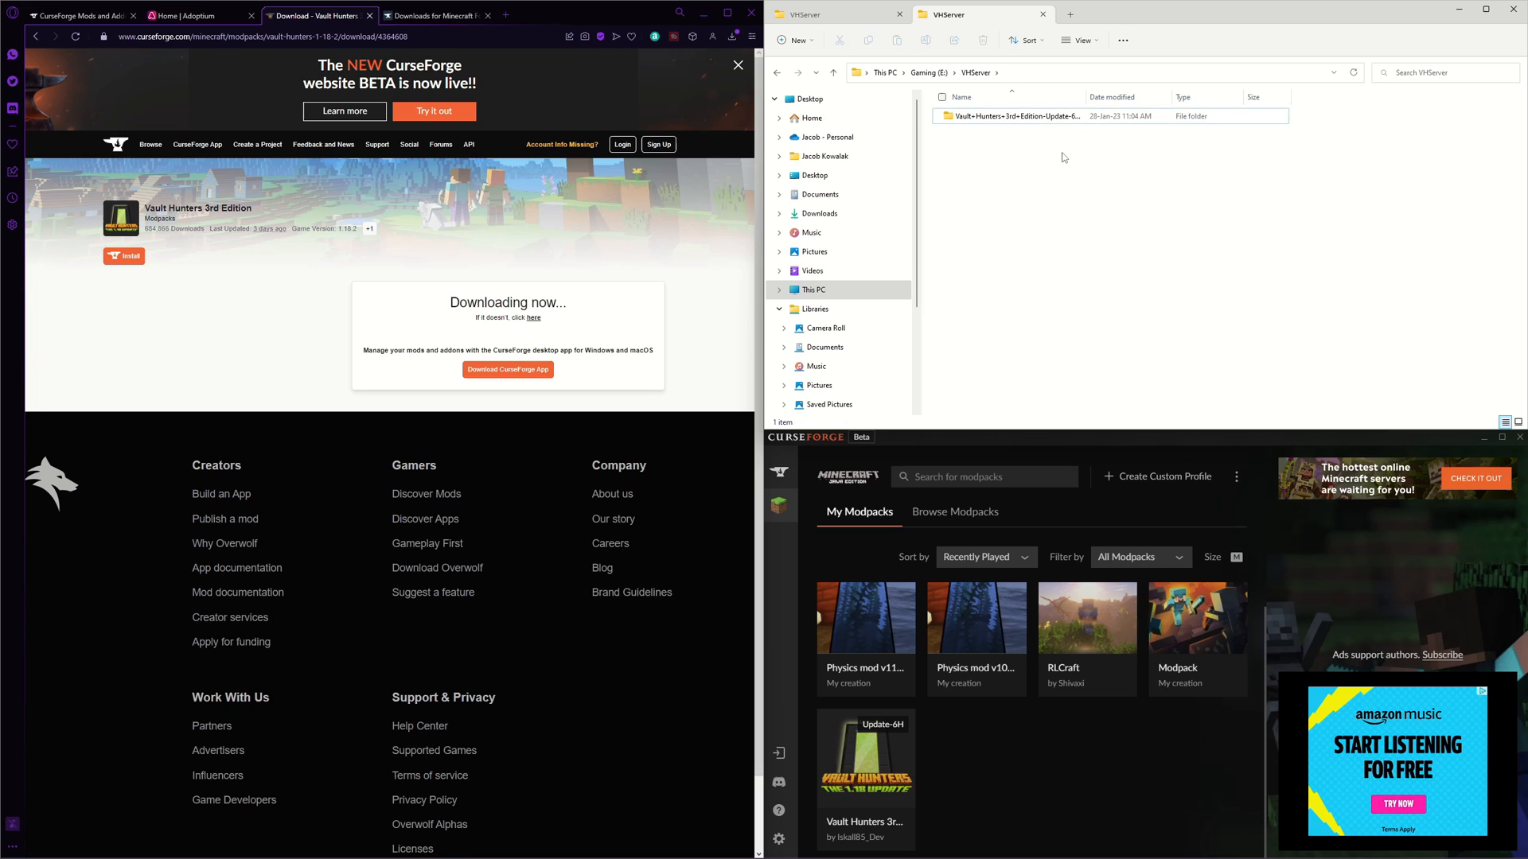
# - Enter the extracted folder and select all its files and folders
pyautogui.doubleClick(1014, 116)
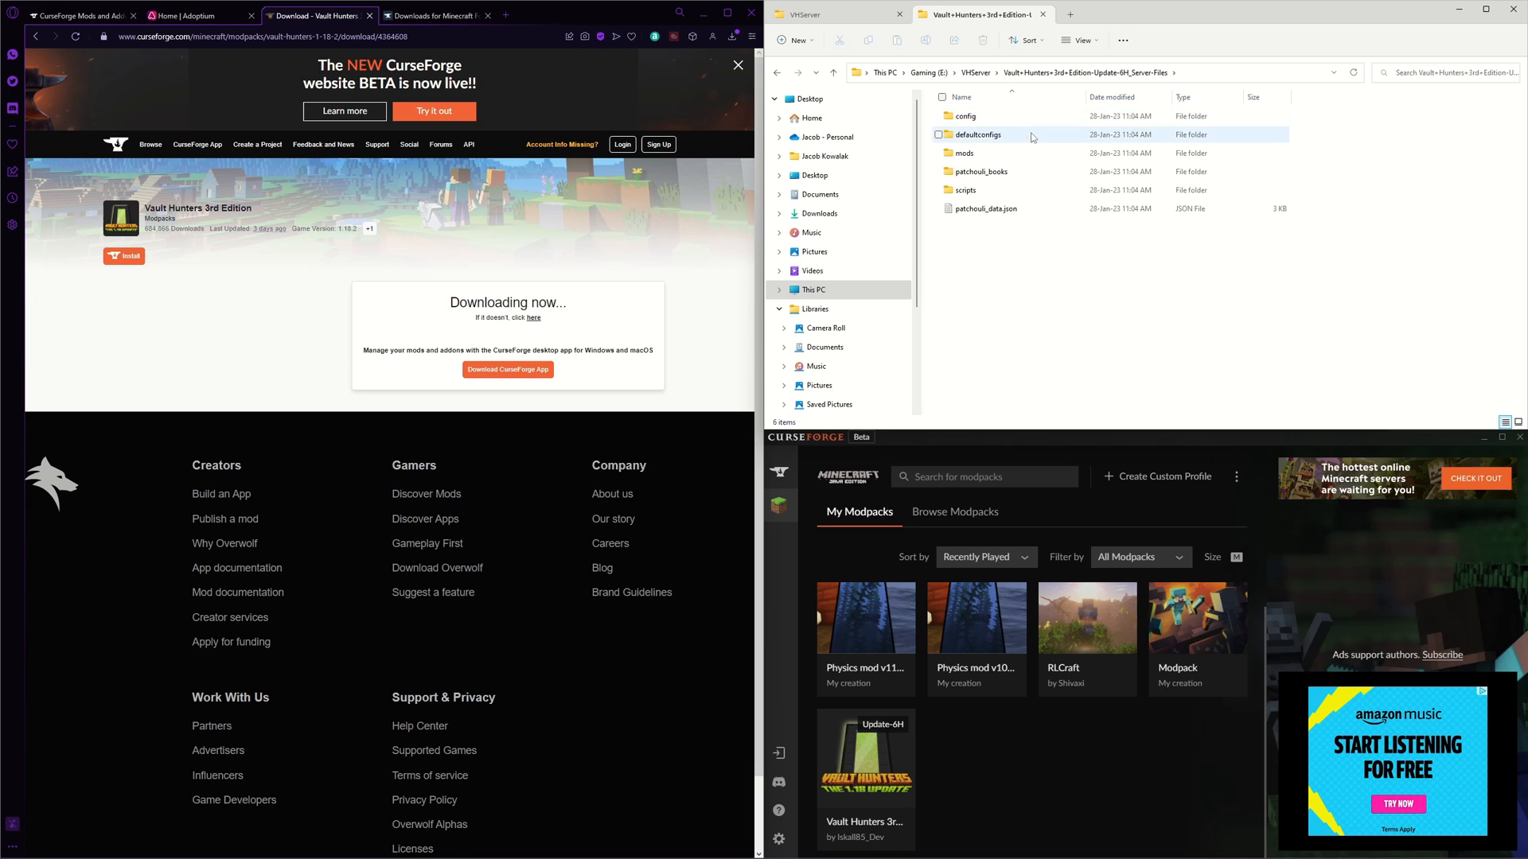
pyautogui.moveTo(1009, 152); pyautogui.dragTo(1009, 210)
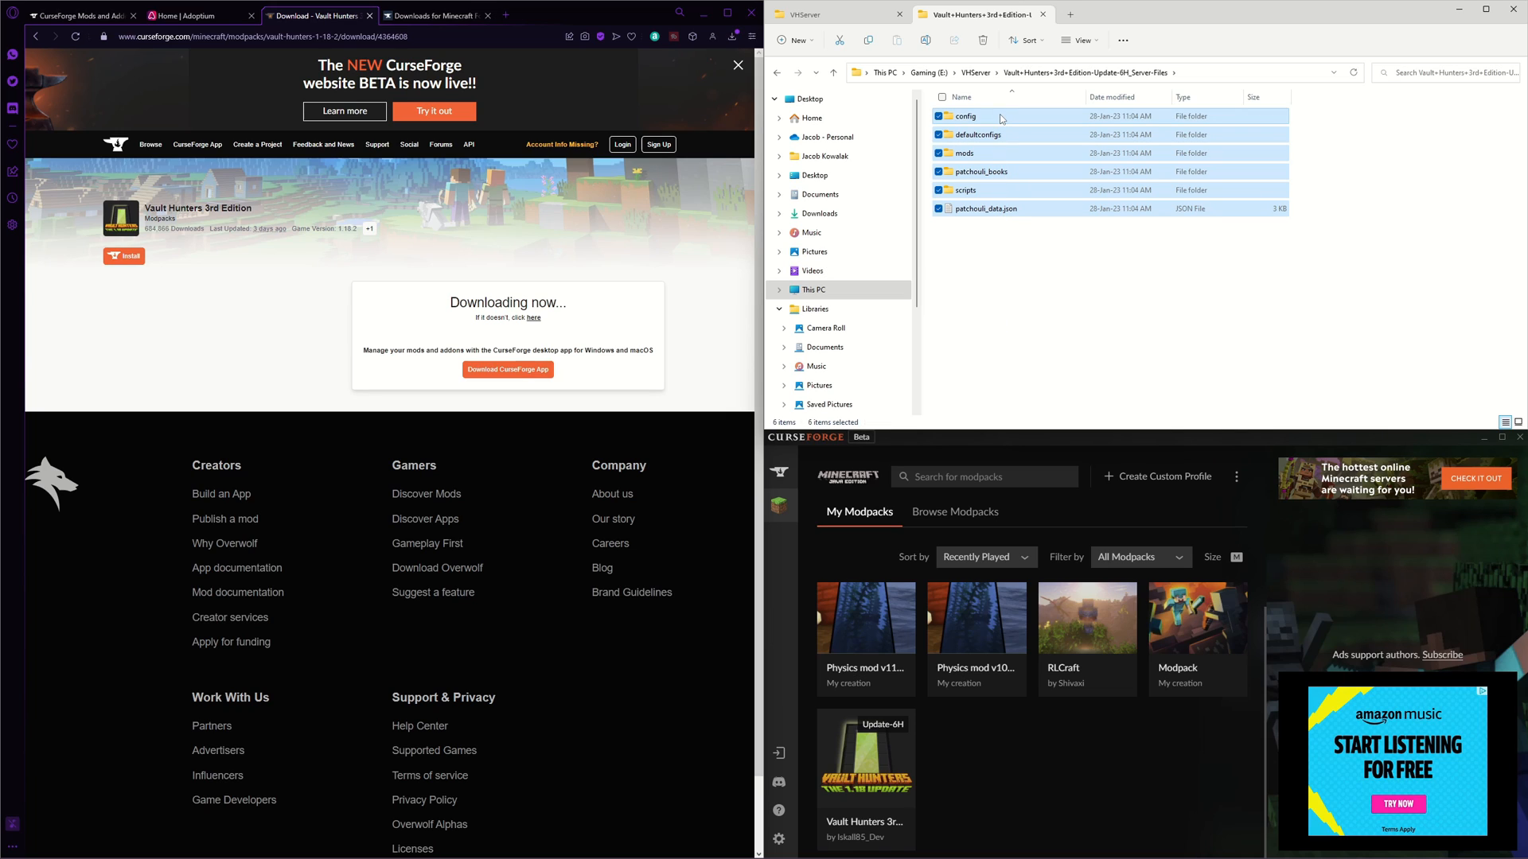
# - Move the extracted files up into VHServer and remove the leftover empty folder
pyautogui.click(1074, 264)
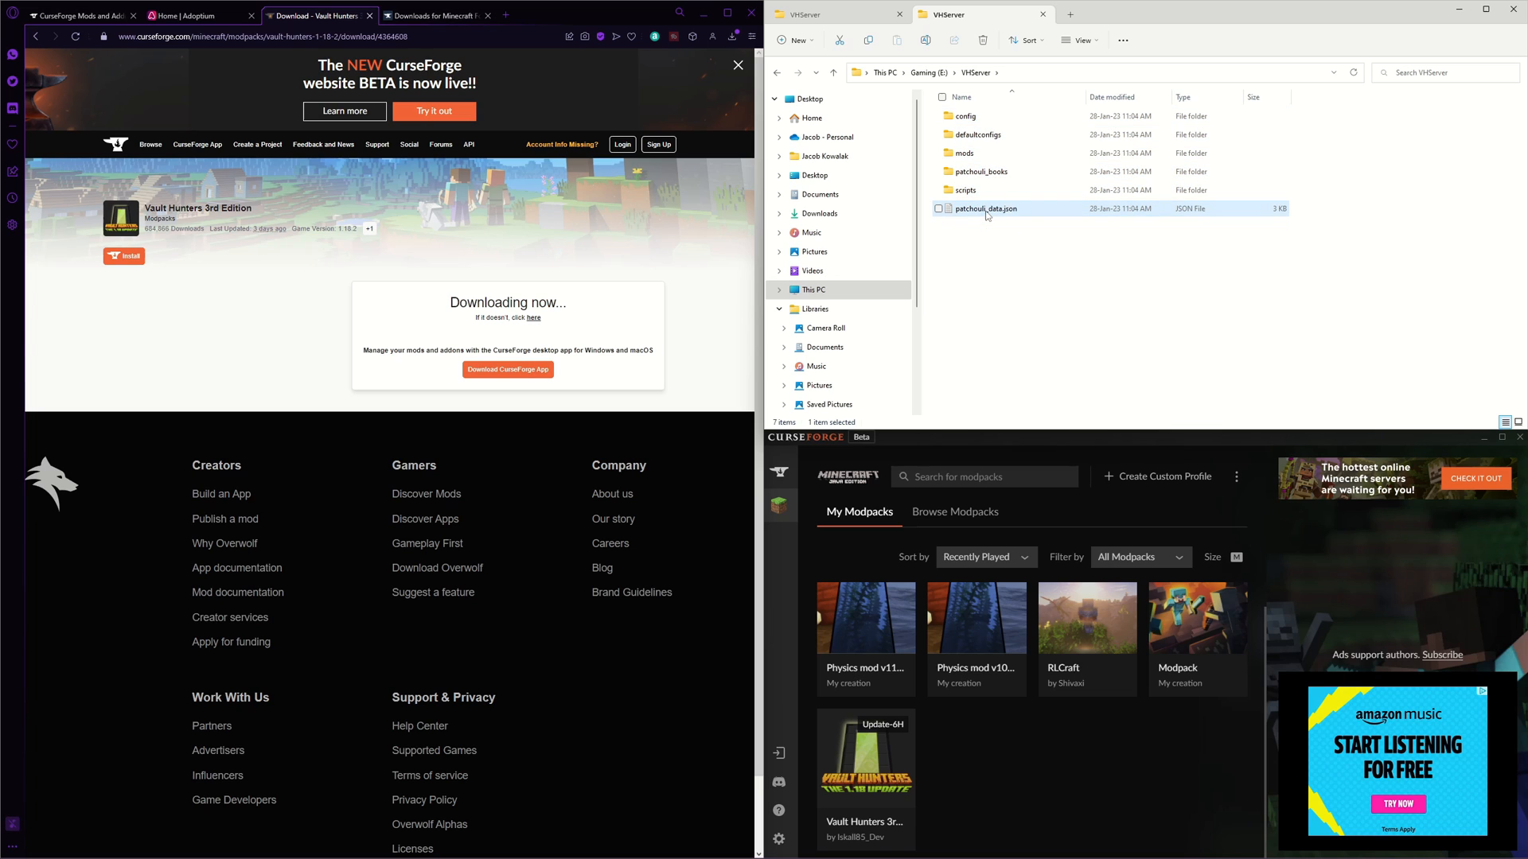
pyautogui.press('ctrl+a')
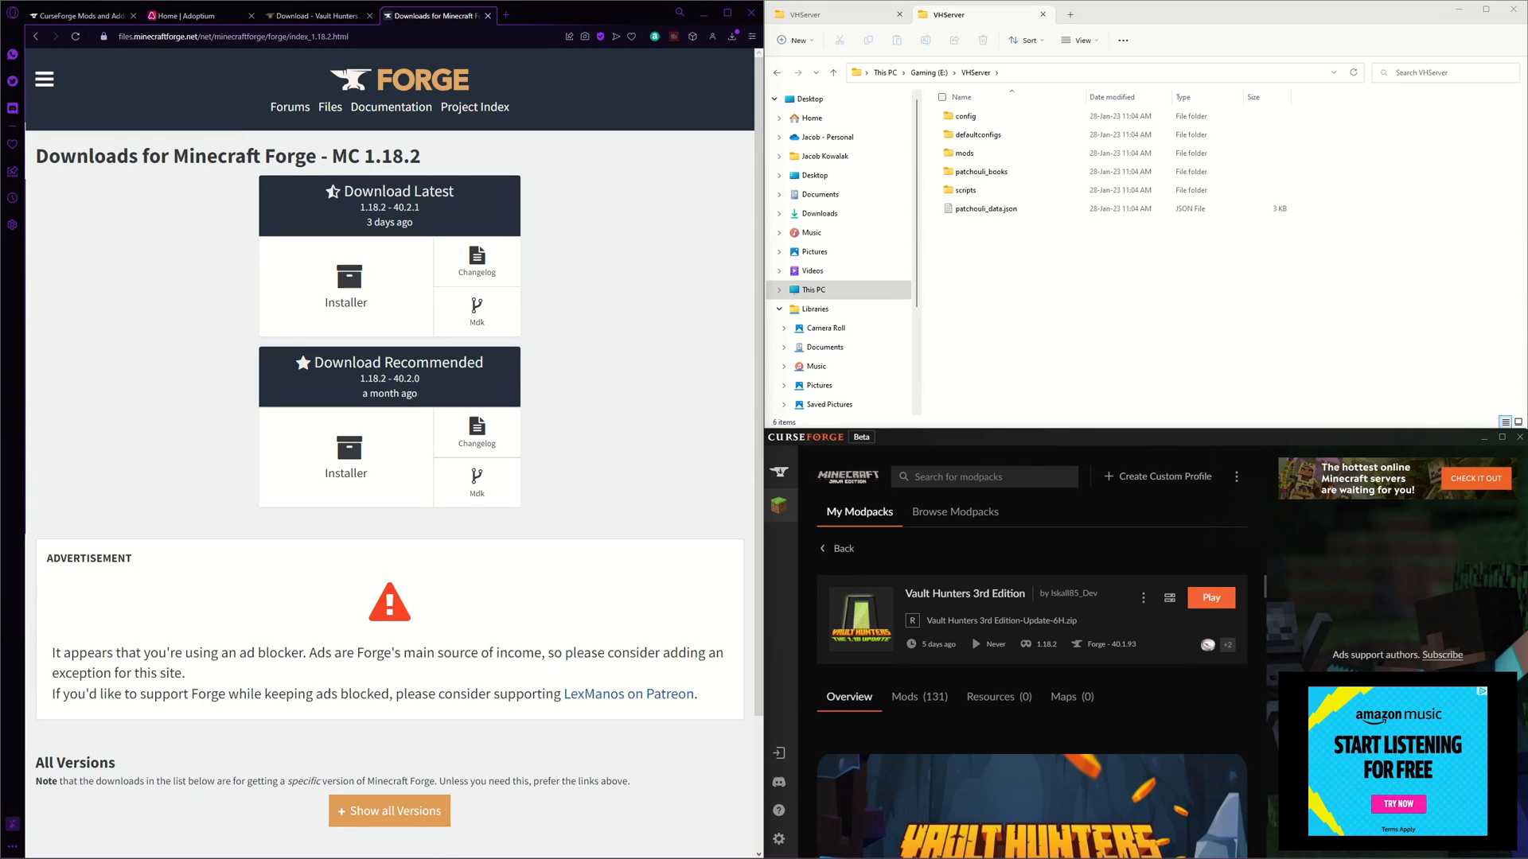
pyautogui.moveTo(1104, 644)
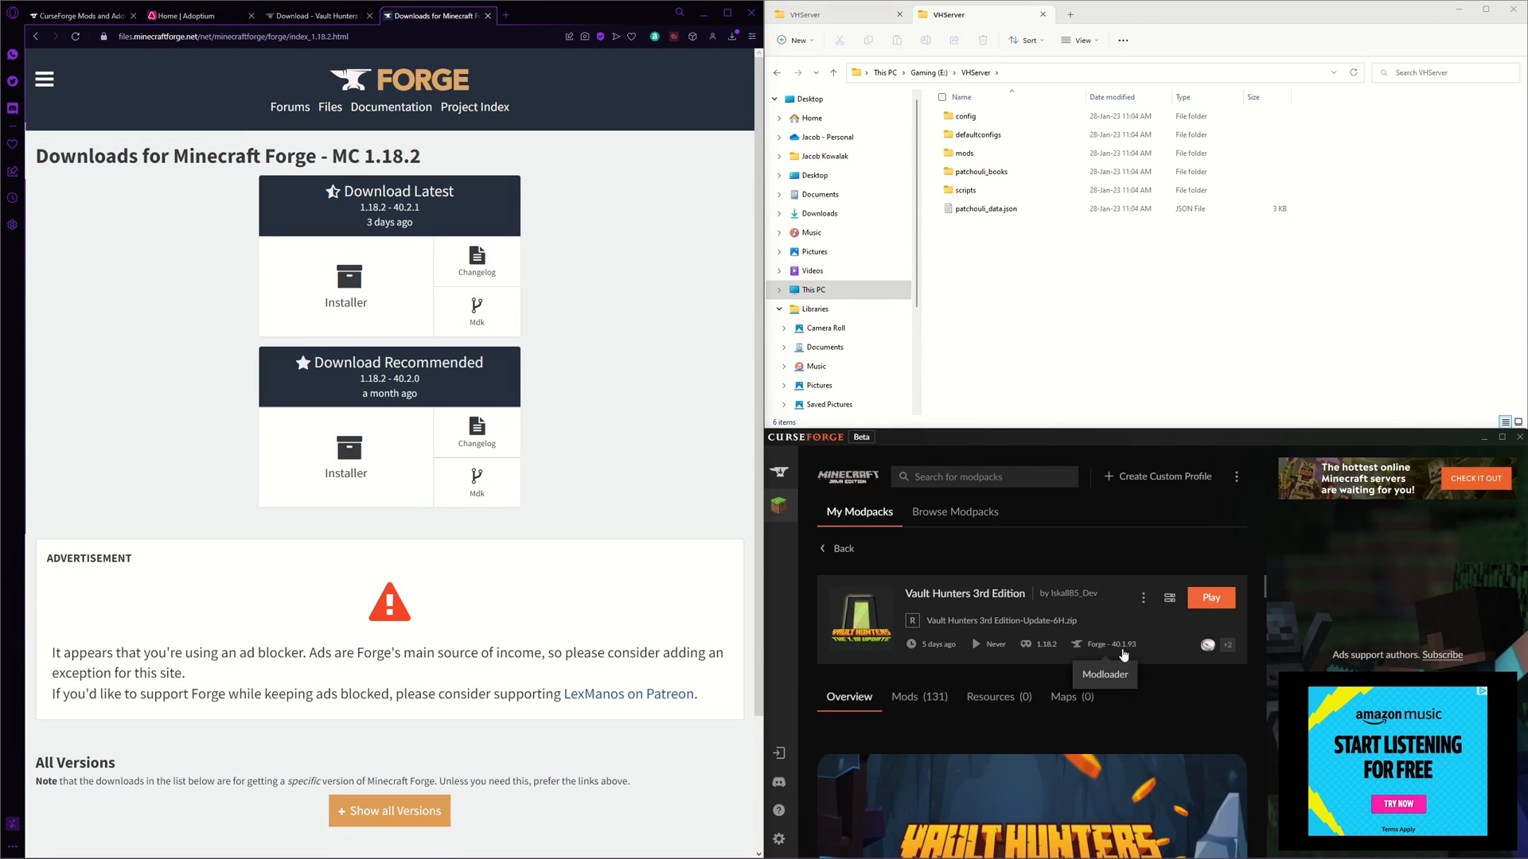
pyautogui.moveTo(1144, 656)
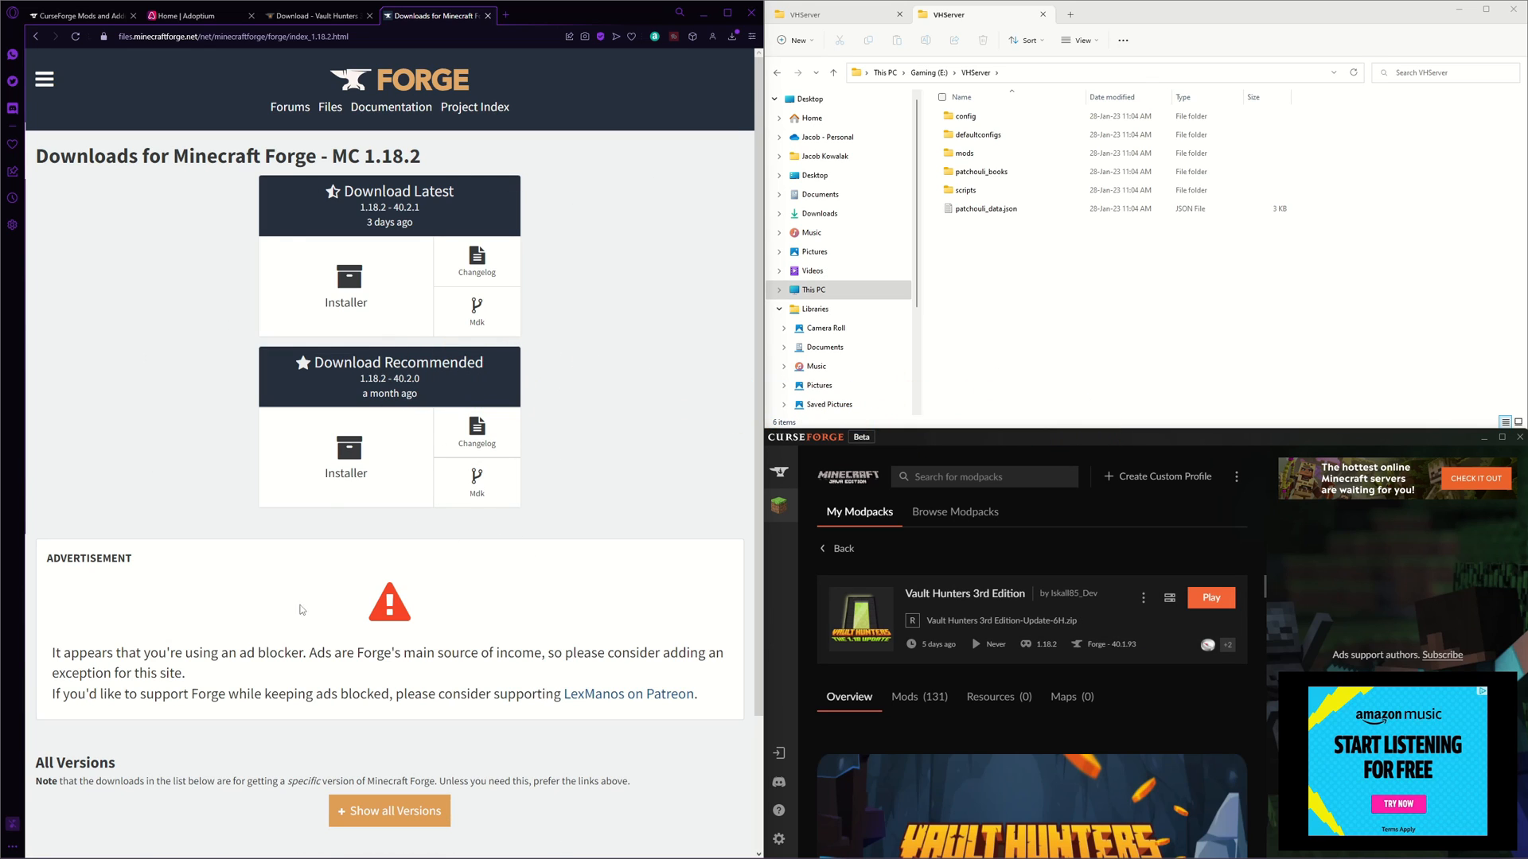
# - Show all Forge 1.18.2 versions and download the 40.1.93 installer
pyautogui.scroll(-3)
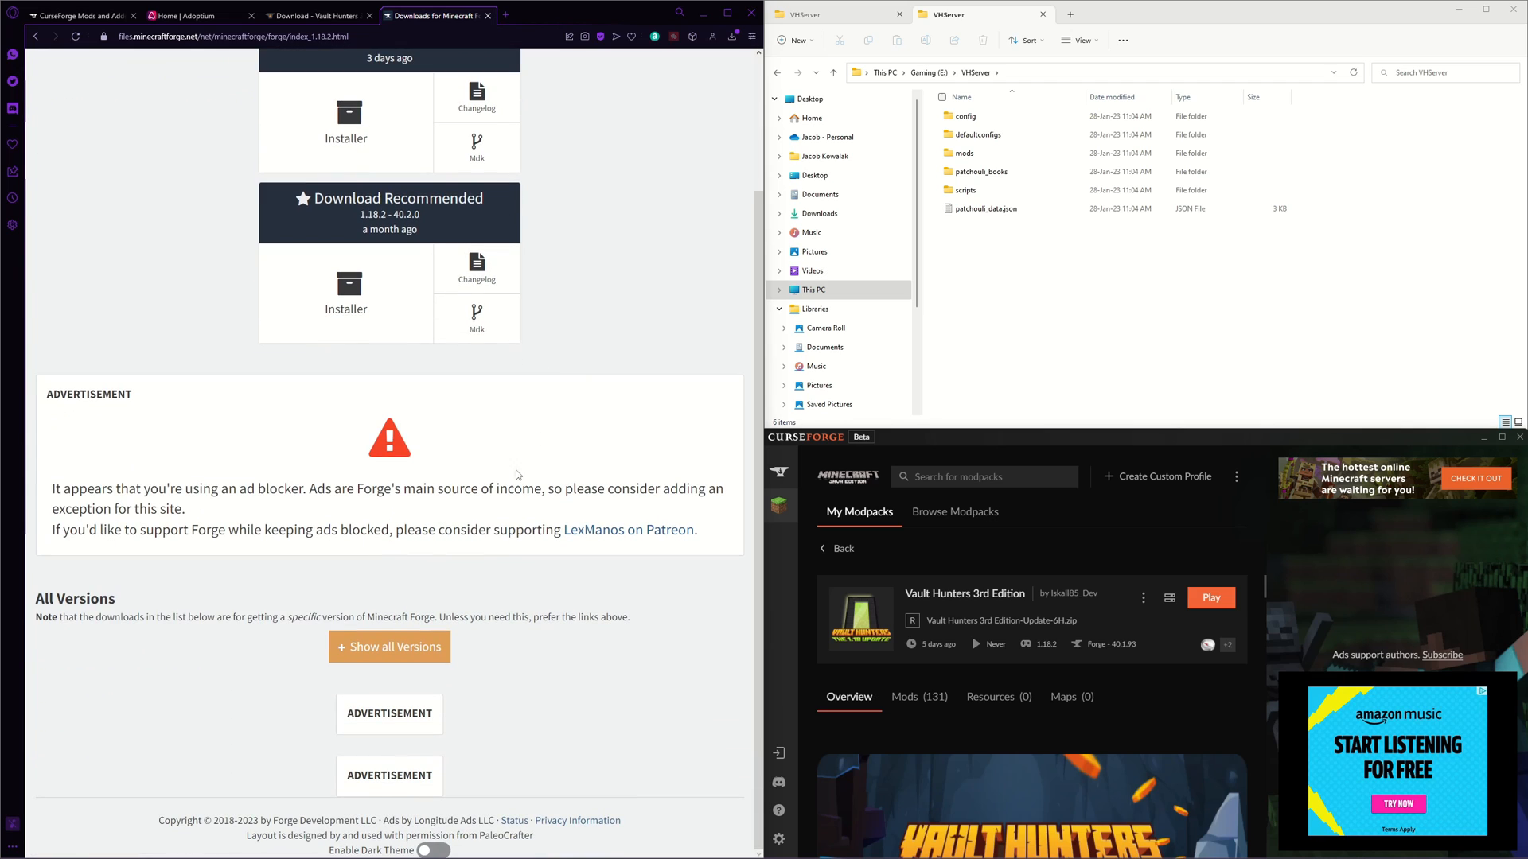
pyautogui.click(388, 646)
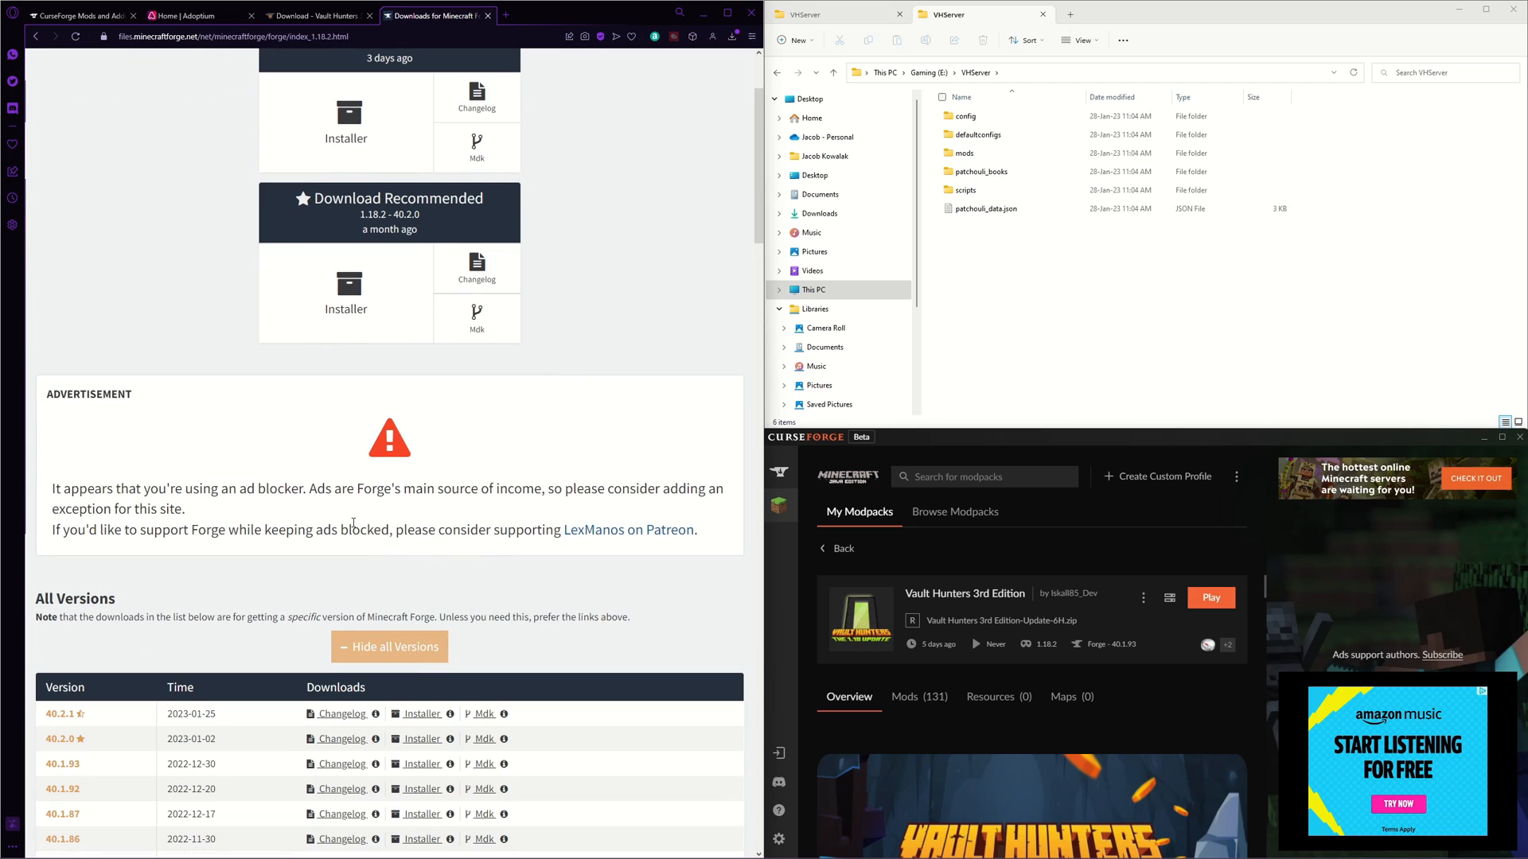
pyautogui.scroll(-3)
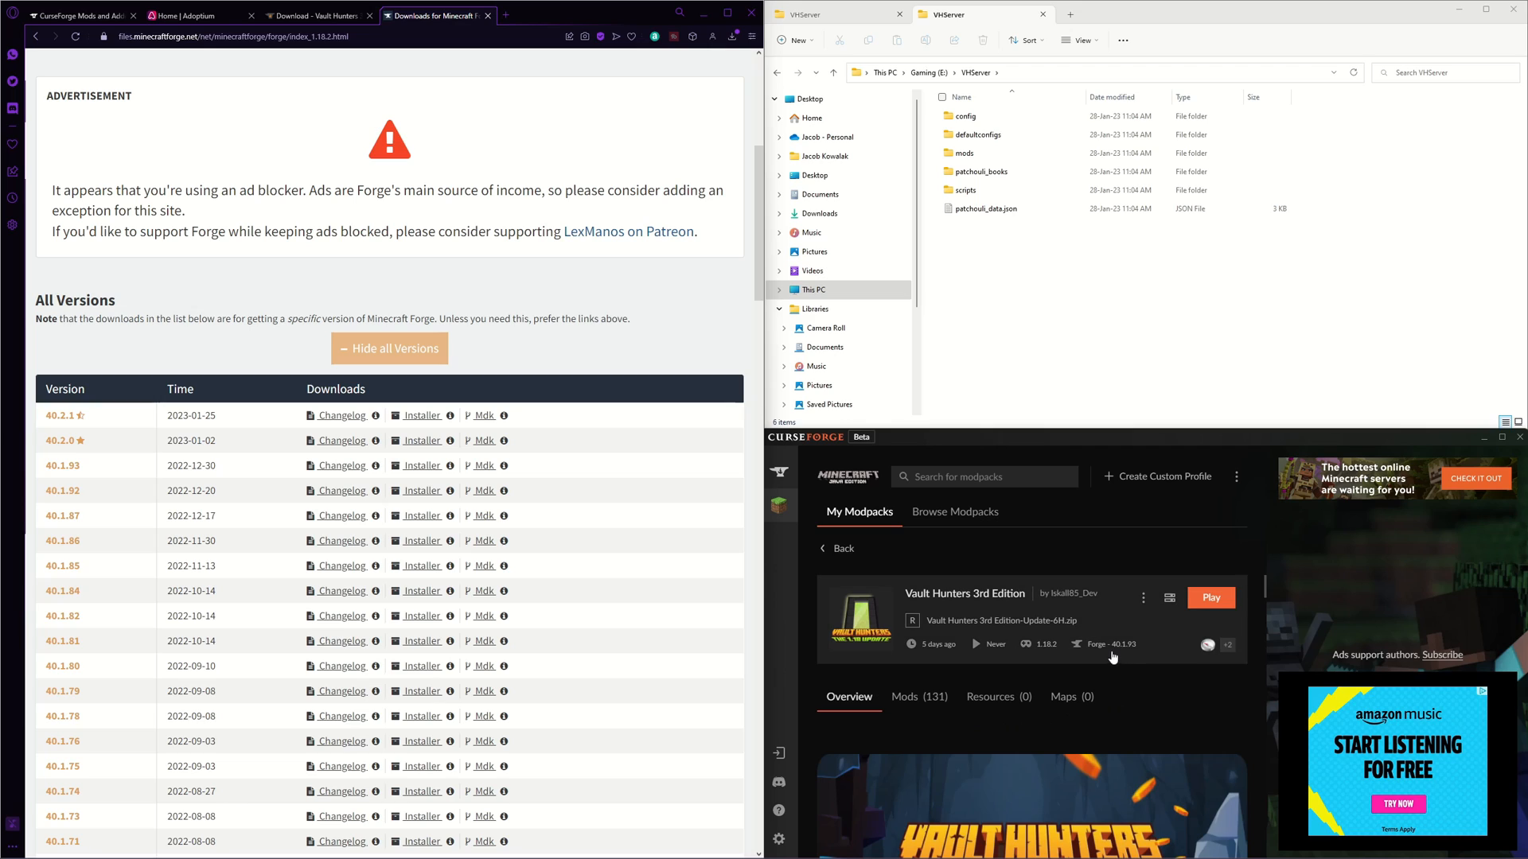
pyautogui.moveTo(1130, 659)
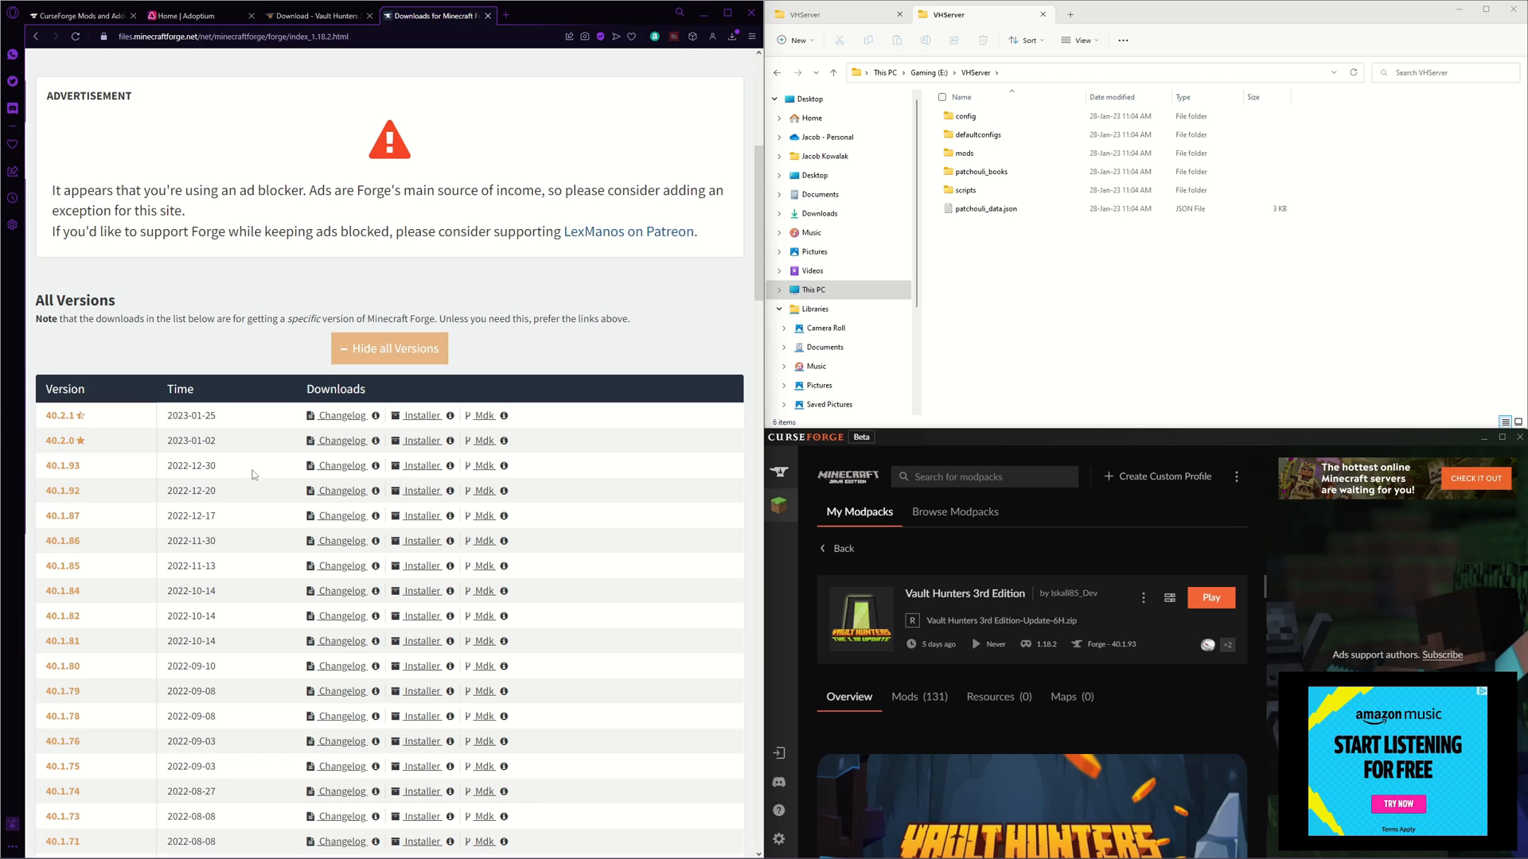
pyautogui.moveTo(423, 466)
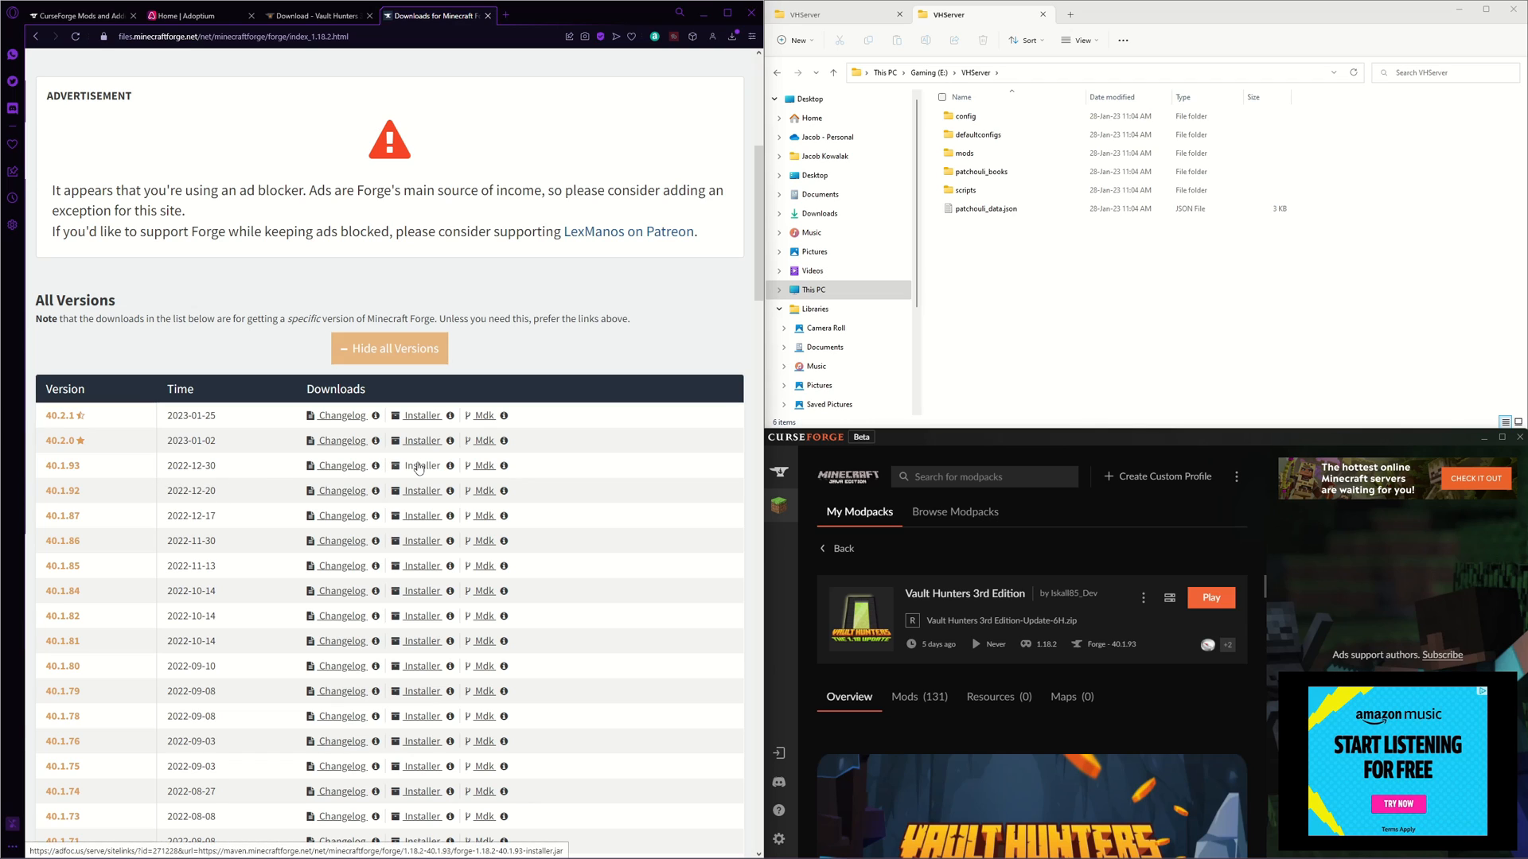
pyautogui.click(420, 466)
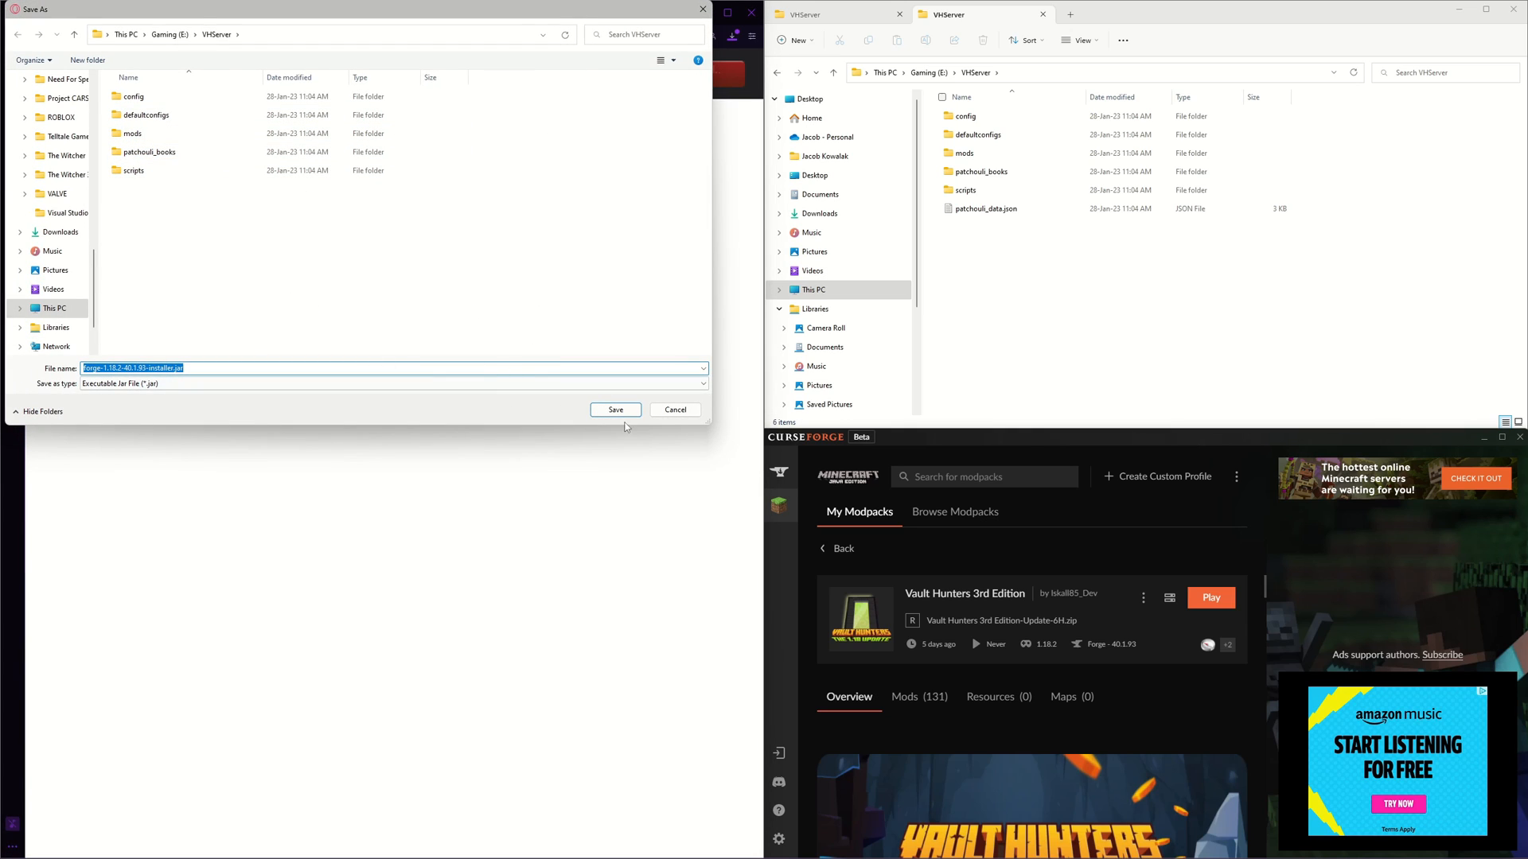
# - Save forge-1.18.2-40.1.93-installer.jar into VHServer
pyautogui.click(614, 409)
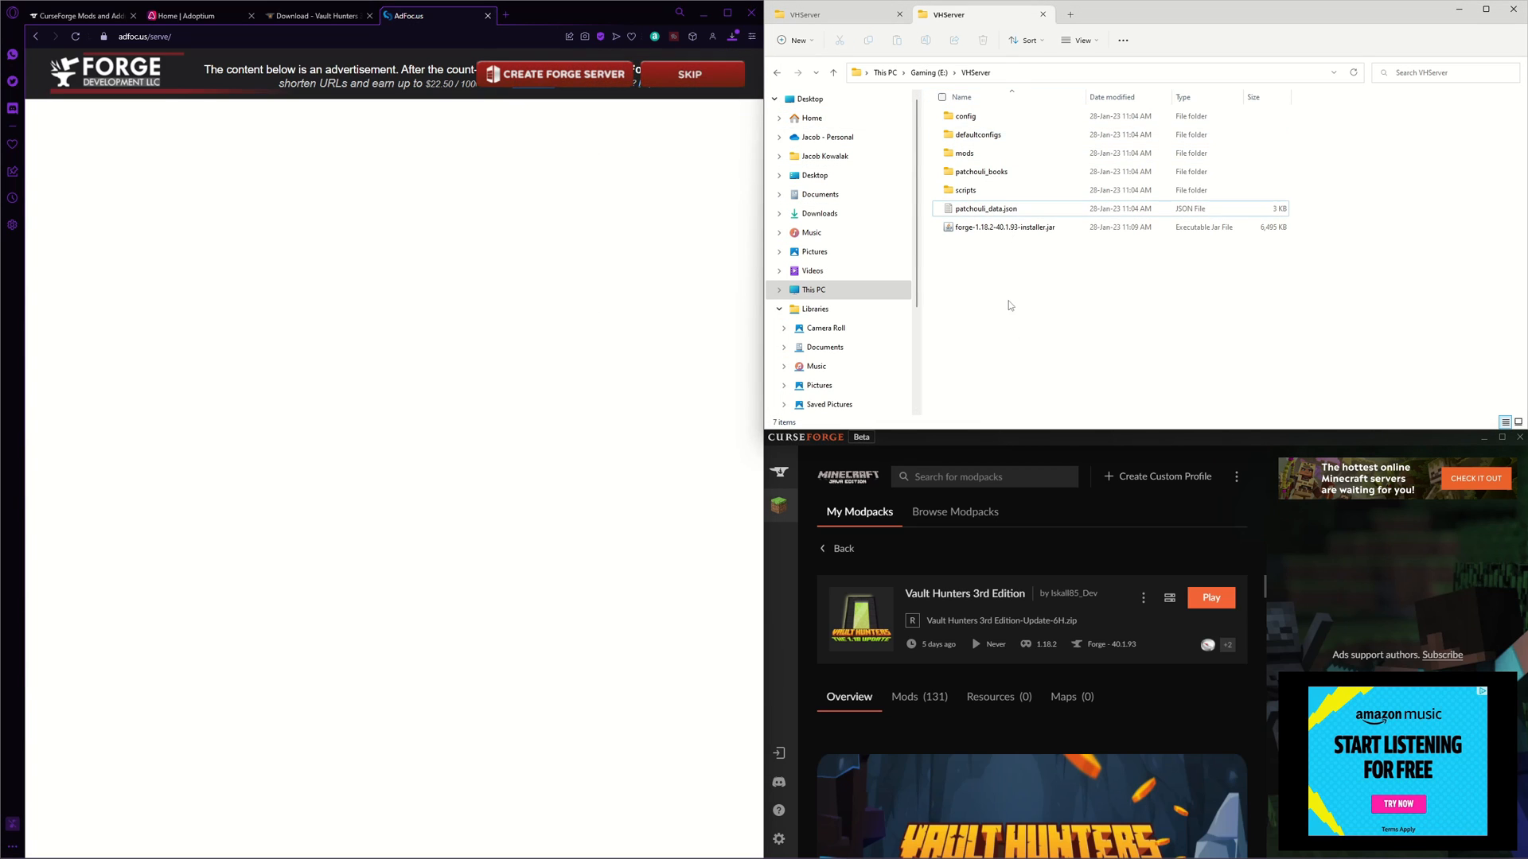
pyautogui.click(1004, 228)
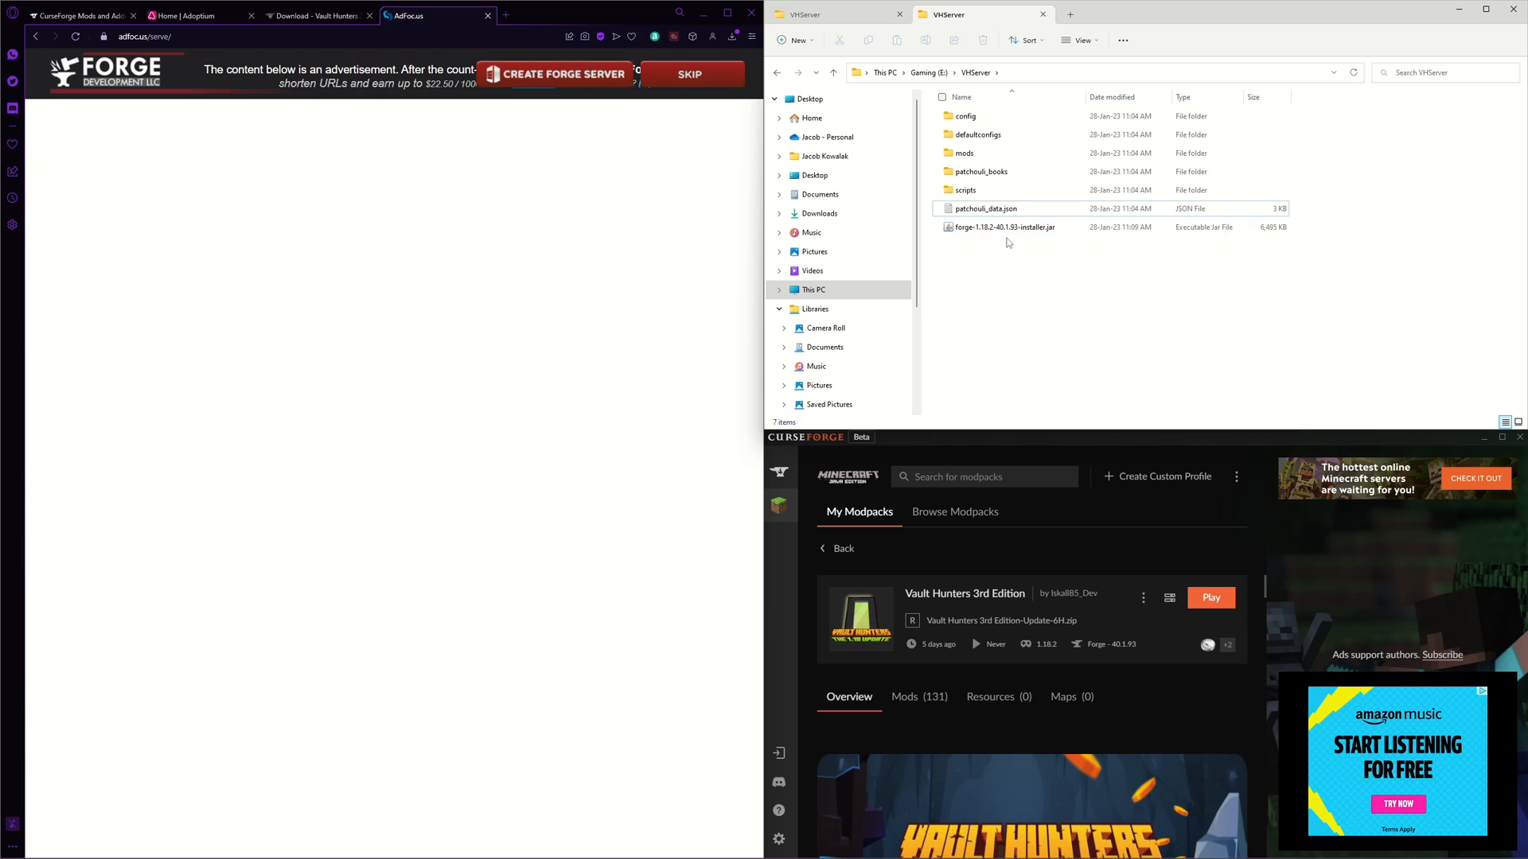
# - Run the Forge installer and choose Install server
pyautogui.click(1004, 228)
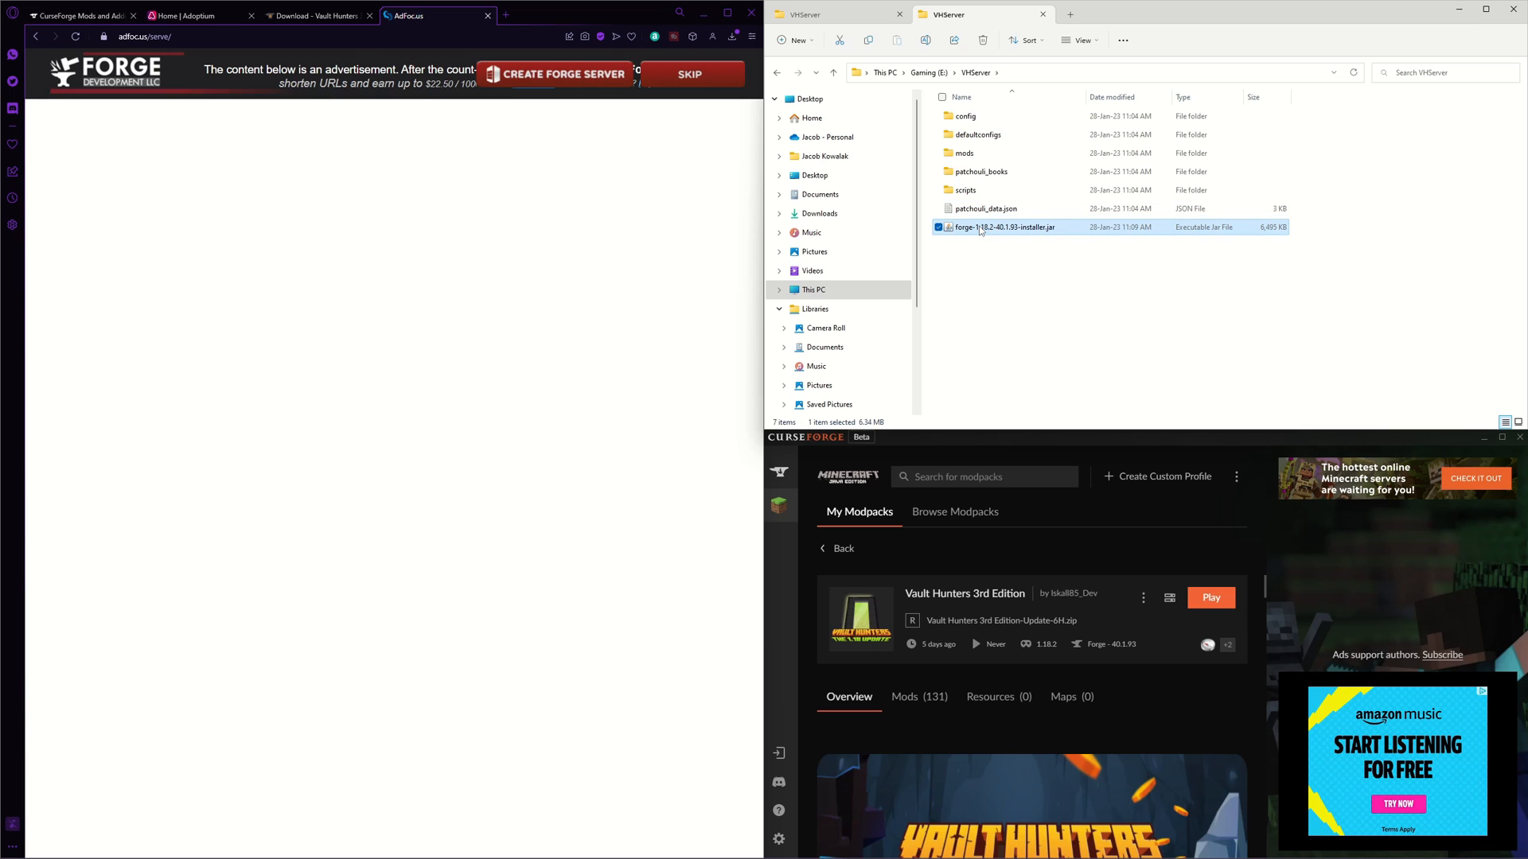
pyautogui.doubleClick(1004, 227)
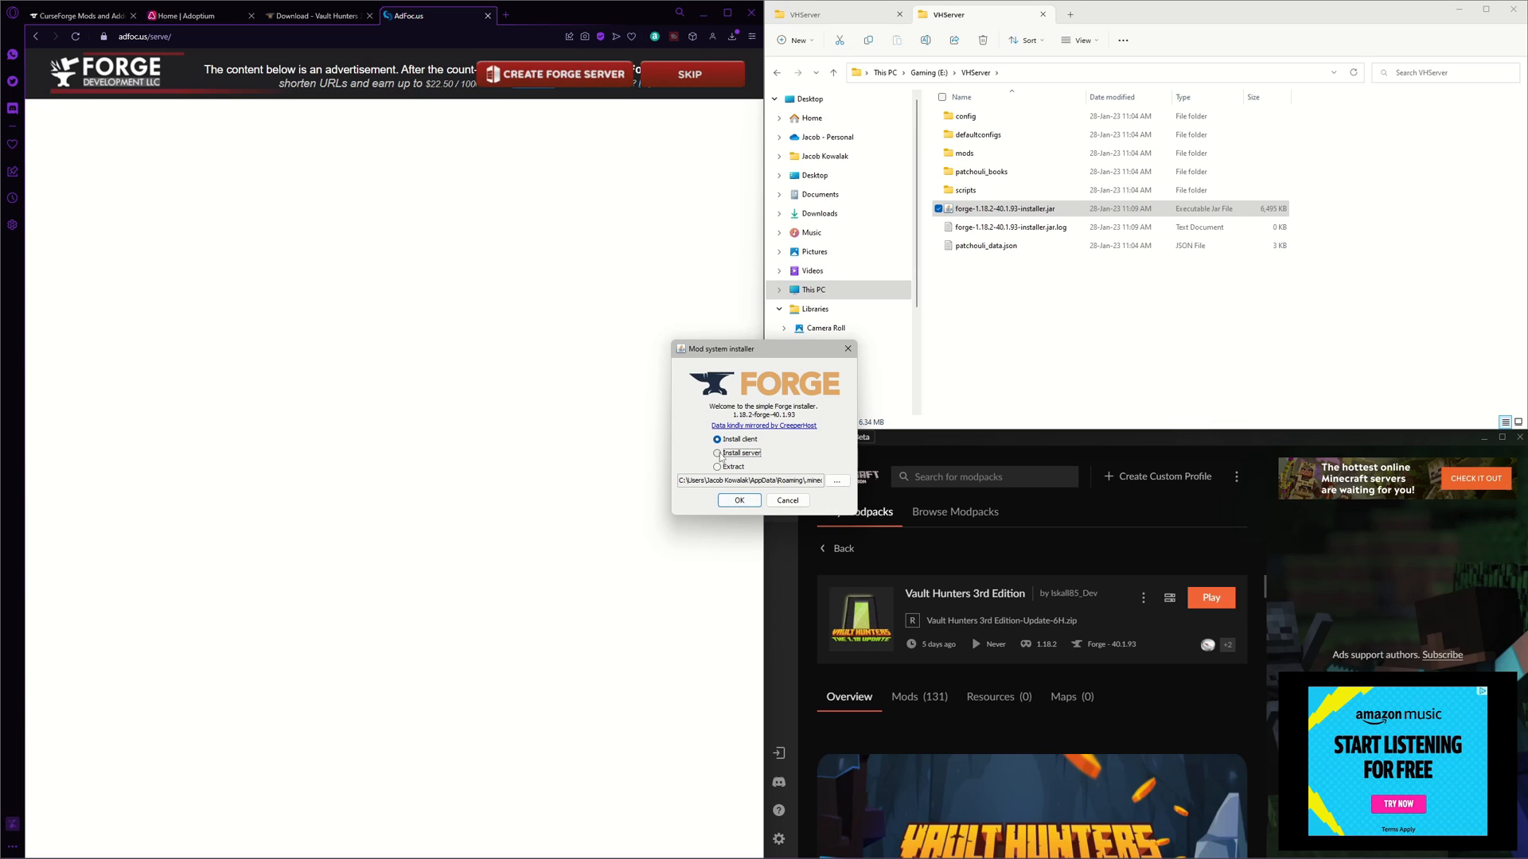
pyautogui.click(719, 452)
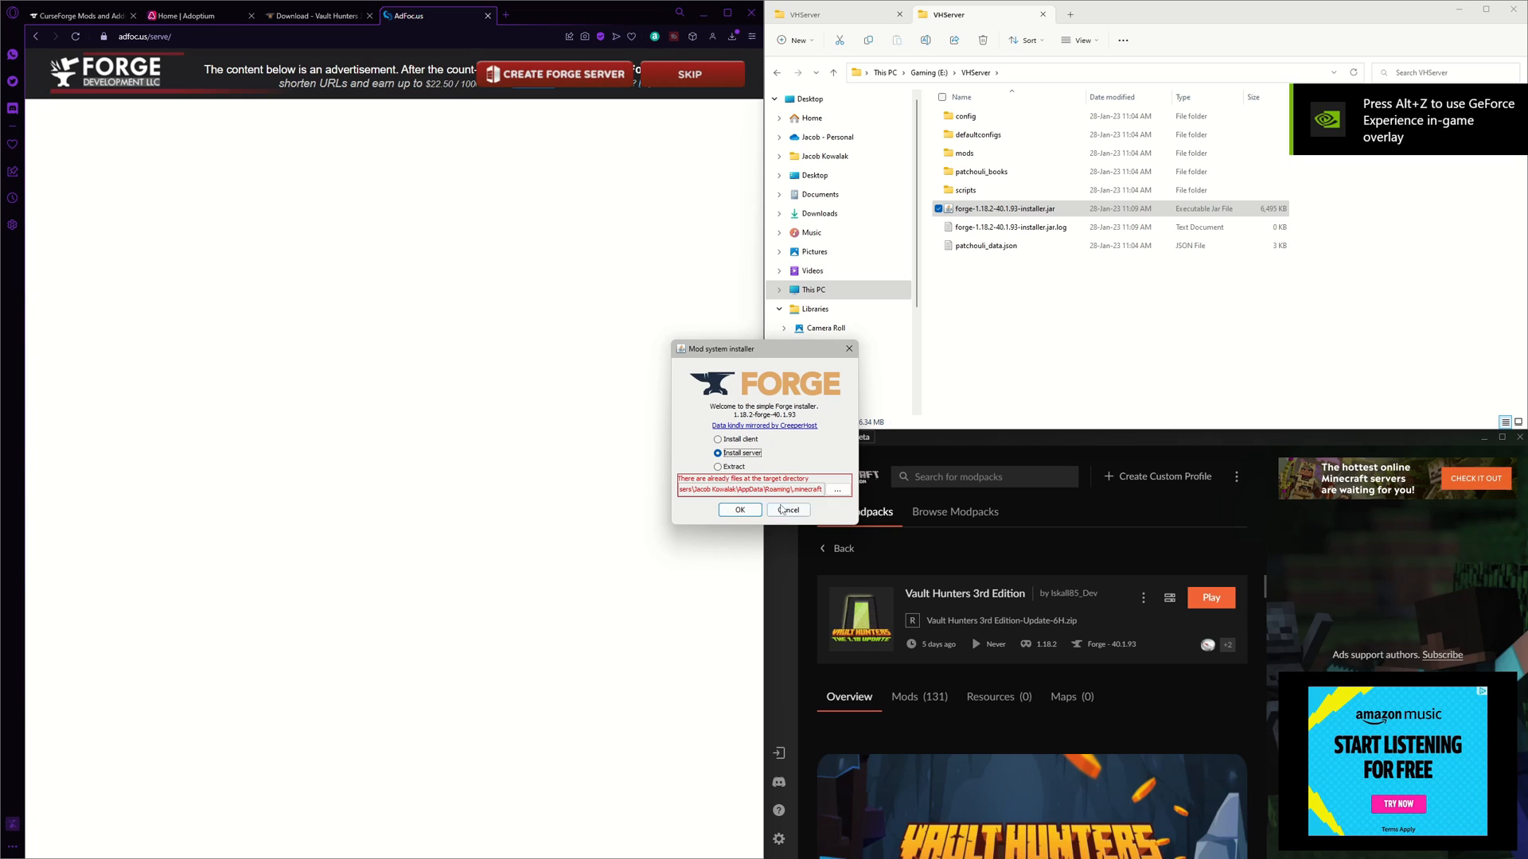
# - Set E:\VHServer as the install directory and install the Forge server there
pyautogui.click(836, 487)
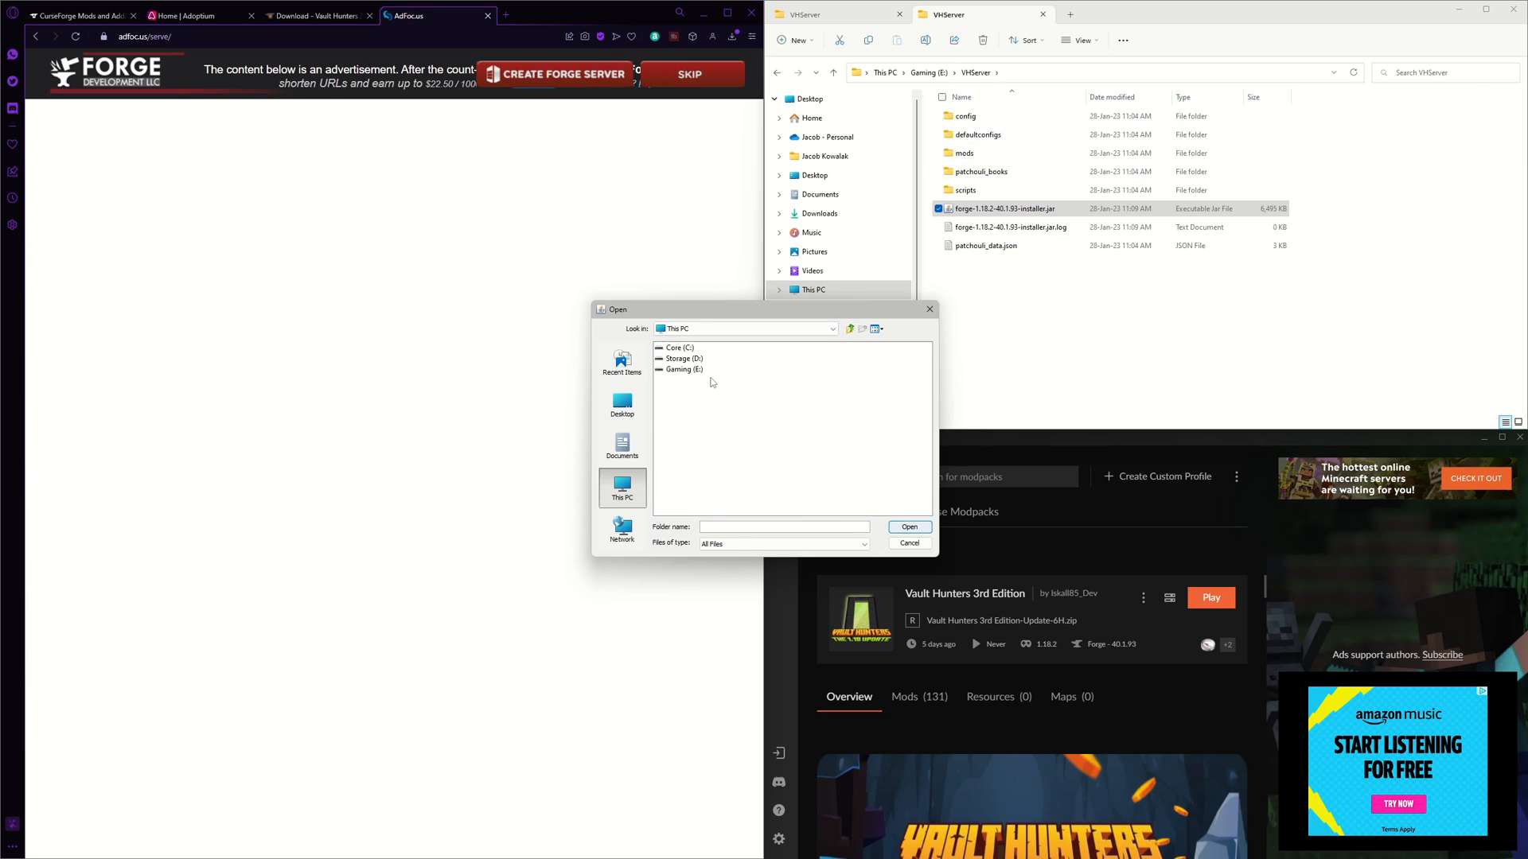
pyautogui.doubleClick(681, 370)
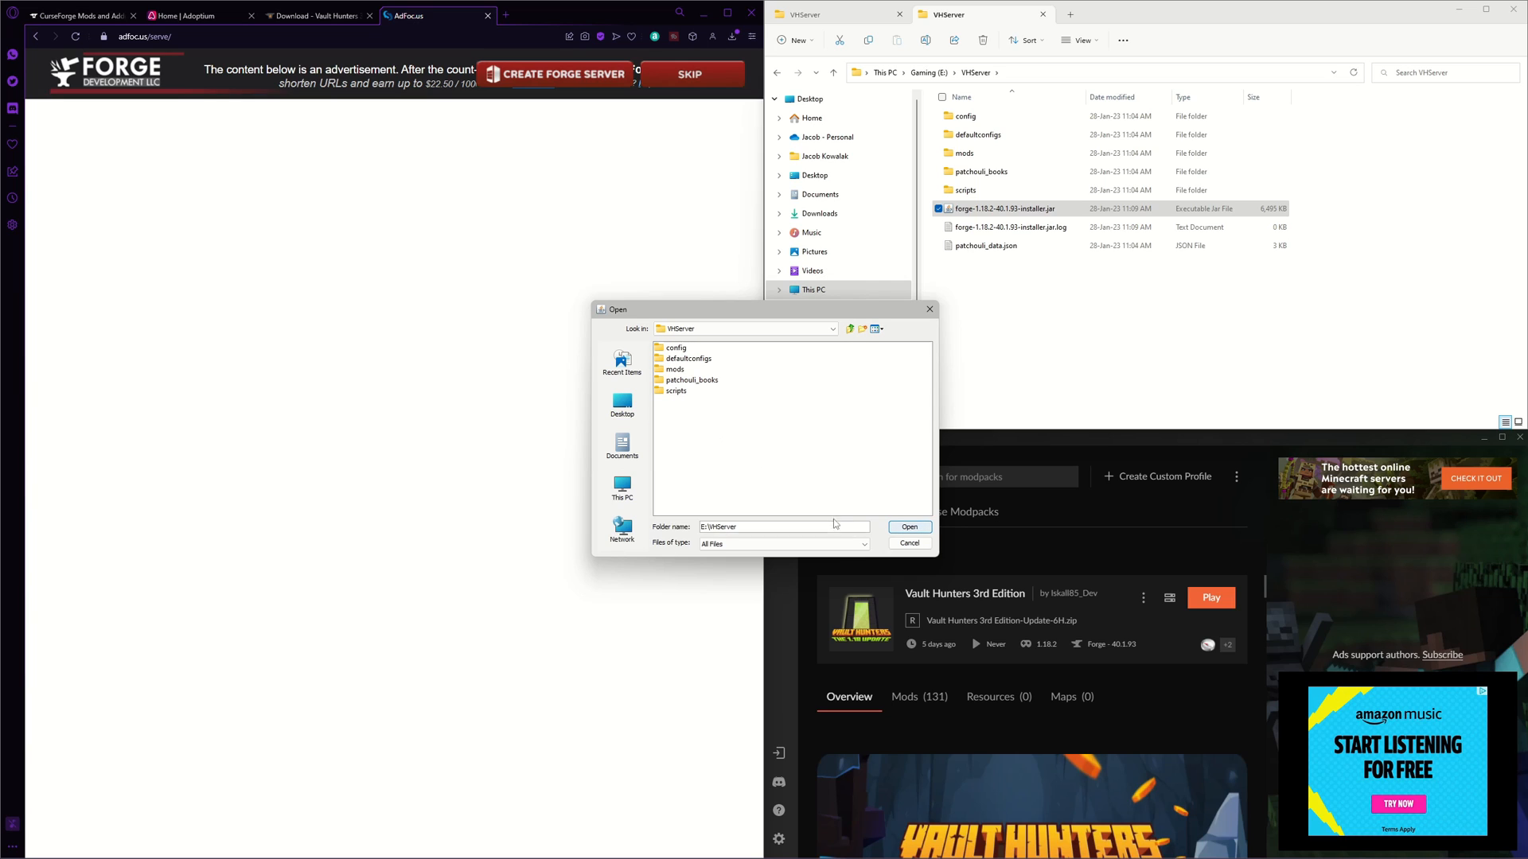
pyautogui.click(909, 526)
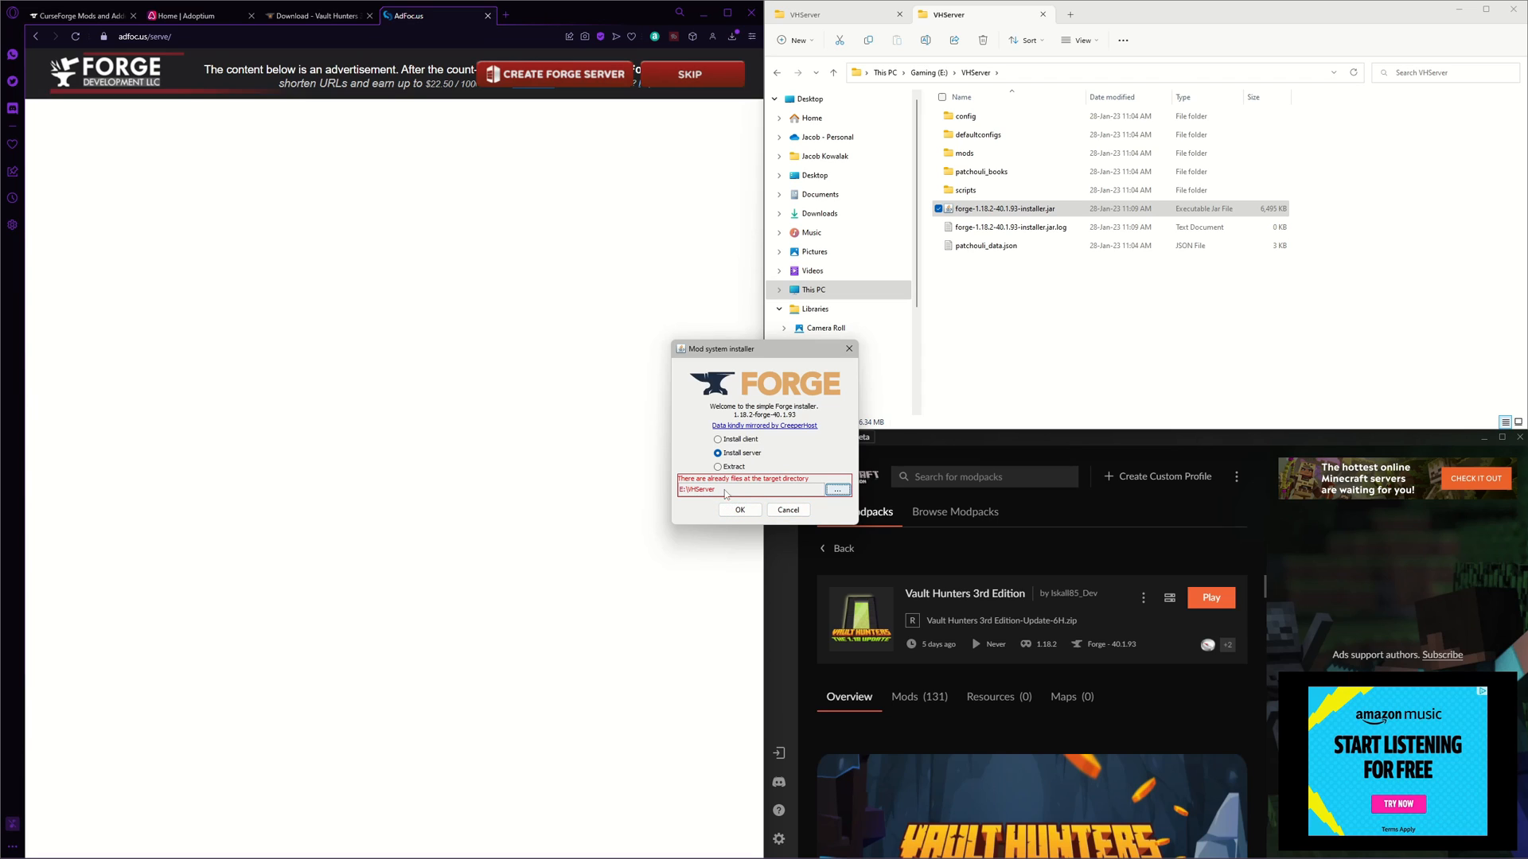
pyautogui.moveTo(810, 483)
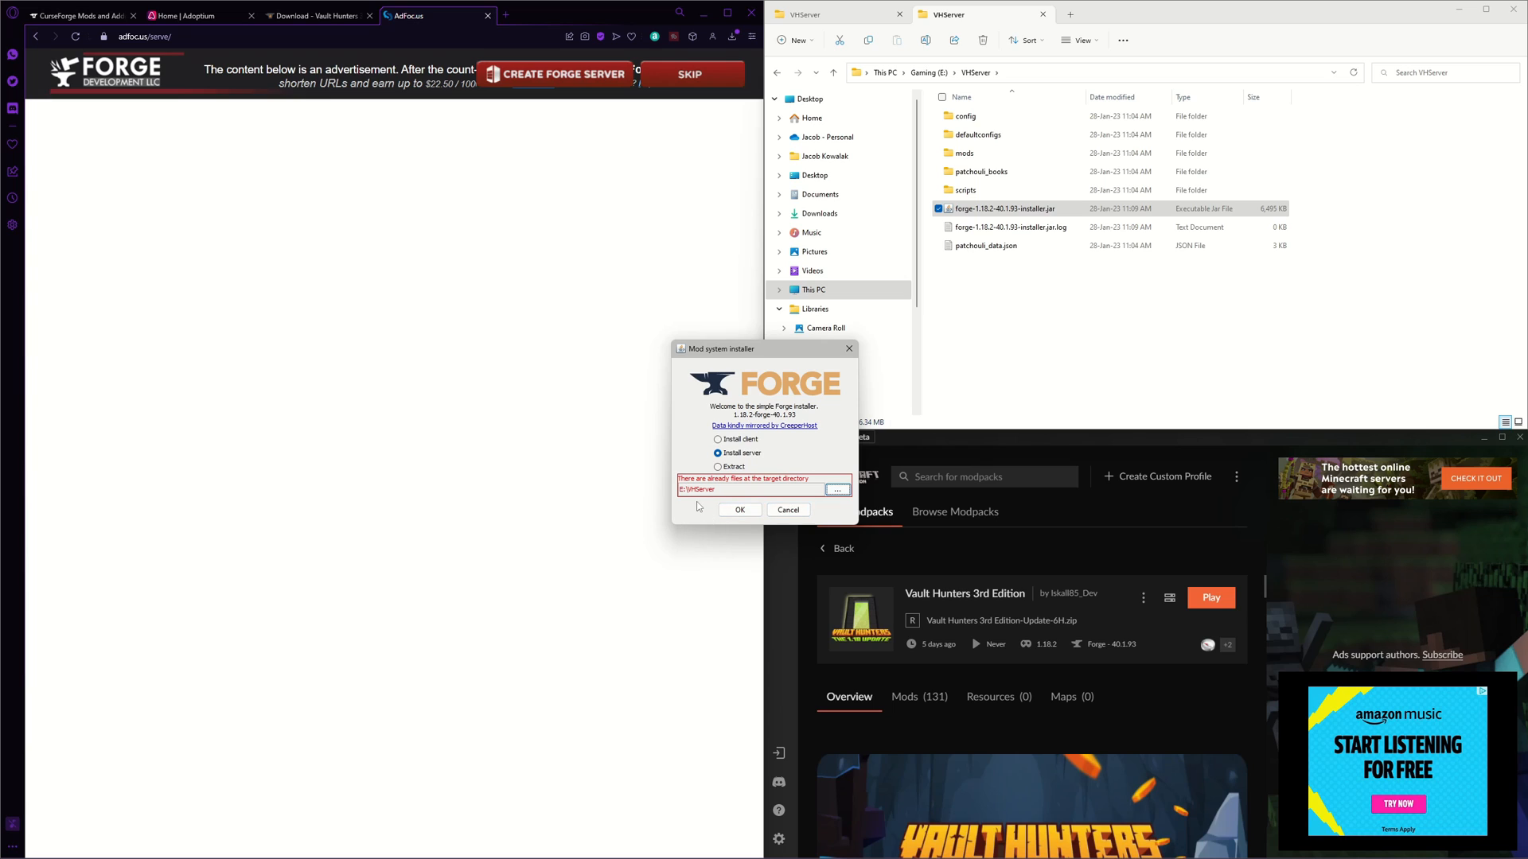
pyautogui.click(738, 509)
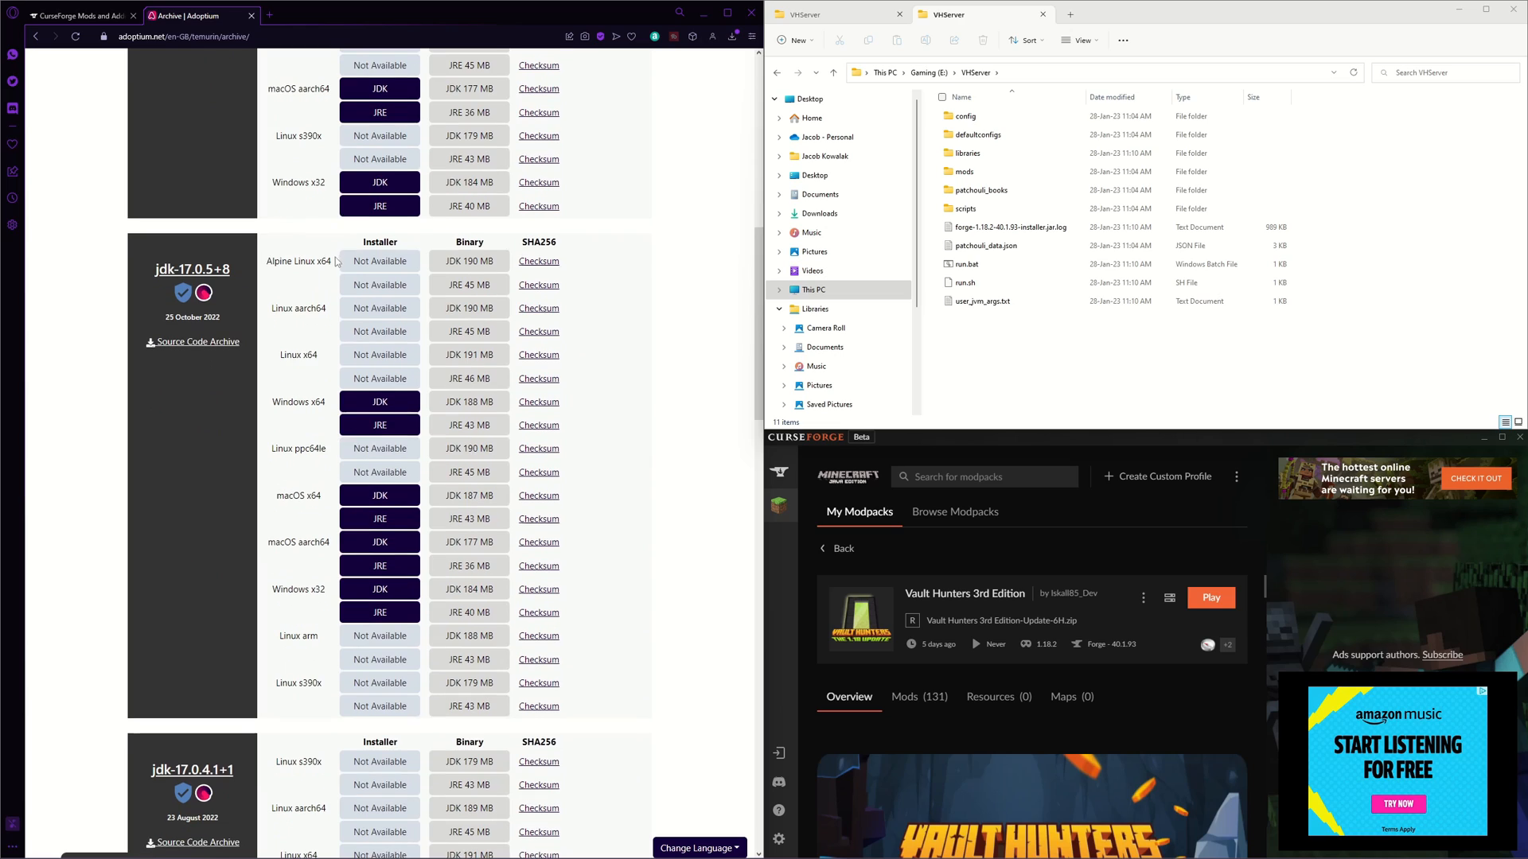
pyautogui.moveTo(202, 277)
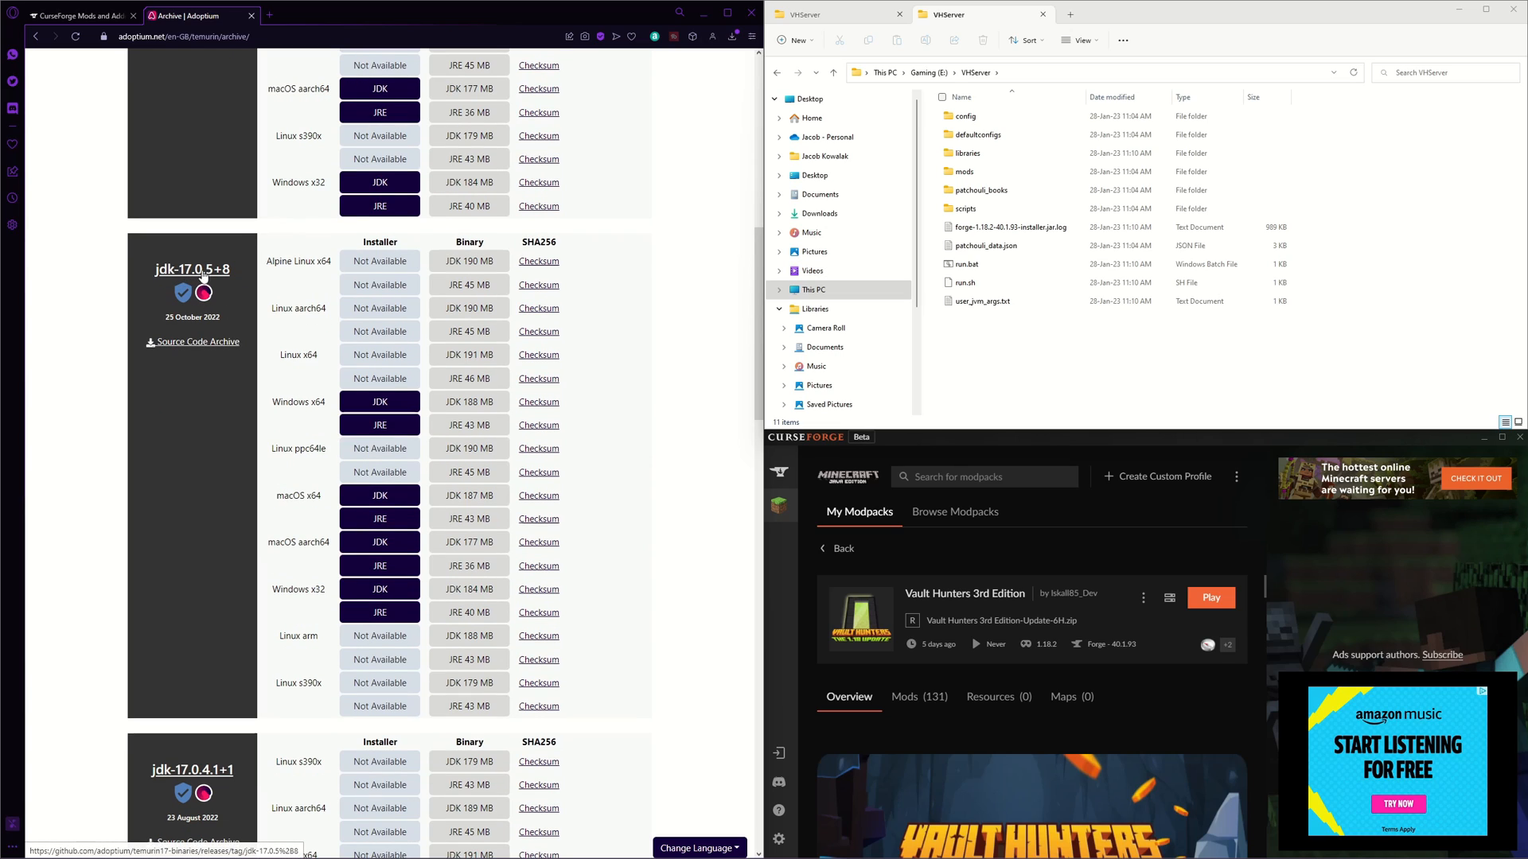
pyautogui.moveTo(221, 282)
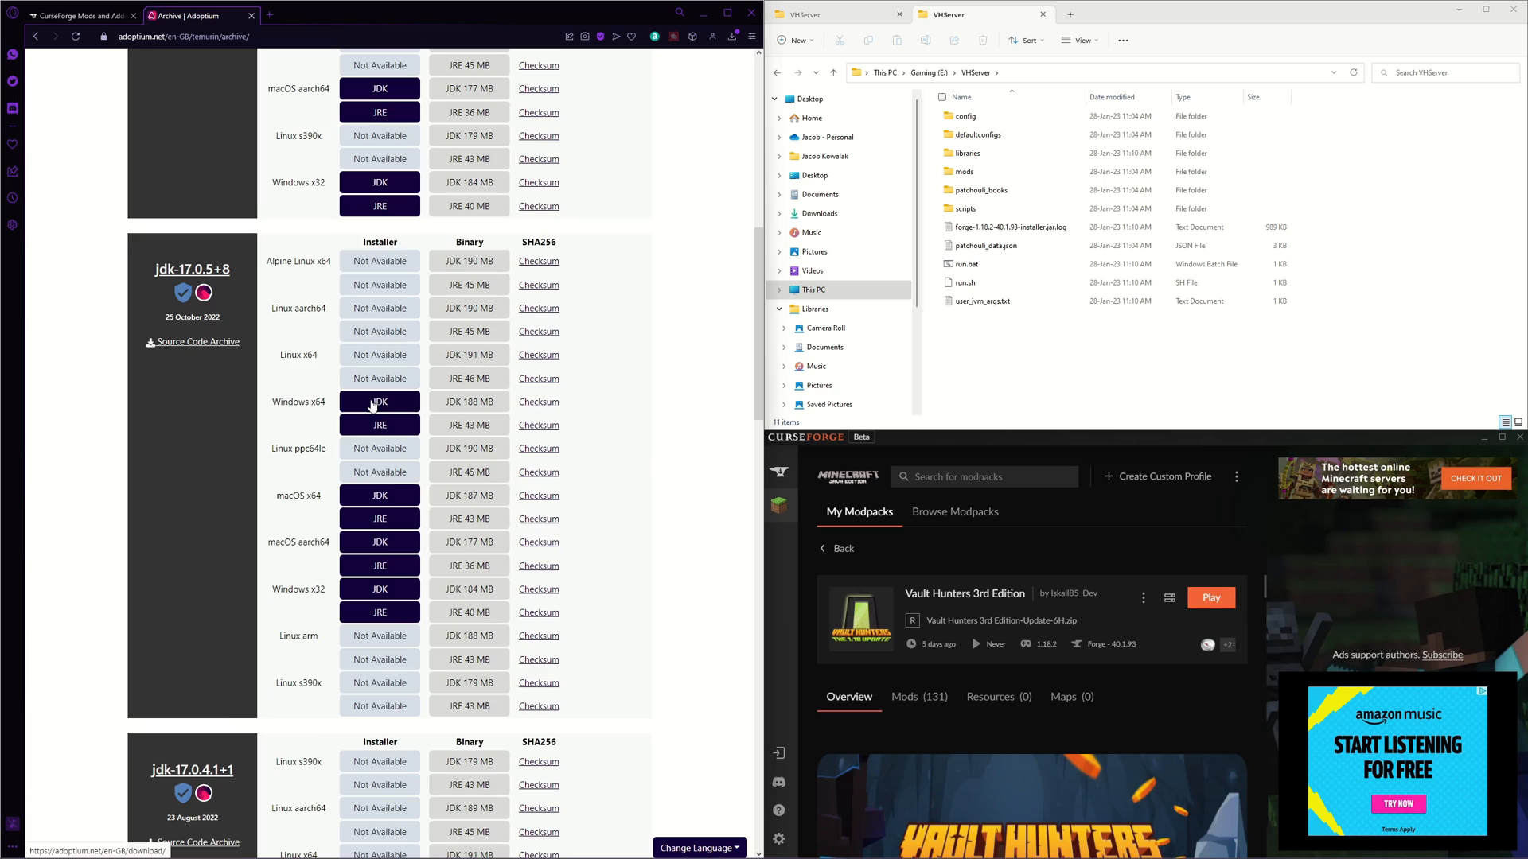
# - Download the Windows x64 JDK 17.0.5+8 installer from Temurin into VHServer
pyautogui.click(379, 401)
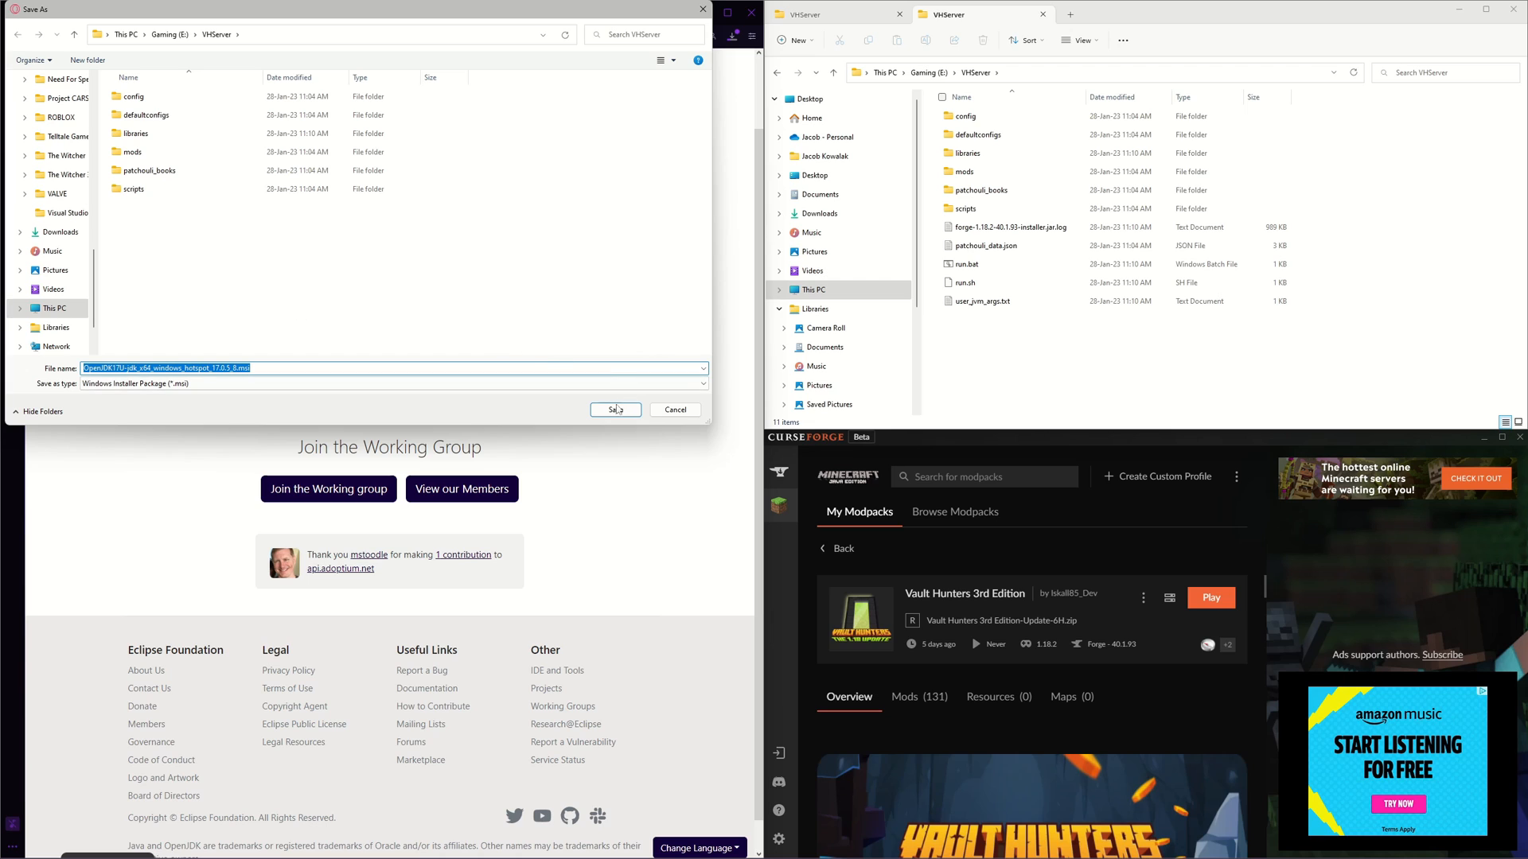
pyautogui.click(614, 409)
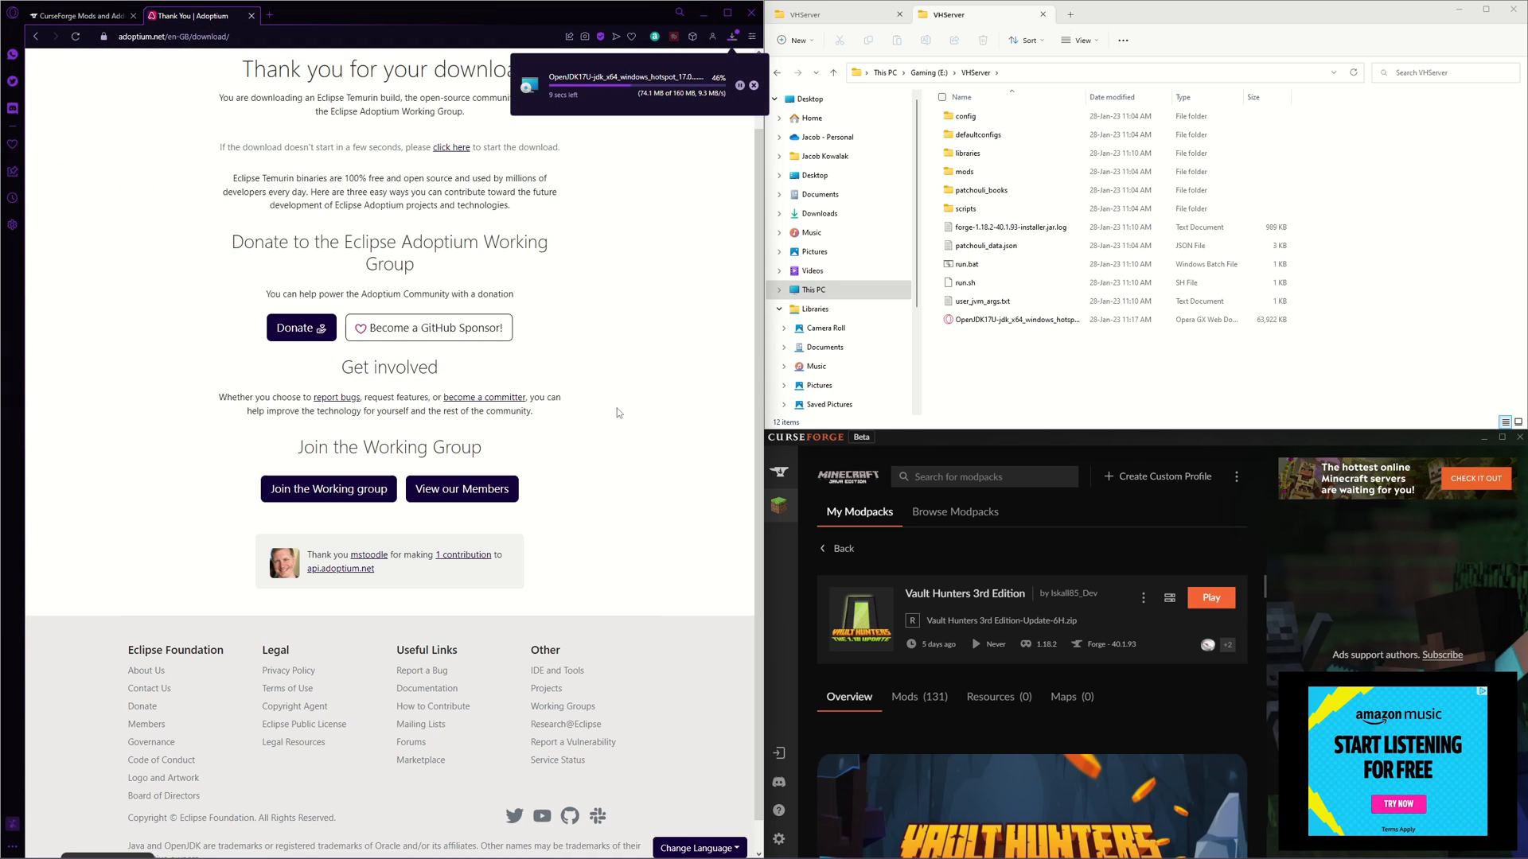
pyautogui.moveTo(611, 412)
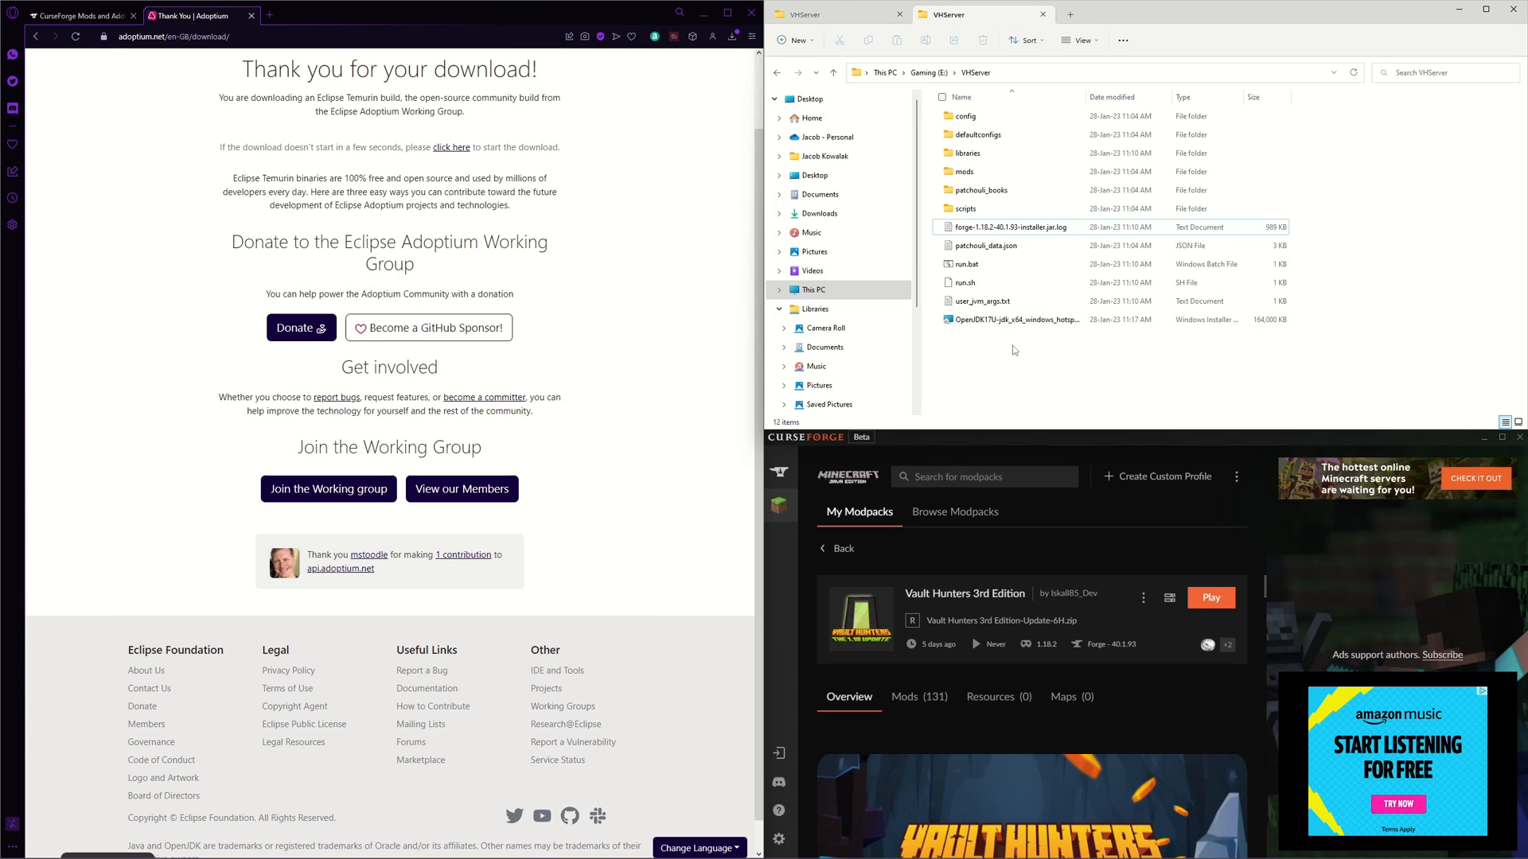
# - Run the OpenJDK17U .msi and install Temurin JDK 17.0.5+8 with default features
pyautogui.click(1013, 320)
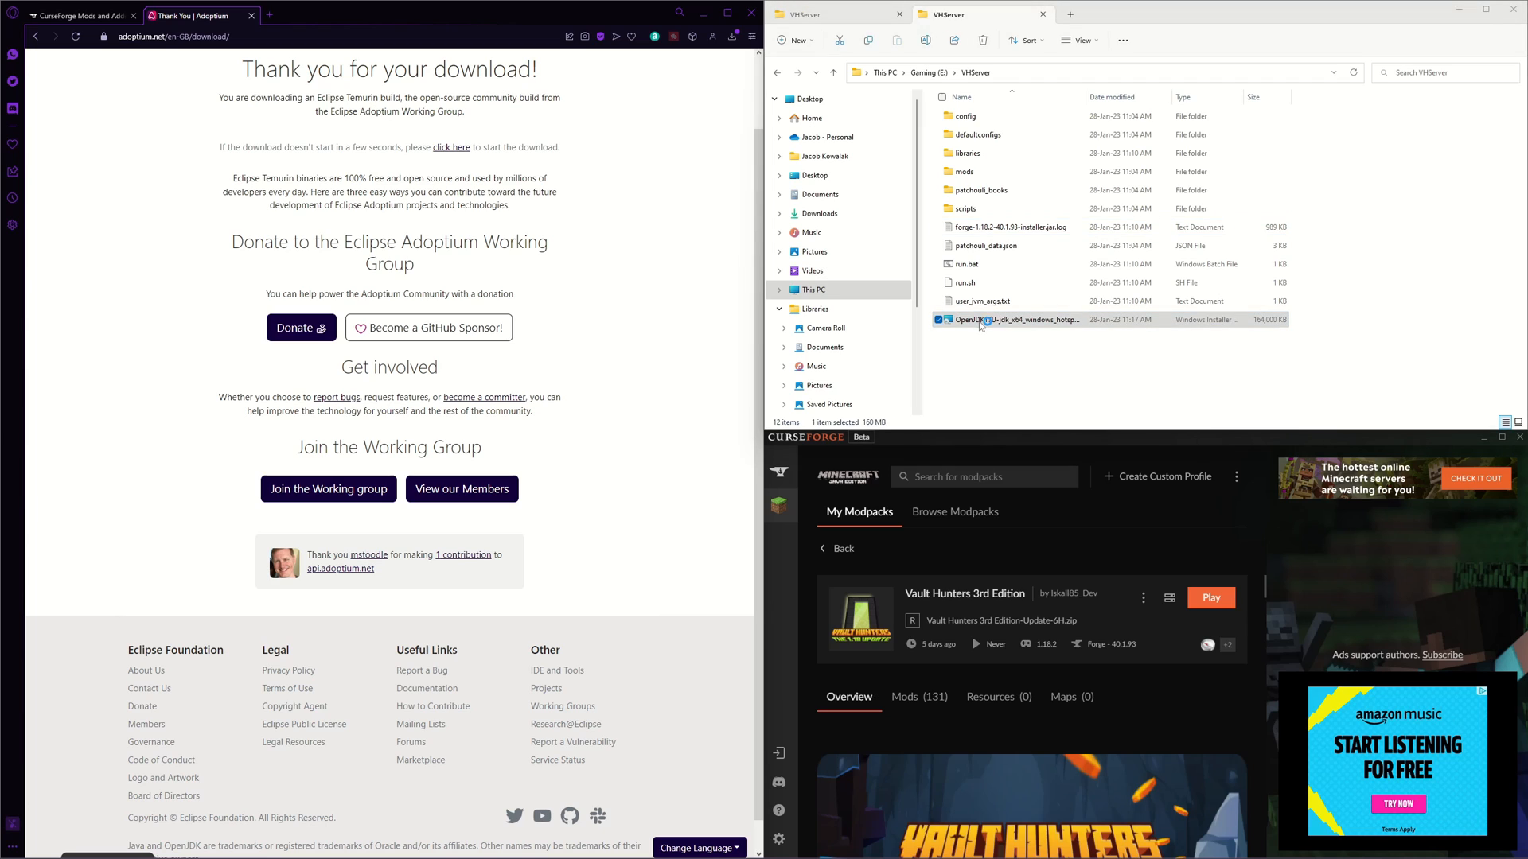
pyautogui.doubleClick(996, 320)
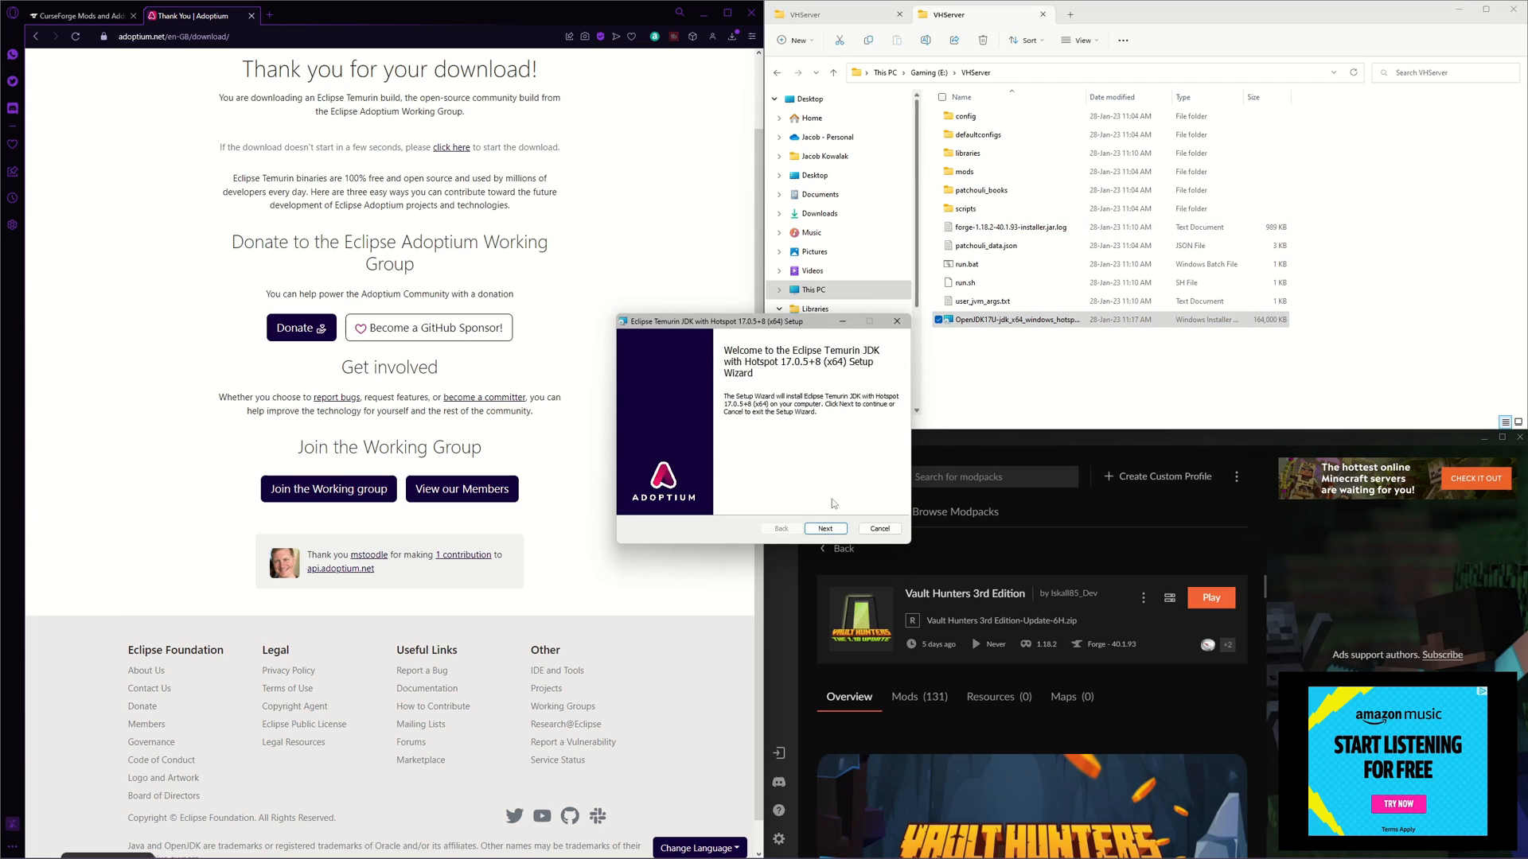
pyautogui.click(824, 528)
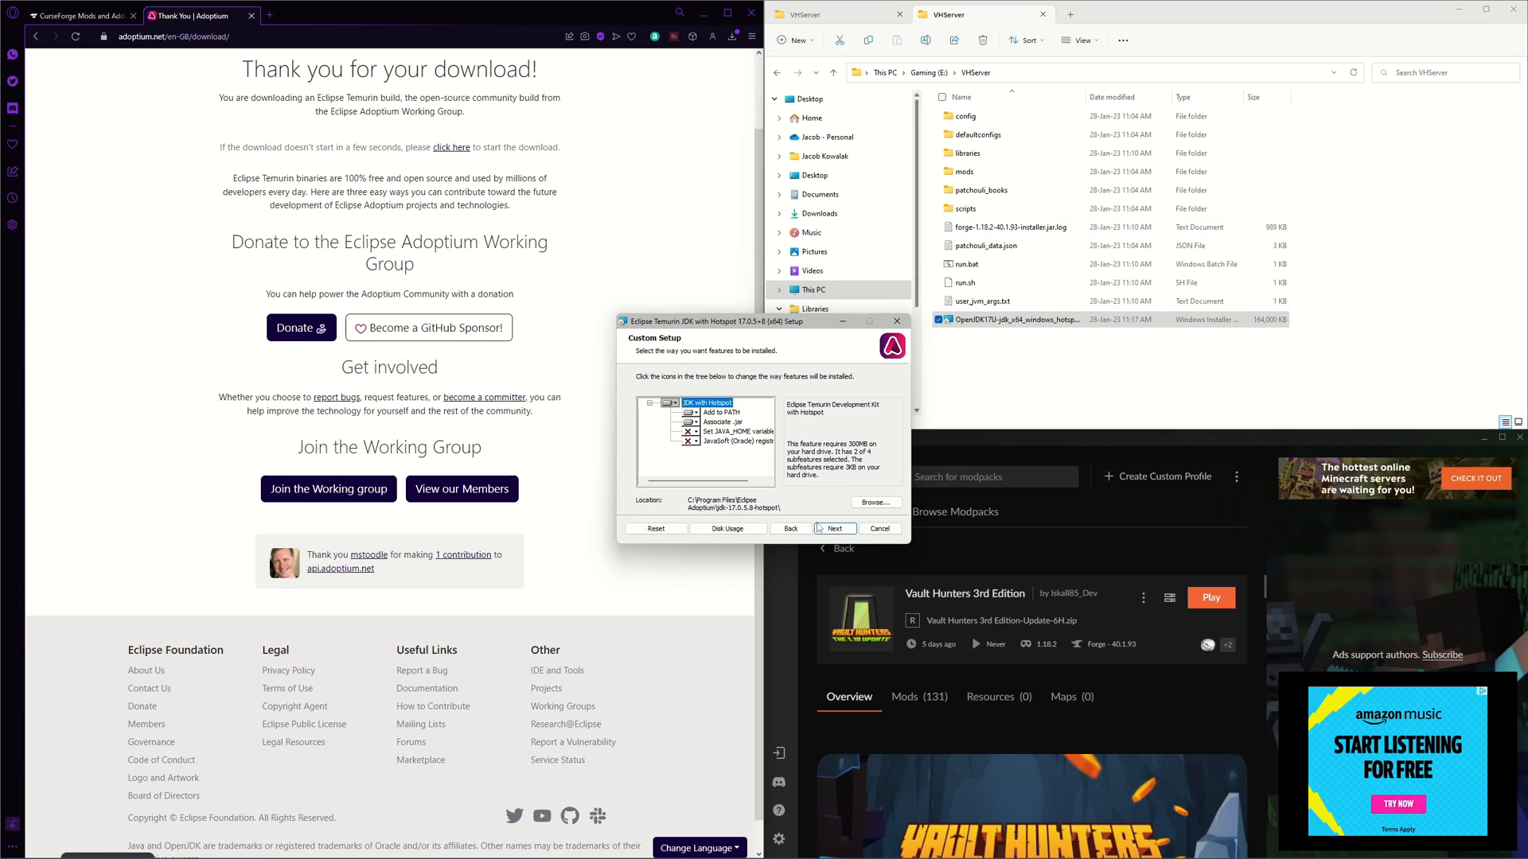
pyautogui.click(833, 528)
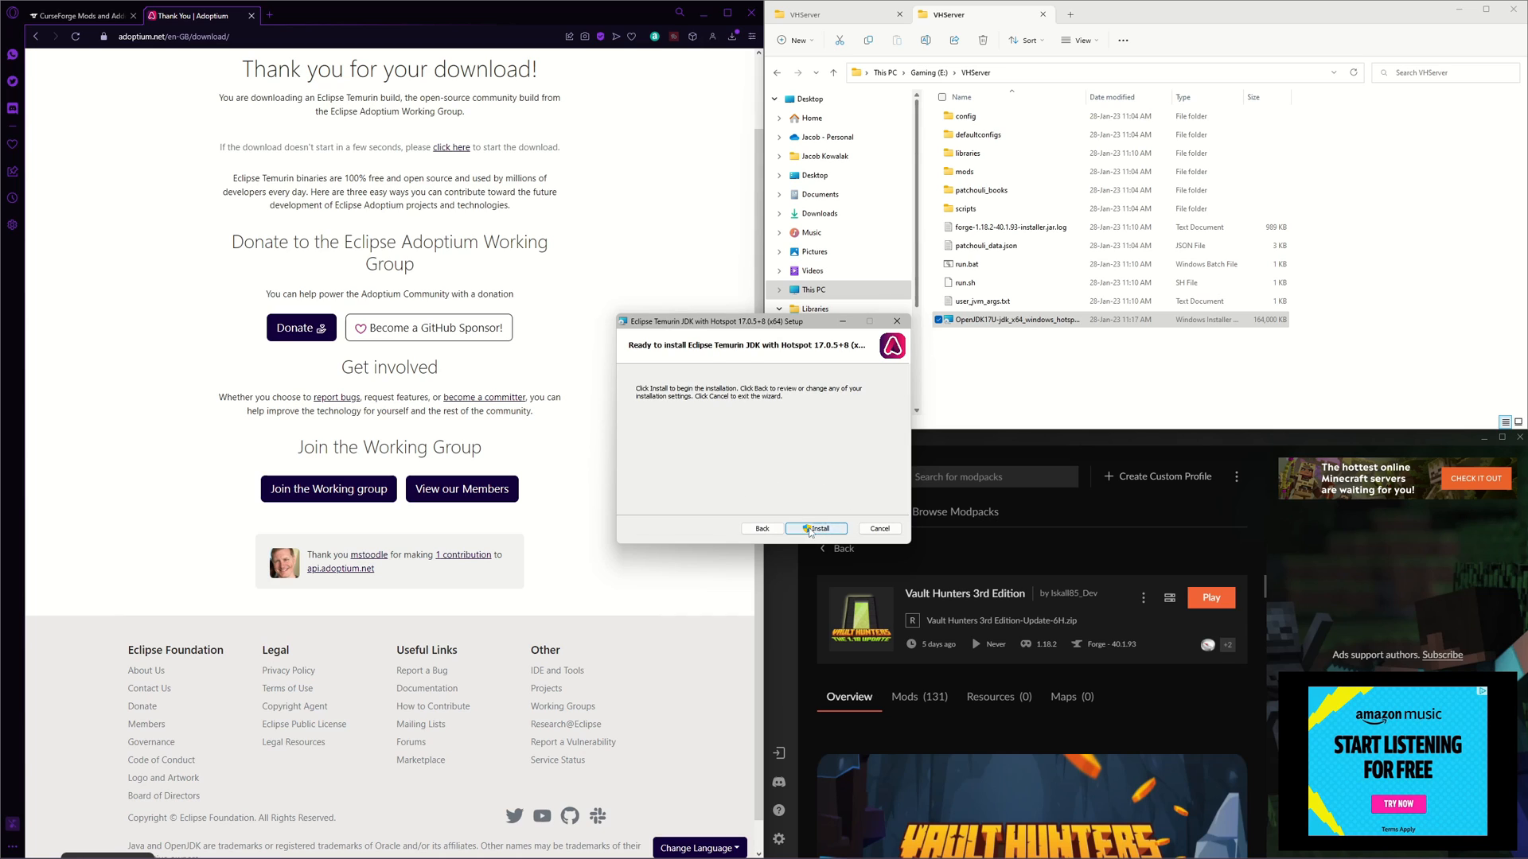
pyautogui.click(816, 529)
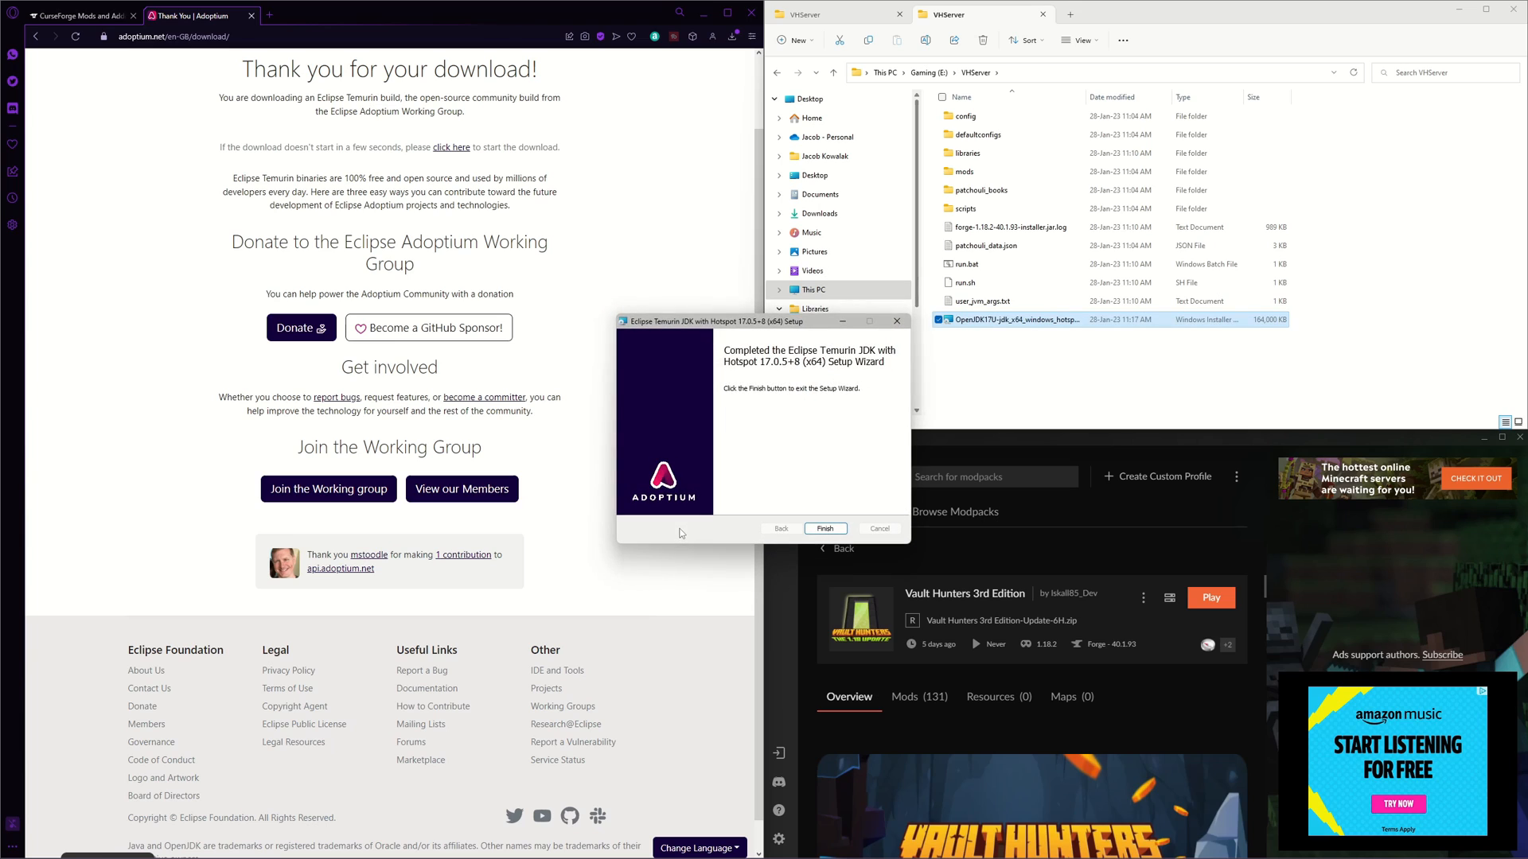
pyautogui.click(826, 528)
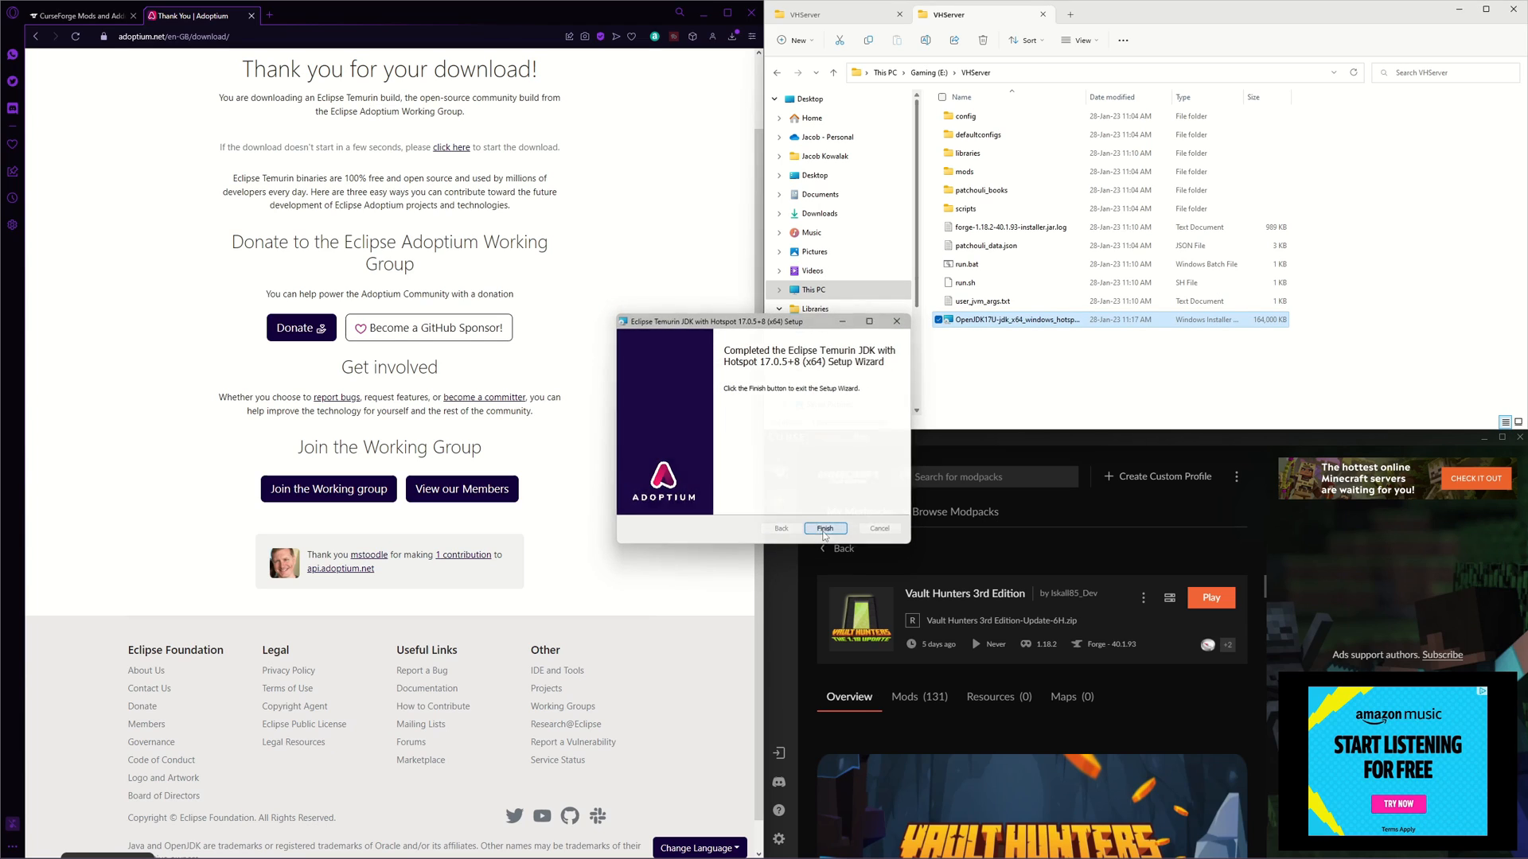
# - Finish the wizard, delete the .msi from VHServer and check View > Show keeps file name extensions on
pyautogui.click(824, 528)
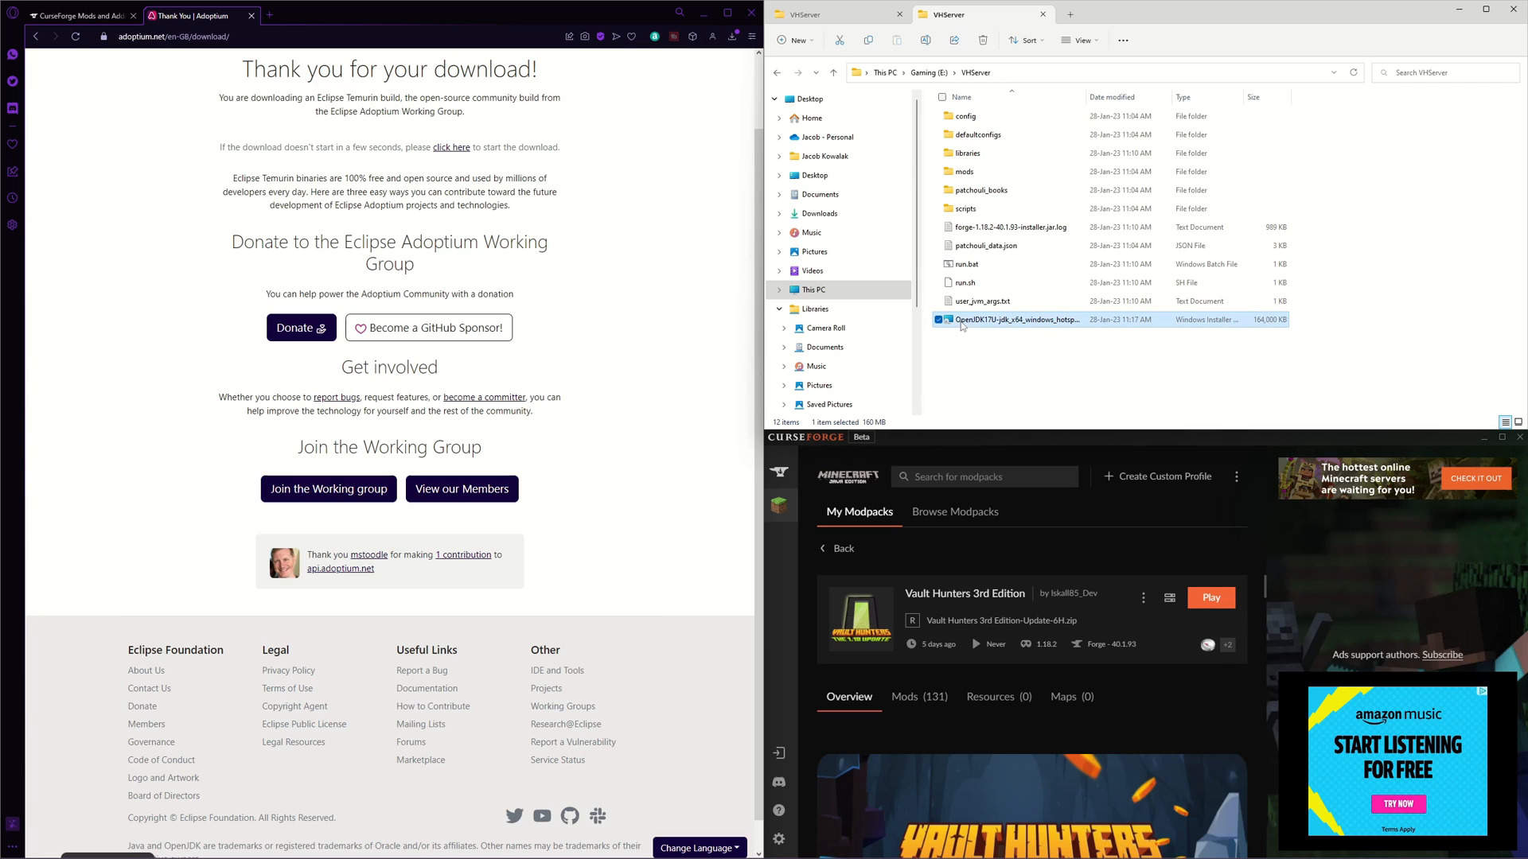
pyautogui.moveTo(993, 331)
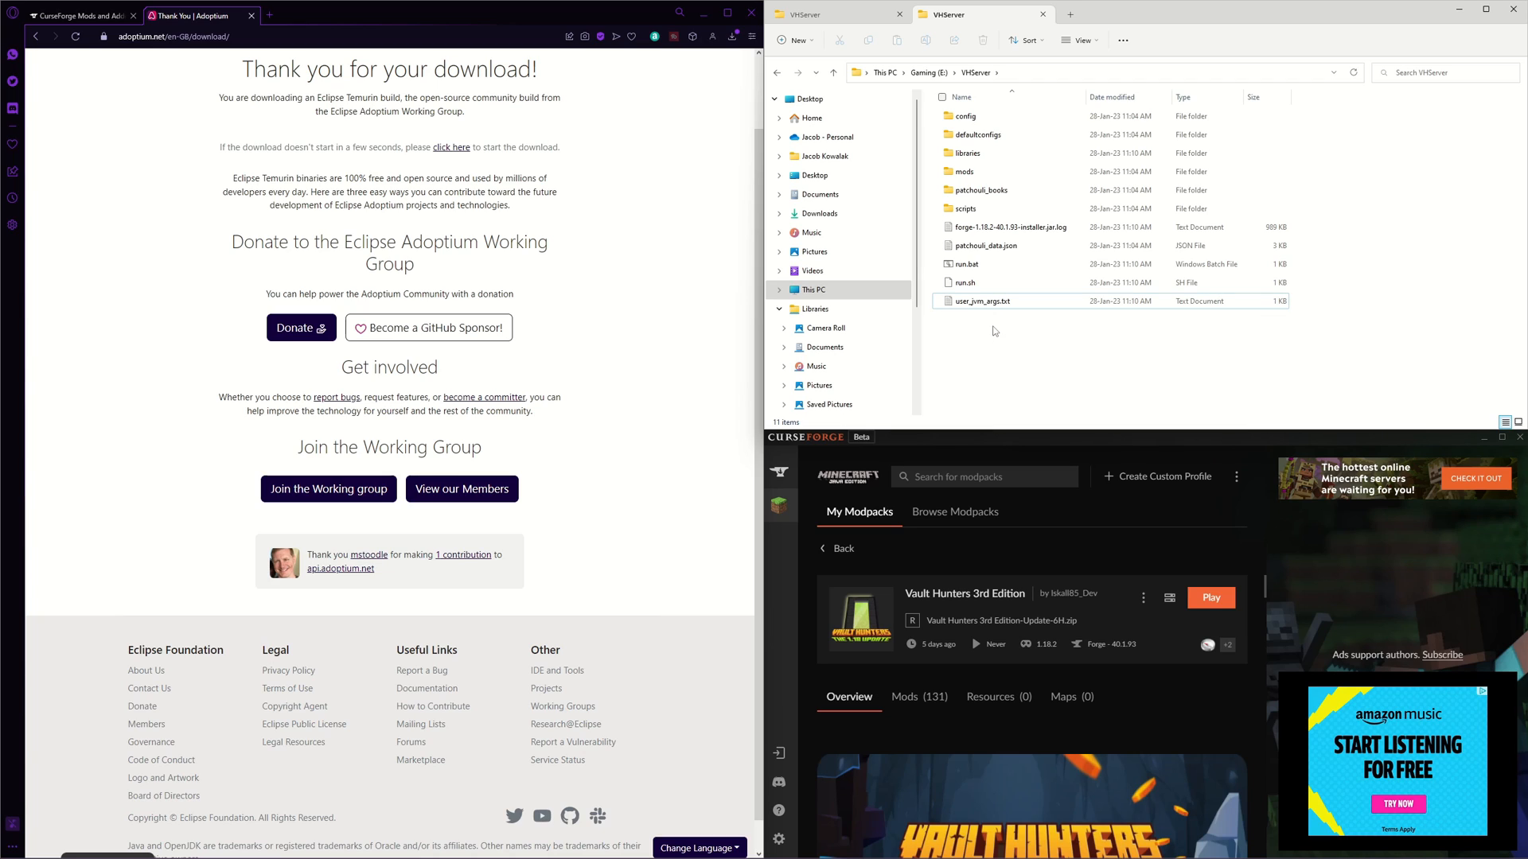
pyautogui.click(983, 245)
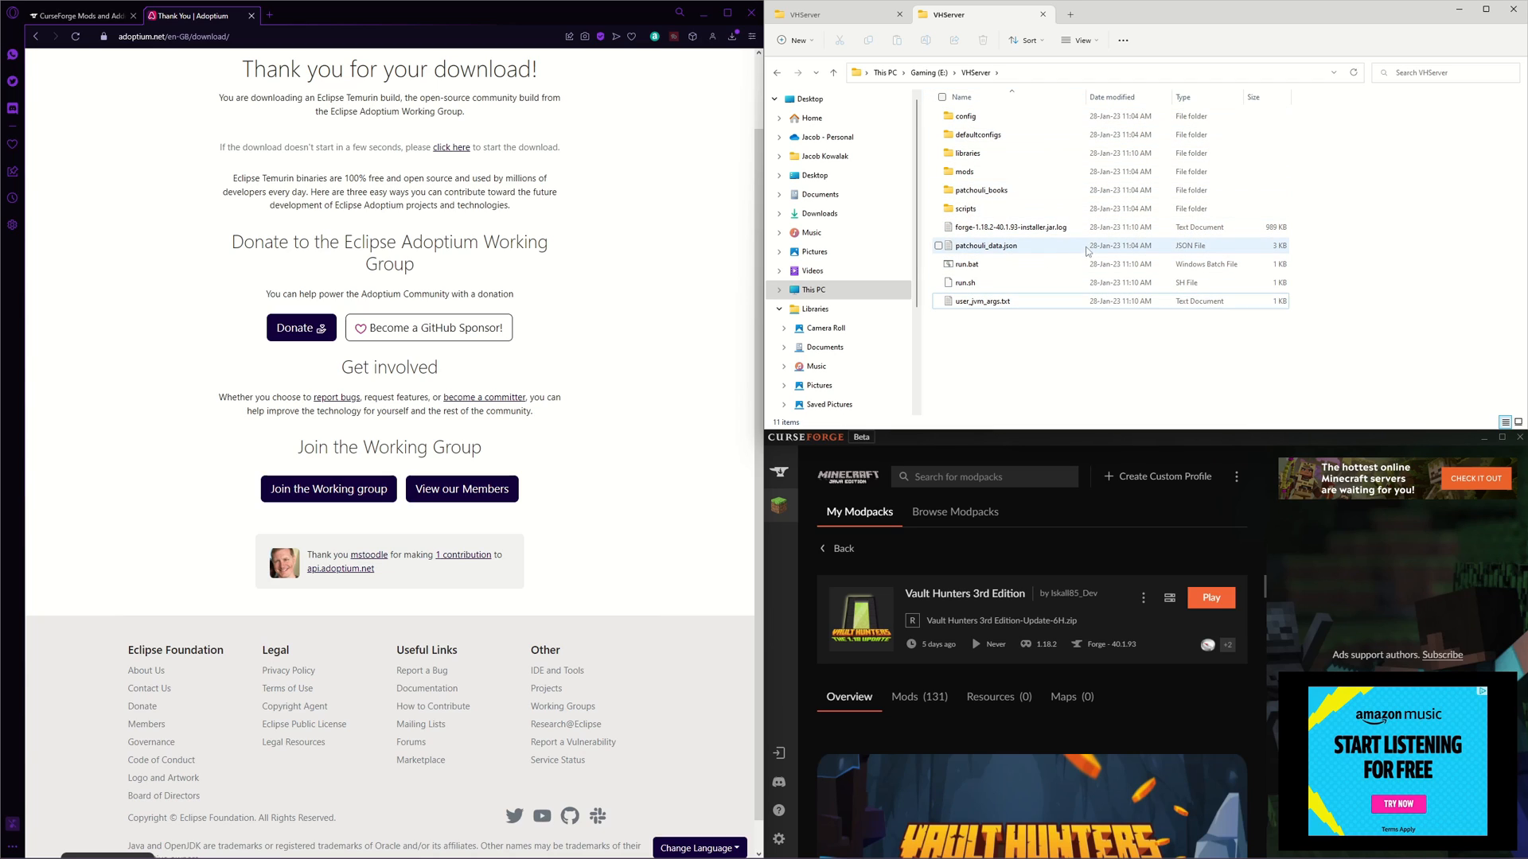
pyautogui.click(966, 264)
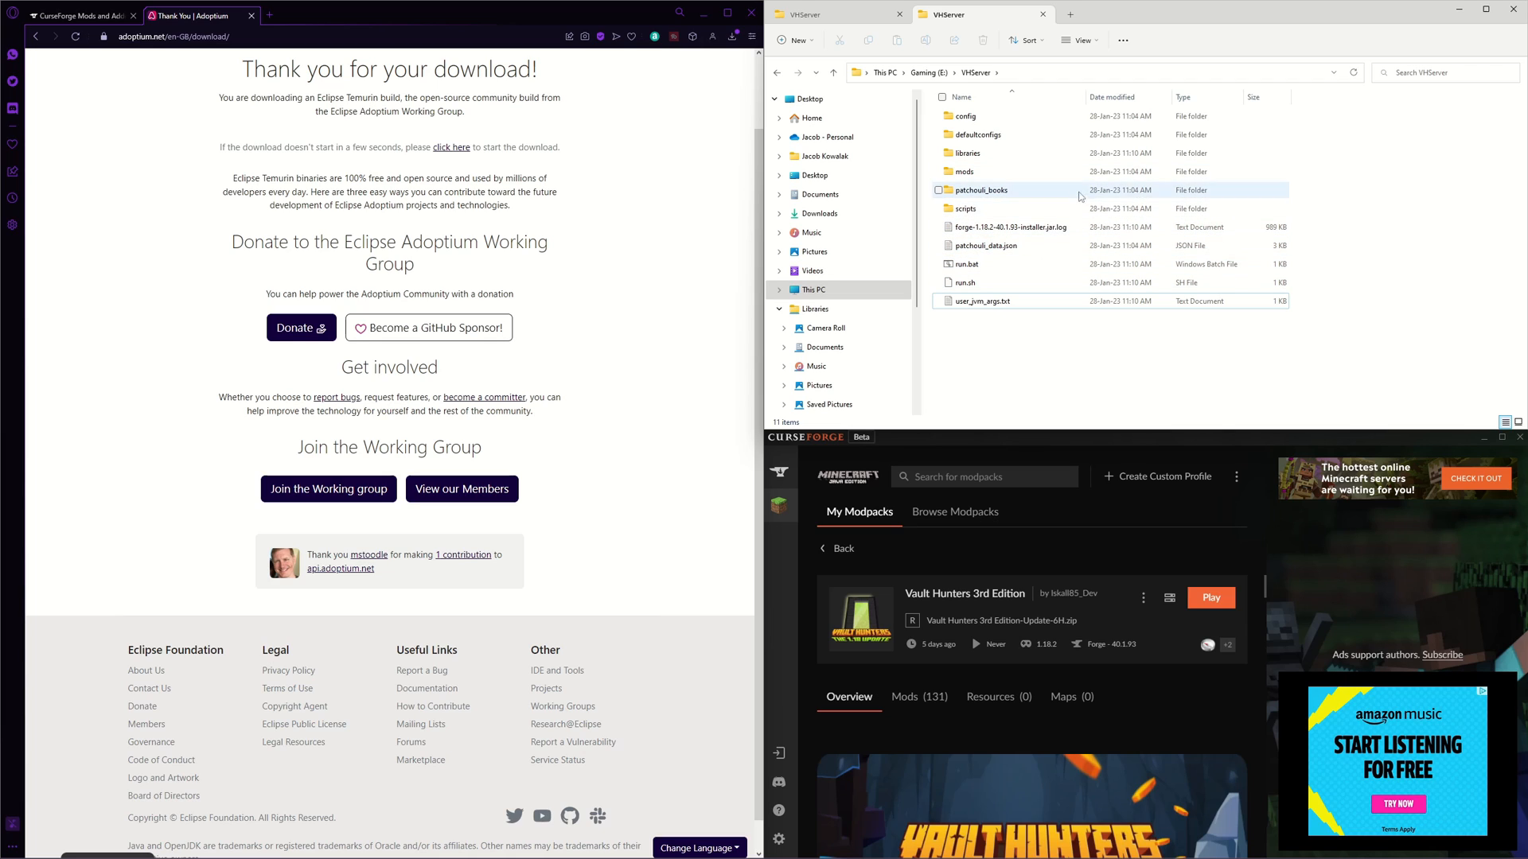
pyautogui.click(1079, 39)
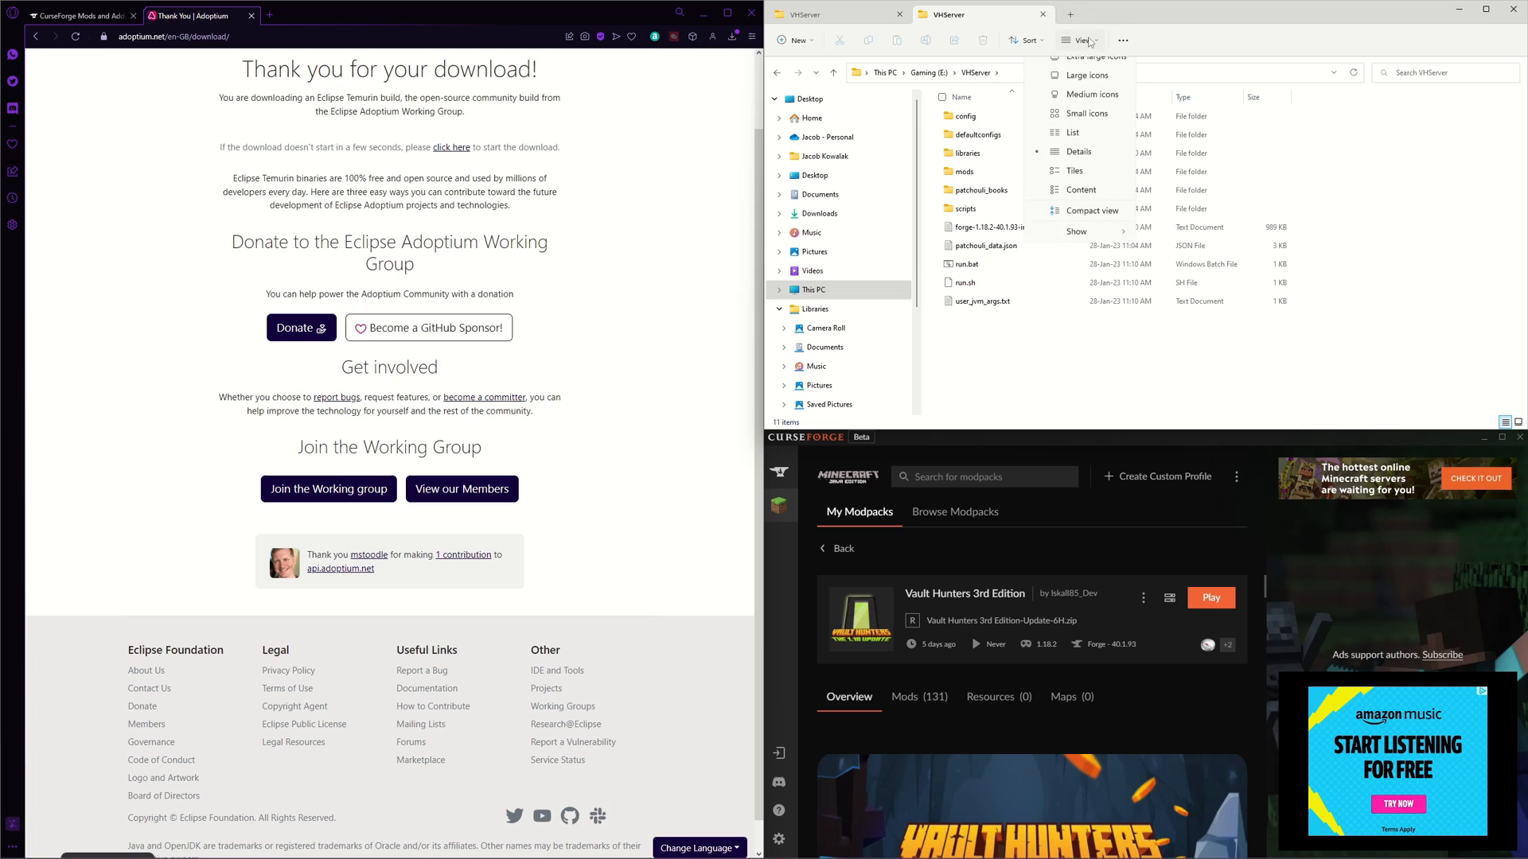
pyautogui.click(1075, 230)
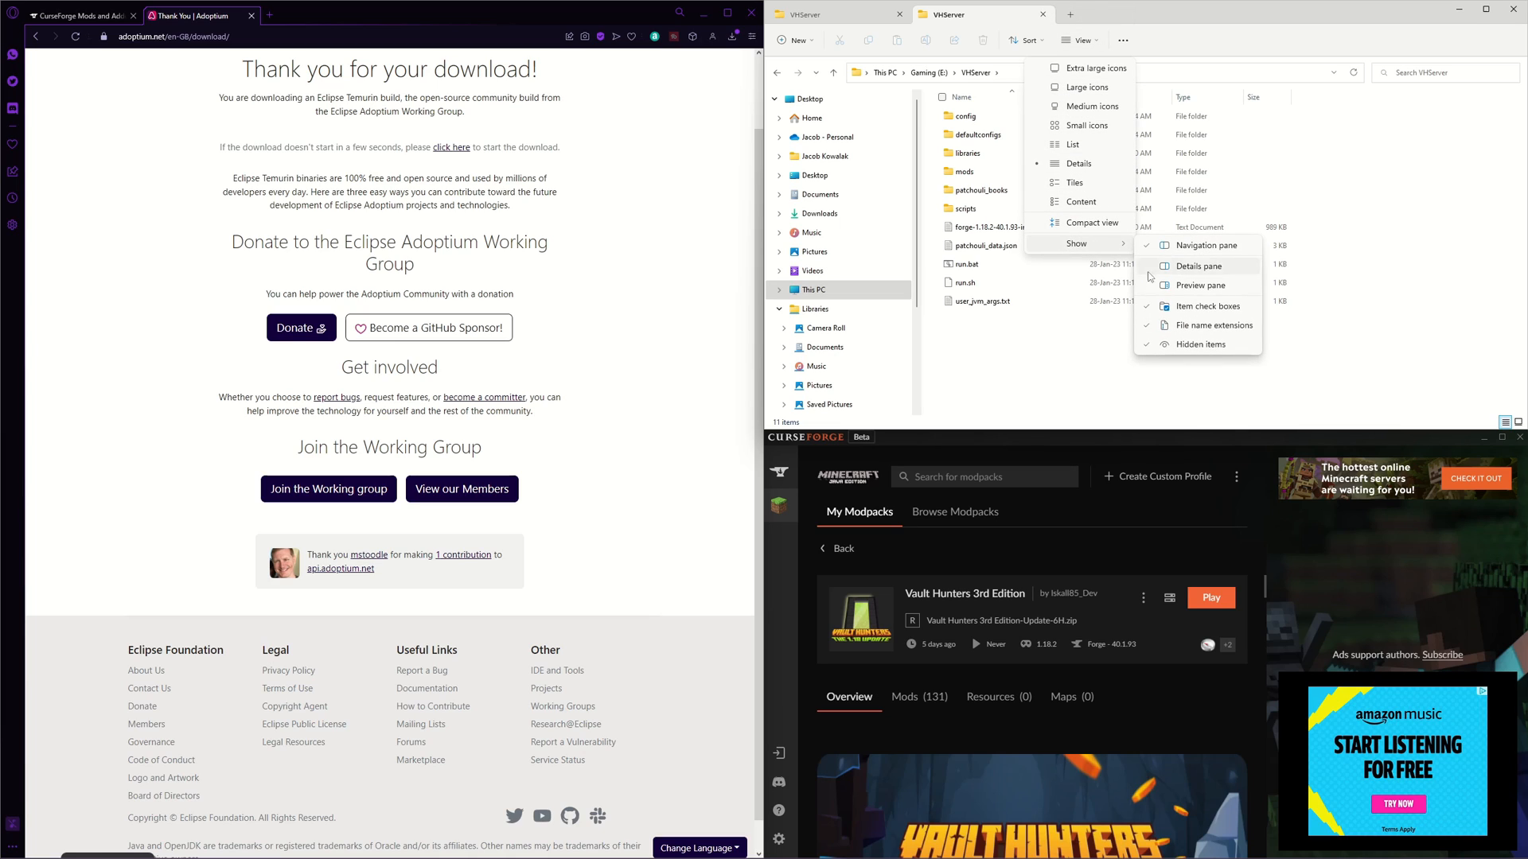
pyautogui.moveTo(1214, 325)
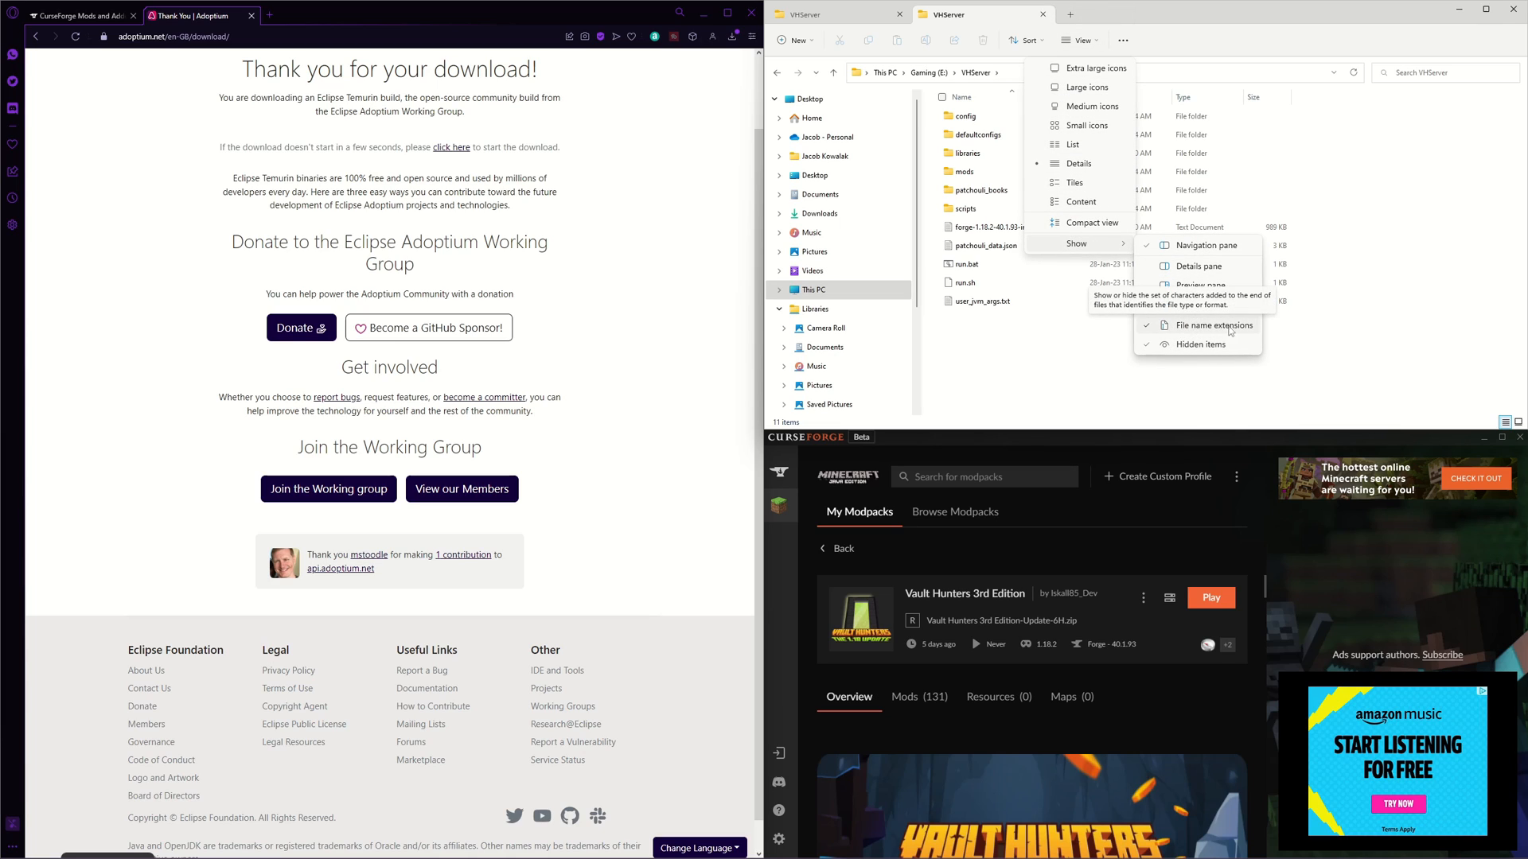
pyautogui.moveTo(1197, 323)
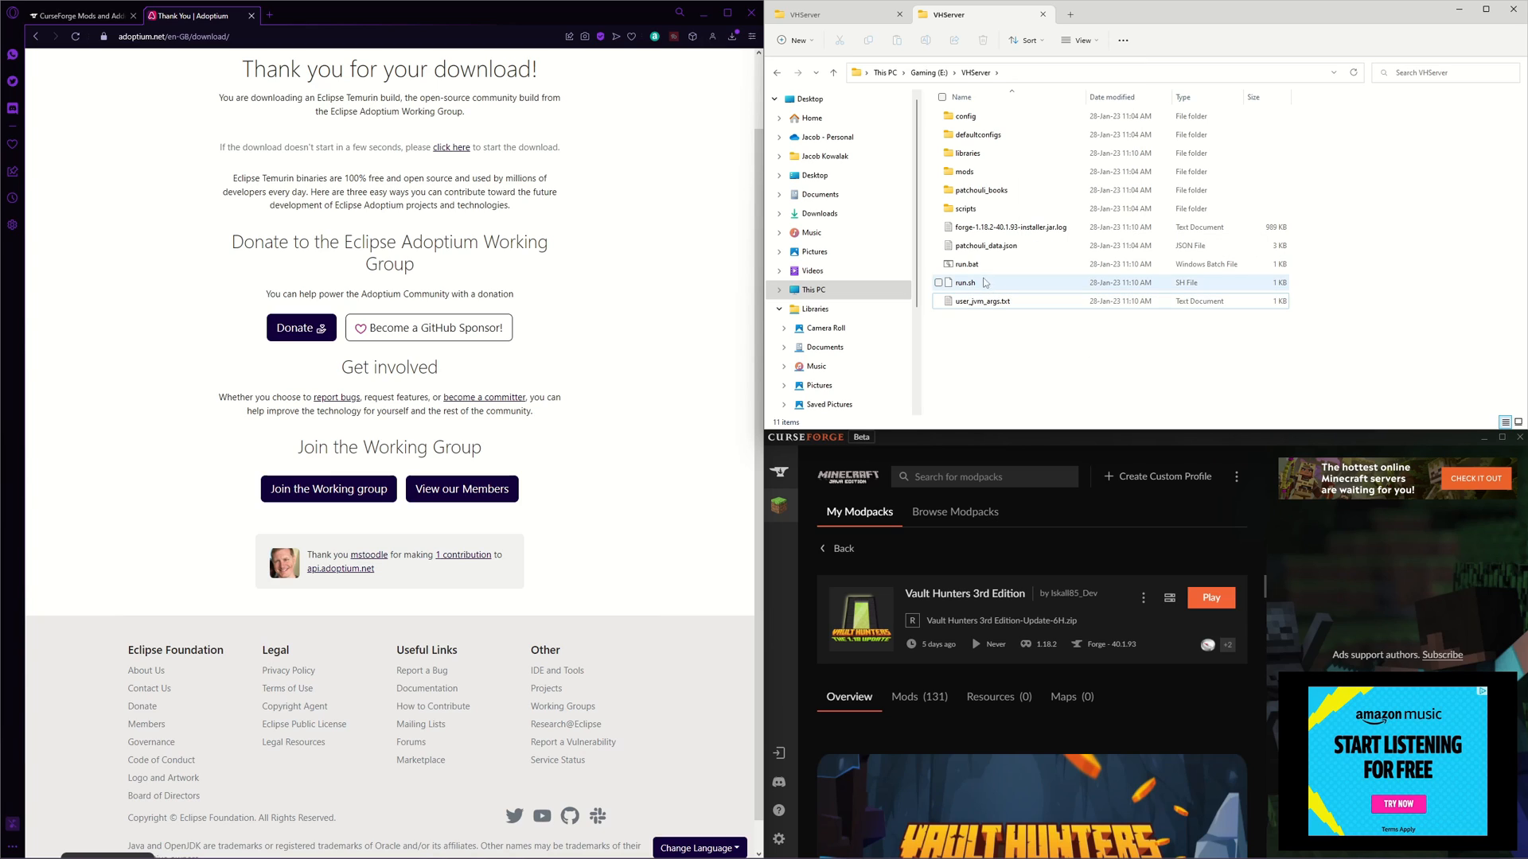
# - Rename run.bat to run.txt via Show more options, confirm the extension change, and open it in Notepad
pyautogui.rightClick(965, 264)
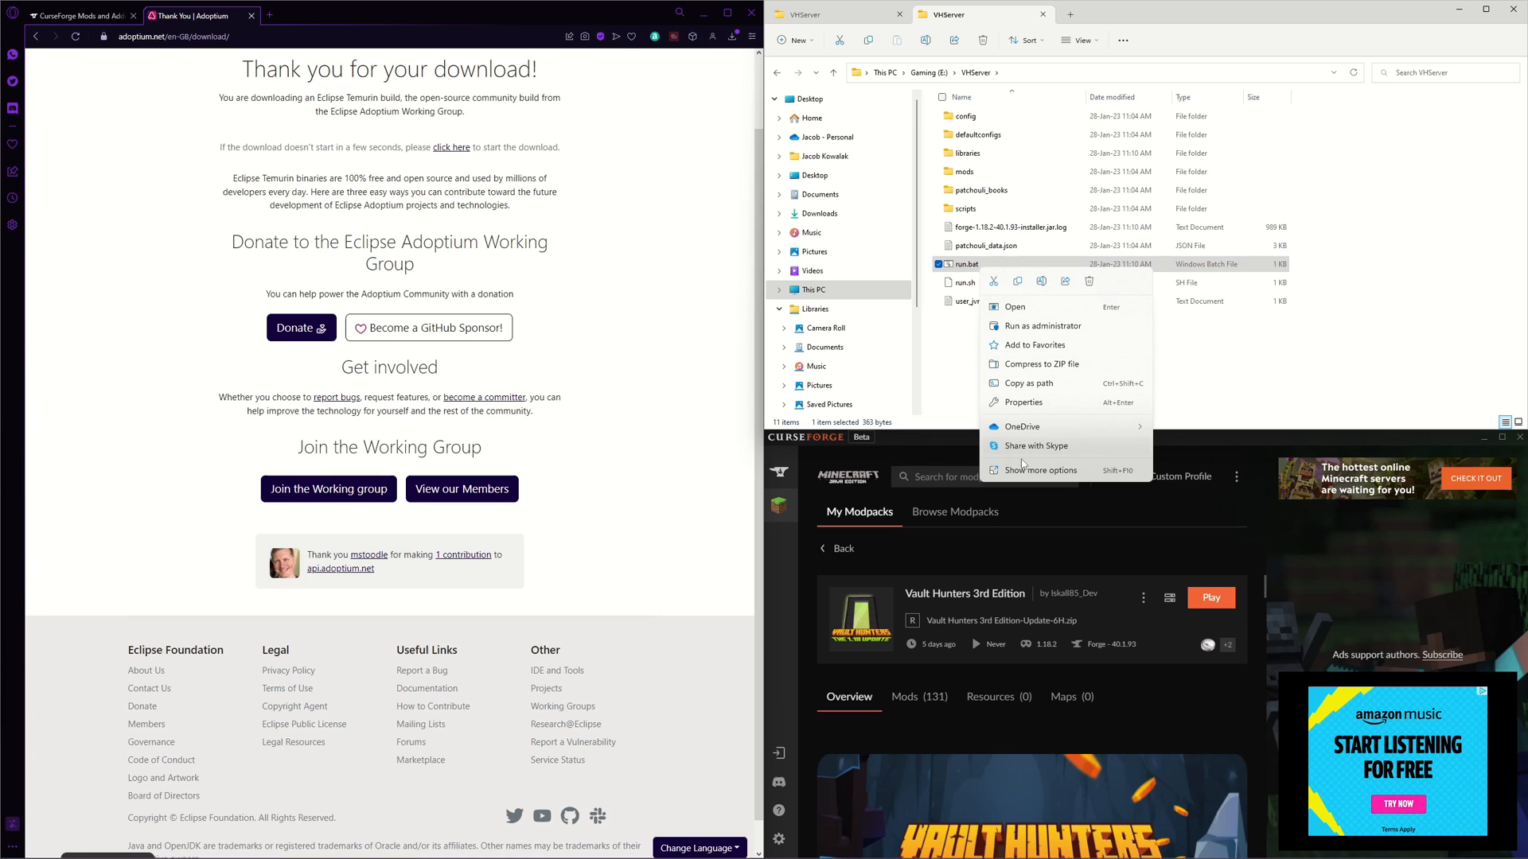
pyautogui.click(1039, 471)
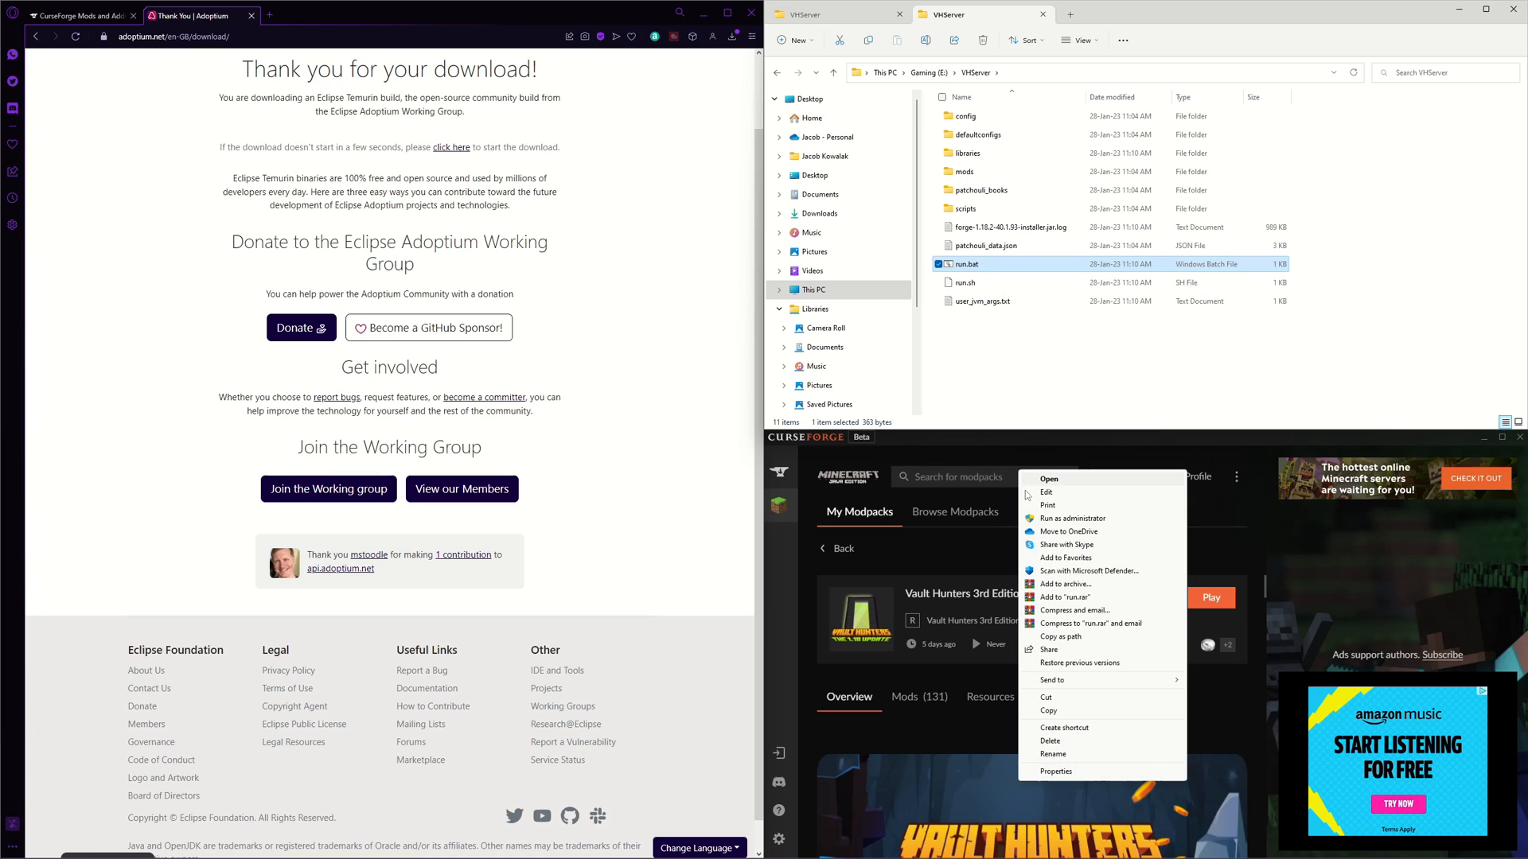
pyautogui.click(1053, 753)
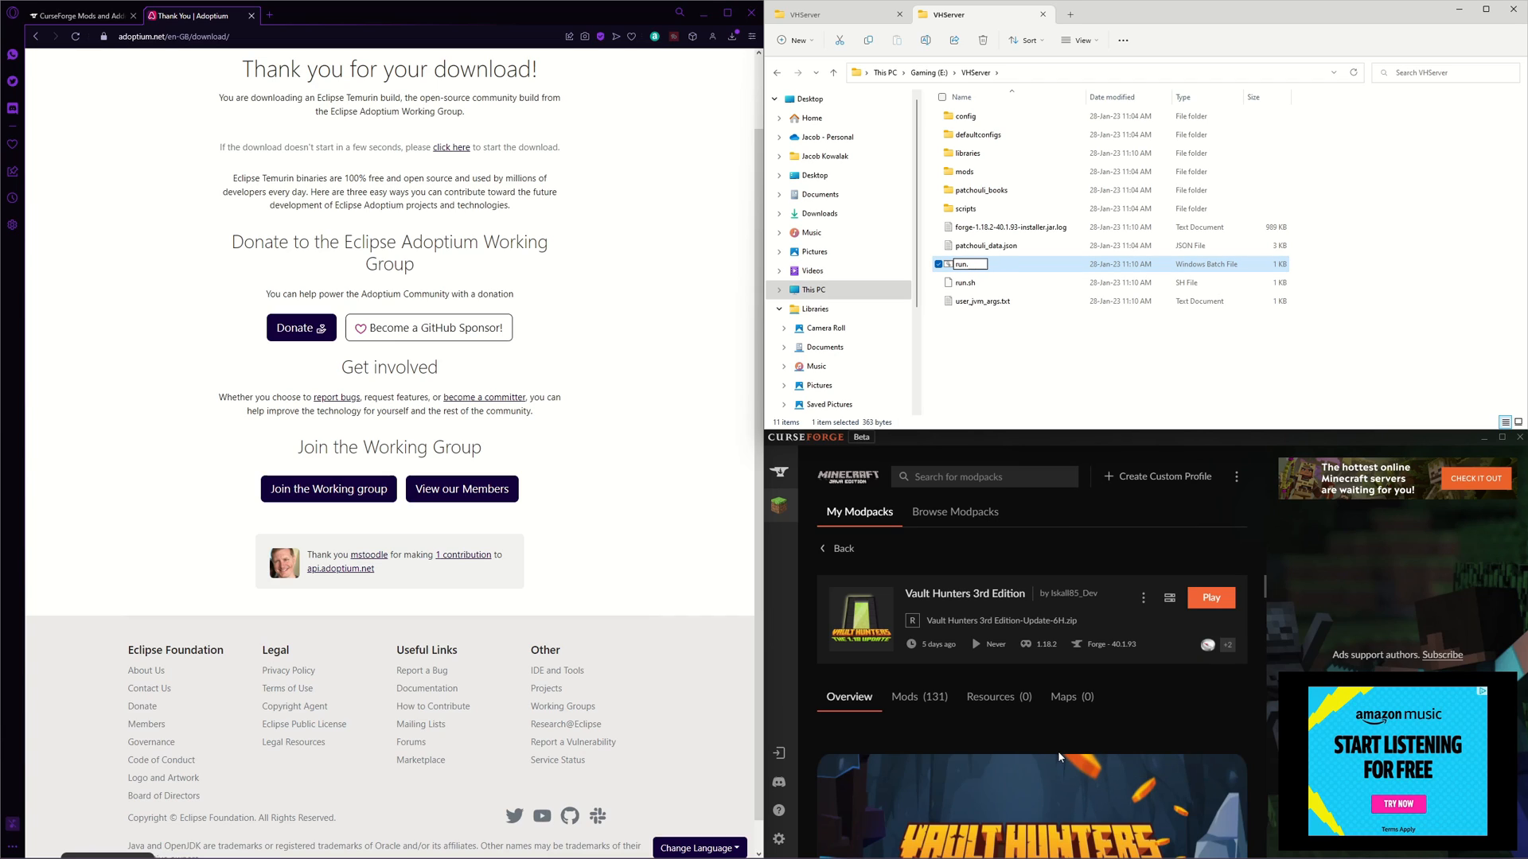
pyautogui.write('txt')
pyautogui.press('enter')
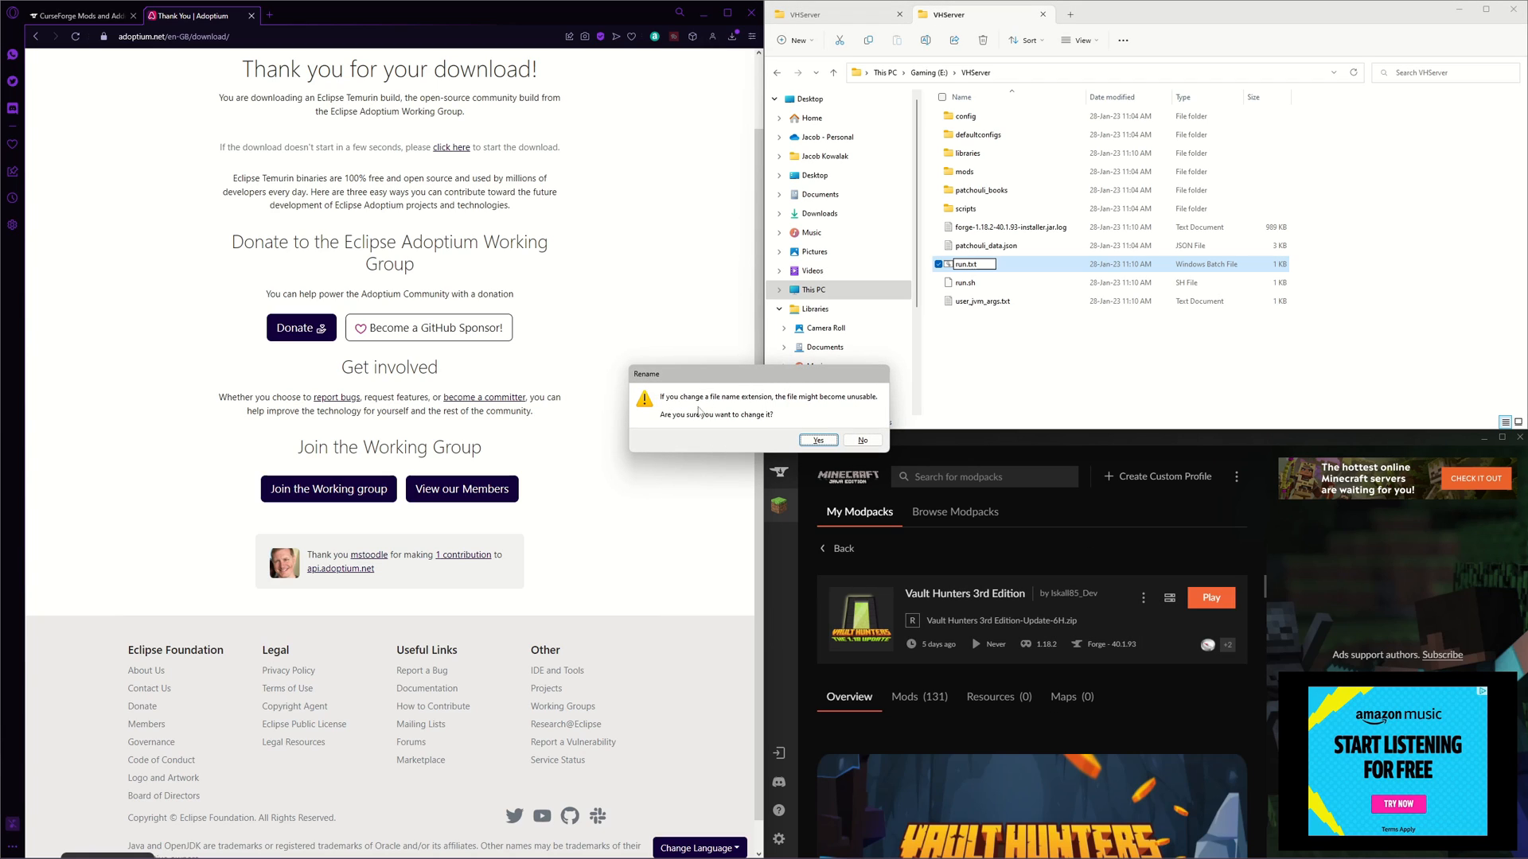
pyautogui.click(816, 440)
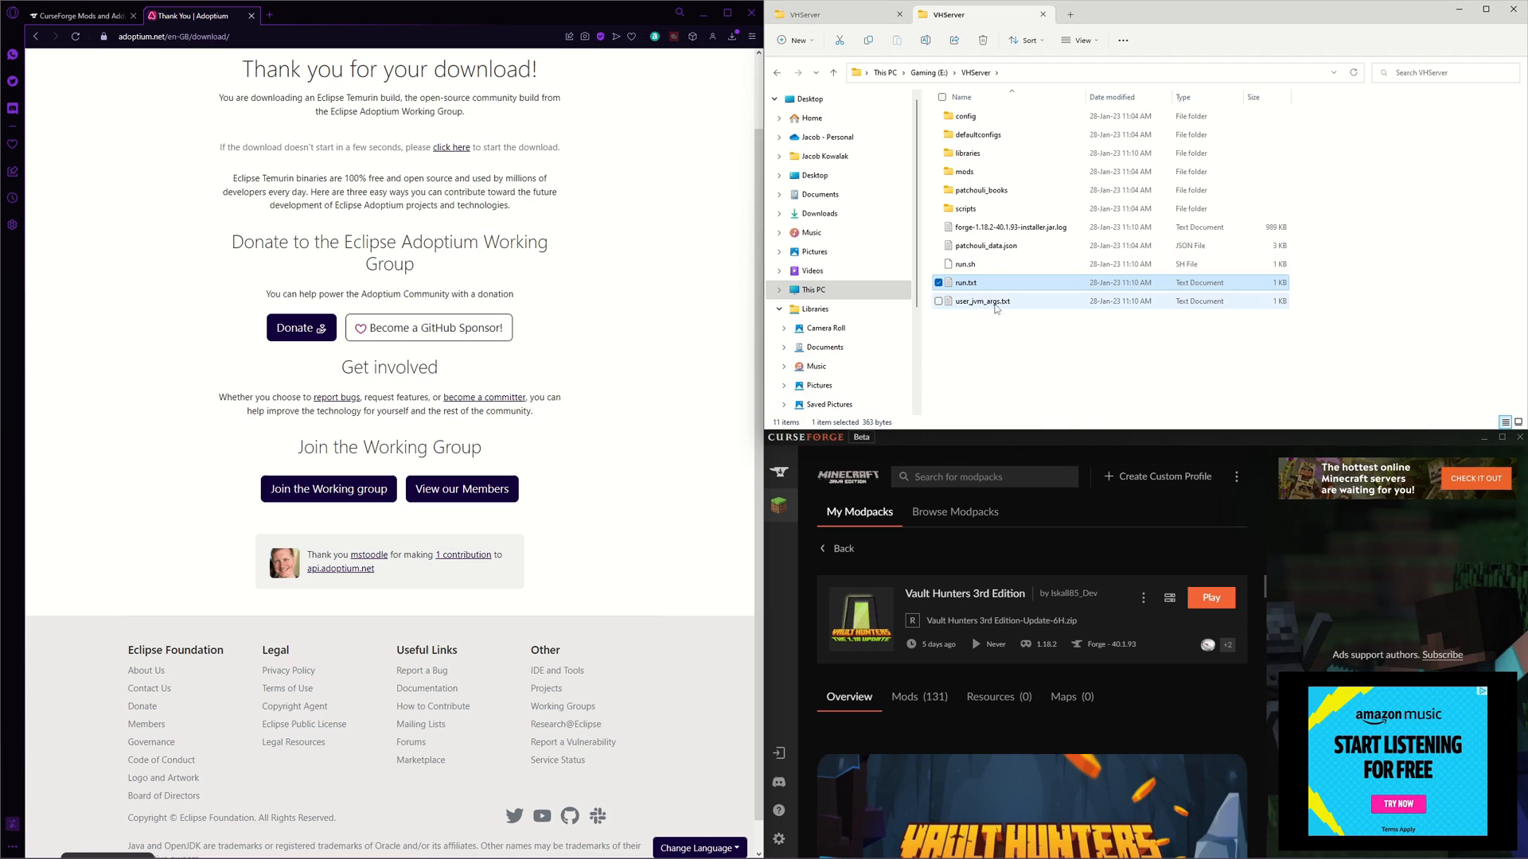
pyautogui.doubleClick(964, 283)
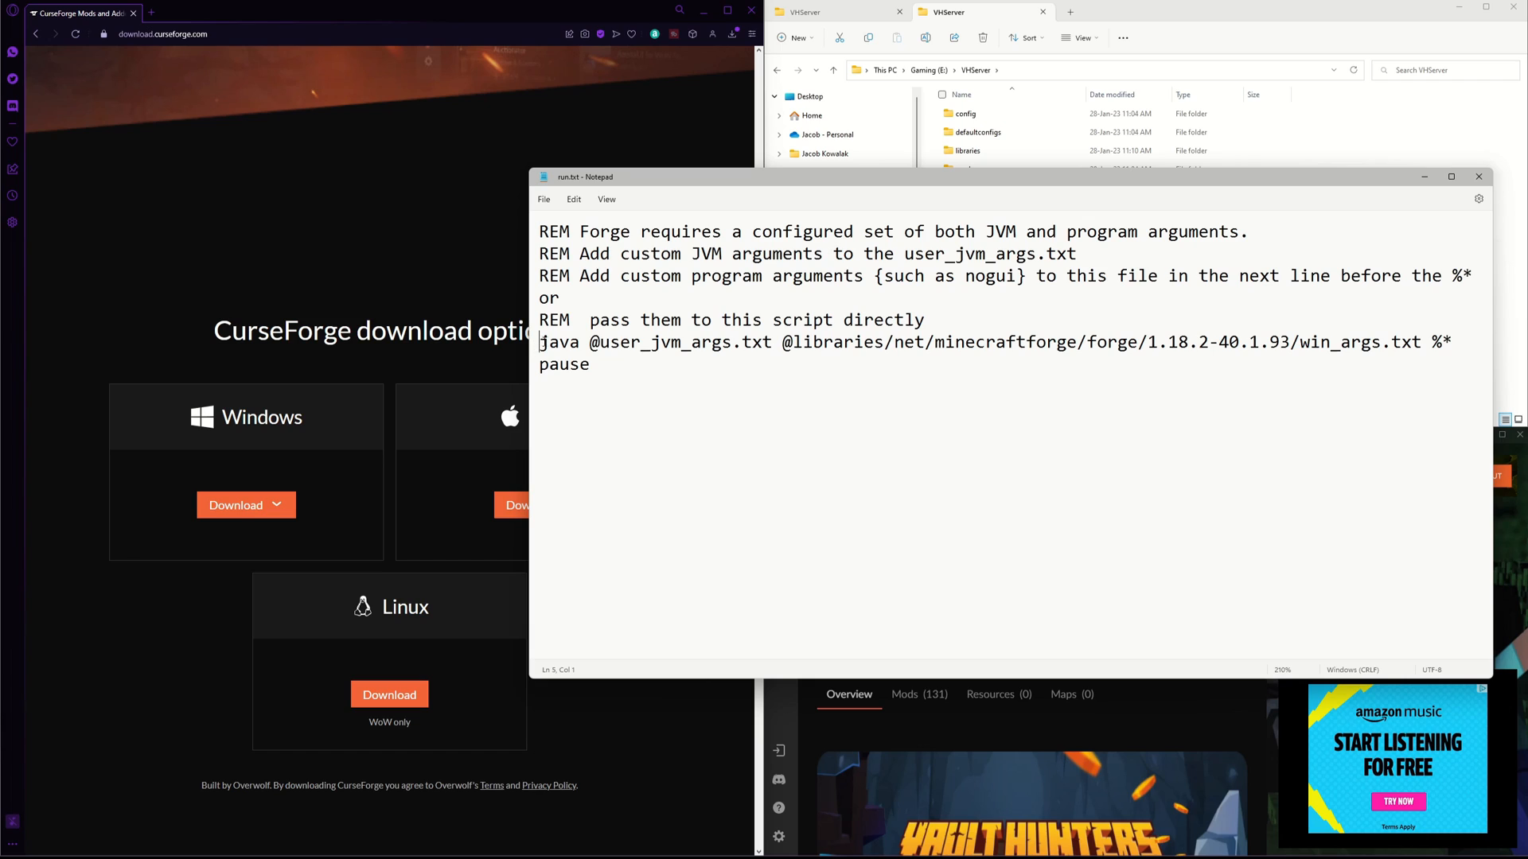
# - Replace 'java' in the launch line with the full JDK 17 java.exe path and rename the script back to run.bat
pyautogui.moveTo(540, 340); pyautogui.dragTo(770, 341)
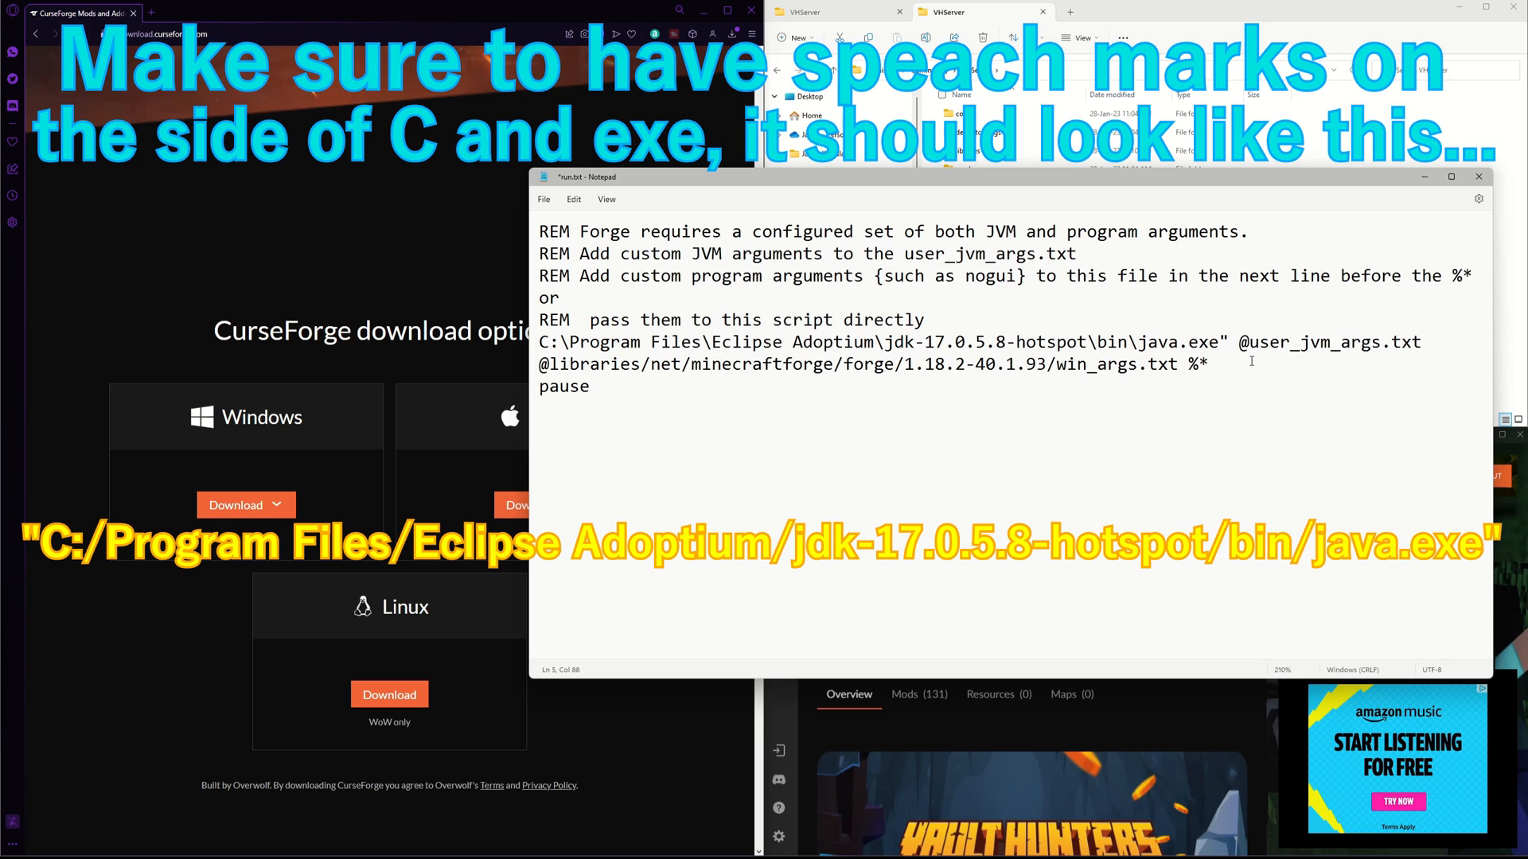
pyautogui.click(544, 198)
pyautogui.write('run.bat')
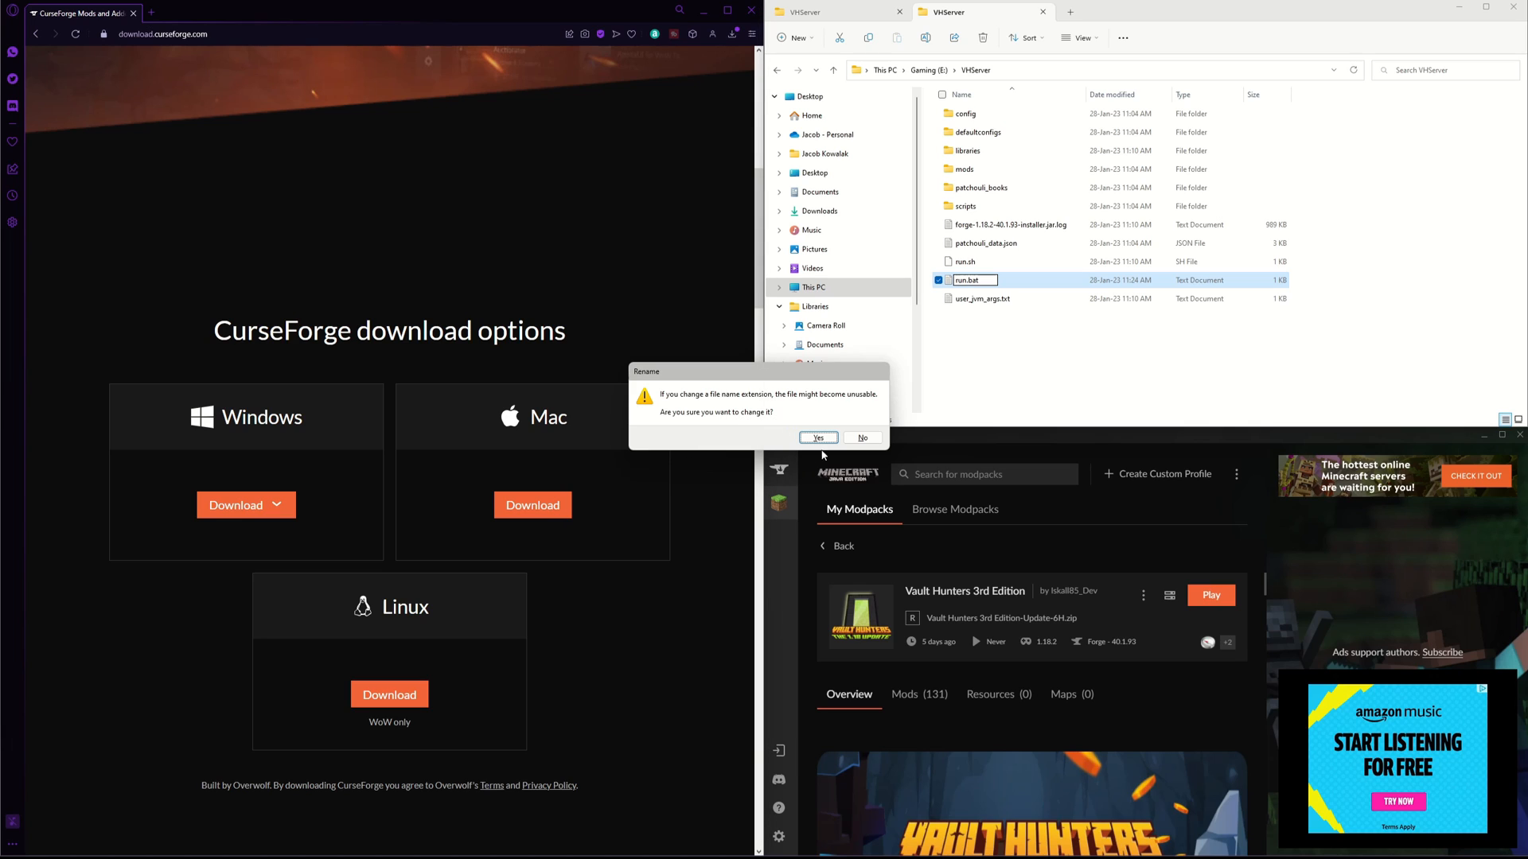
pyautogui.click(816, 438)
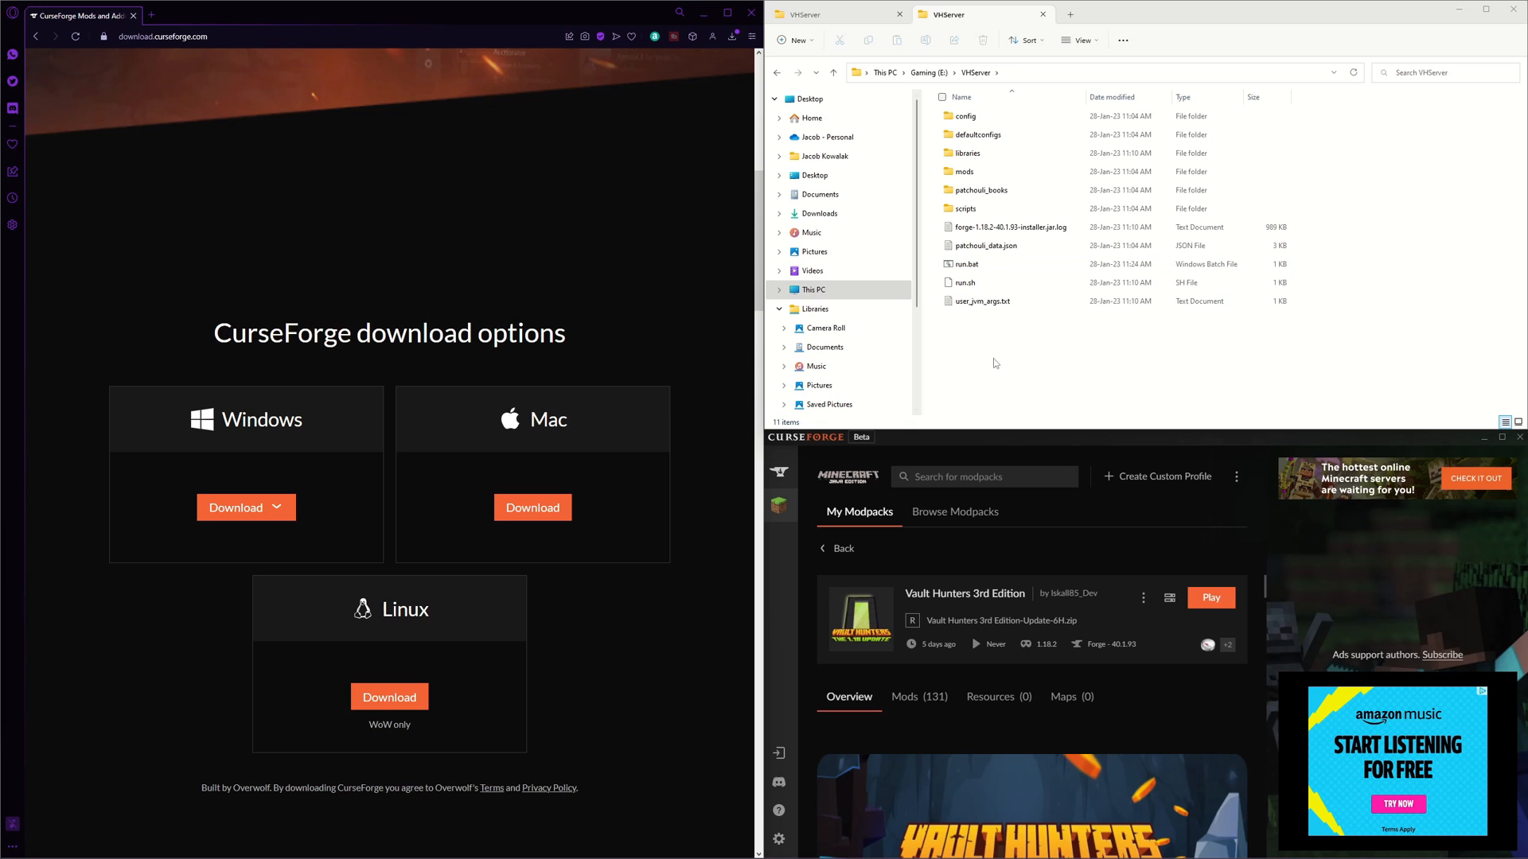
pyautogui.click(982, 300)
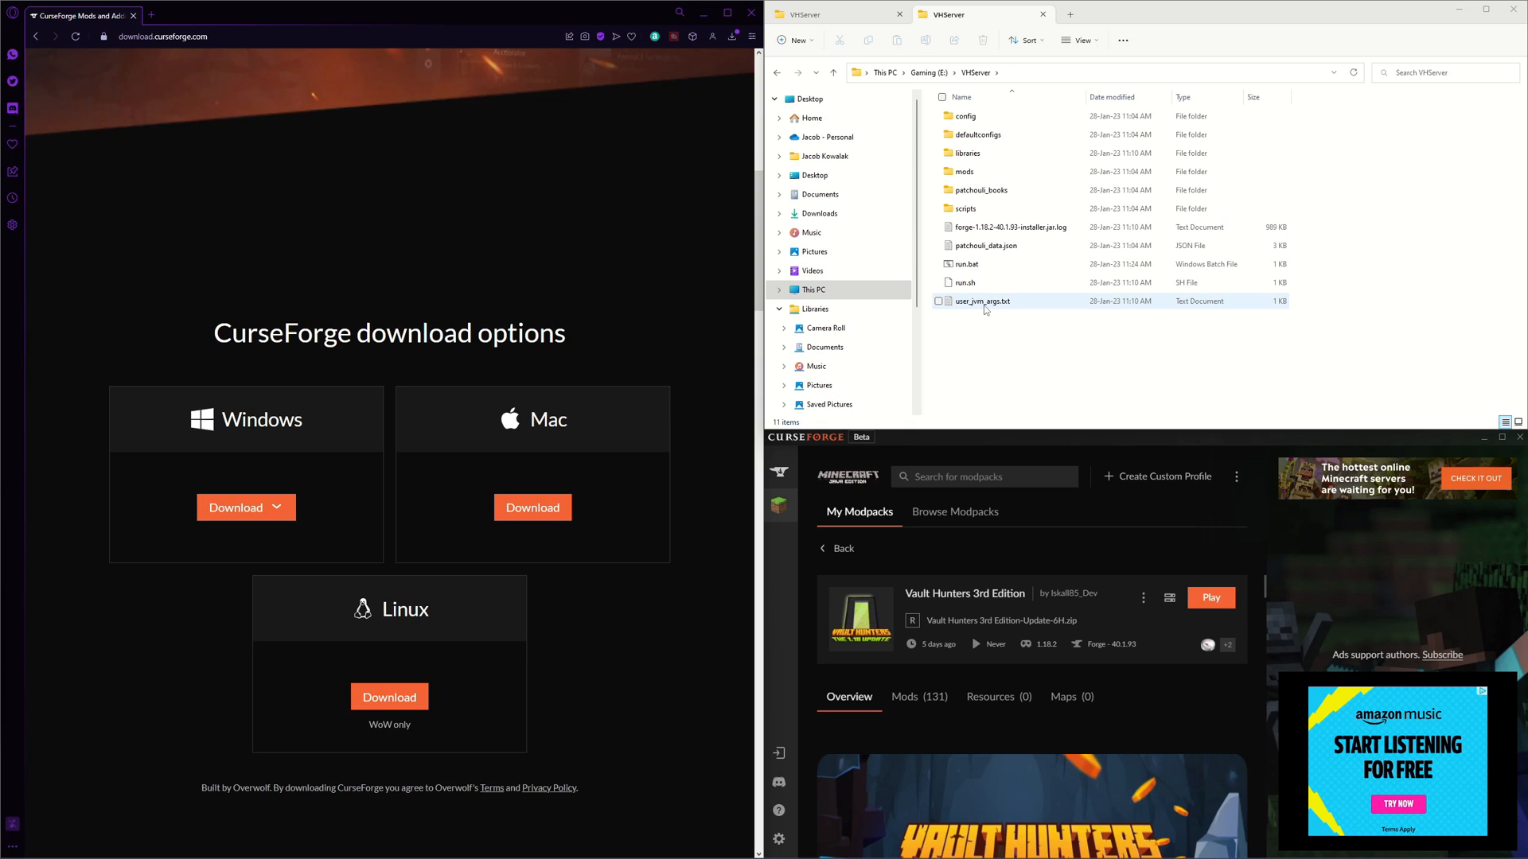
# - Edit user_jvm_args.txt so the memory line is uncommented and reads -Xms4G -Xmx8G
pyautogui.doubleClick(980, 301)
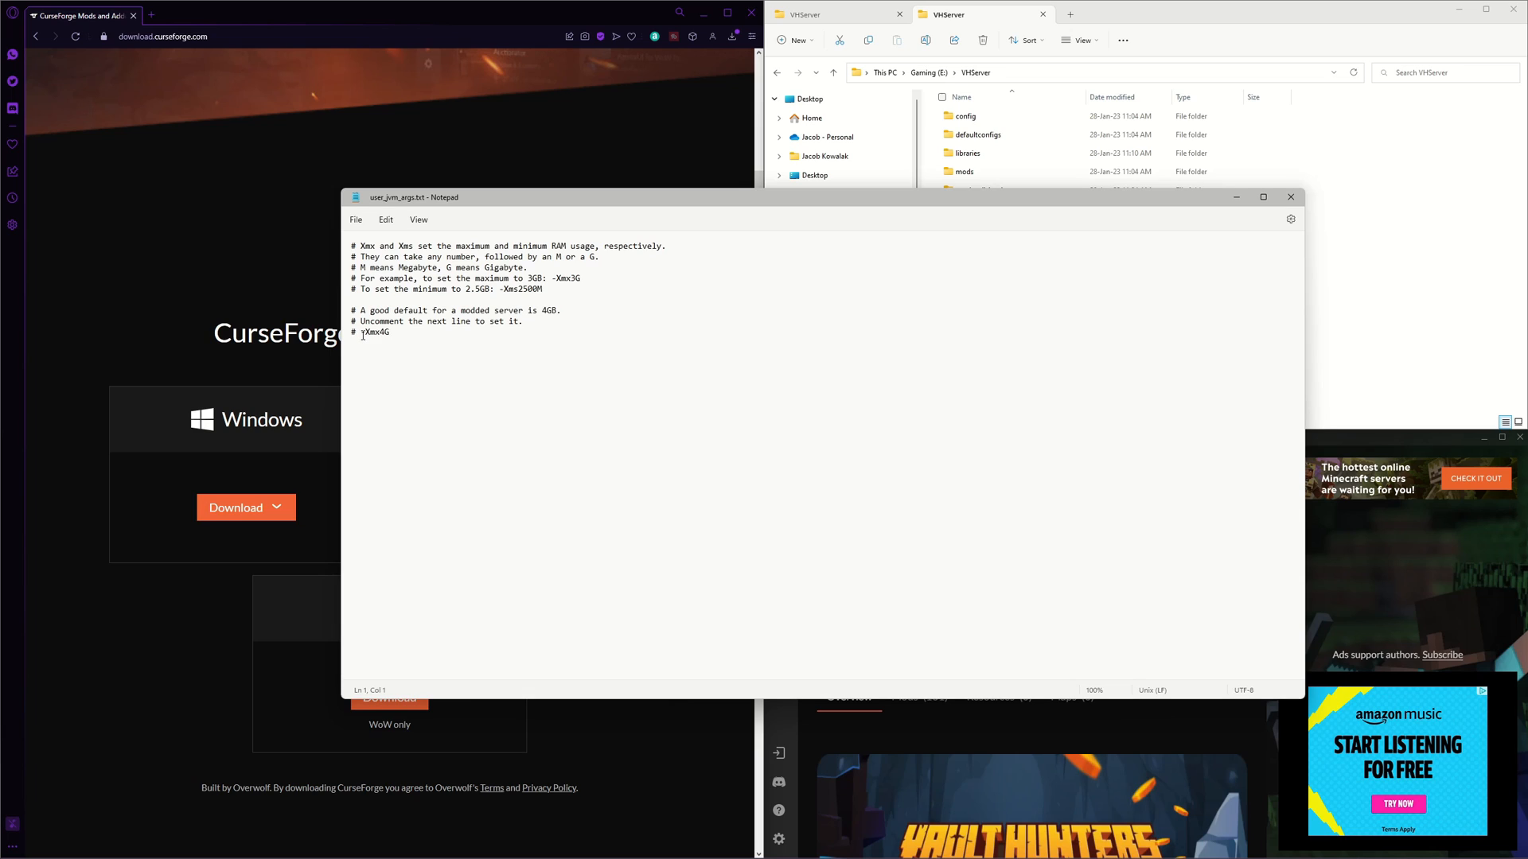
pyautogui.press('Backspace')
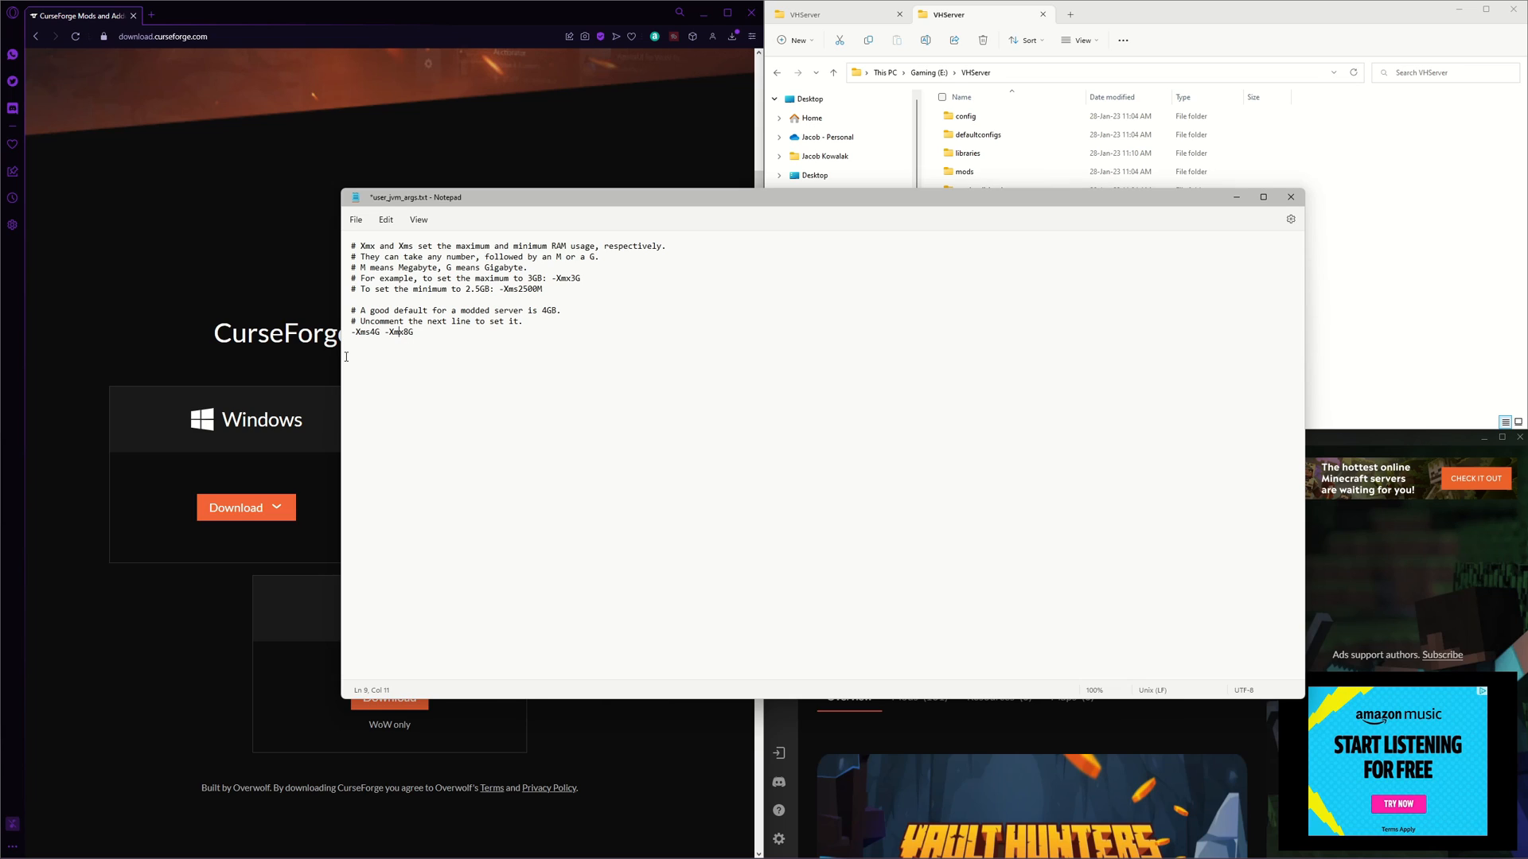
pyautogui.moveTo(495, 471)
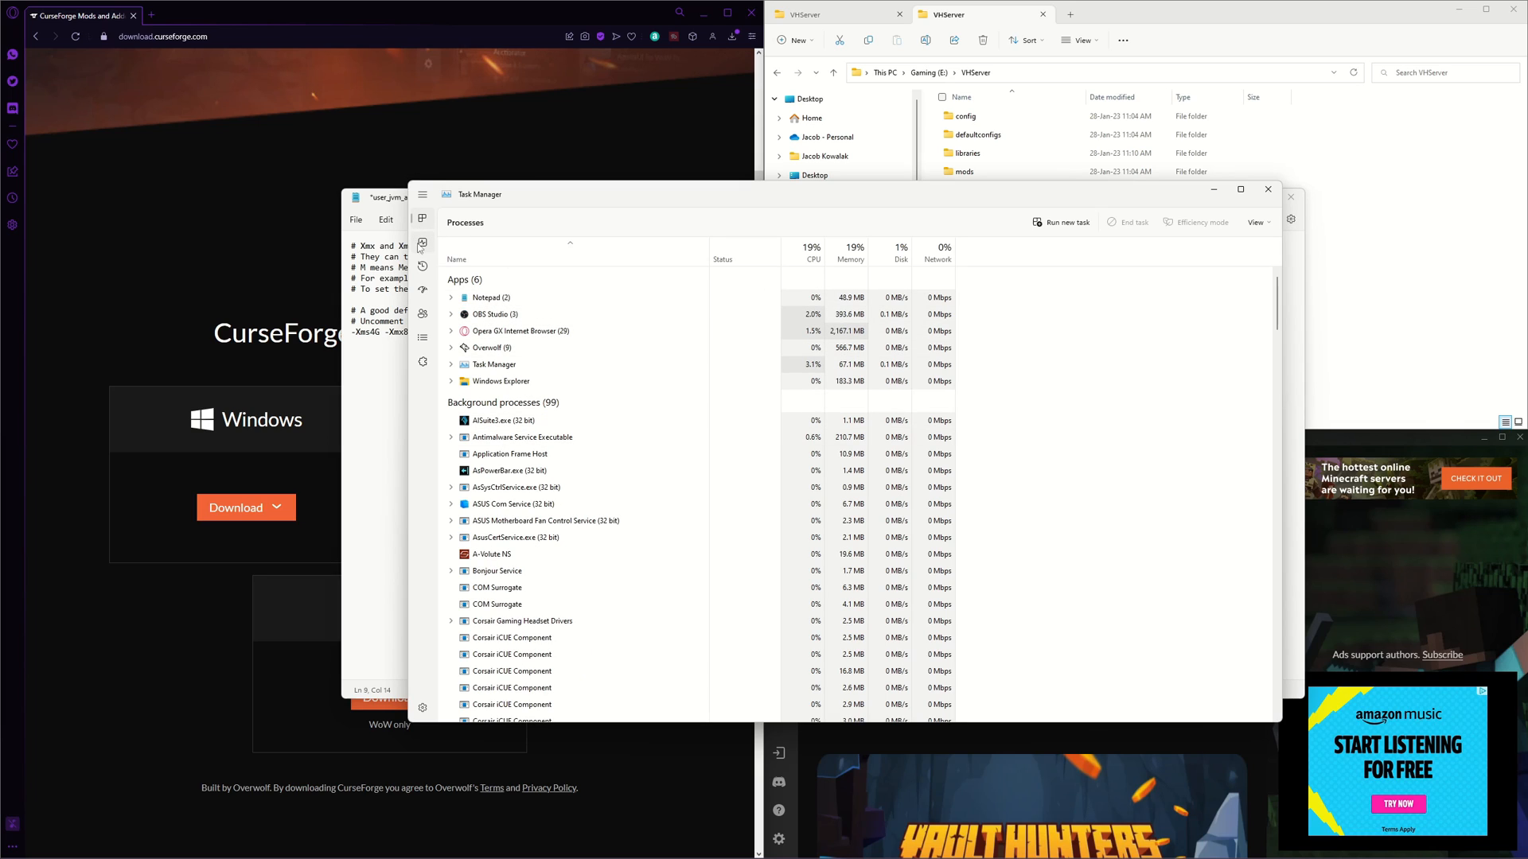
pyautogui.moveTo(421, 244)
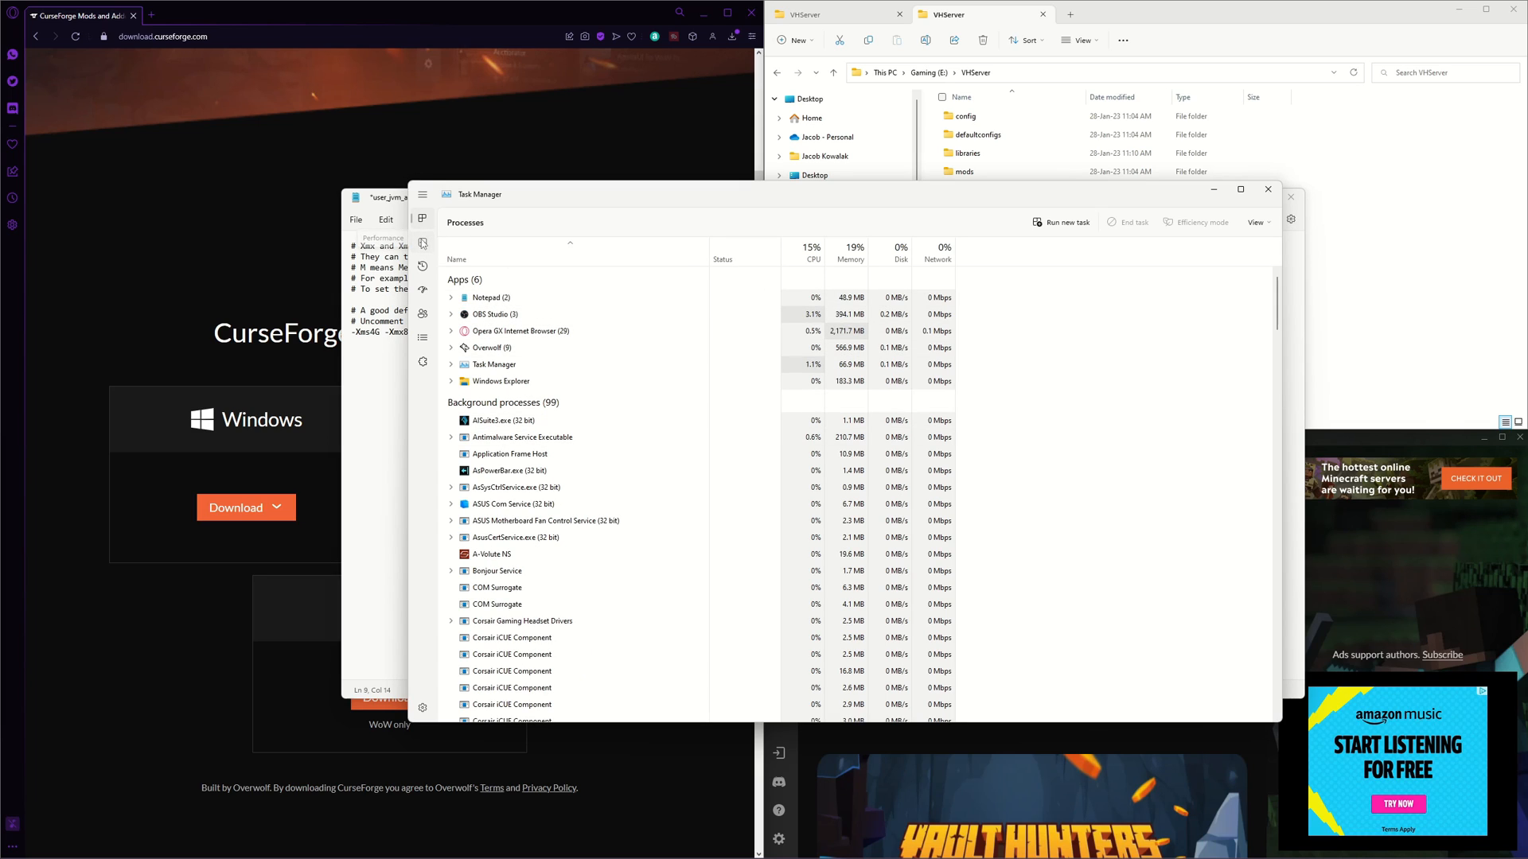
pyautogui.click(422, 242)
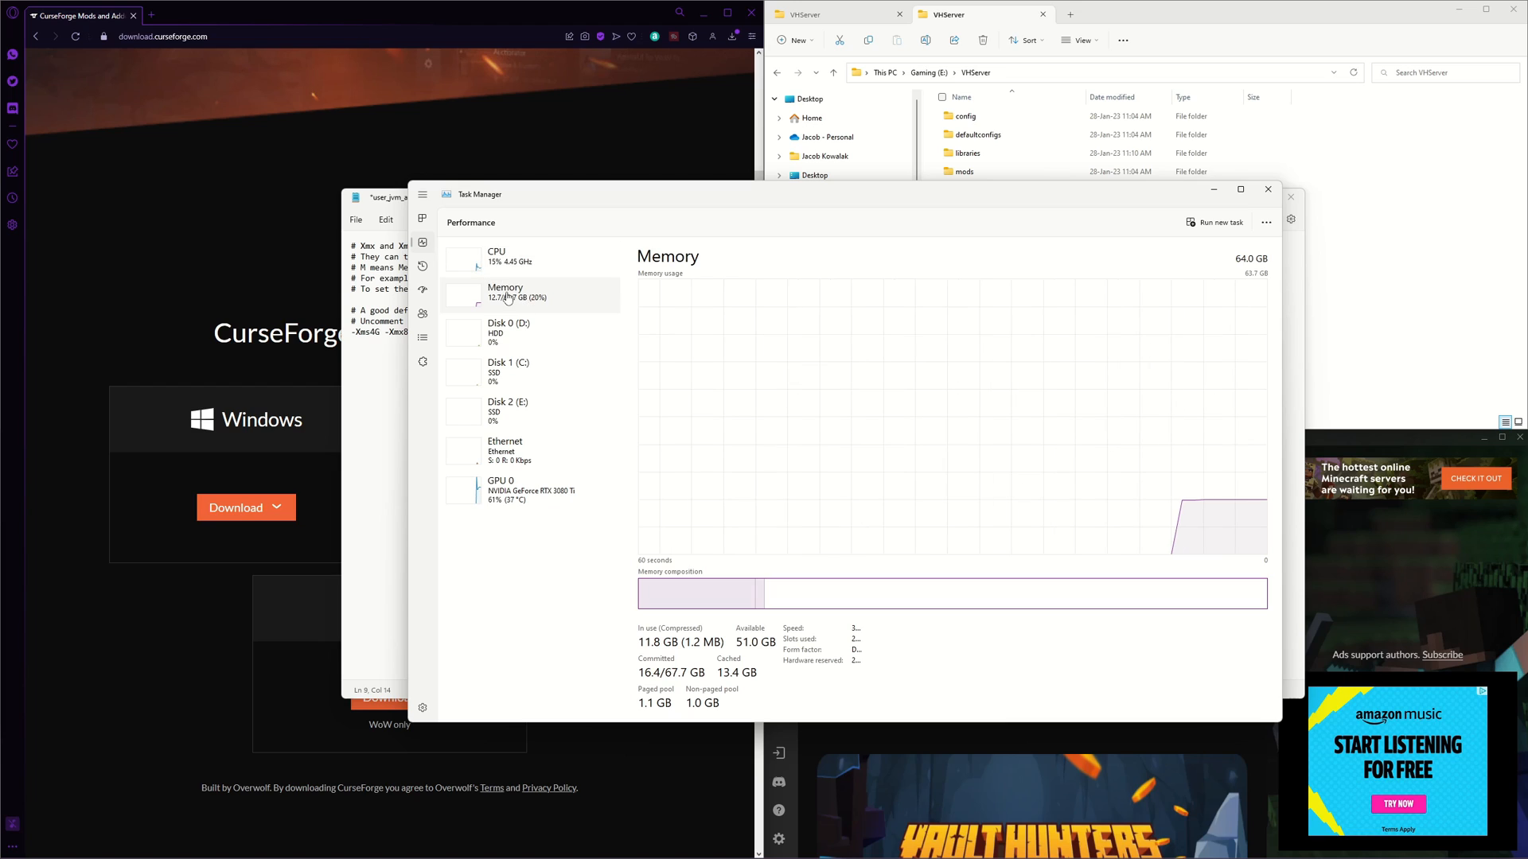
pyautogui.moveTo(1230, 277)
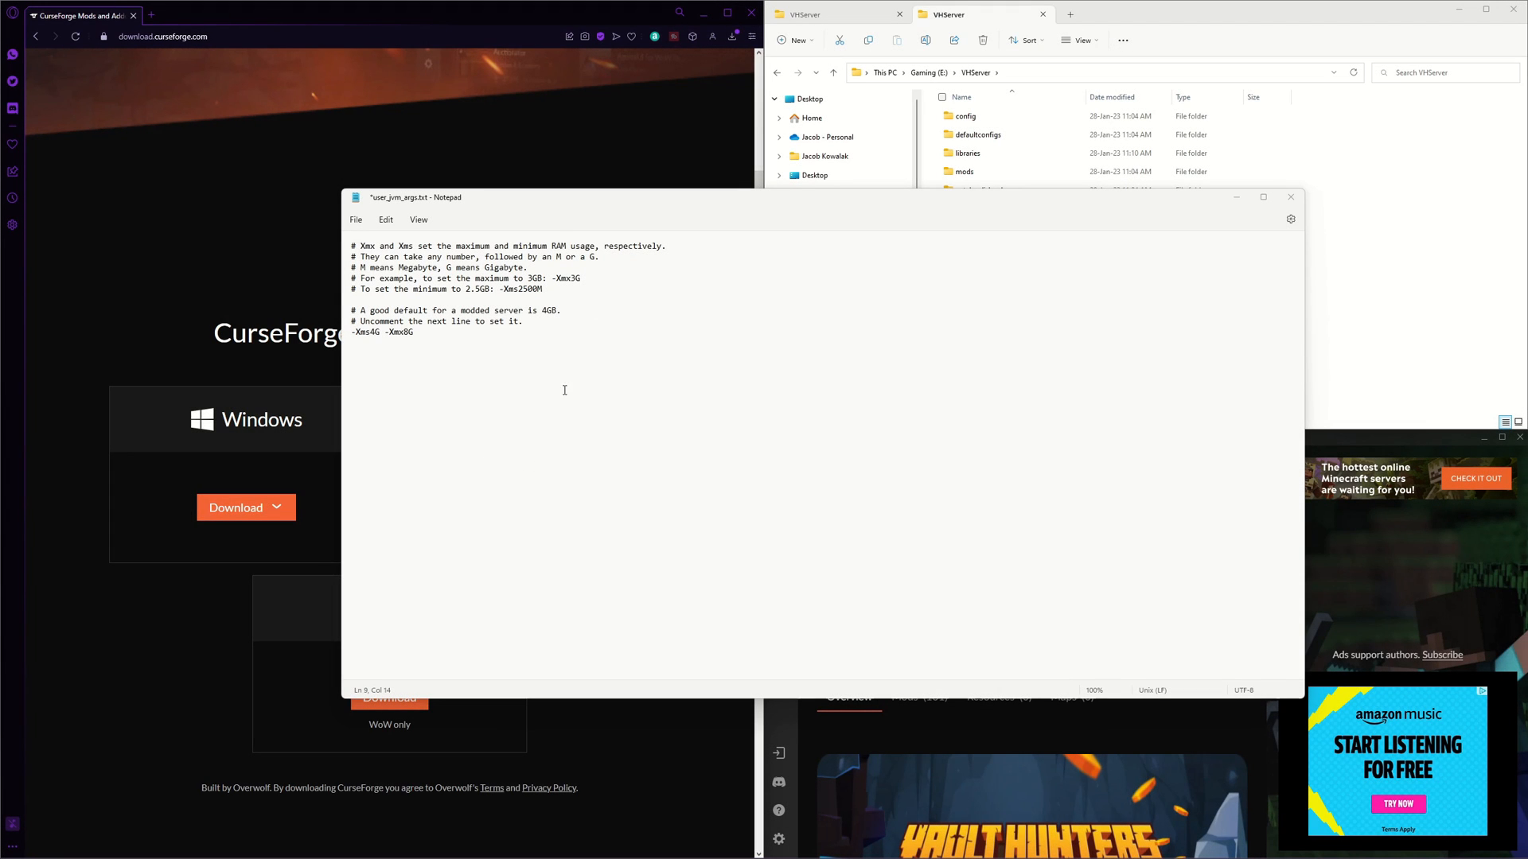
pyautogui.moveTo(609, 367)
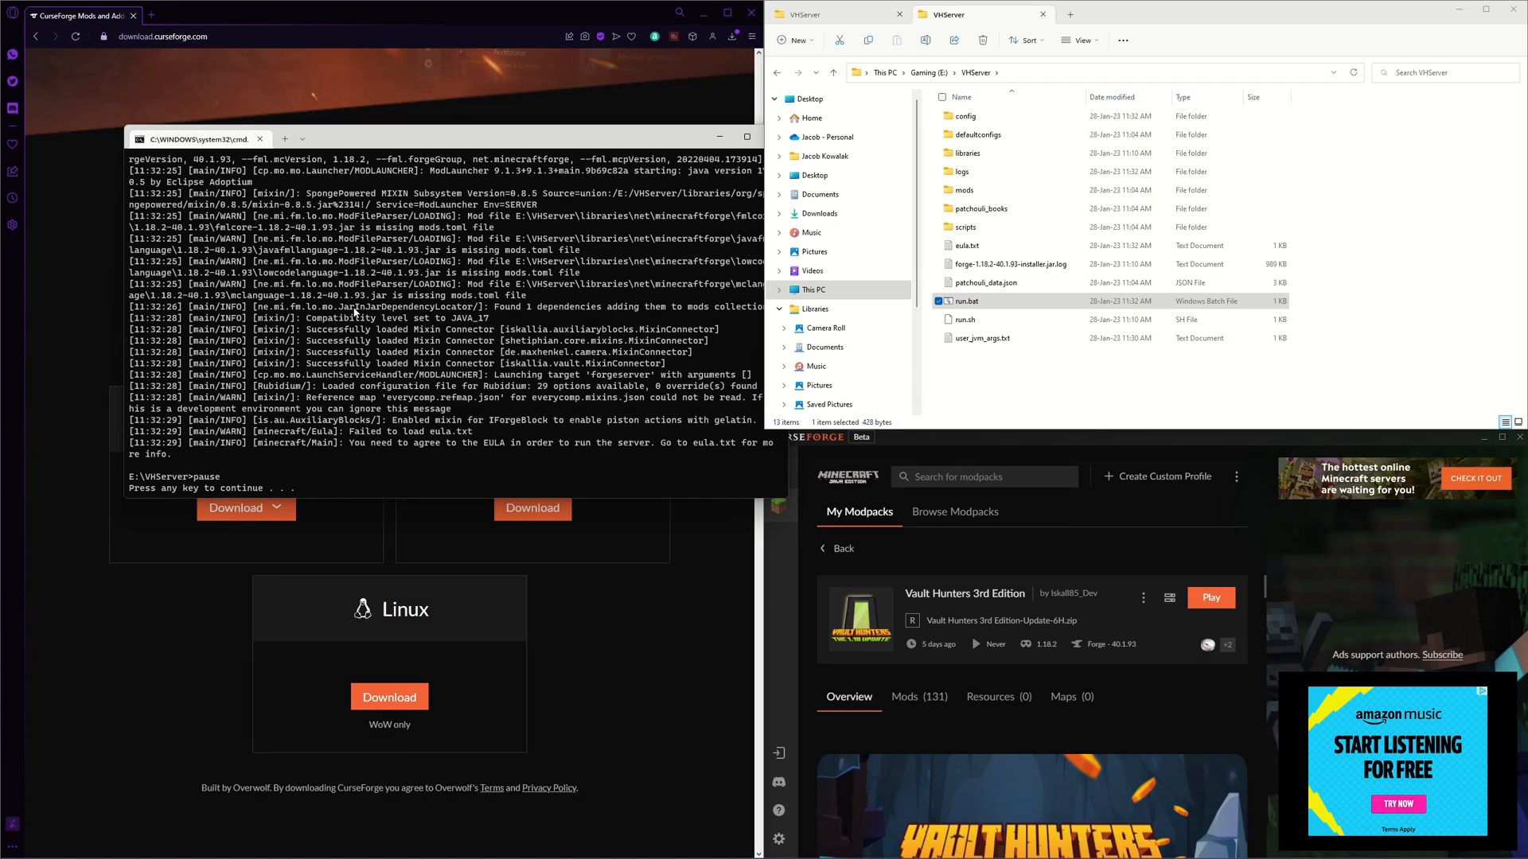
pyautogui.moveTo(329, 361)
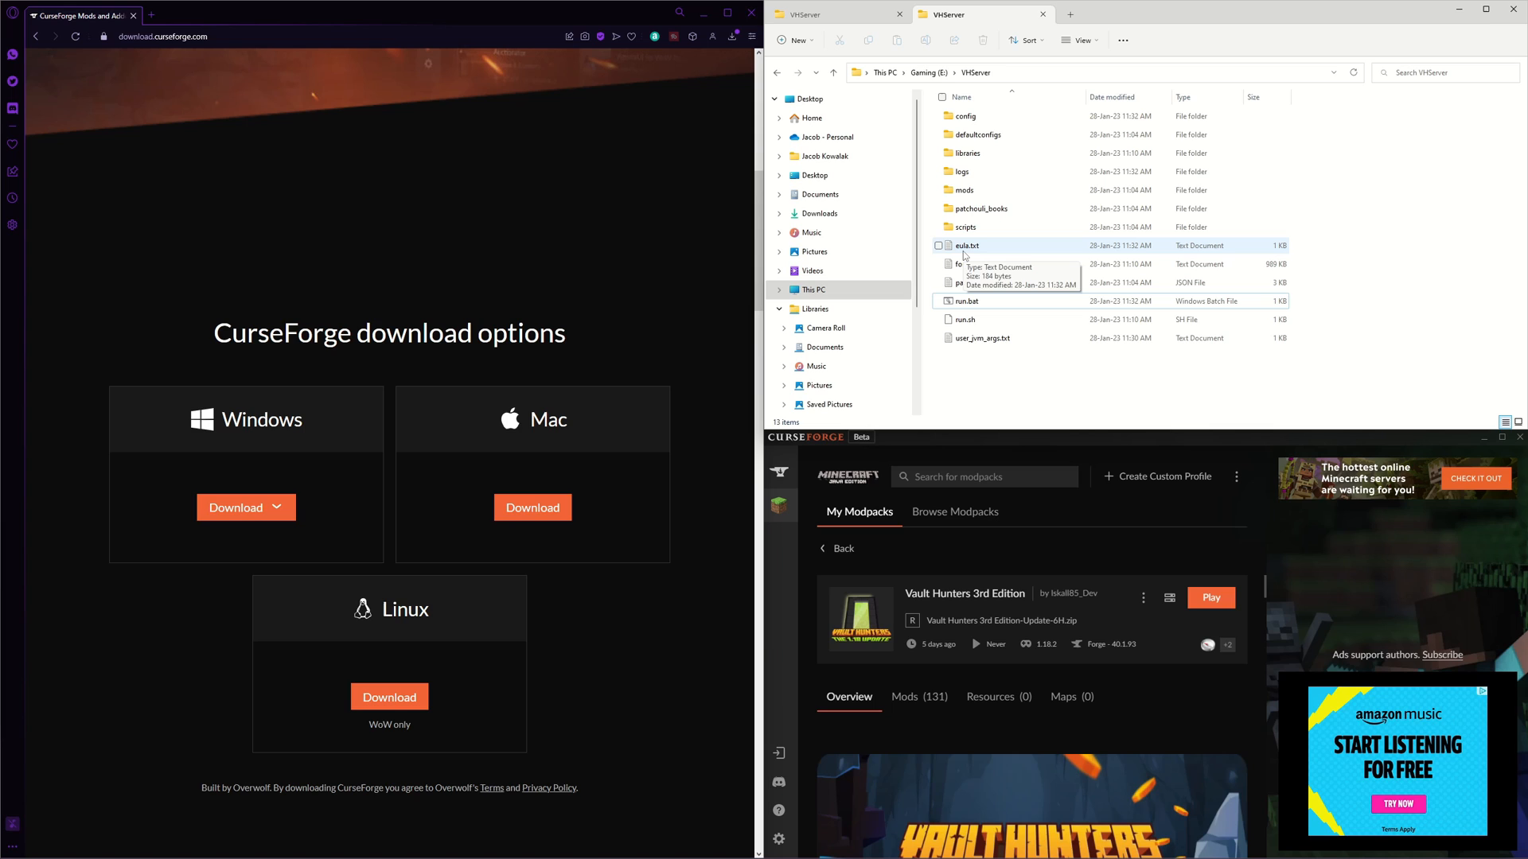
# - Change eula=false to eula=true in eula.txt, save and close it, then relaunch run.bat
pyautogui.doubleClick(966, 245)
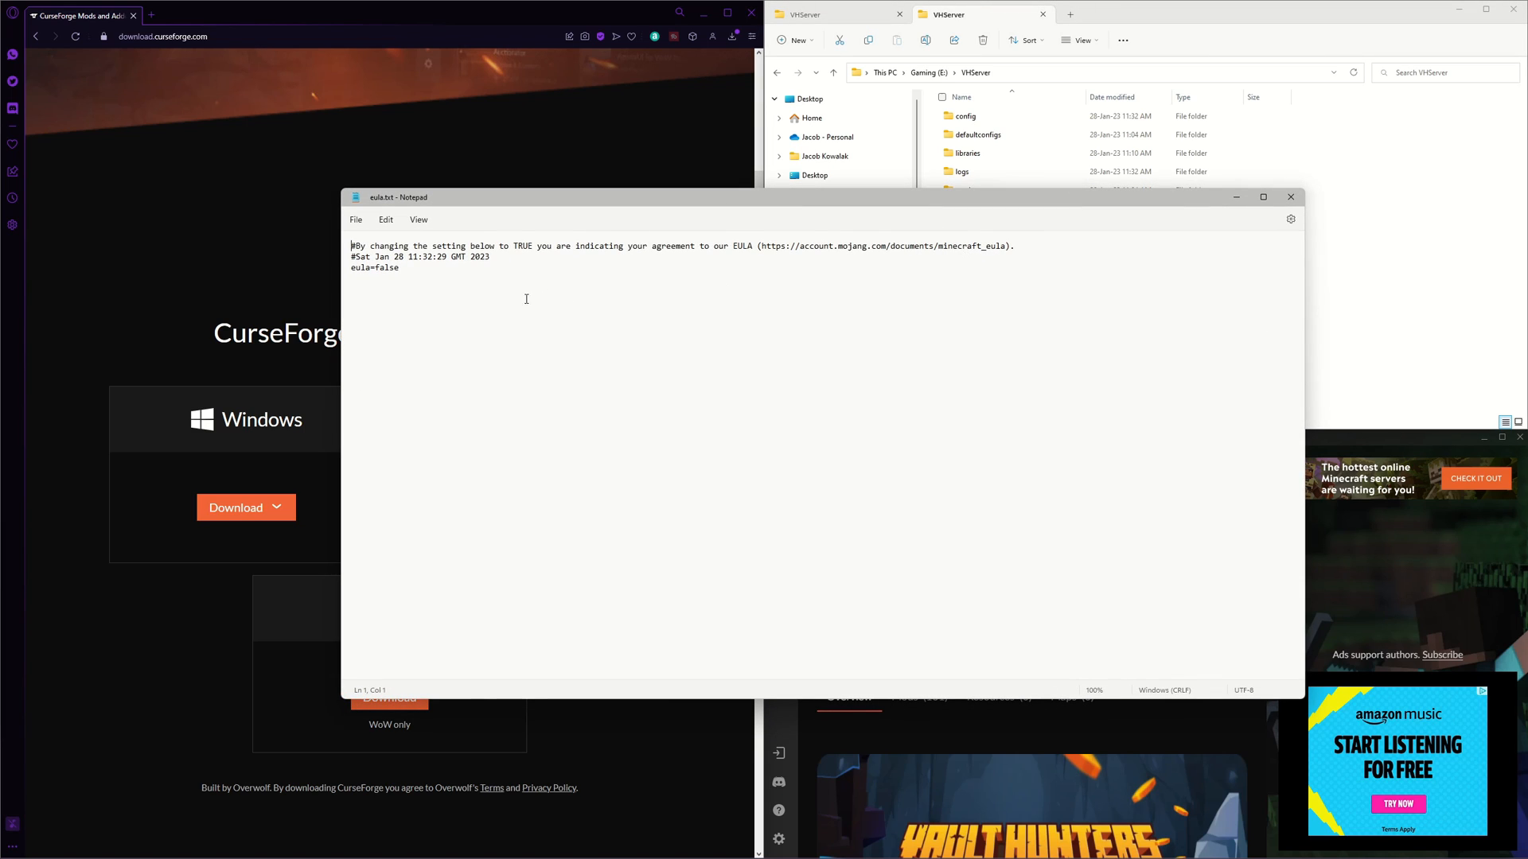
pyautogui.doubleClick(384, 267)
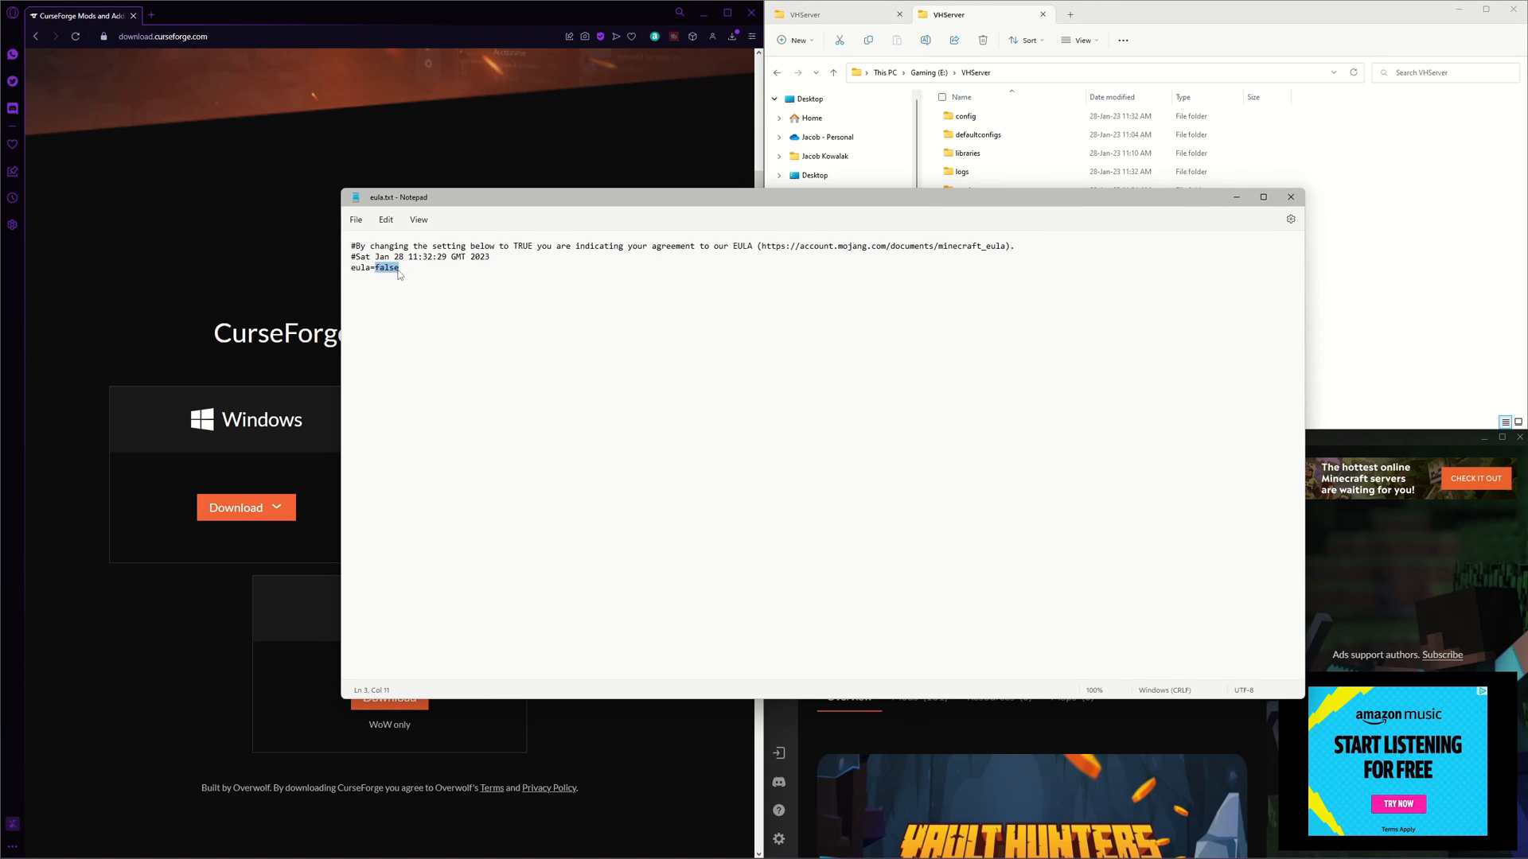
pyautogui.write('tru')
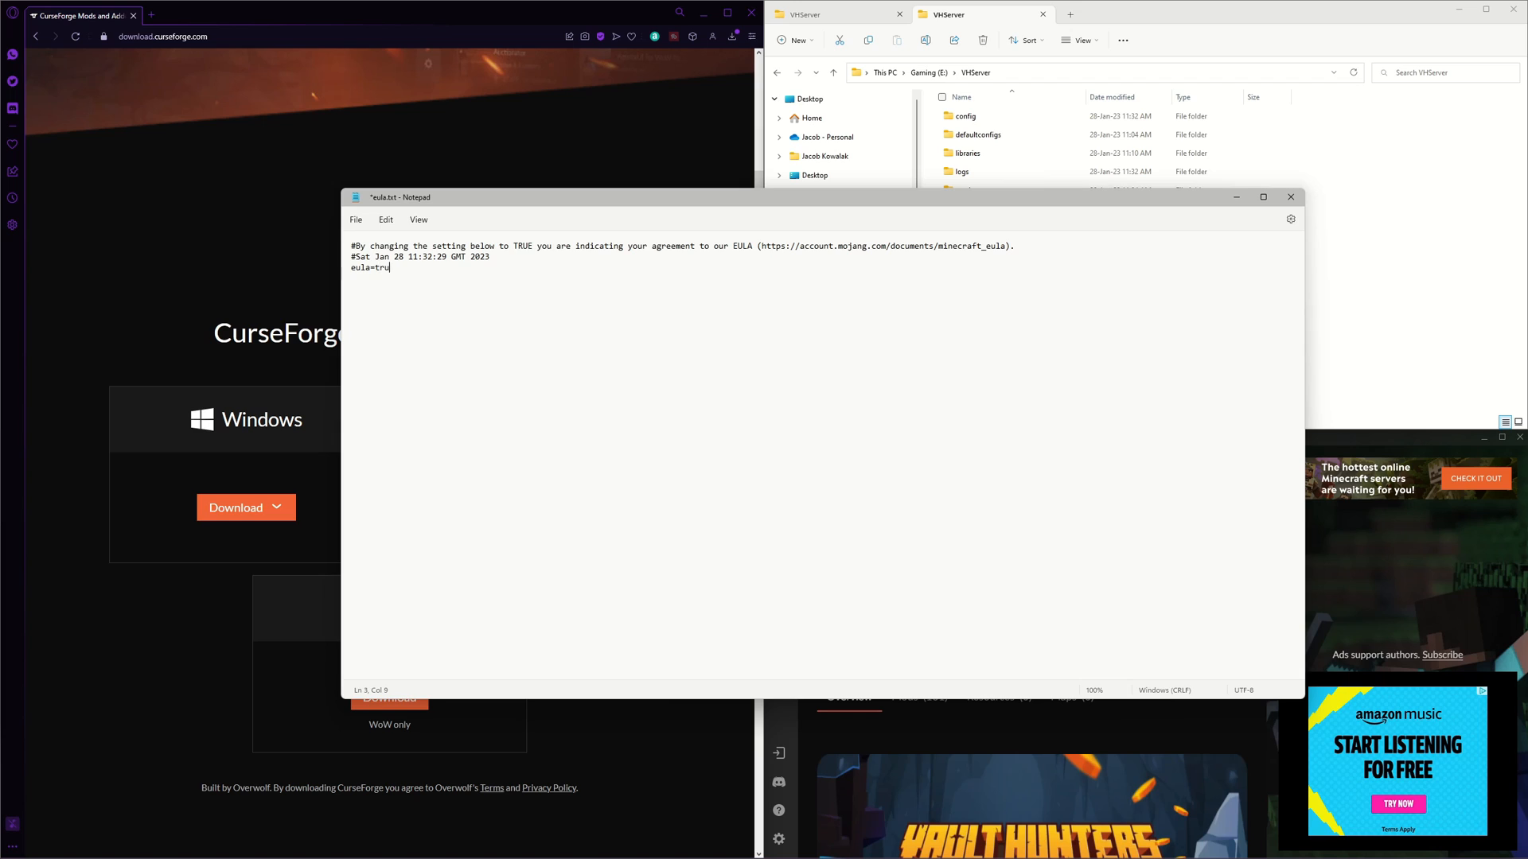
pyautogui.write('e')
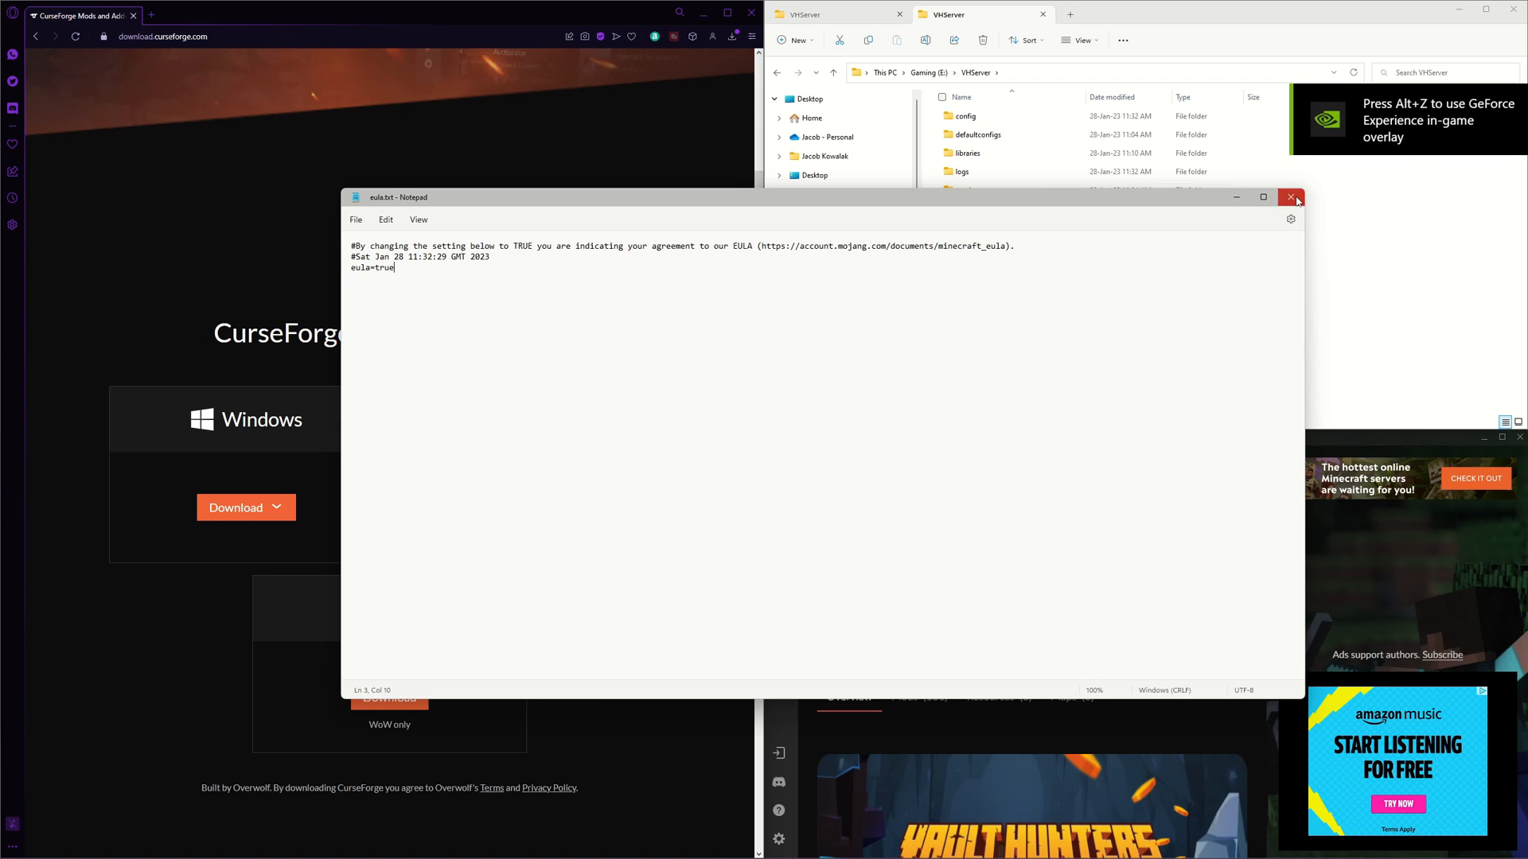
pyautogui.click(1290, 197)
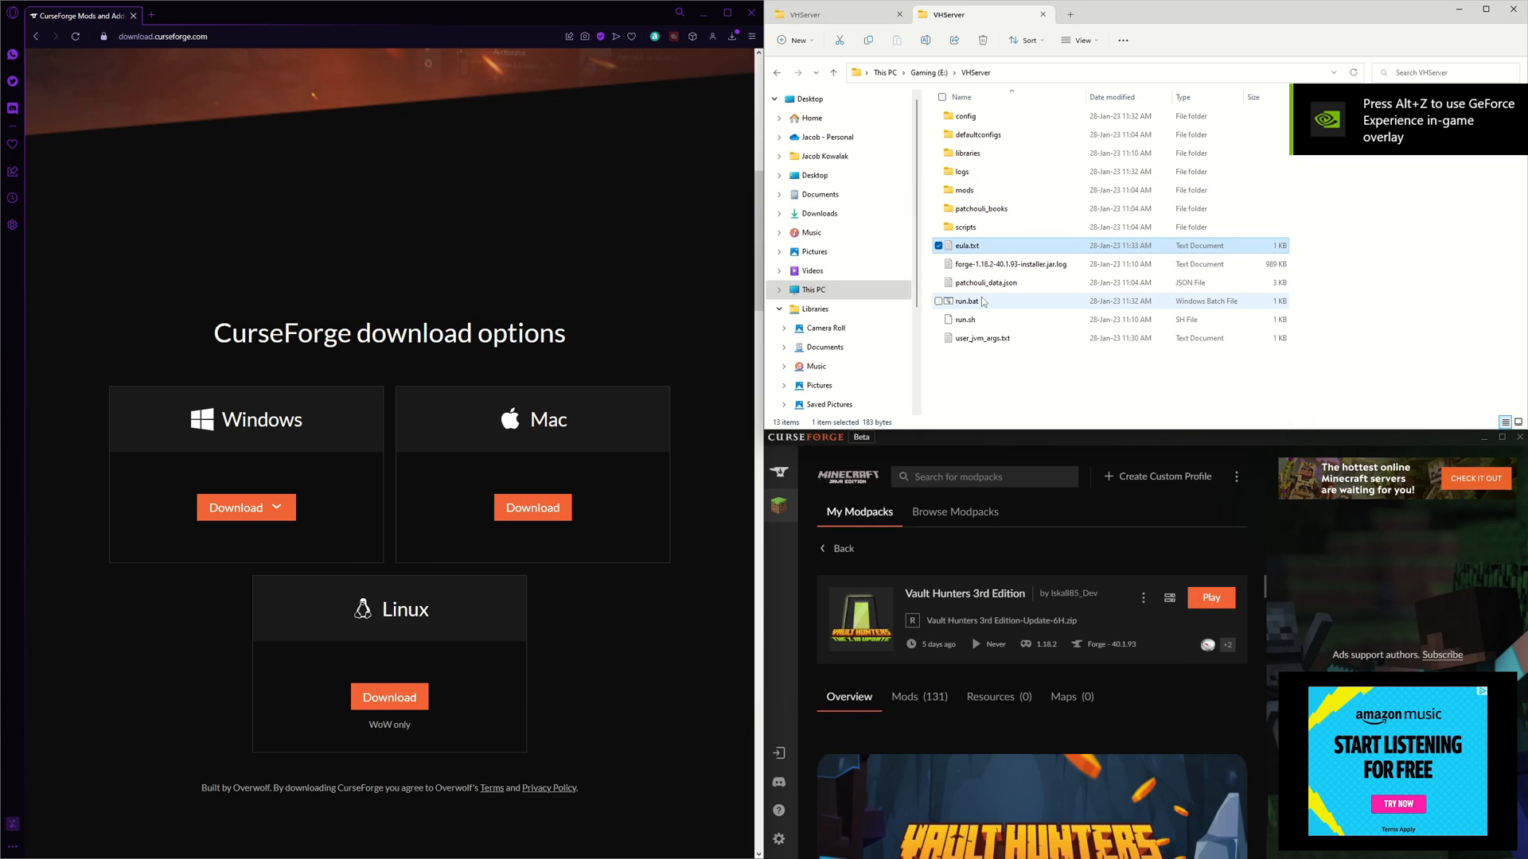
pyautogui.doubleClick(966, 301)
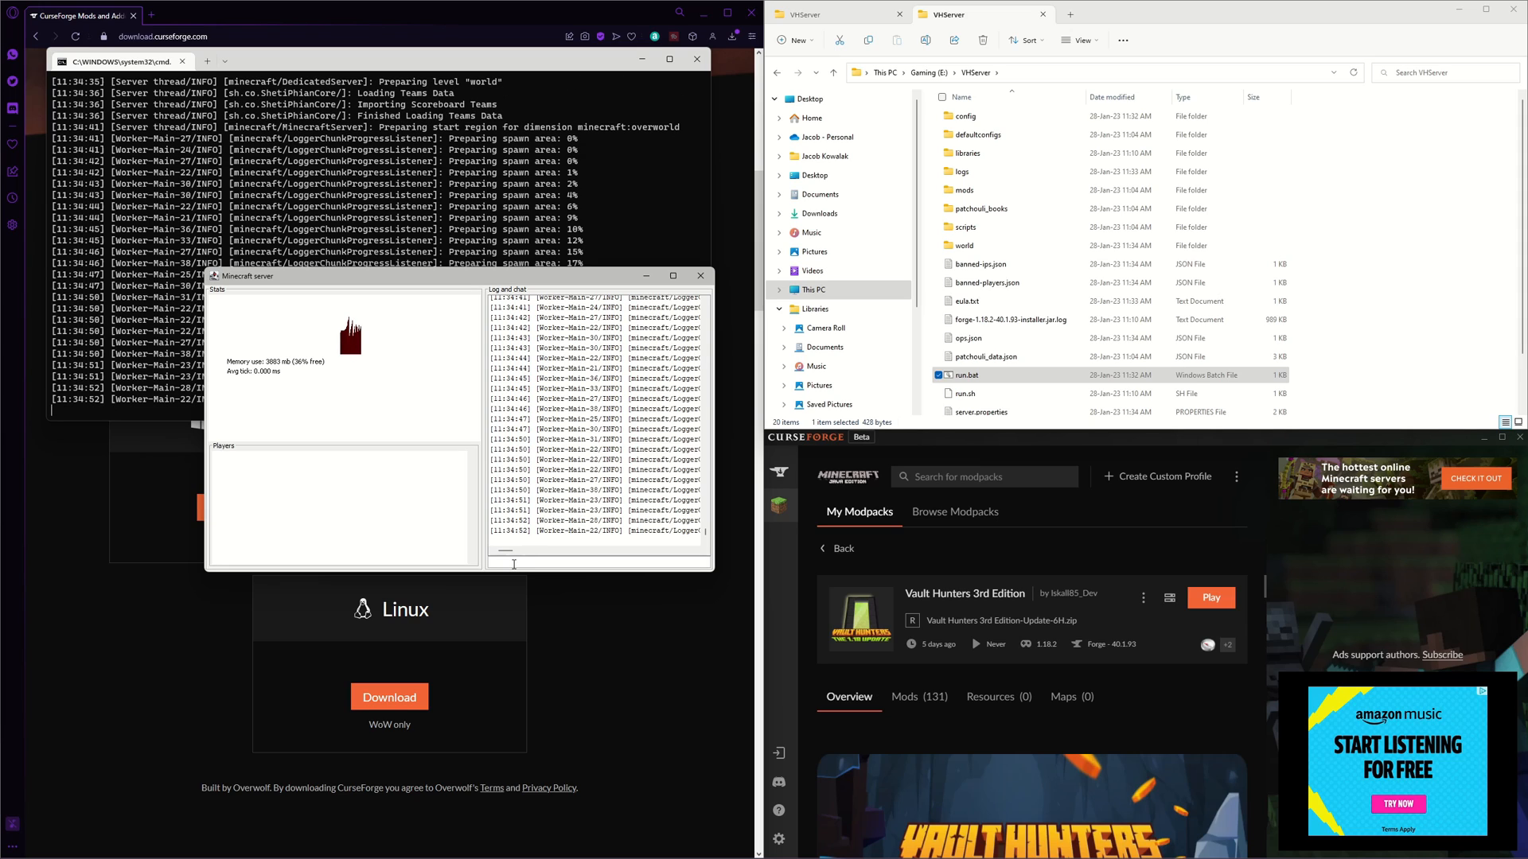
pyautogui.write('/whitelist')
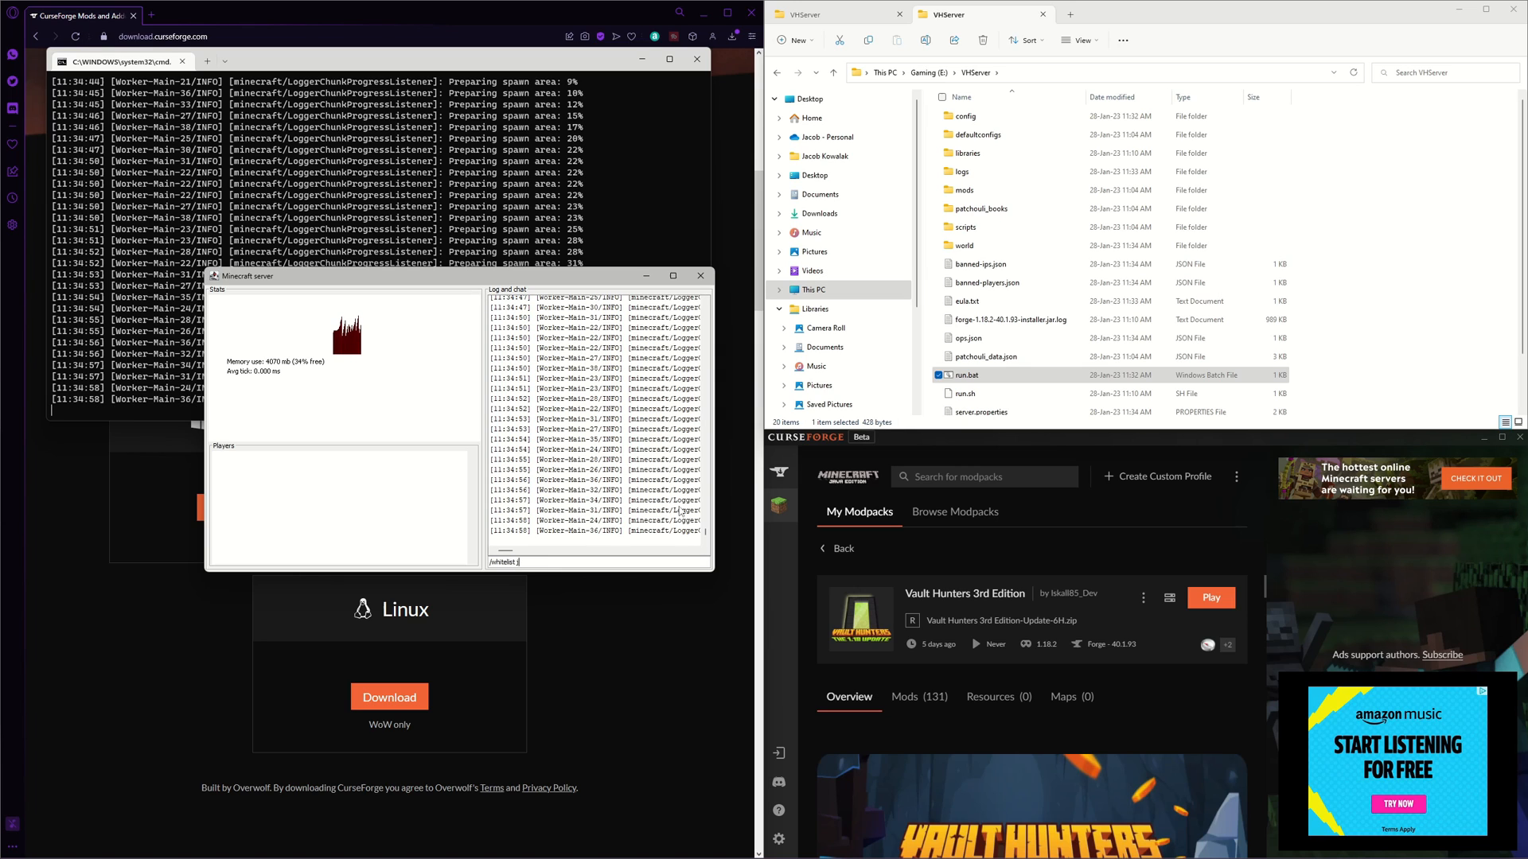
pyautogui.write('k47koala')
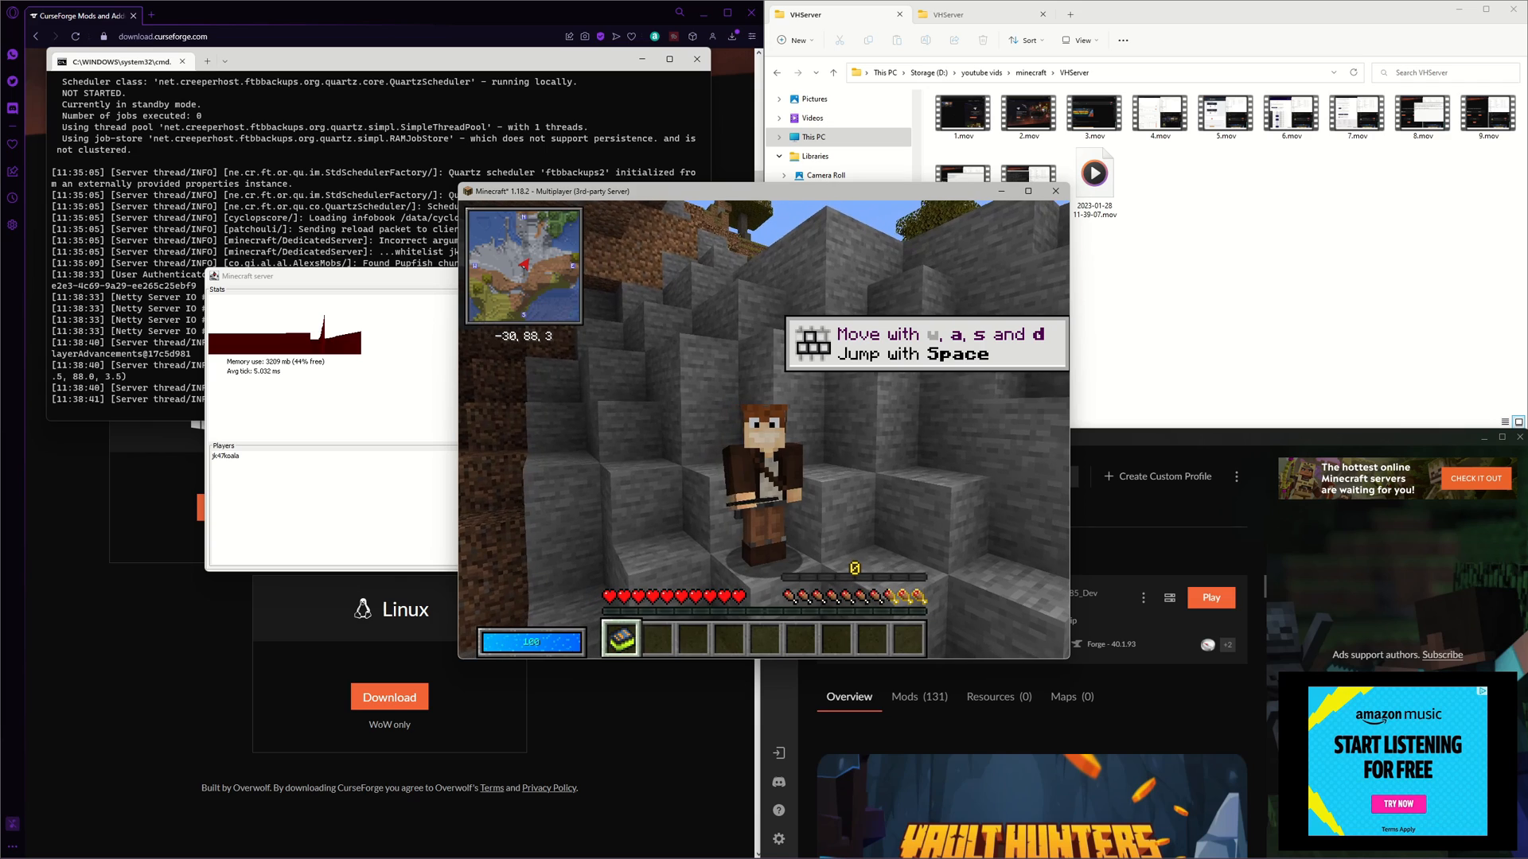
# - Disconnect from the world and add a server entry with address 127.0.0.1
pyautogui.press('Escape')
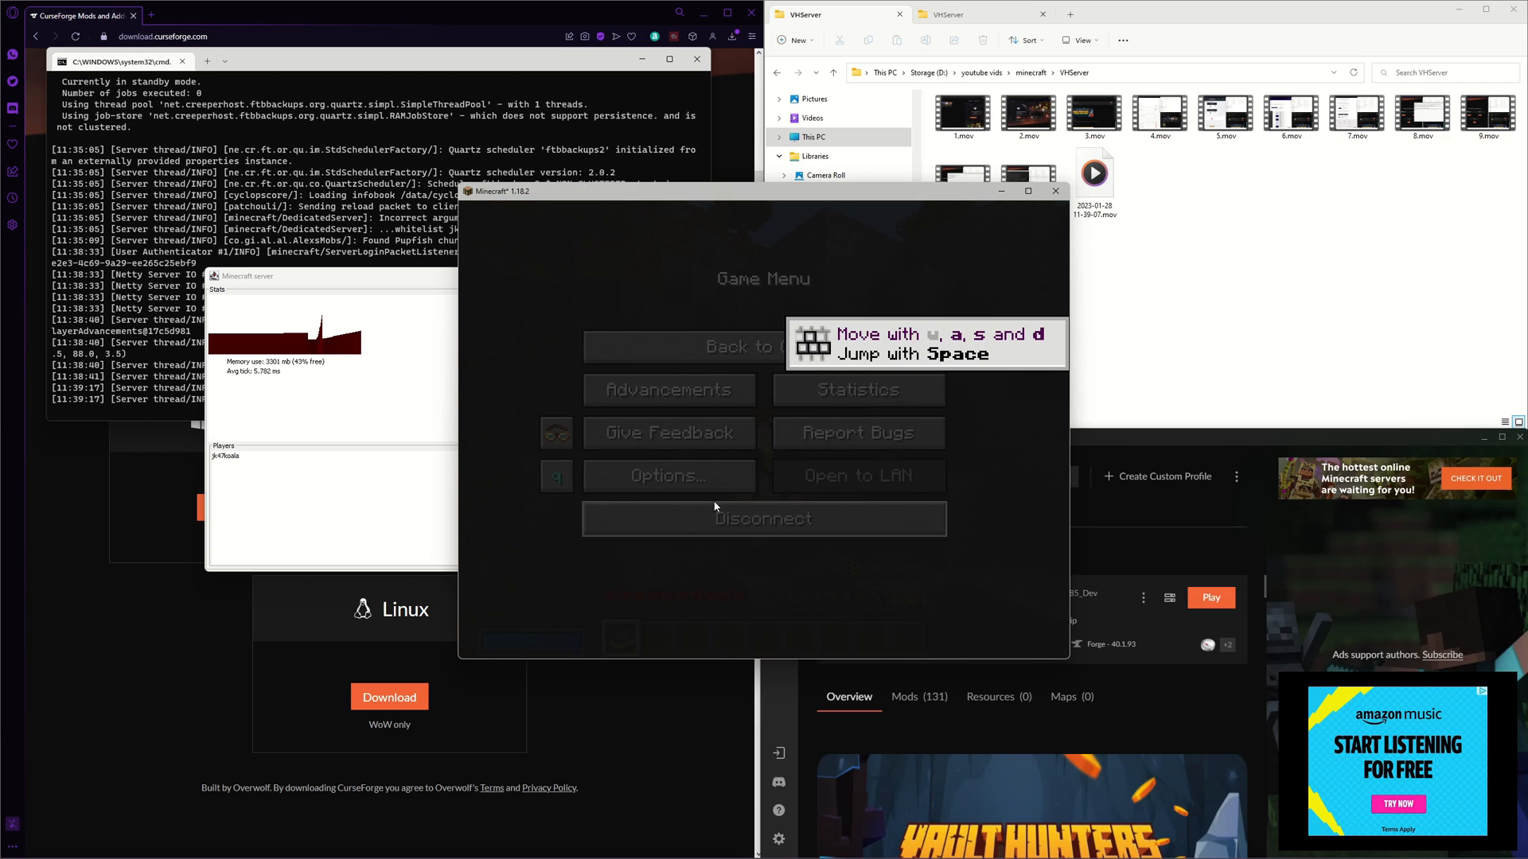
pyautogui.moveTo(770, 492)
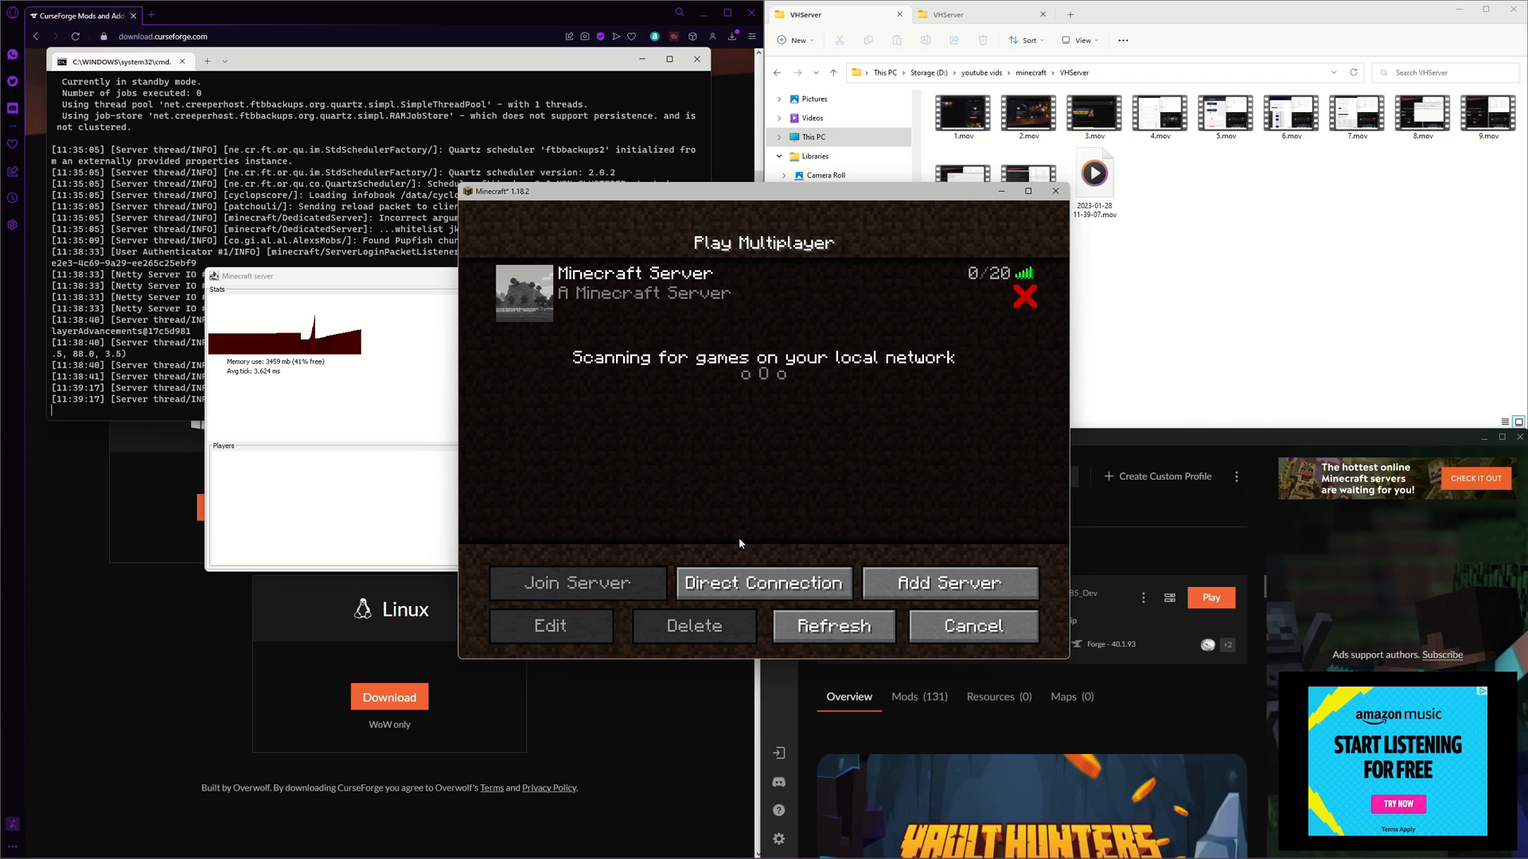
pyautogui.click(549, 626)
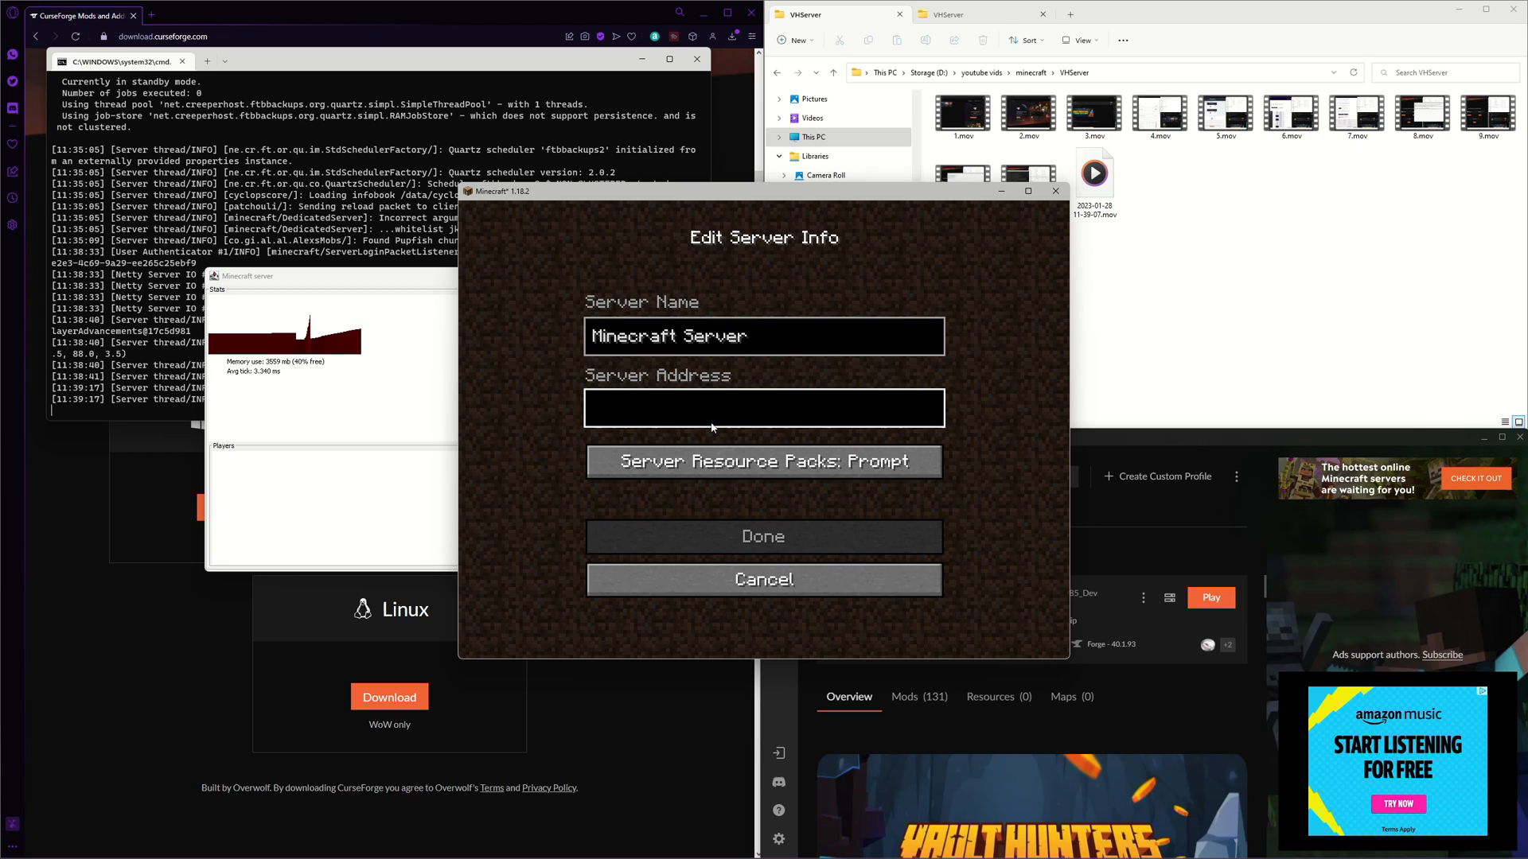
pyautogui.write('127.0.')
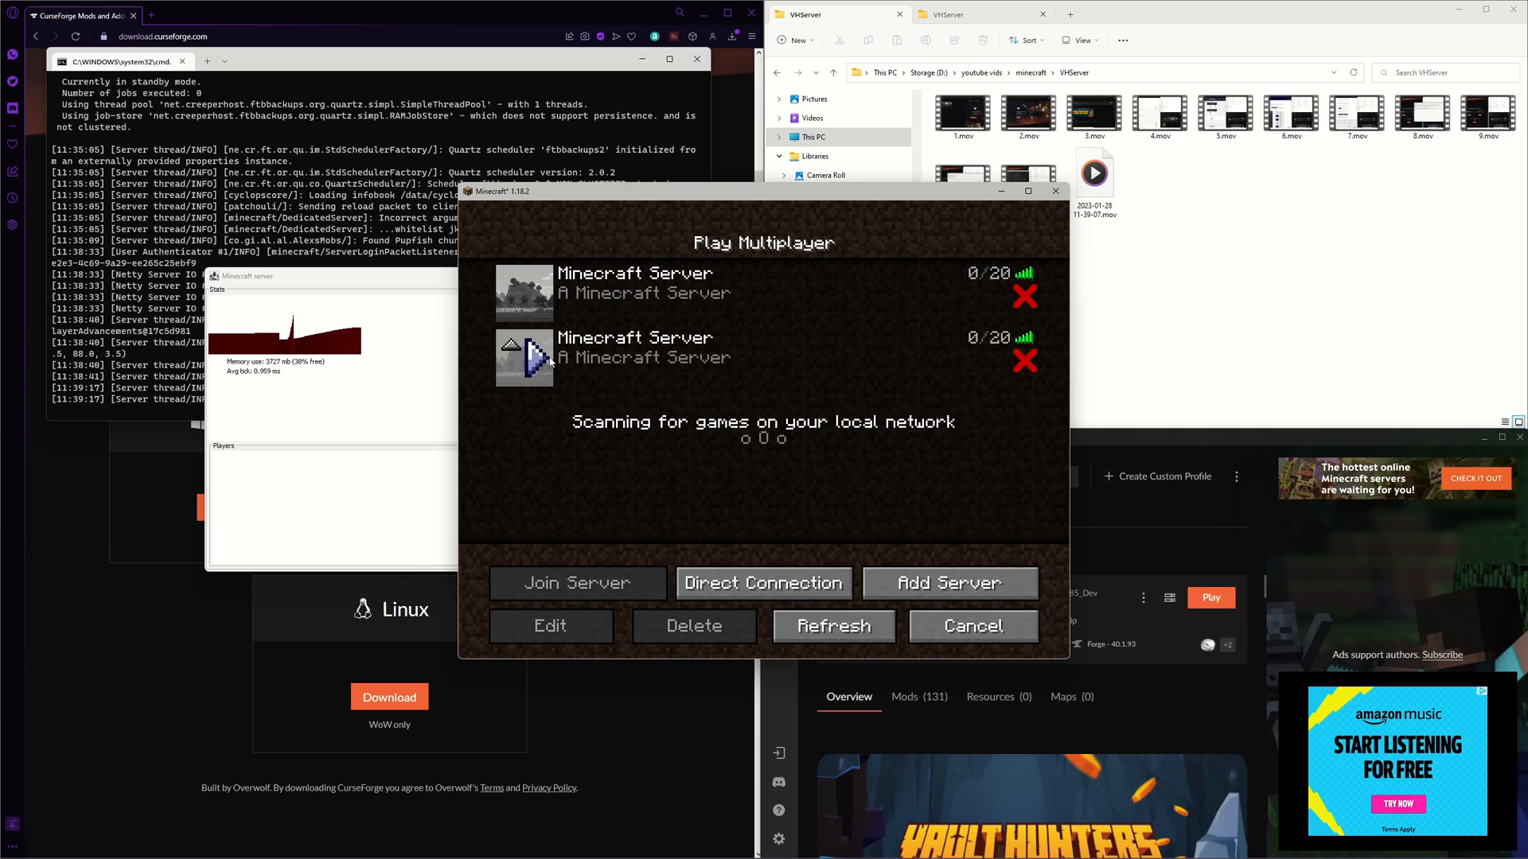
pyautogui.moveTo(594, 380)
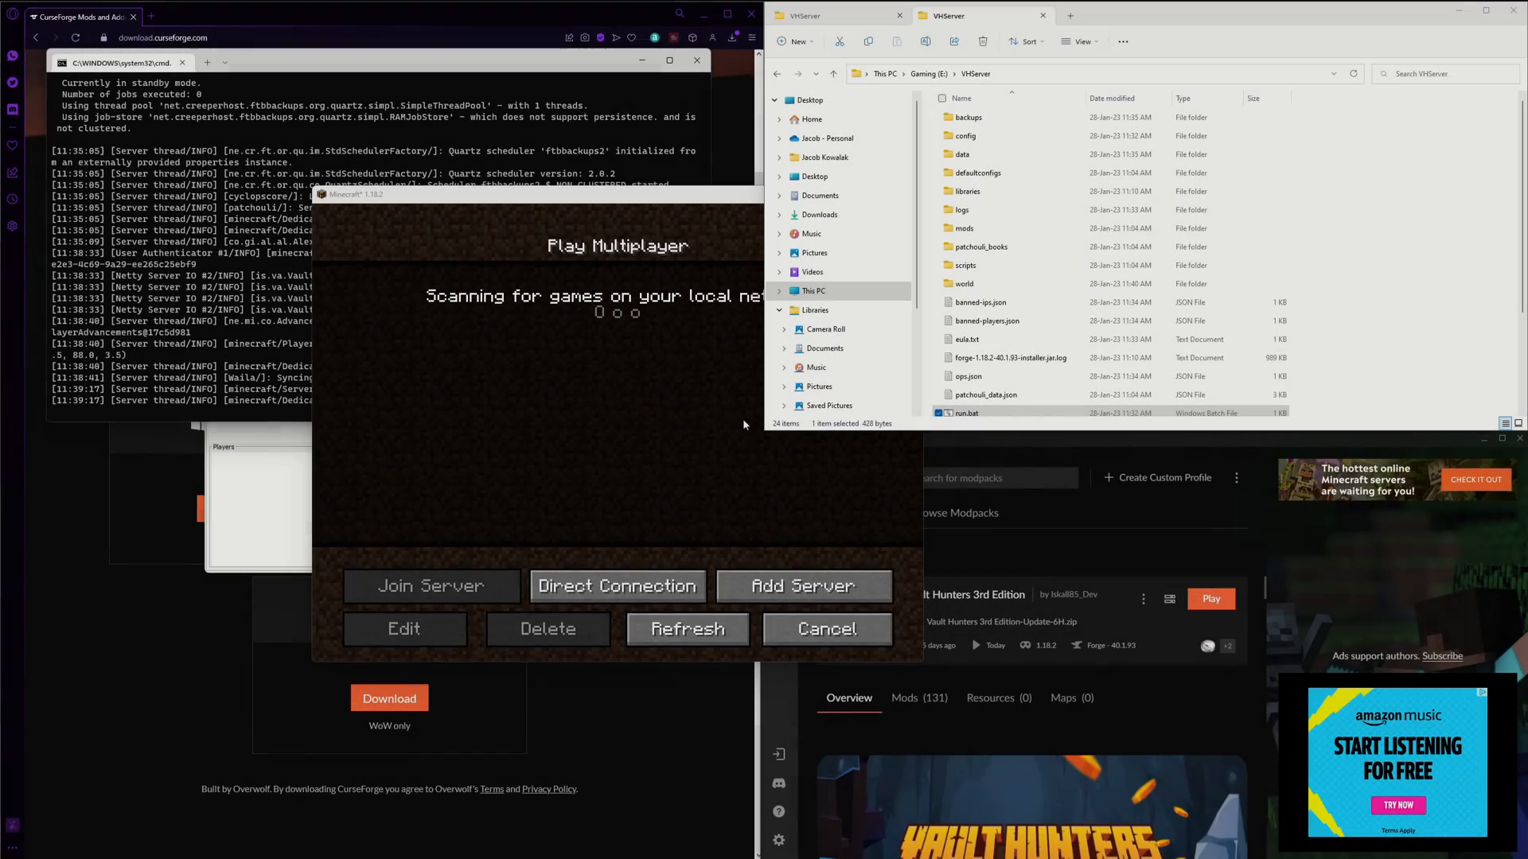
pyautogui.click(548, 845)
pyautogui.write('i')
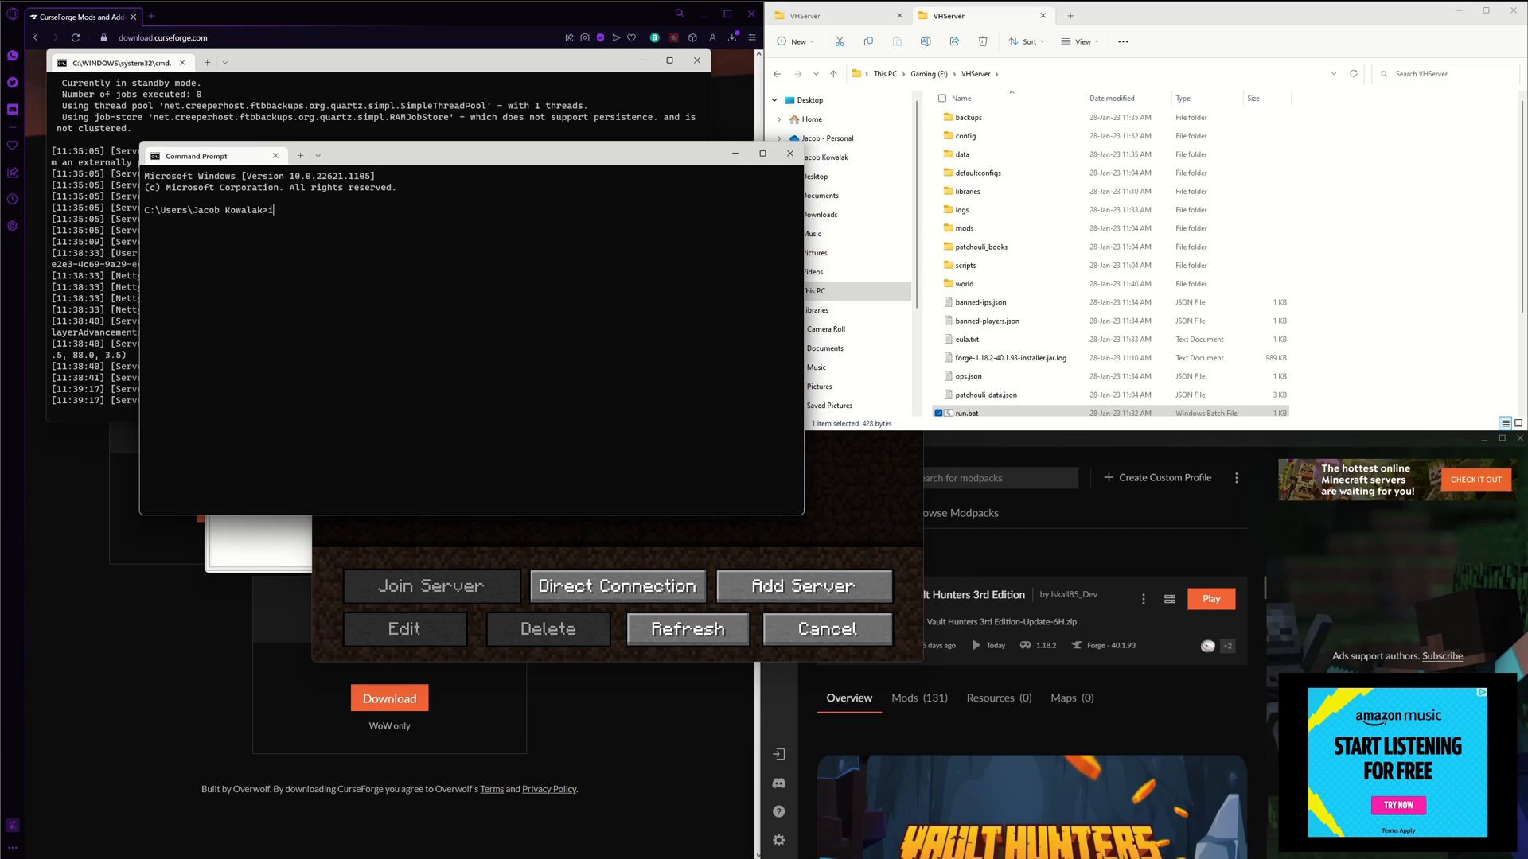
pyautogui.write('pconfig')
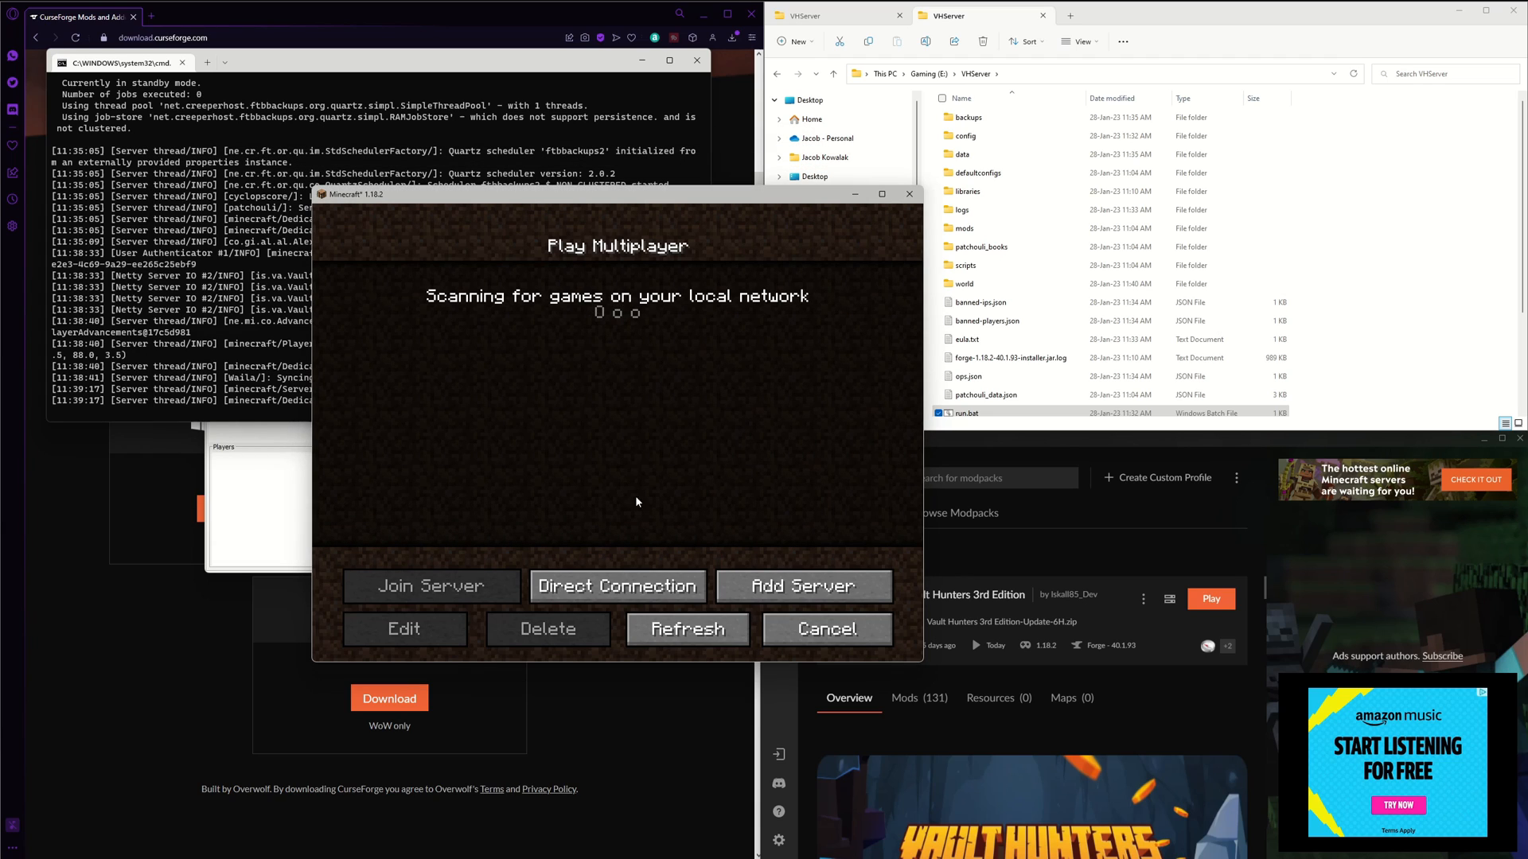
pyautogui.moveTo(789, 582)
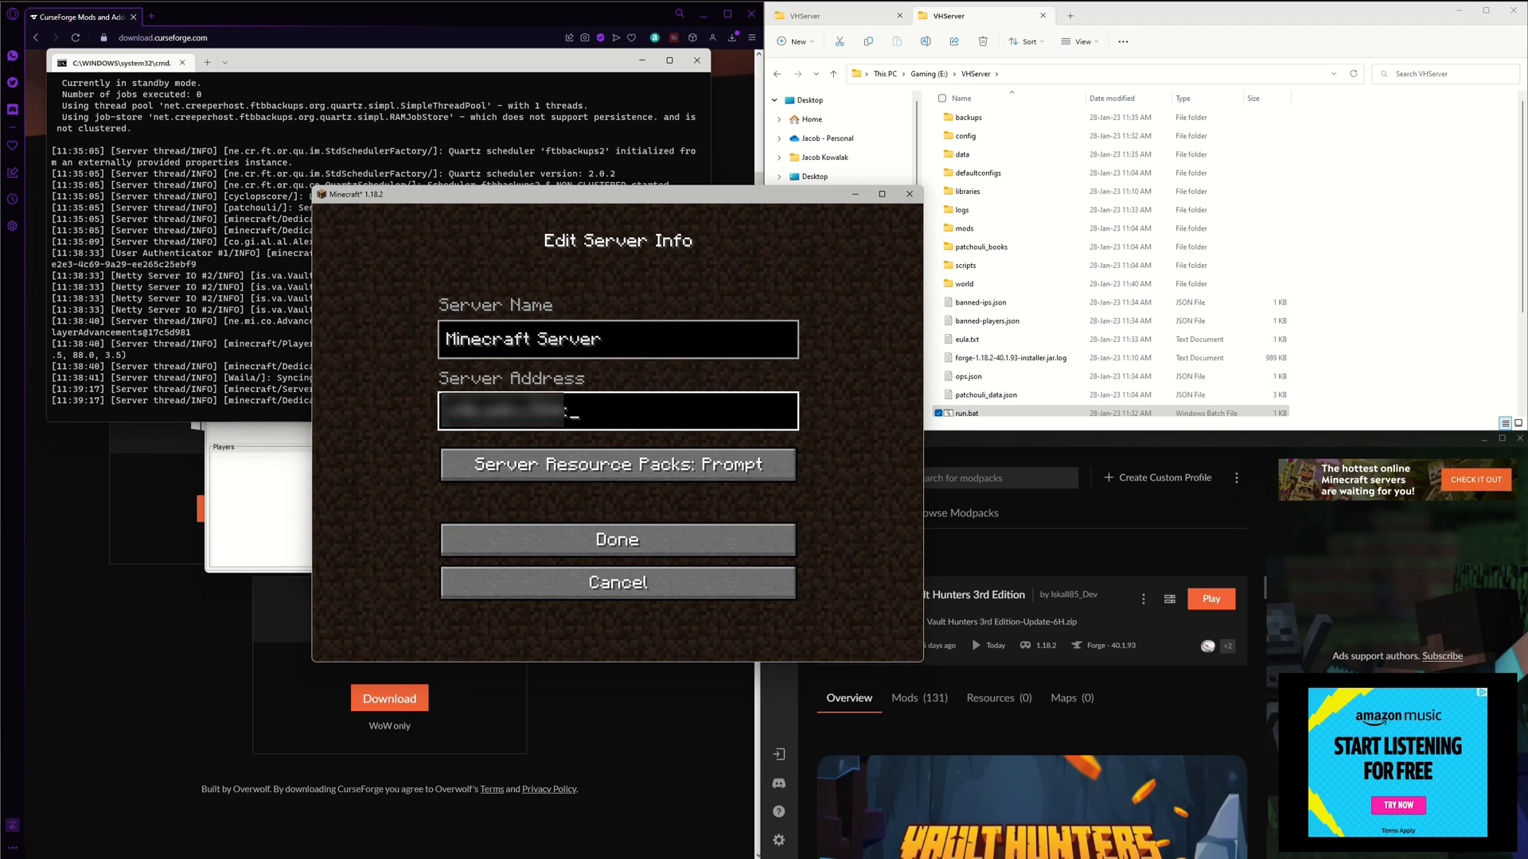
# - Add the server at its IPv4 address with port :25565 and join its world
pyautogui.write(':25565')
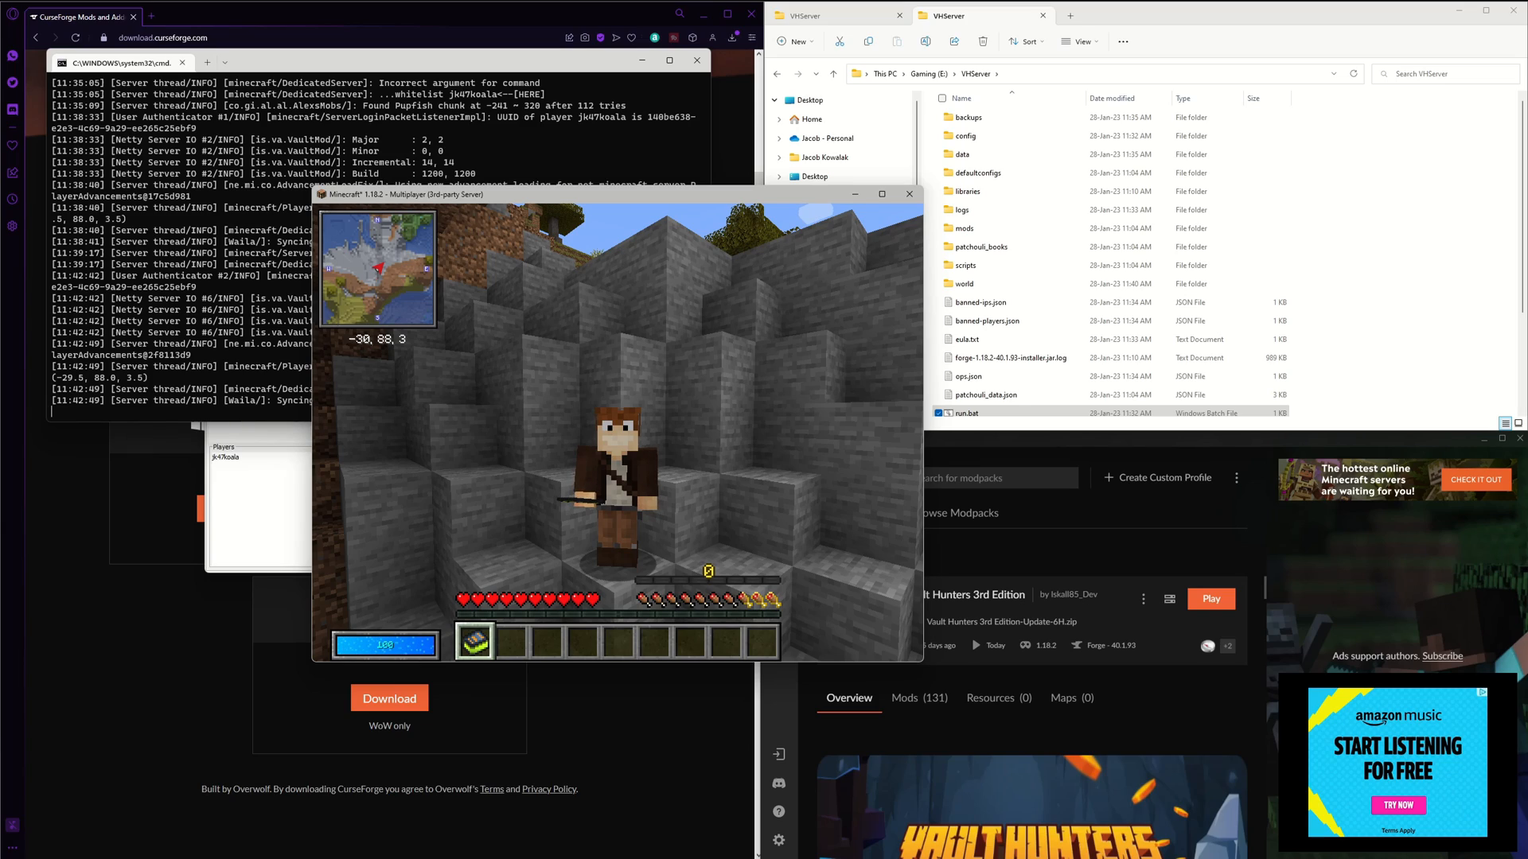
pyautogui.press('Escape')
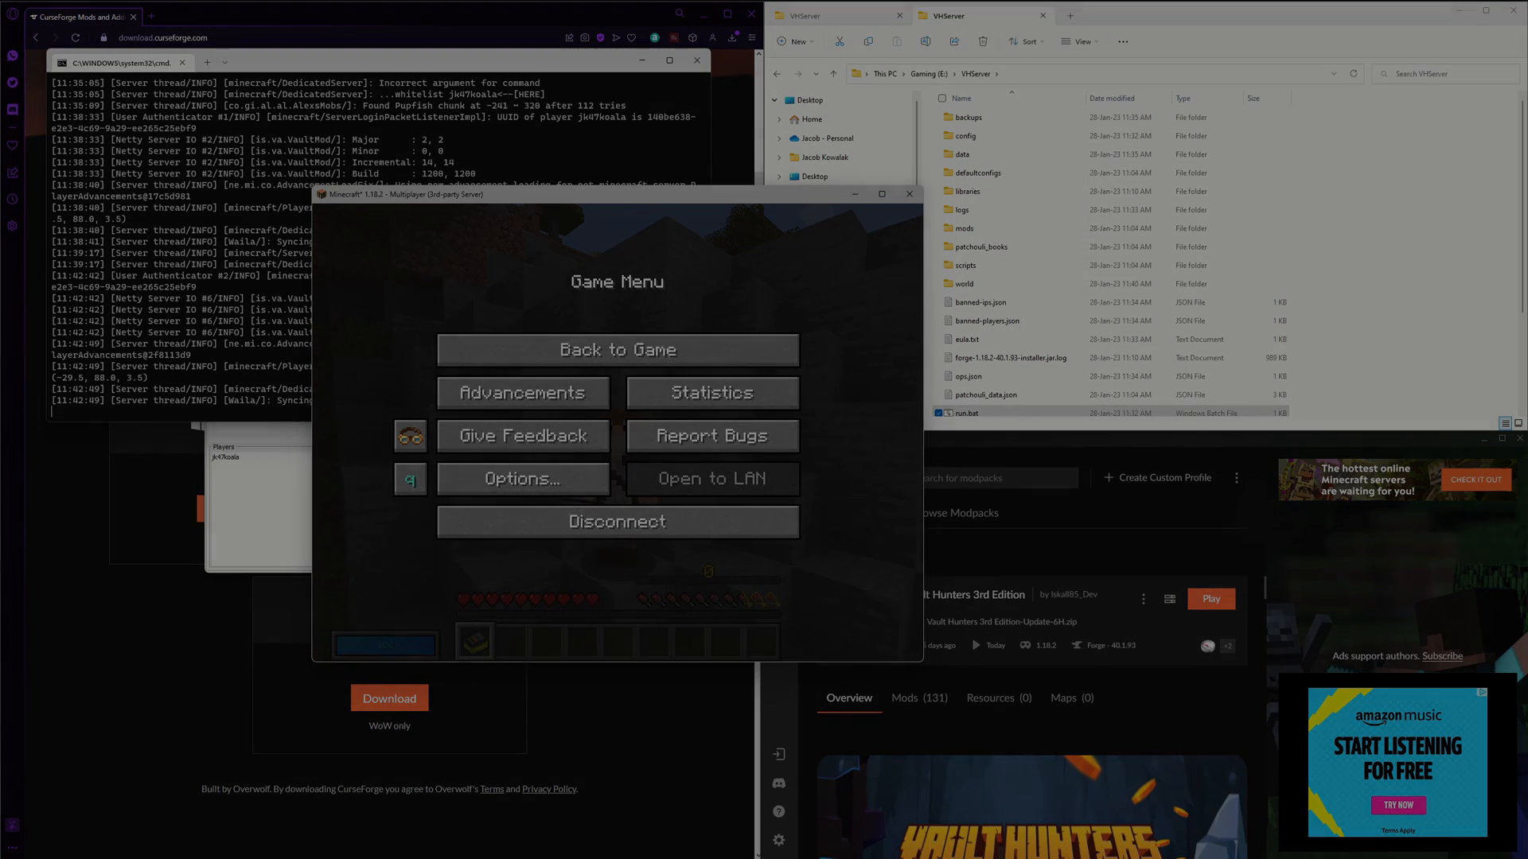